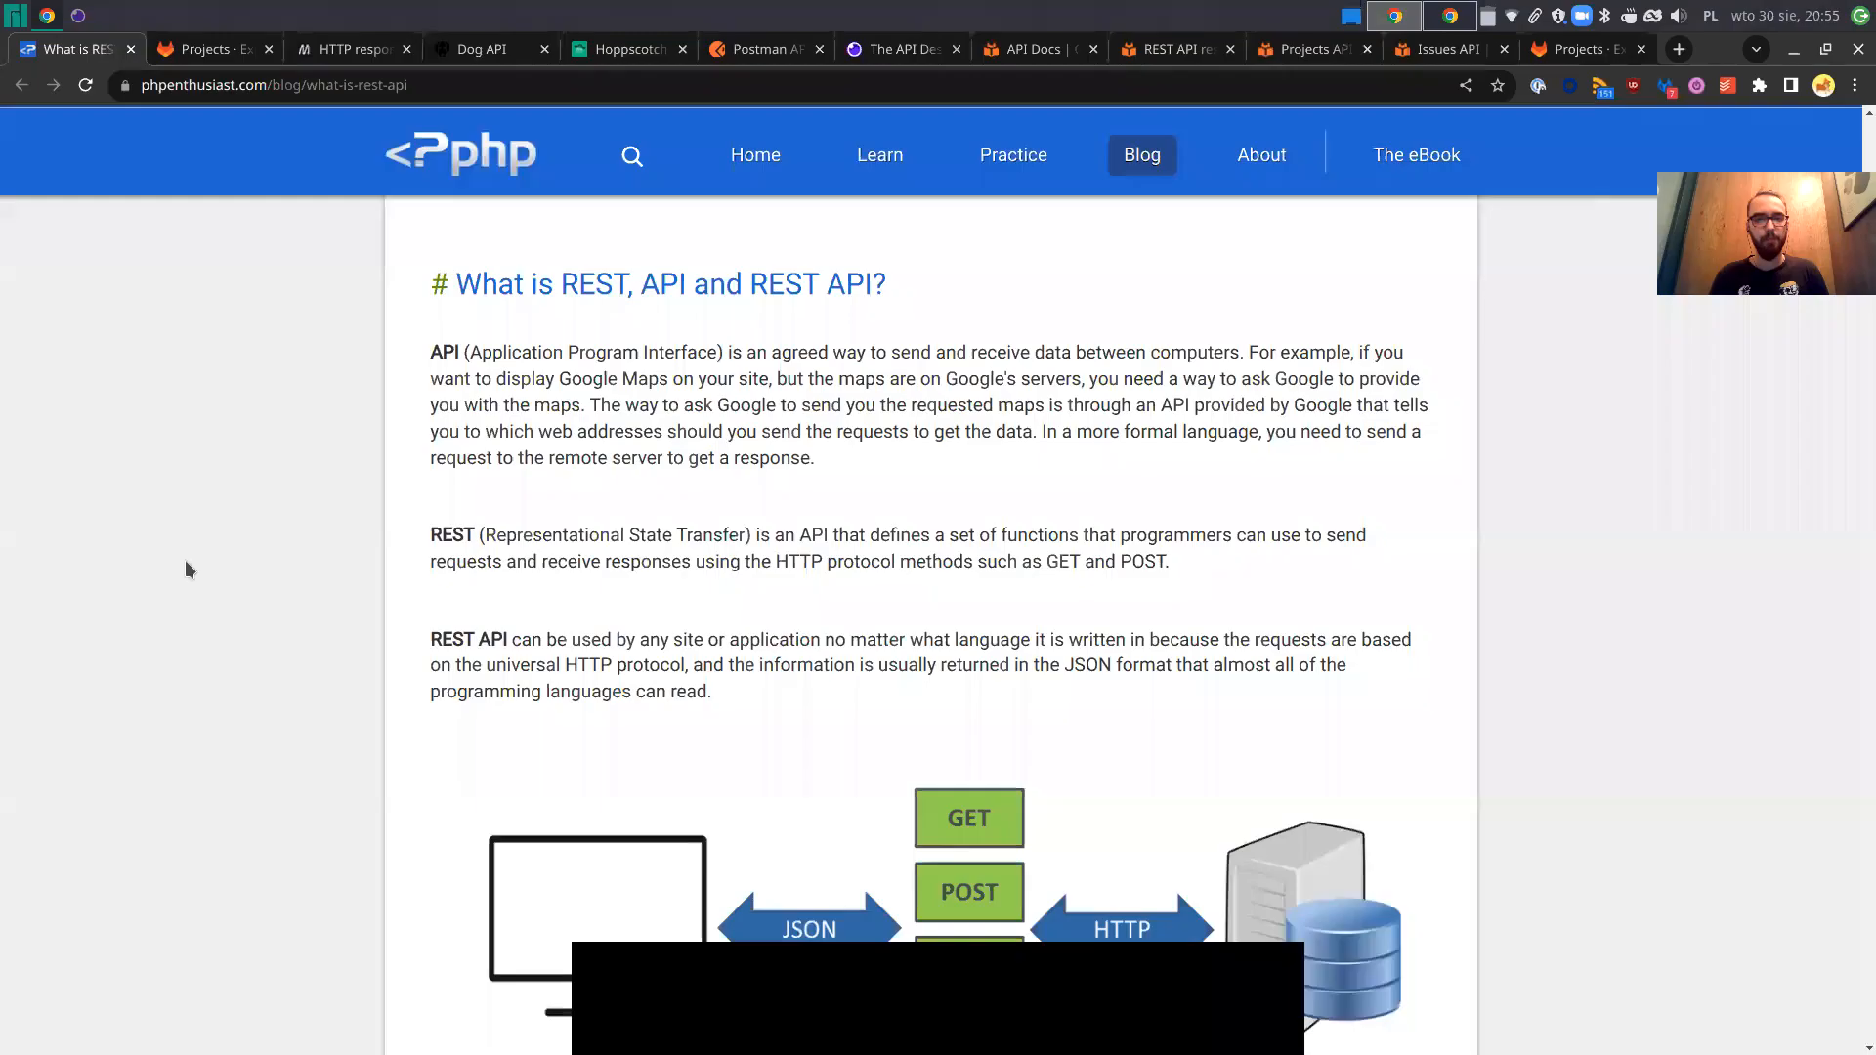
# Scroll the 'What is REST API' article down to the client–server request/response diagram.
pyautogui.scroll(-3)
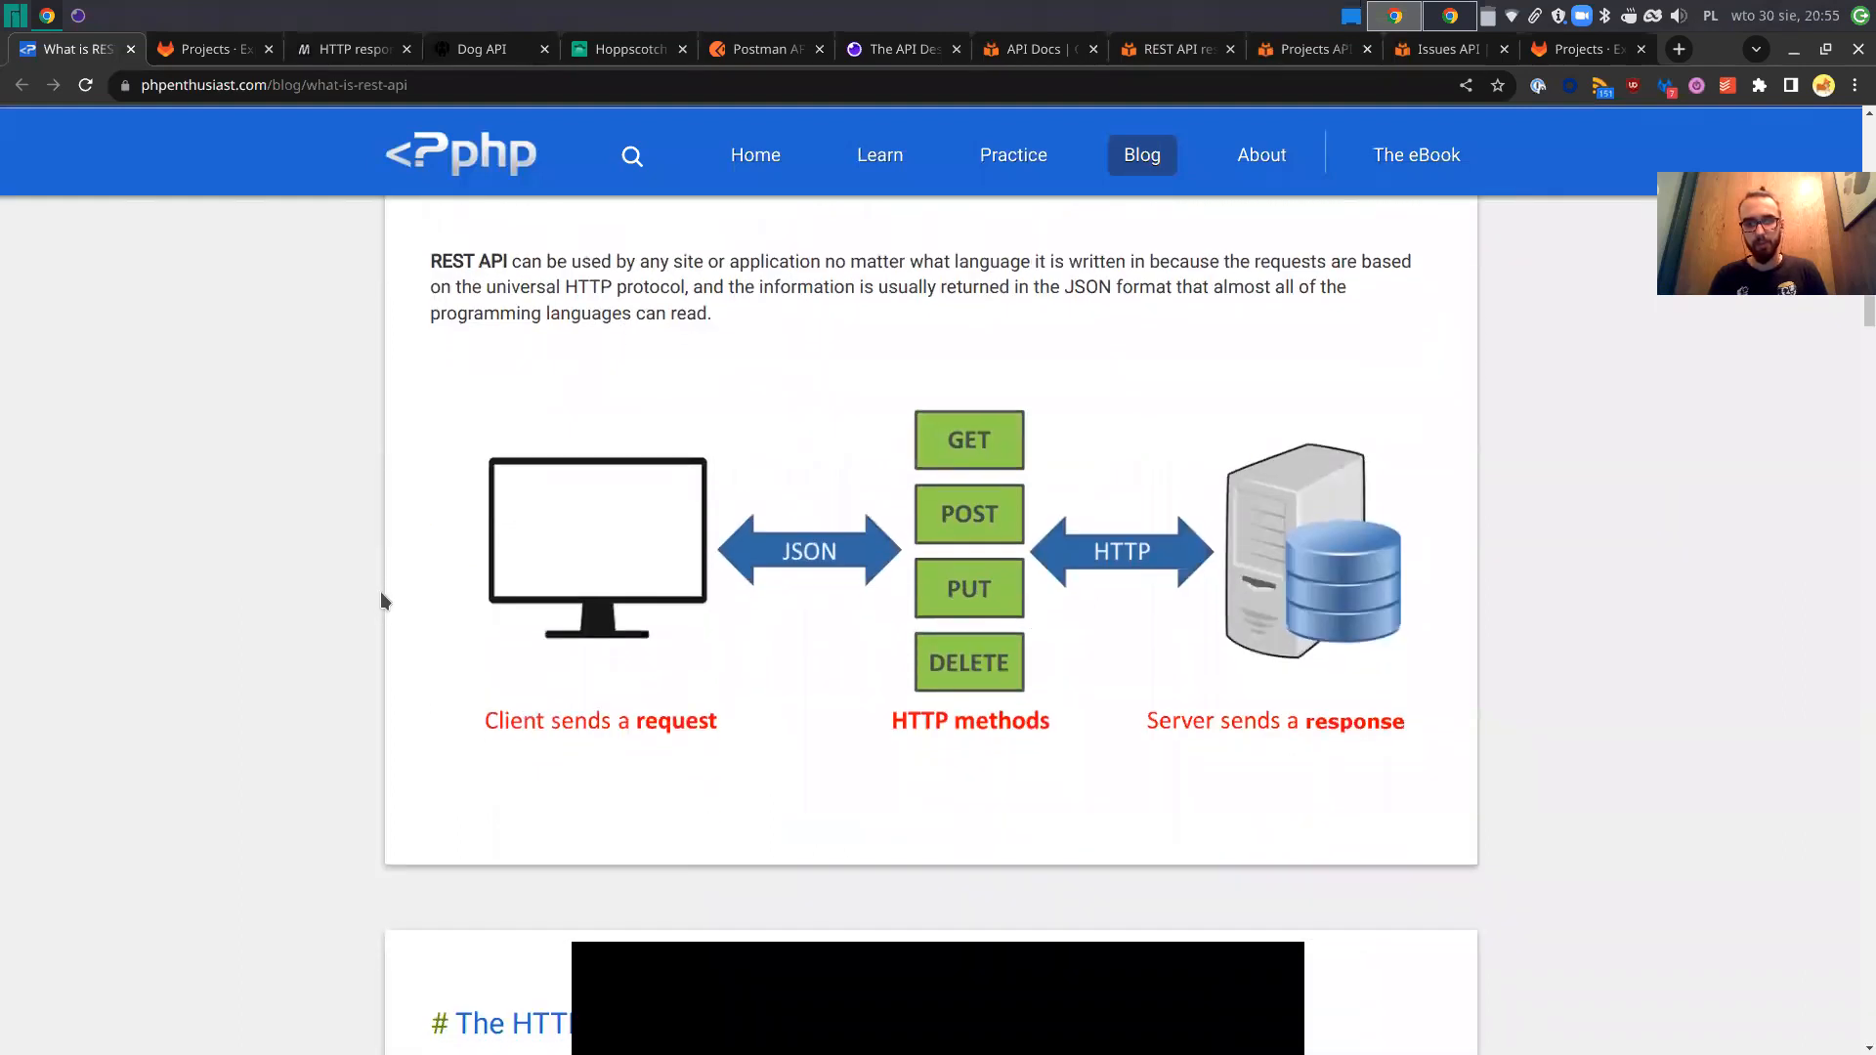
pyautogui.scroll(-3)
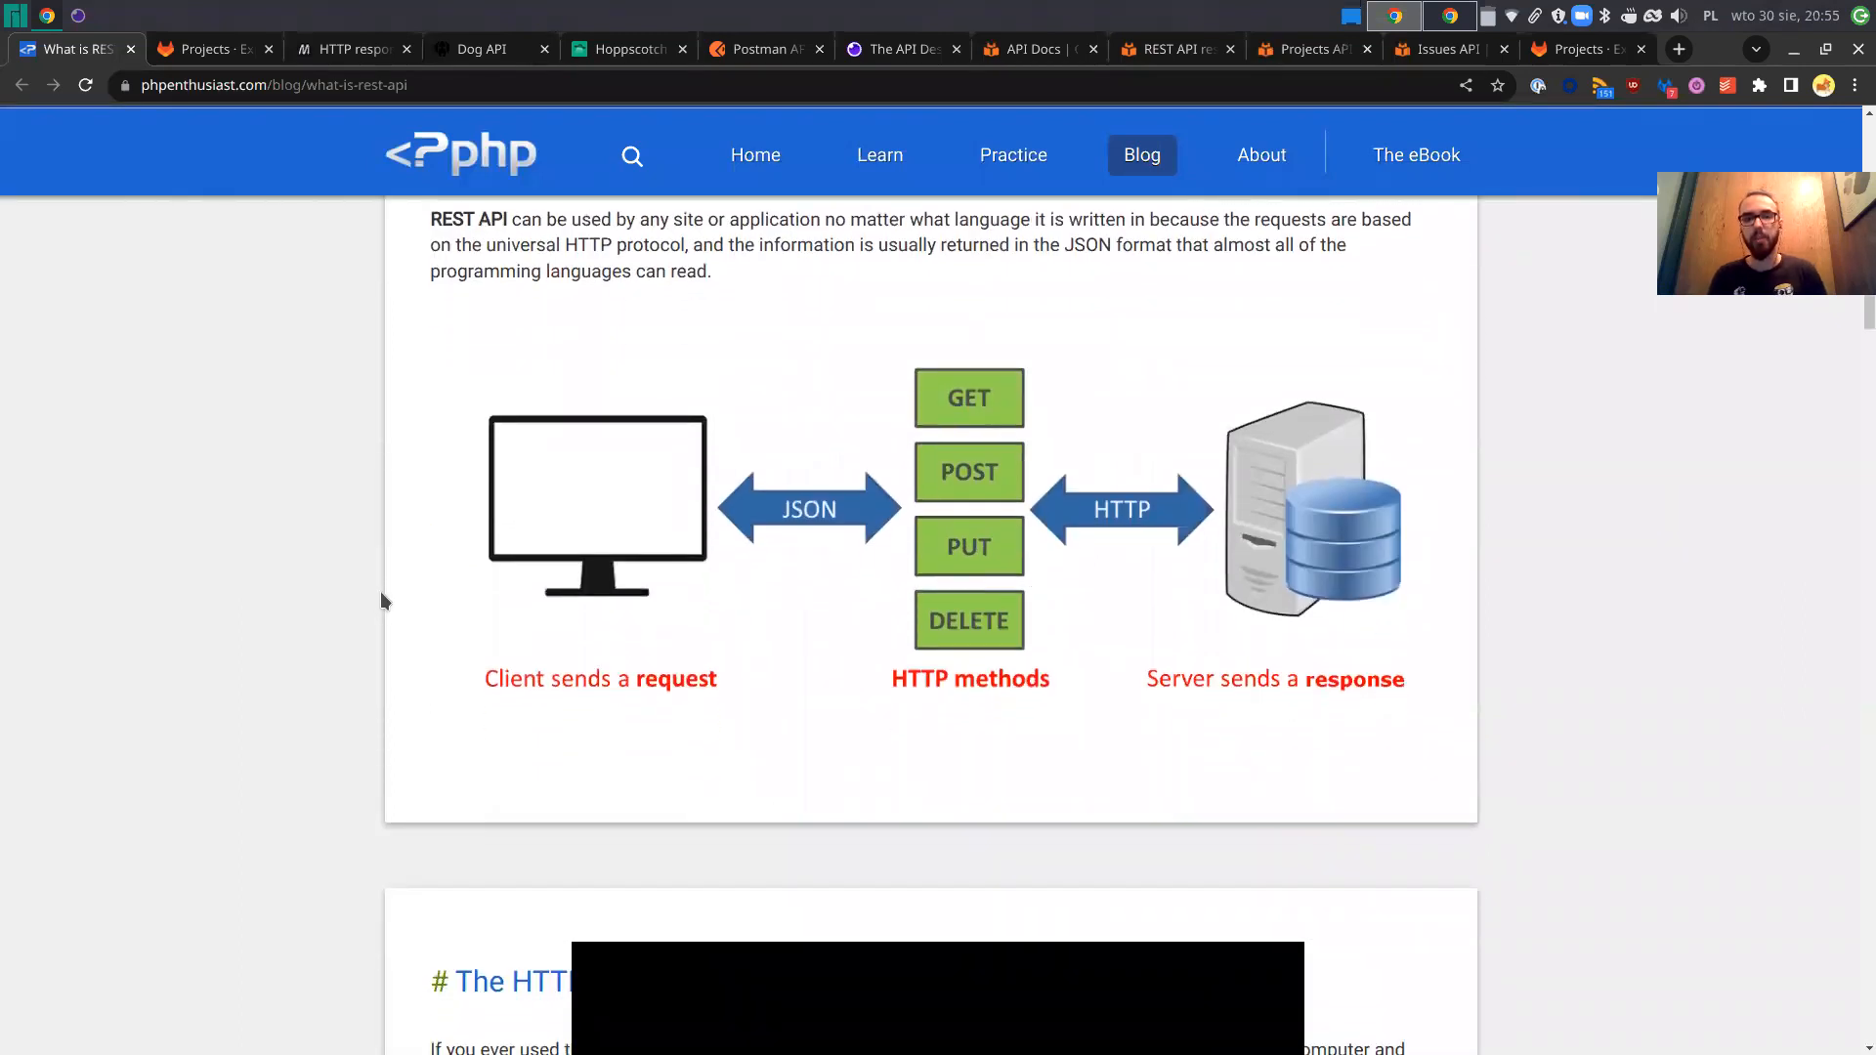
pyautogui.moveTo(428, 641)
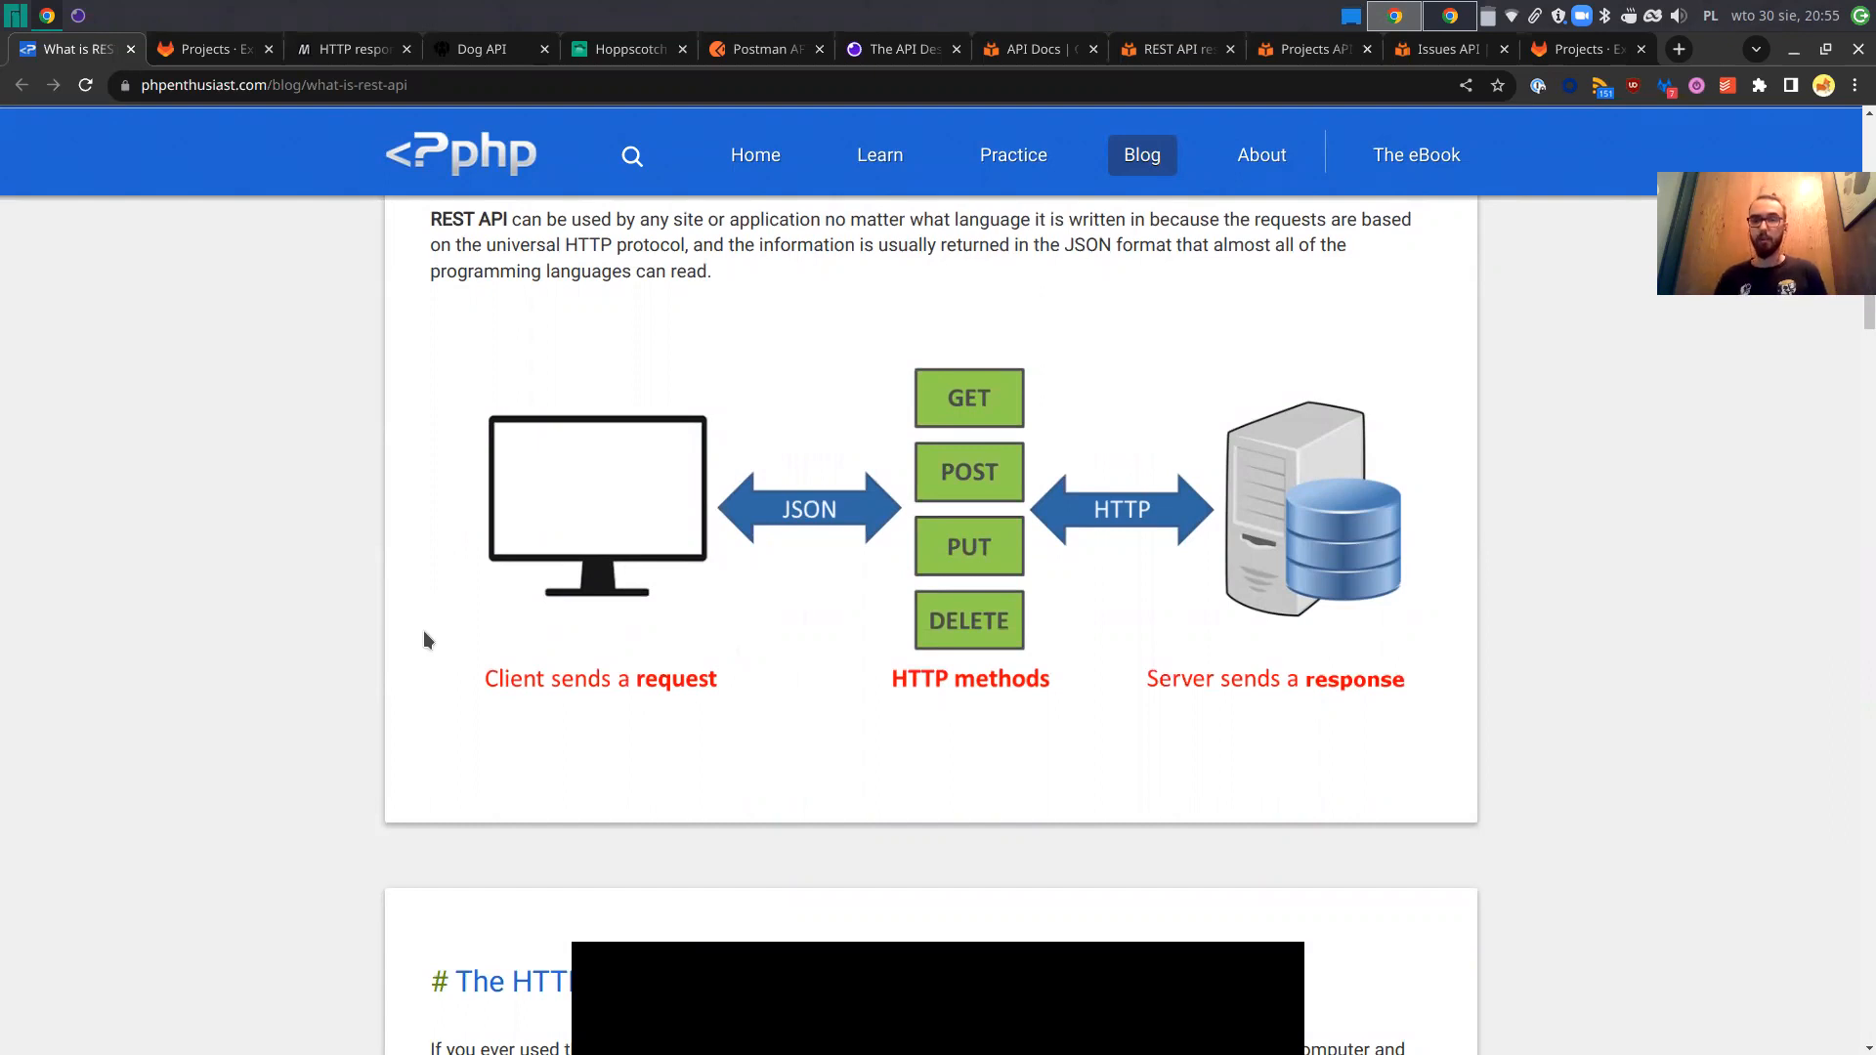
pyautogui.moveTo(760, 508)
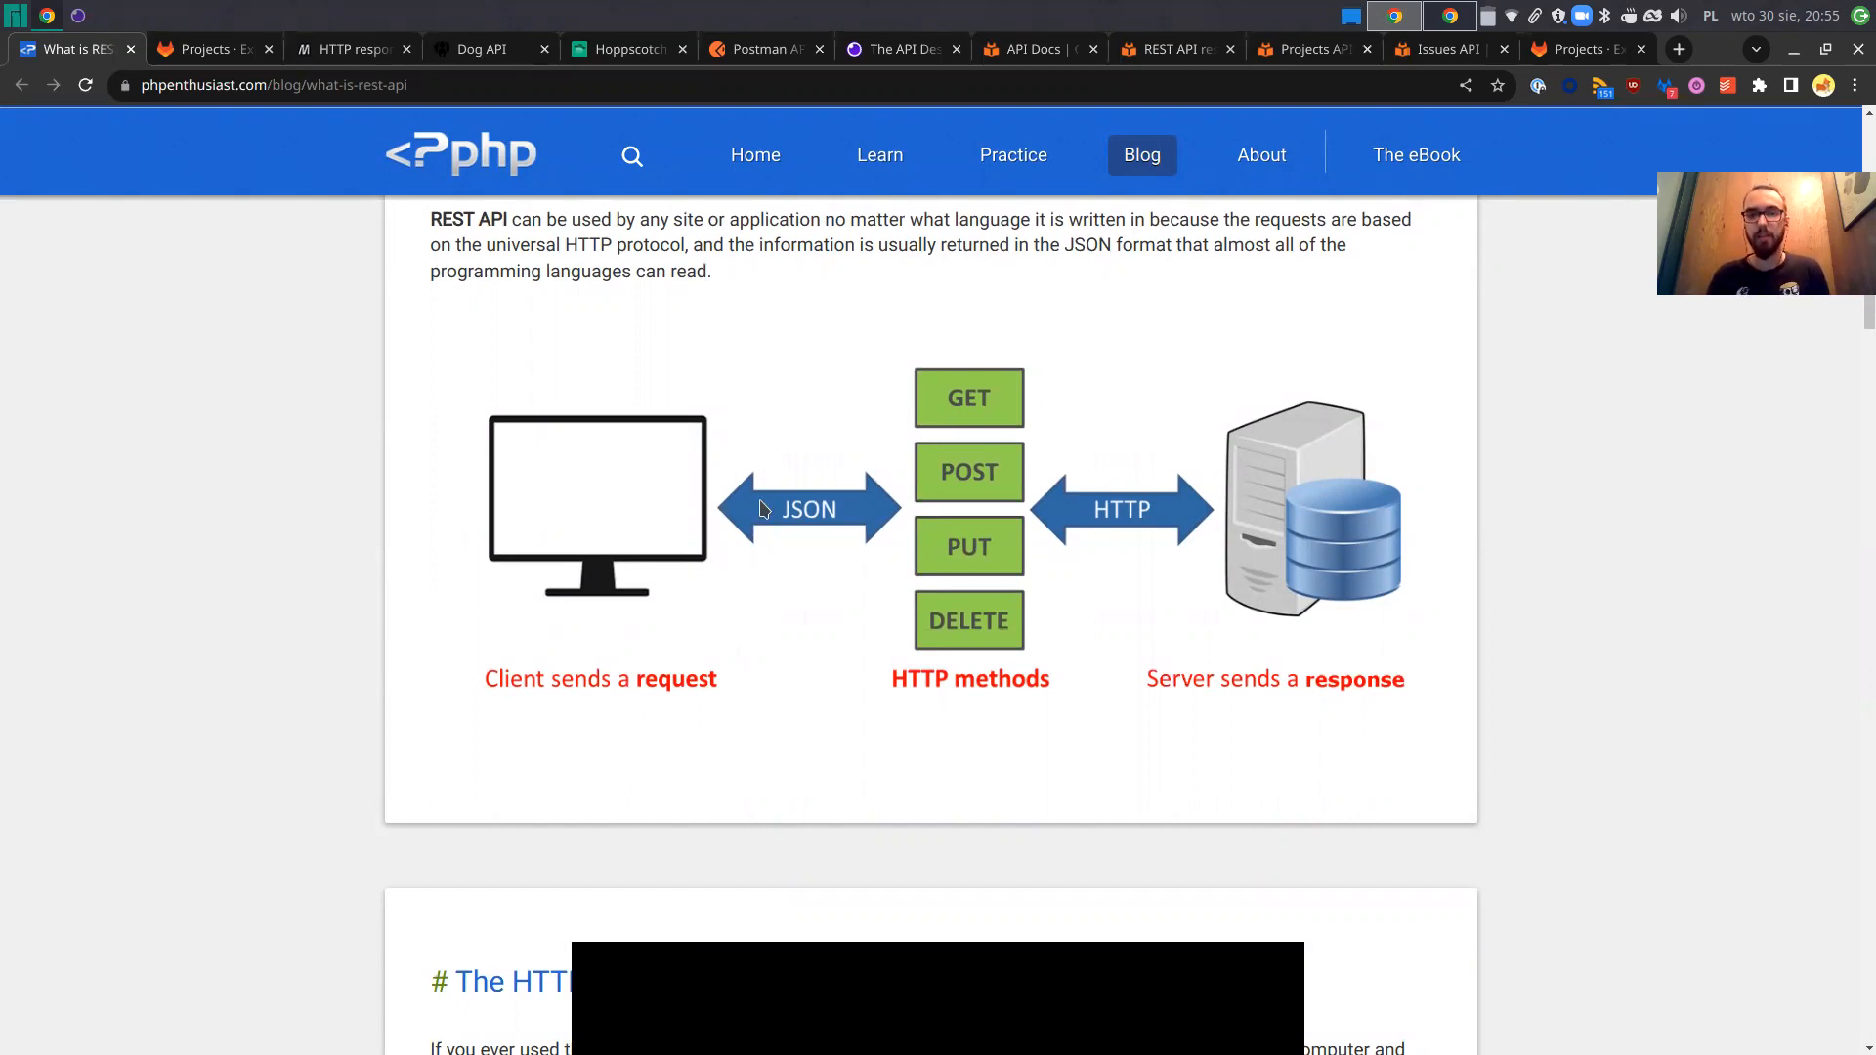
pyautogui.moveTo(1118, 587)
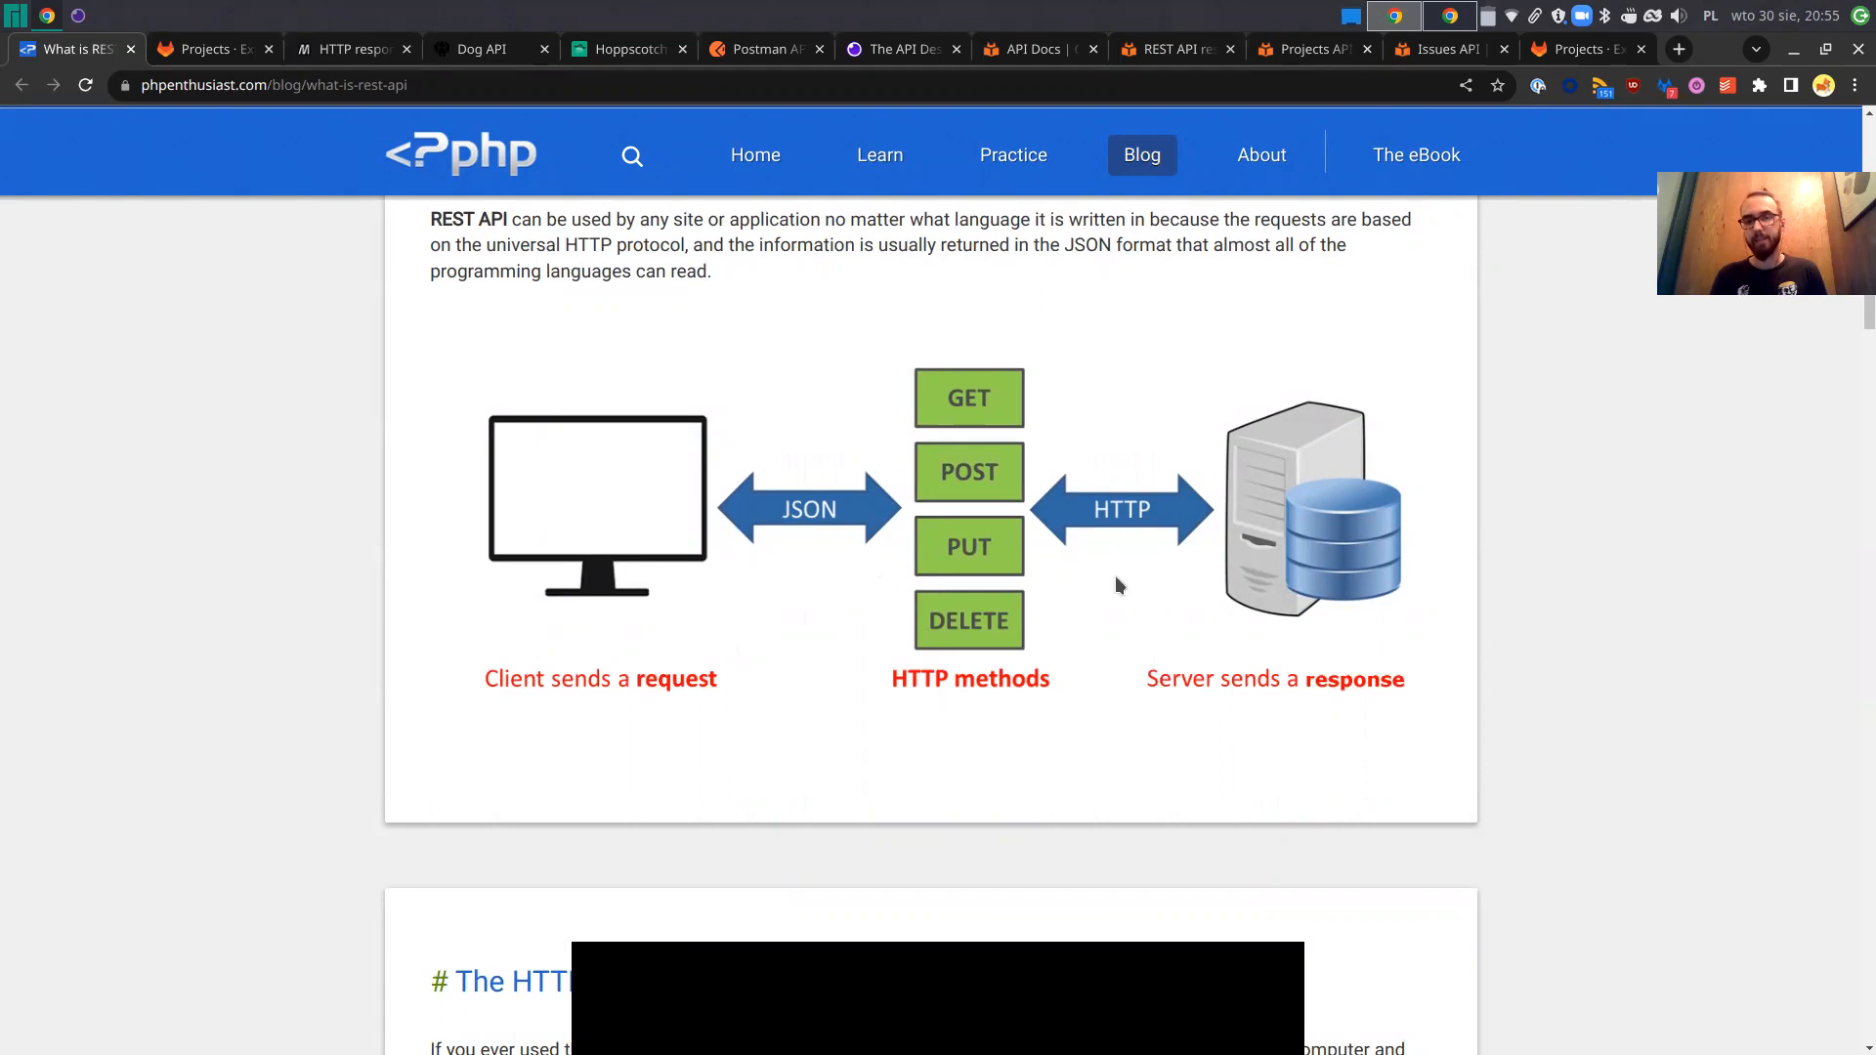
pyautogui.moveTo(1343, 620)
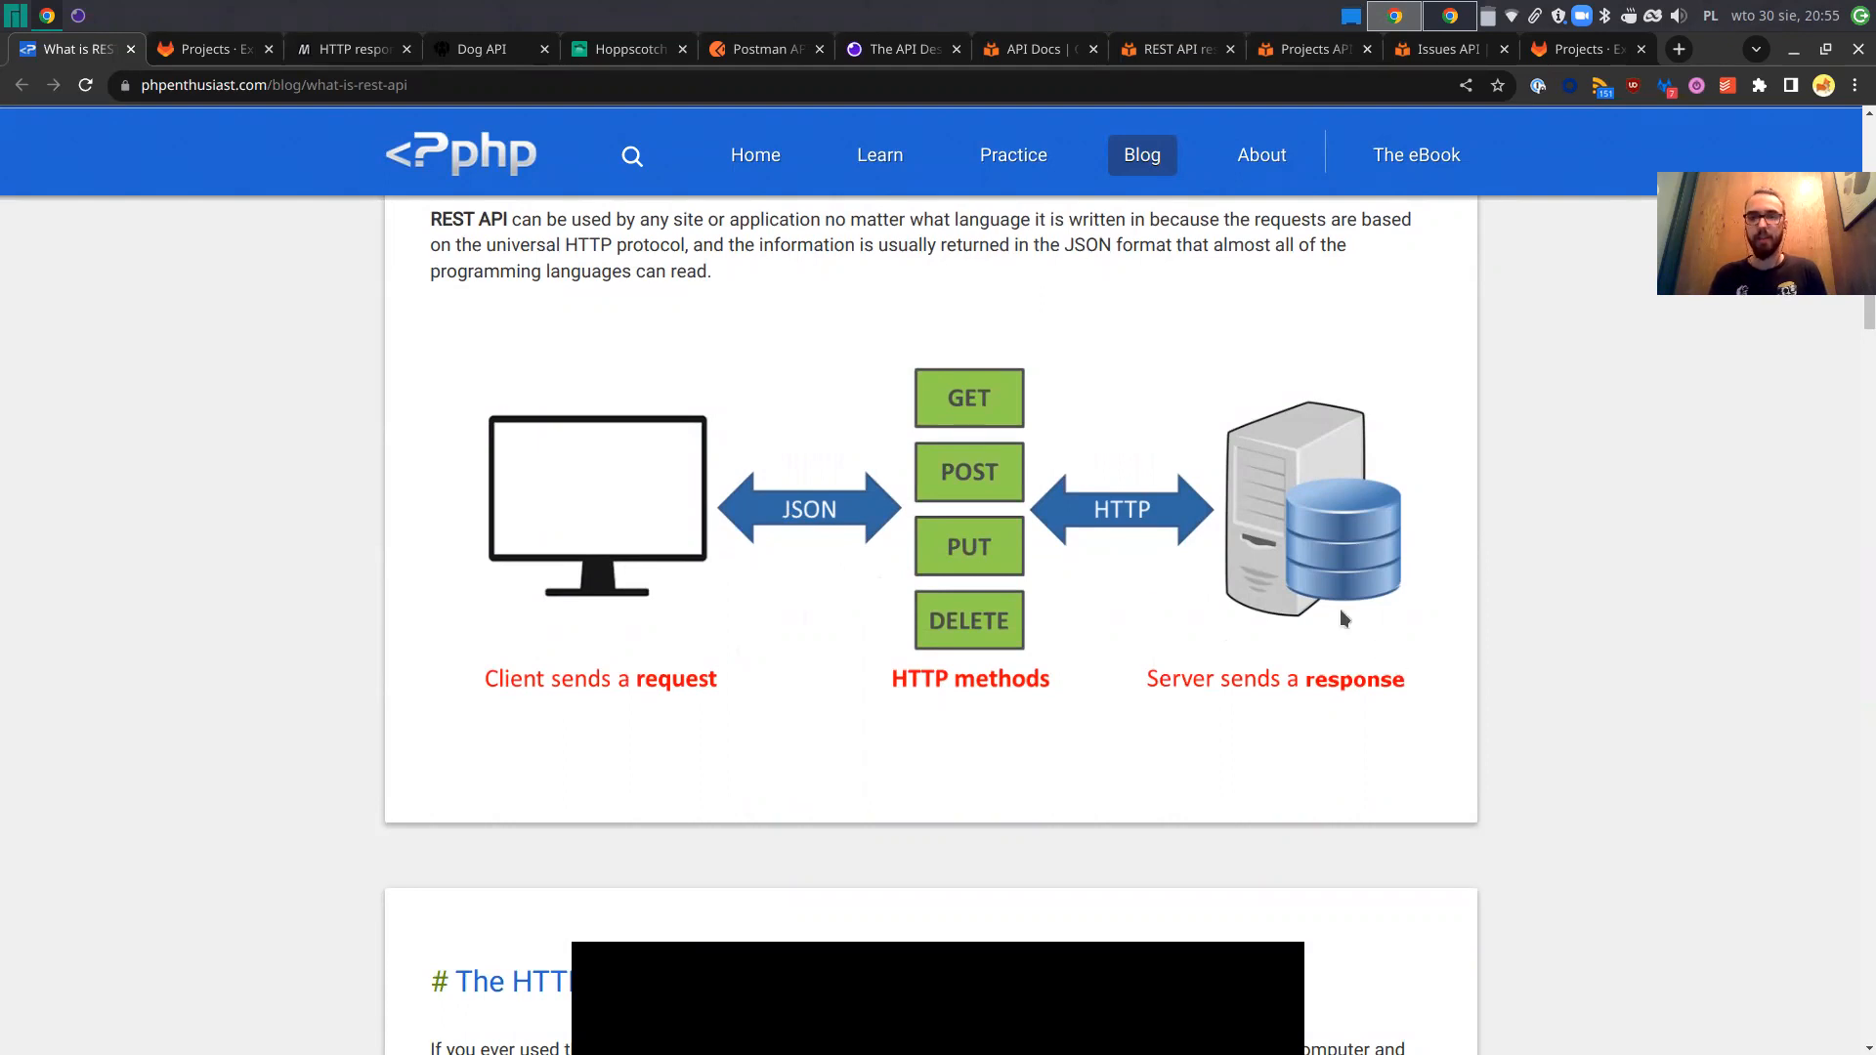
pyautogui.moveTo(598, 723)
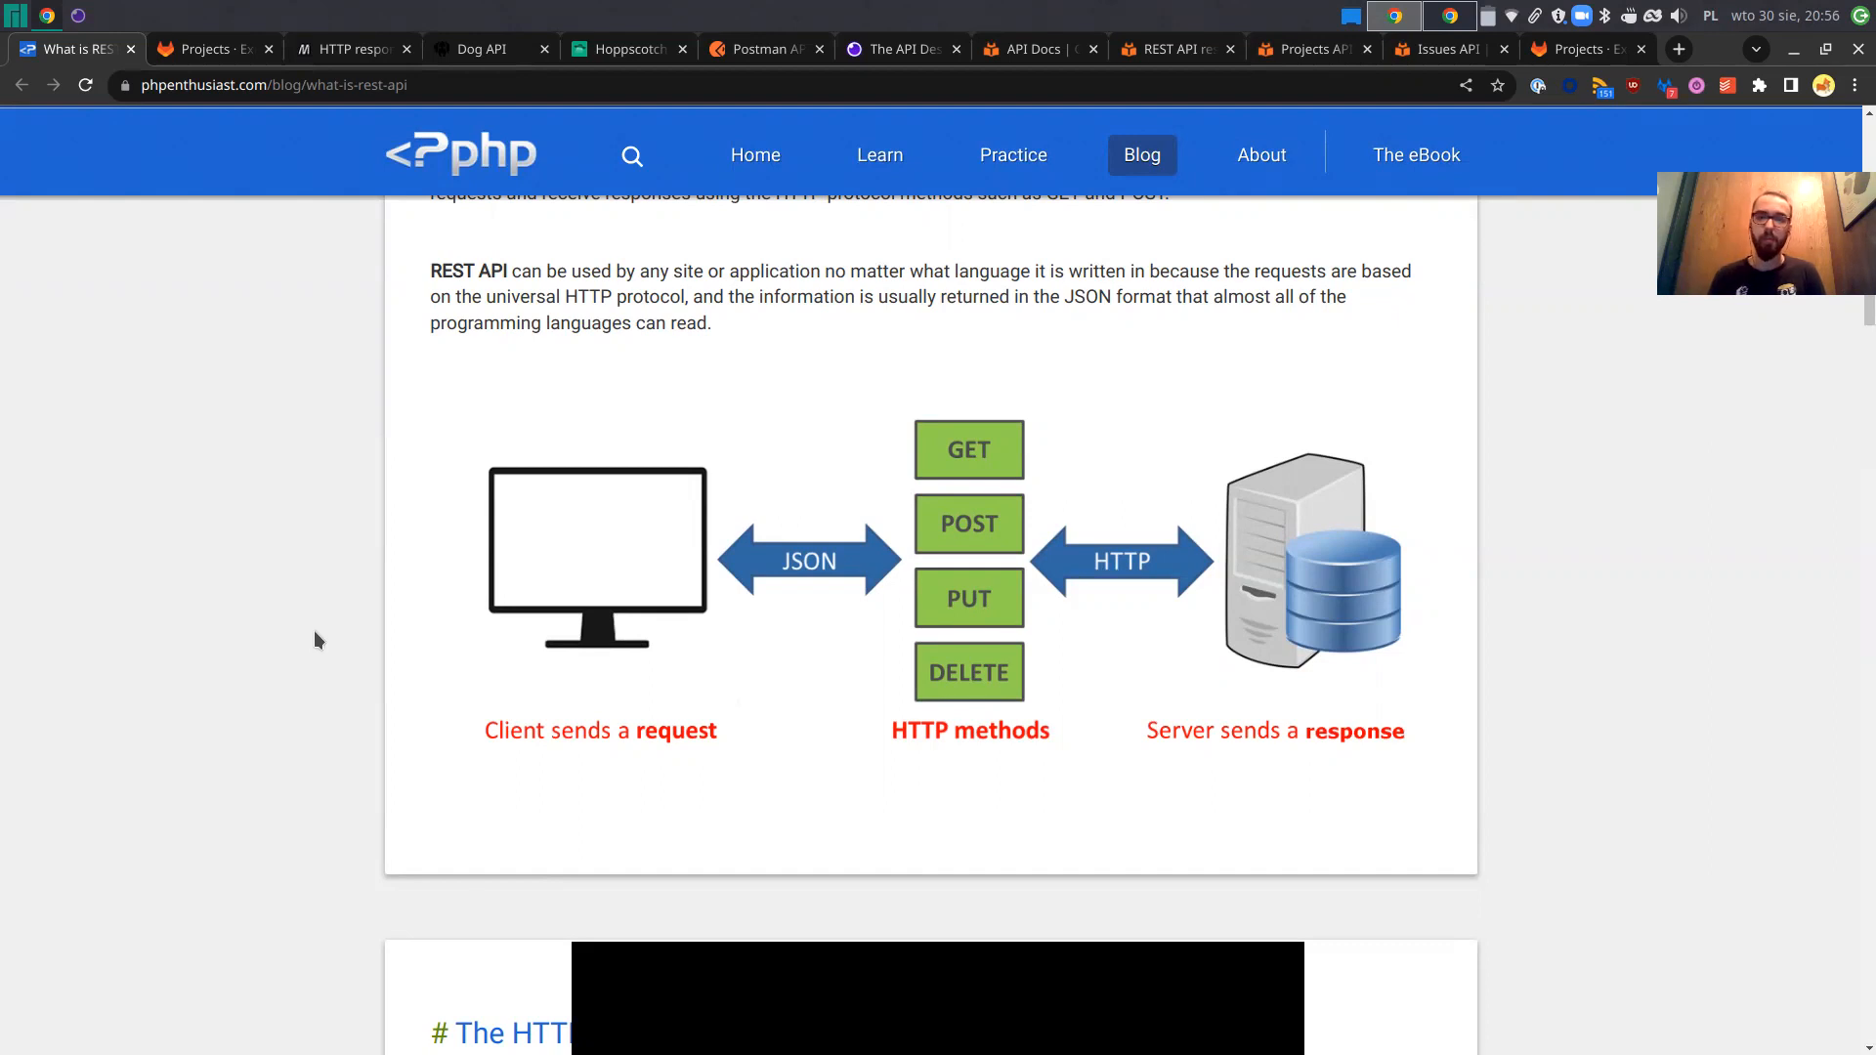
pyautogui.moveTo(502, 603)
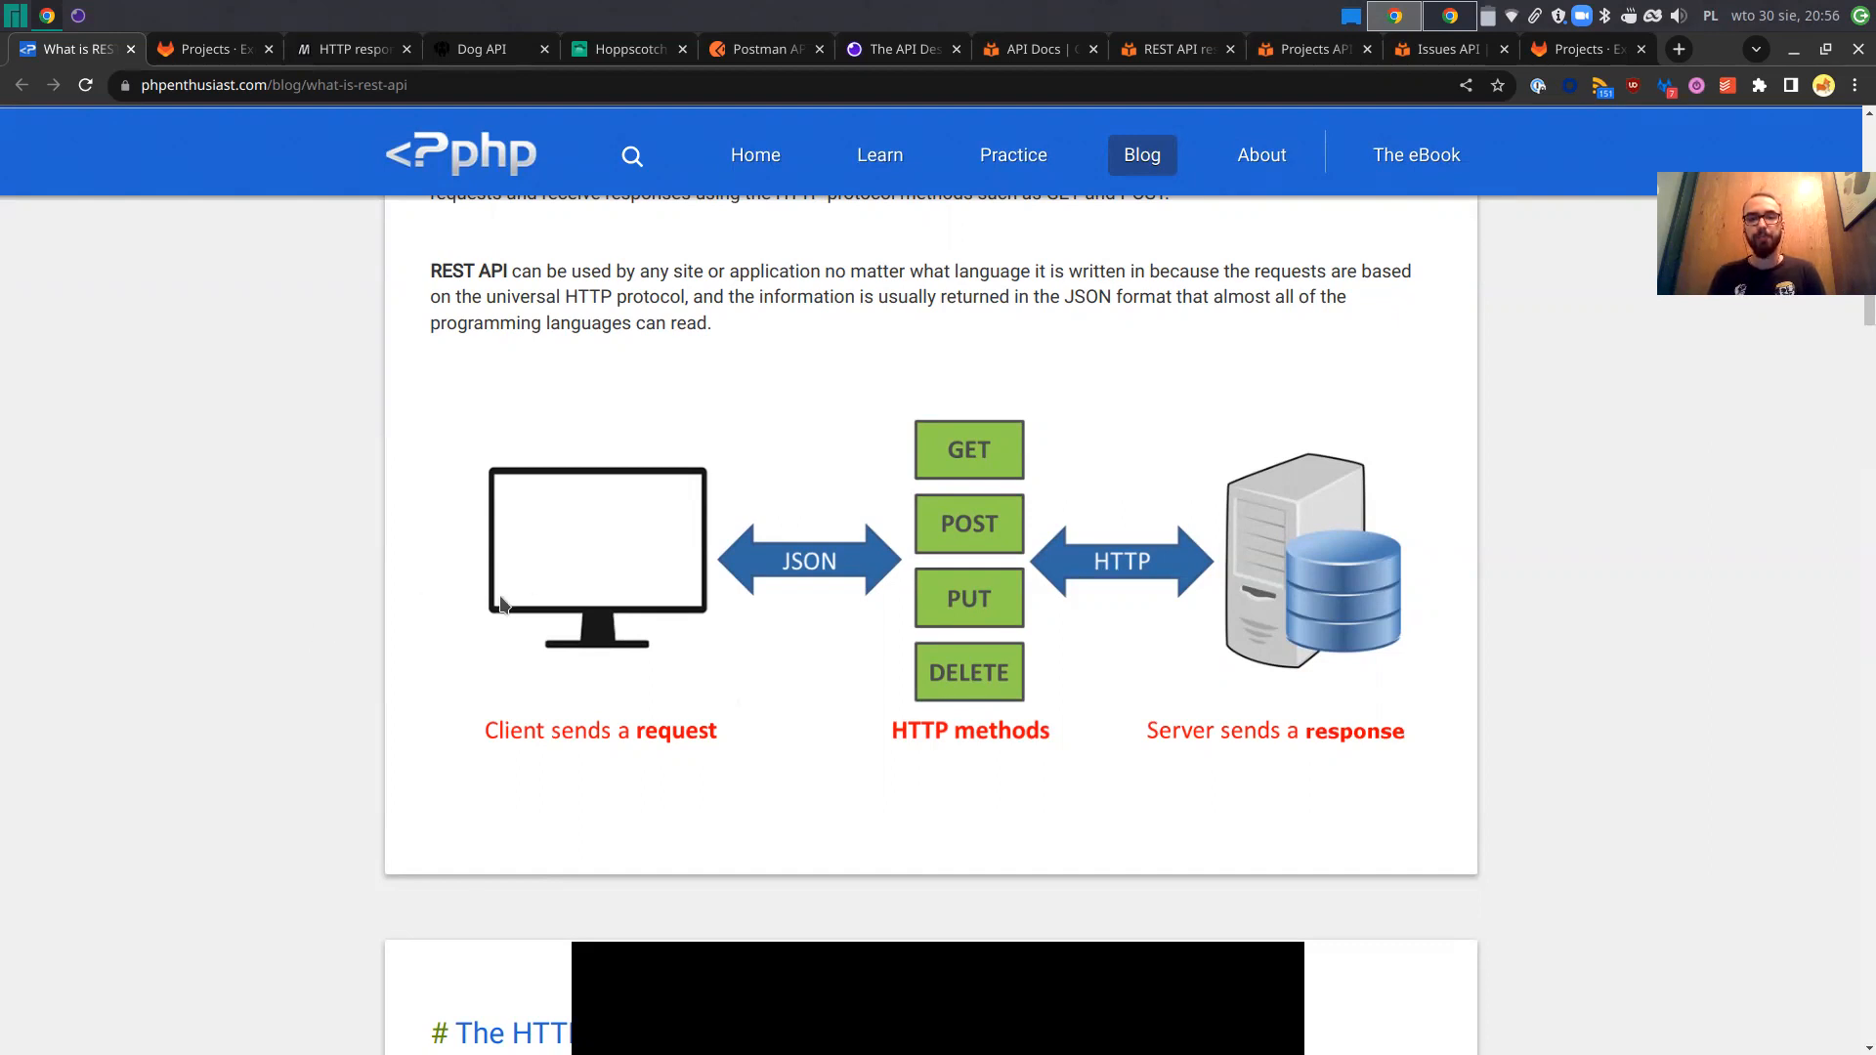
pyautogui.moveTo(725, 619)
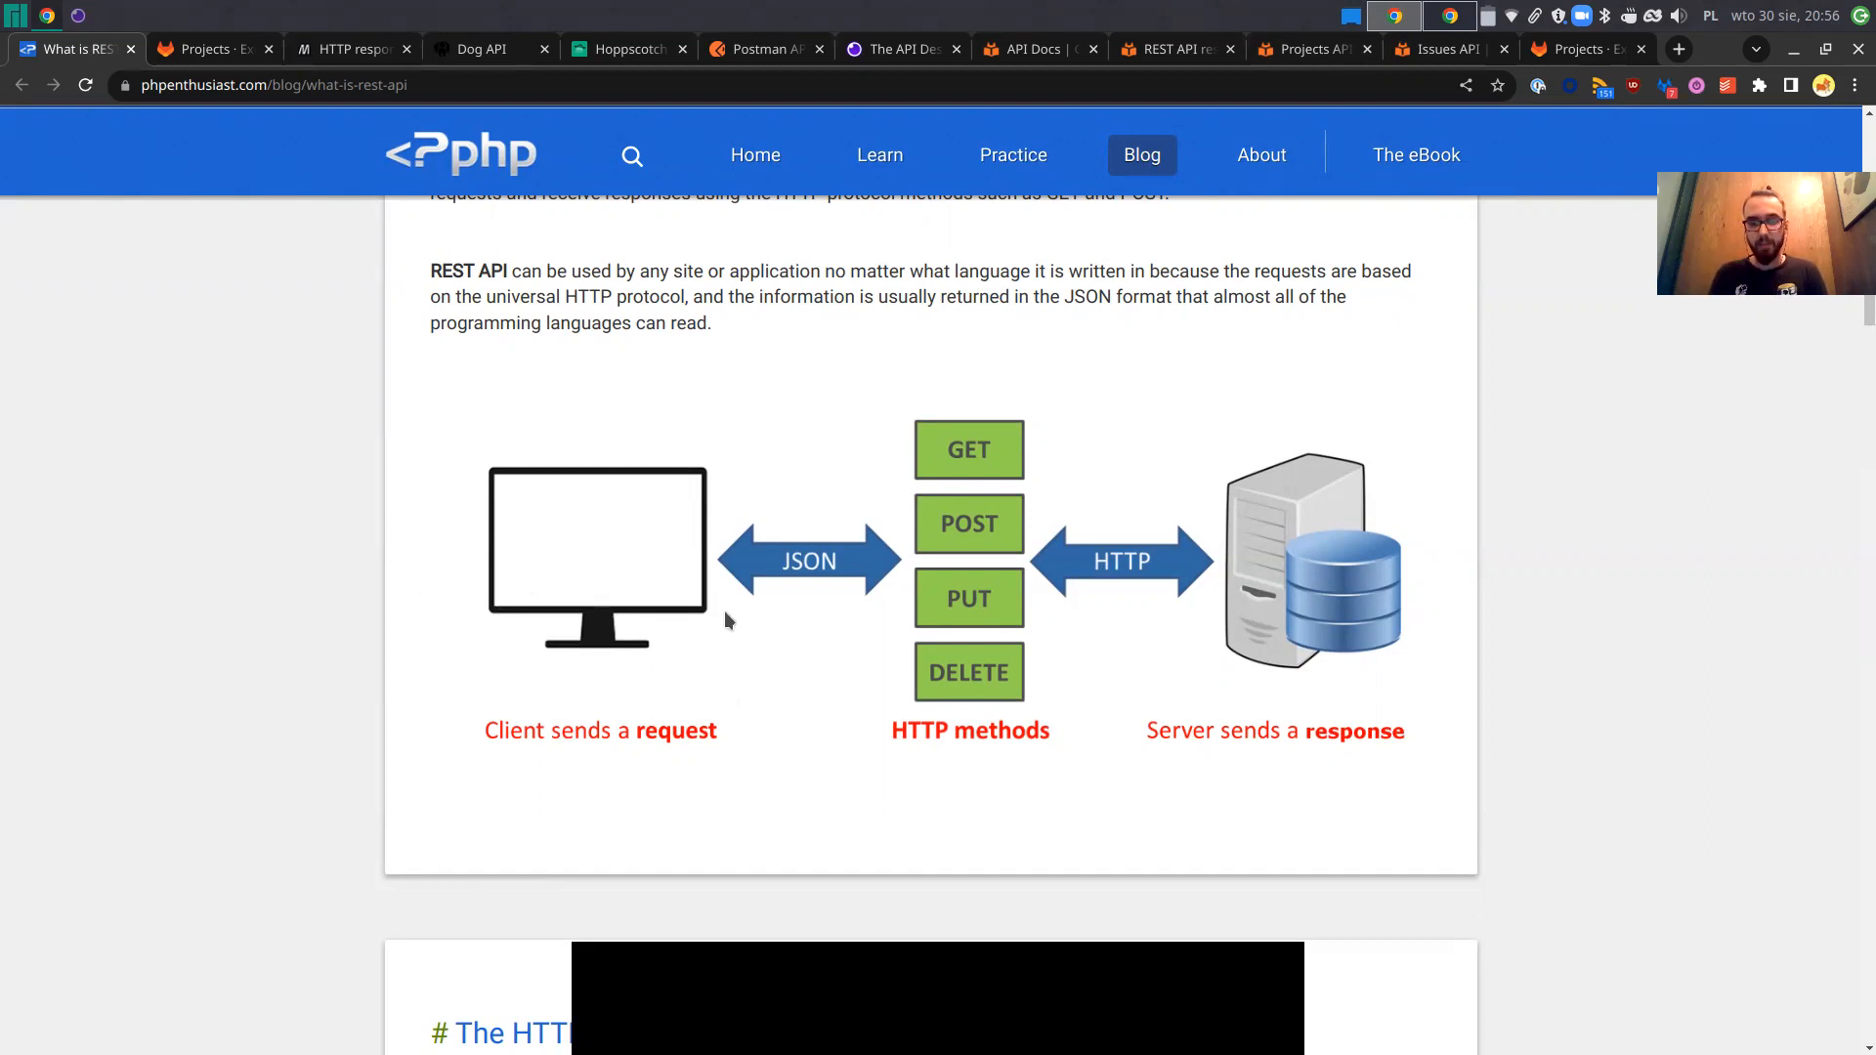
pyautogui.moveTo(729, 548)
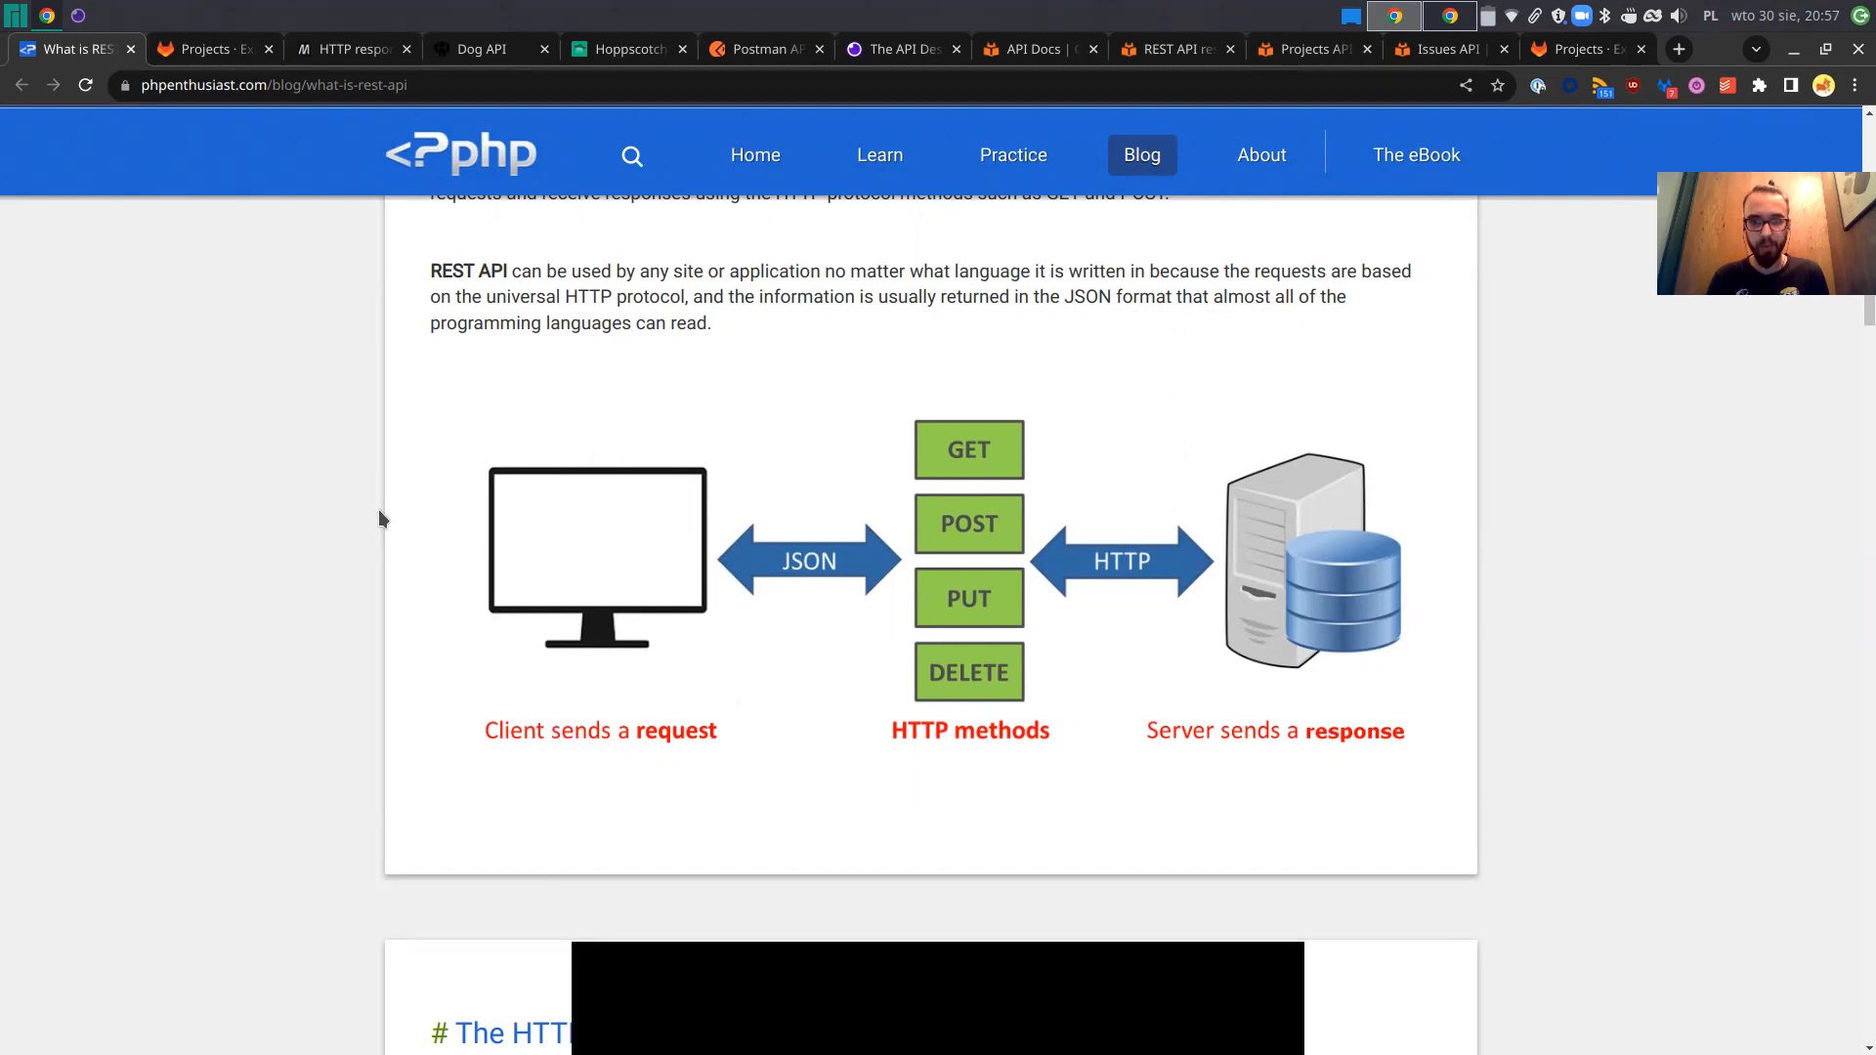
pyautogui.moveTo(369, 525)
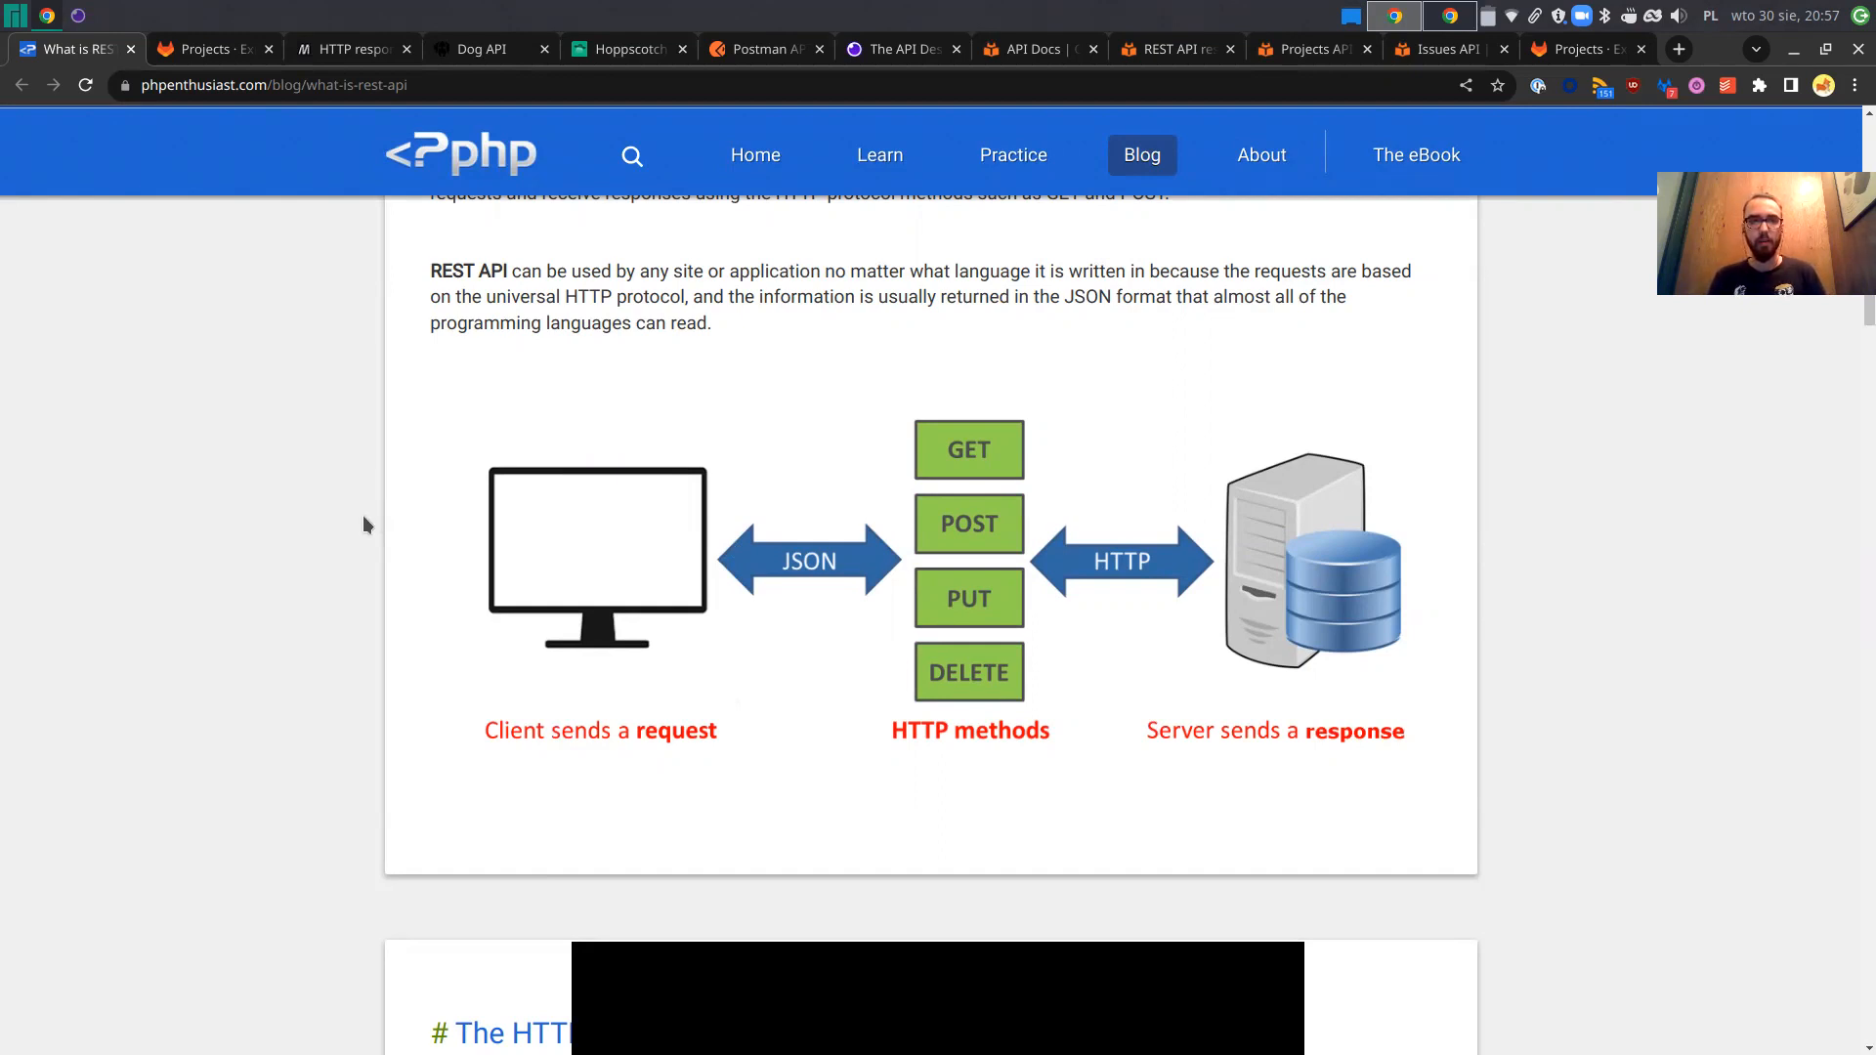
pyautogui.moveTo(334, 491)
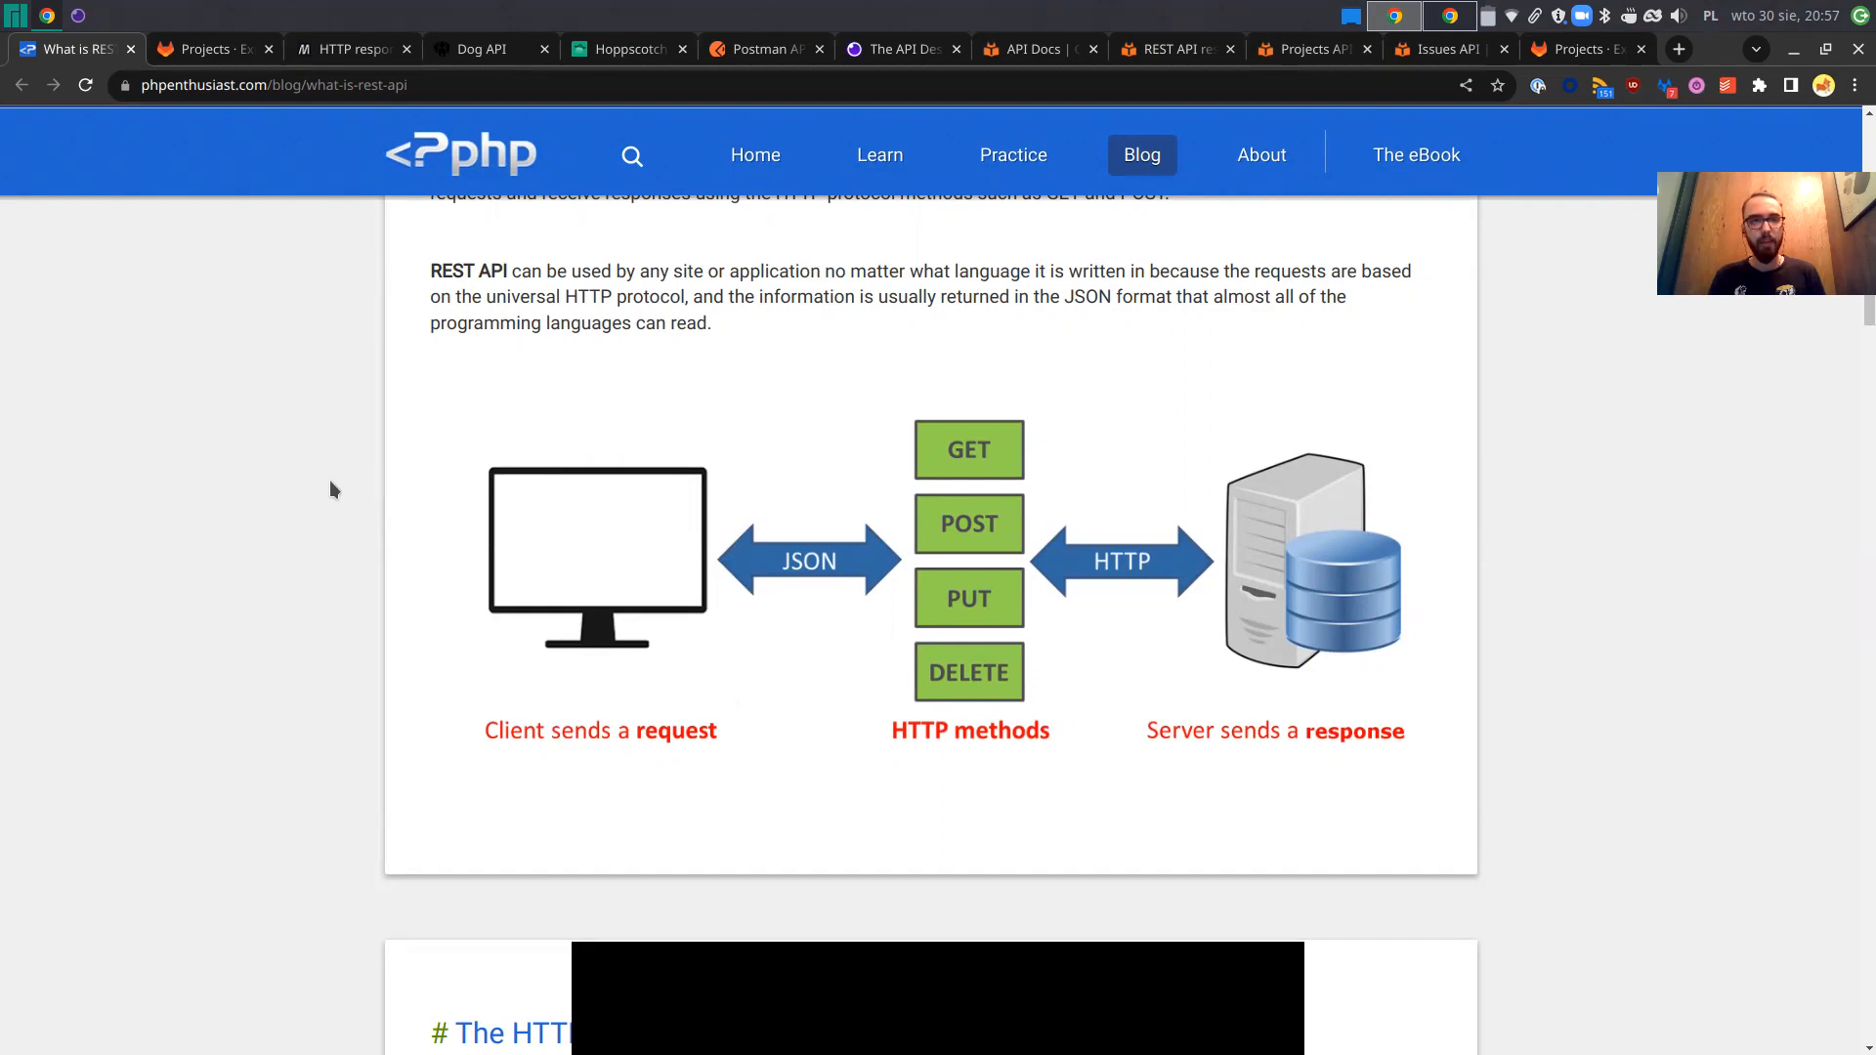
pyautogui.moveTo(213, 49)
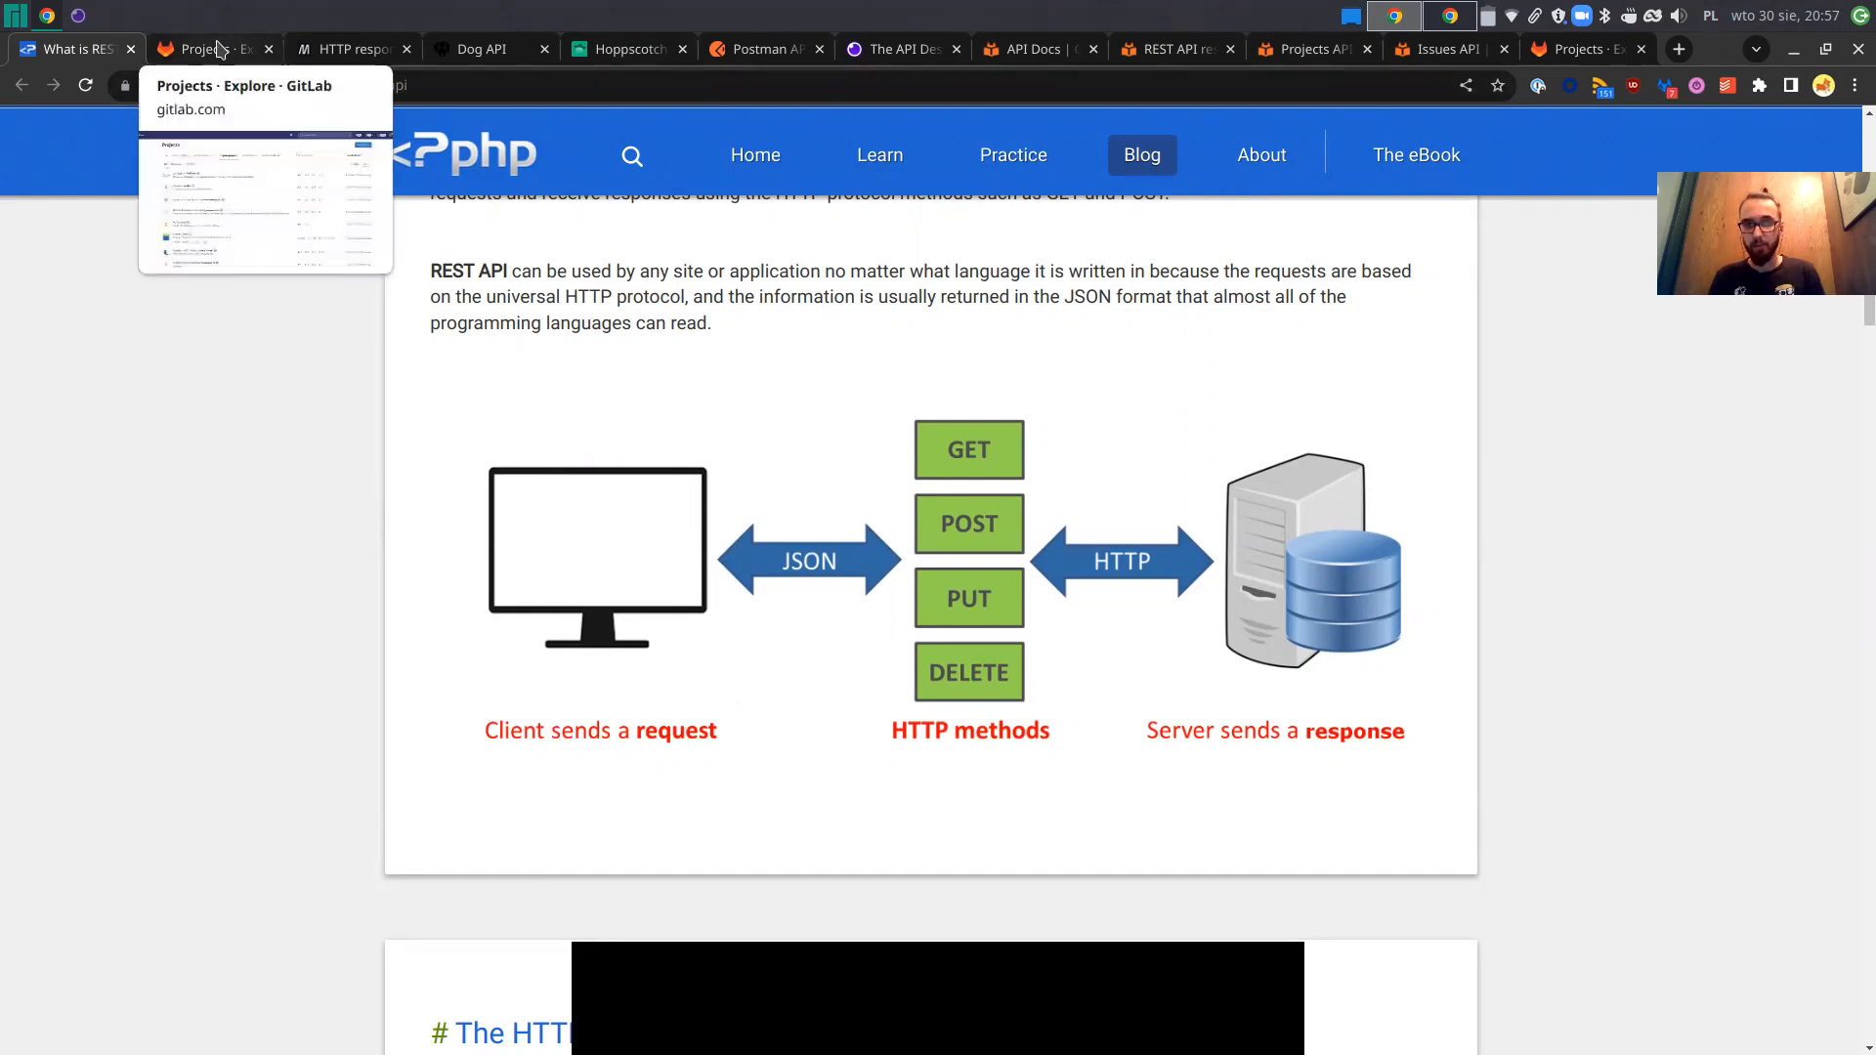
# Switch to the GitLab Explore projects browser tab.
pyautogui.click(204, 49)
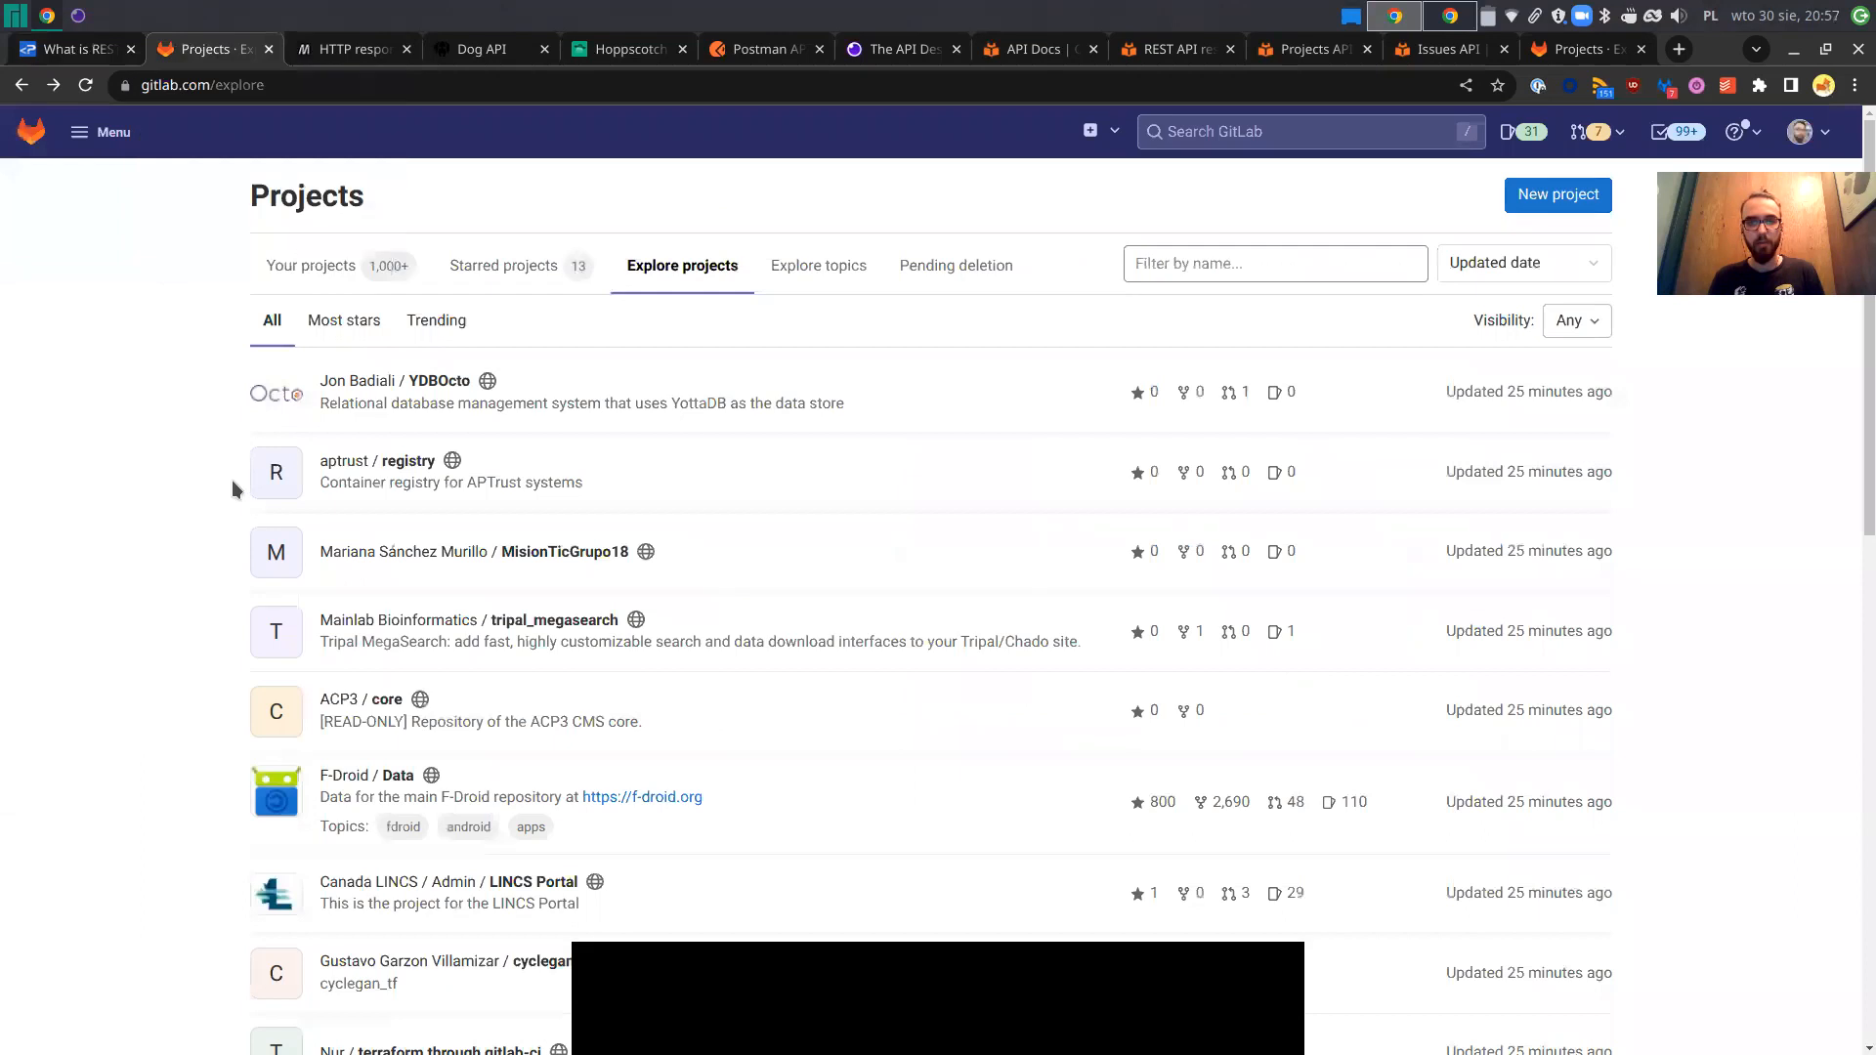
pyautogui.moveTo(162, 504)
pyautogui.write('.json')
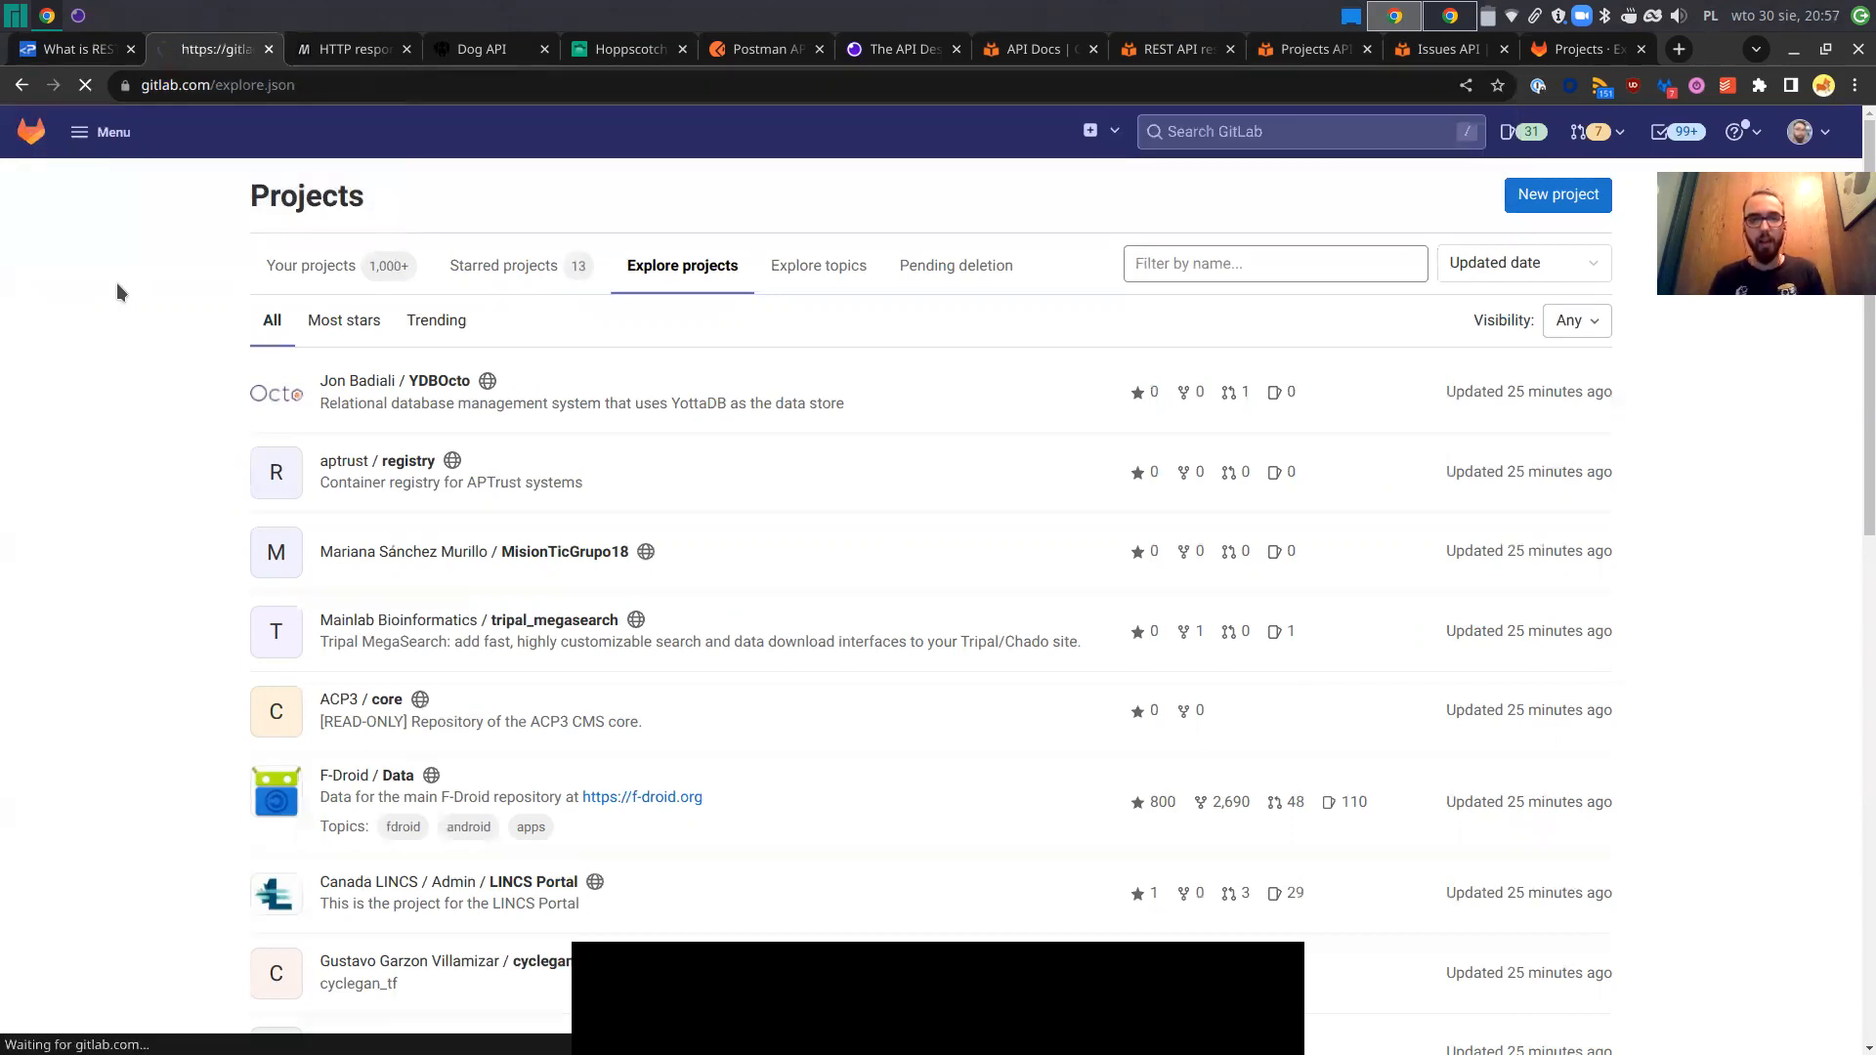
# Reload gitlab.com/explore at its regular address, then return to the 'What is REST' article tab.
pyautogui.click(84, 84)
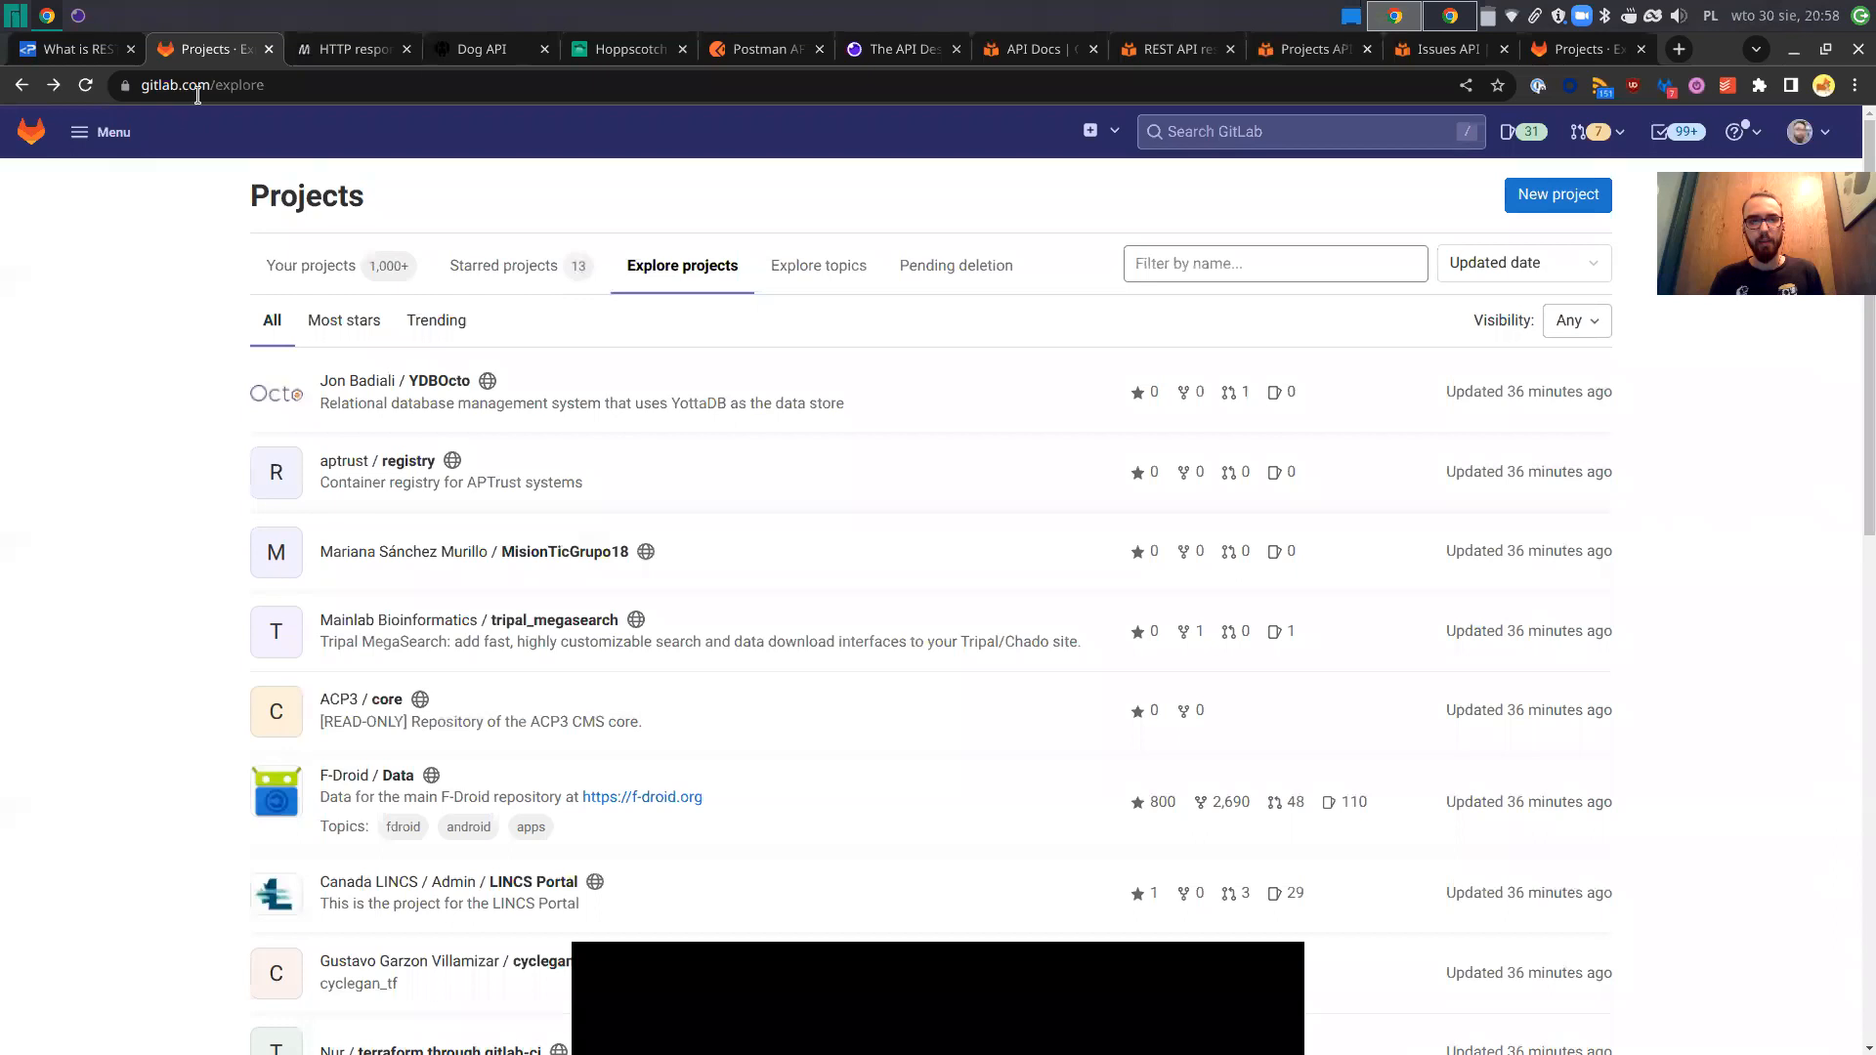
pyautogui.click(68, 49)
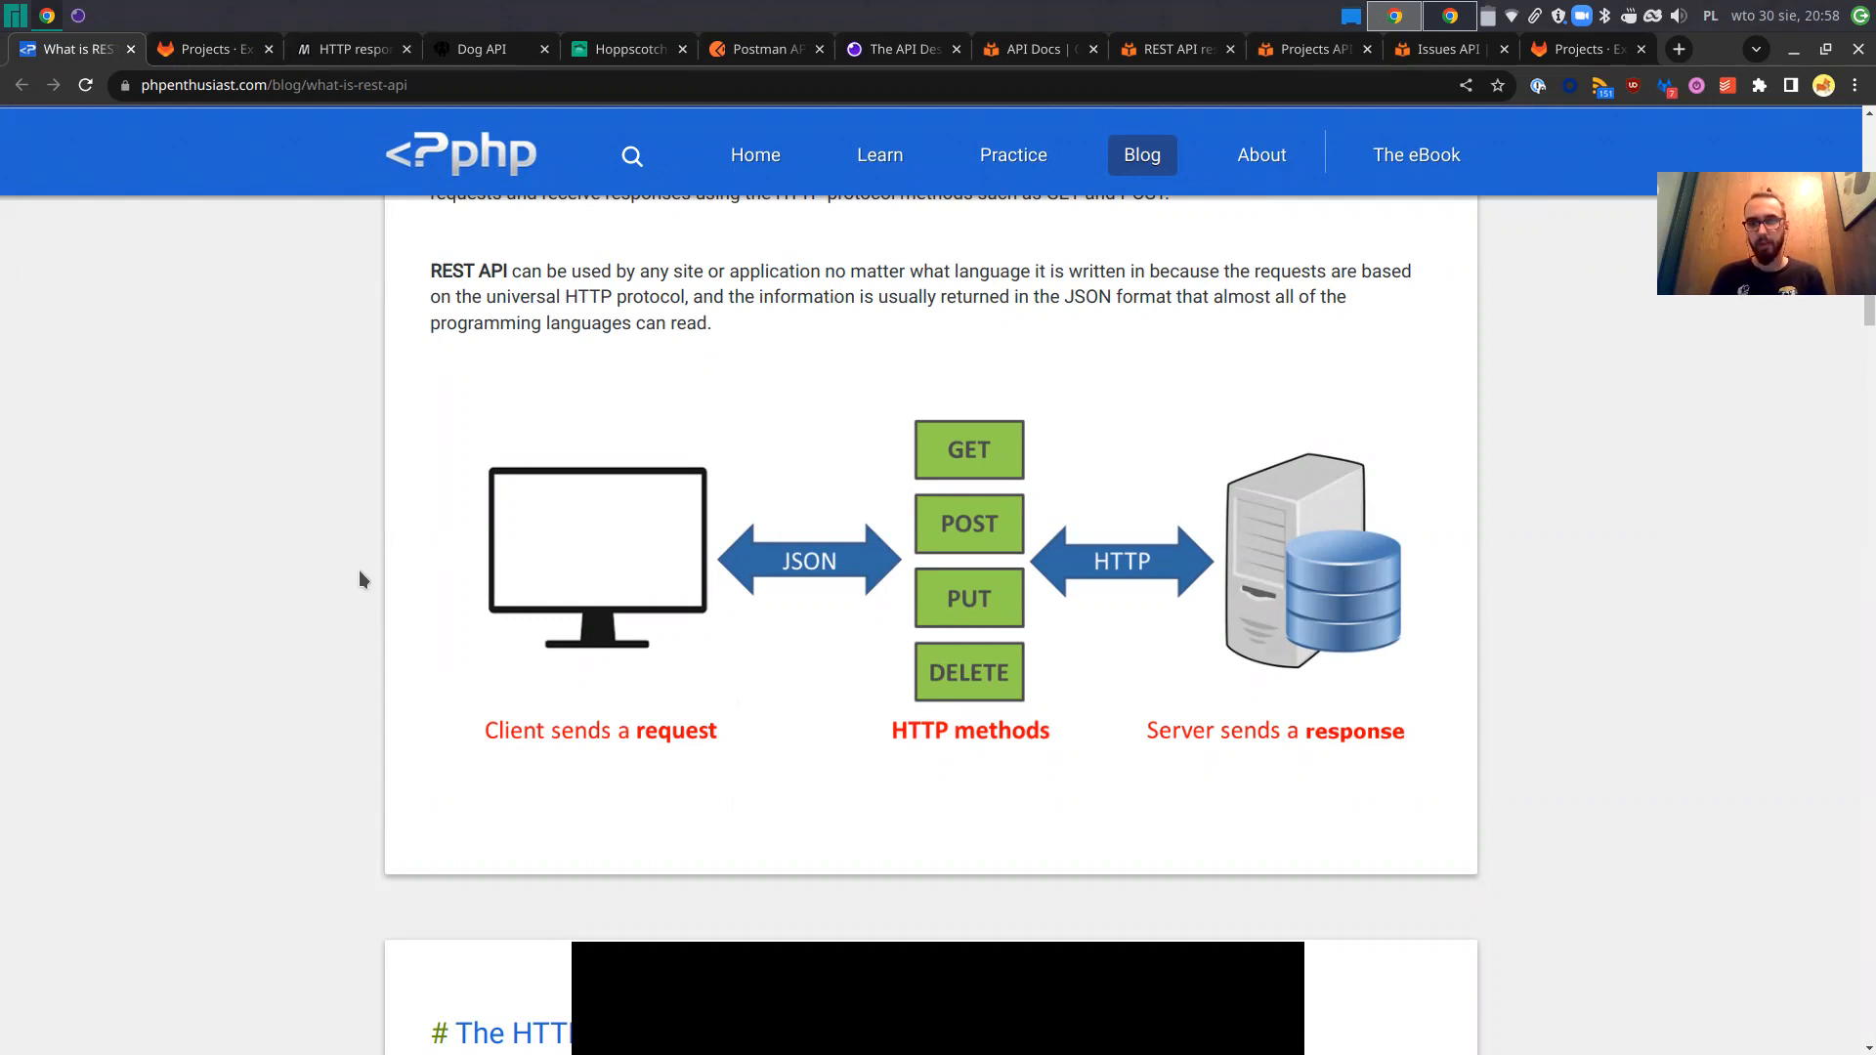
# Scroll past 'The HTTP protocol' heading to the GET/POST/PUT/DELETE methods table.
pyautogui.scroll(-3)
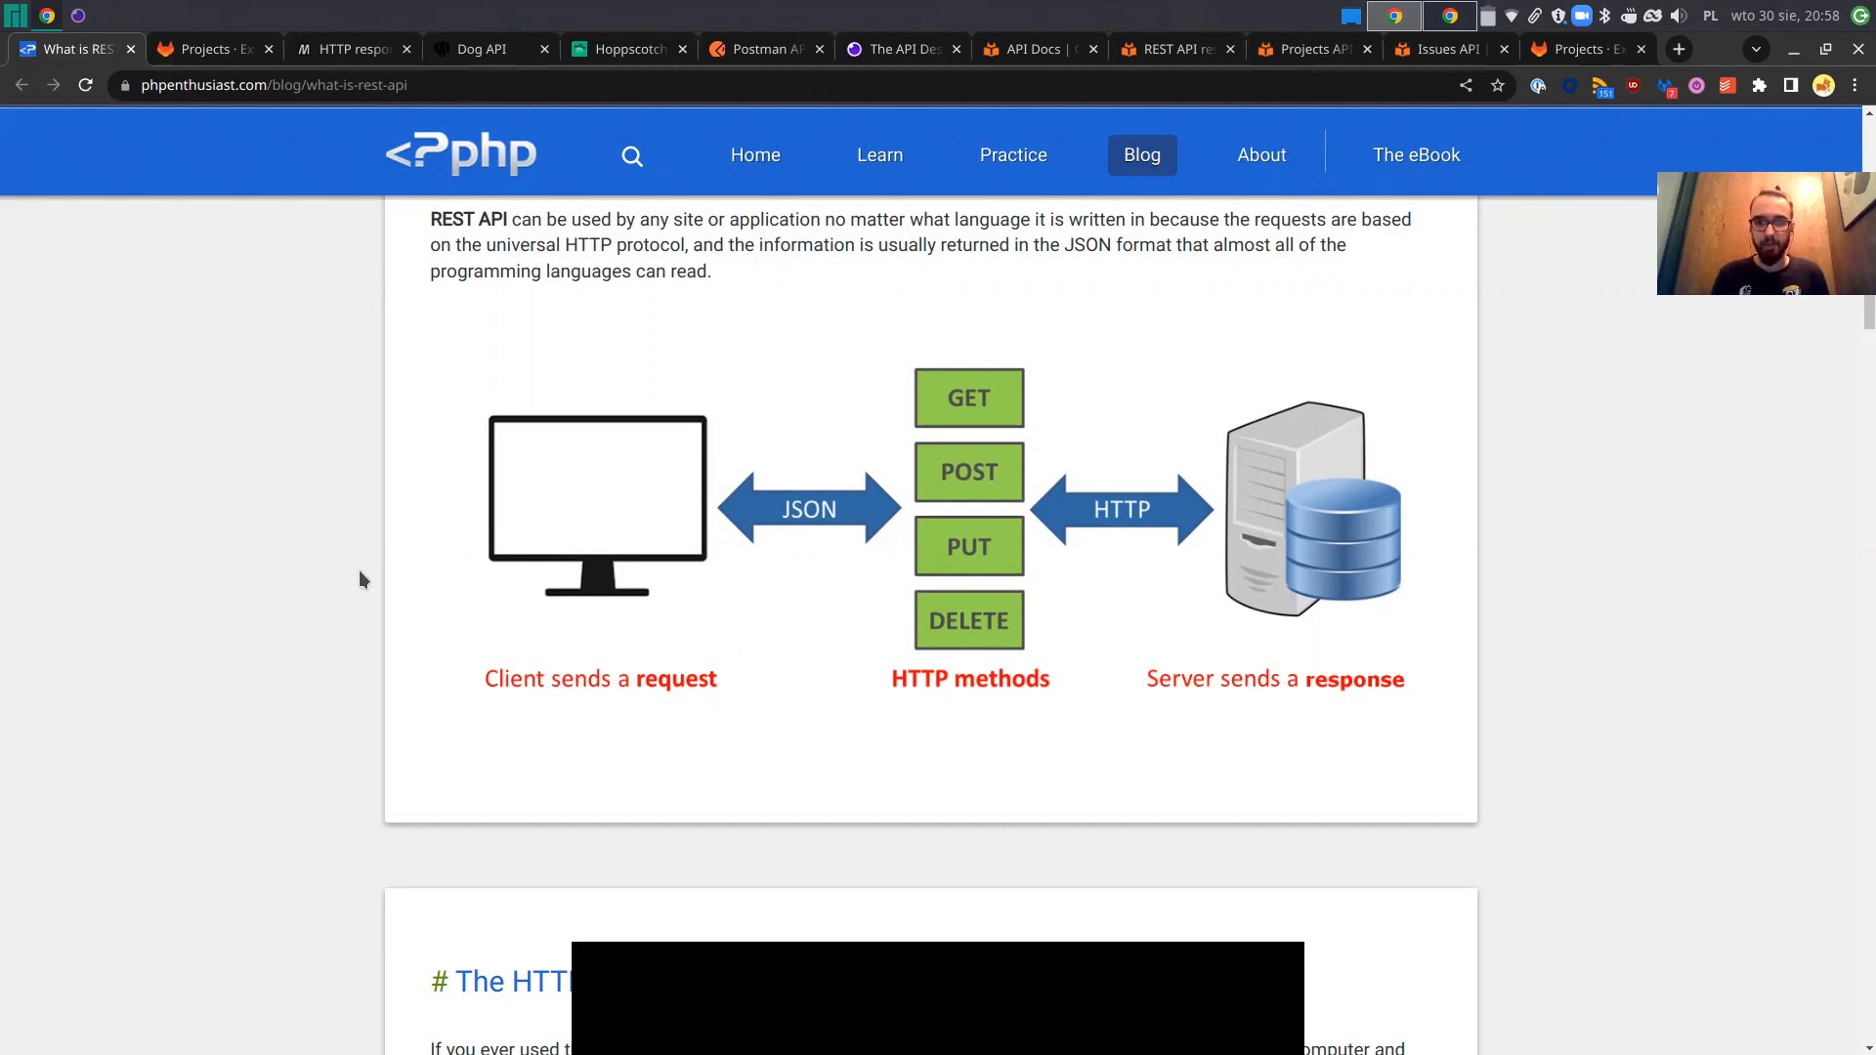
pyautogui.scroll(-3)
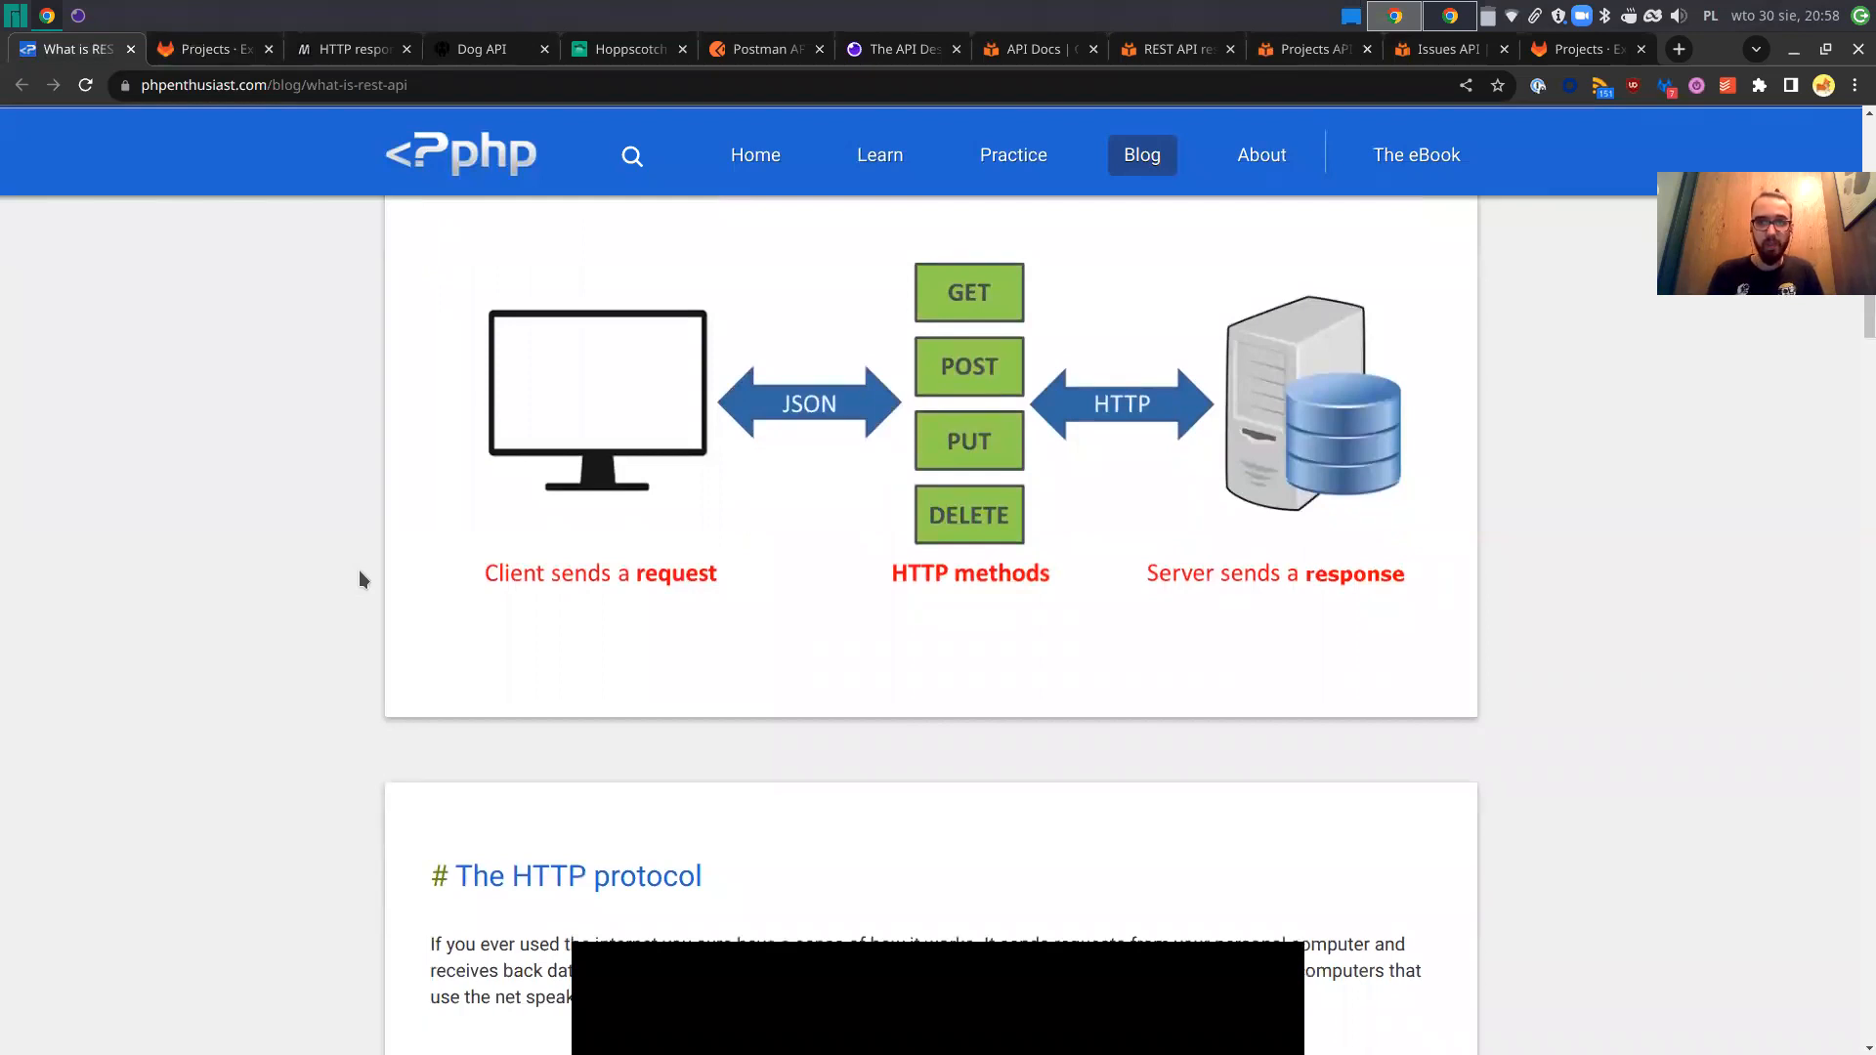
pyautogui.scroll(-3)
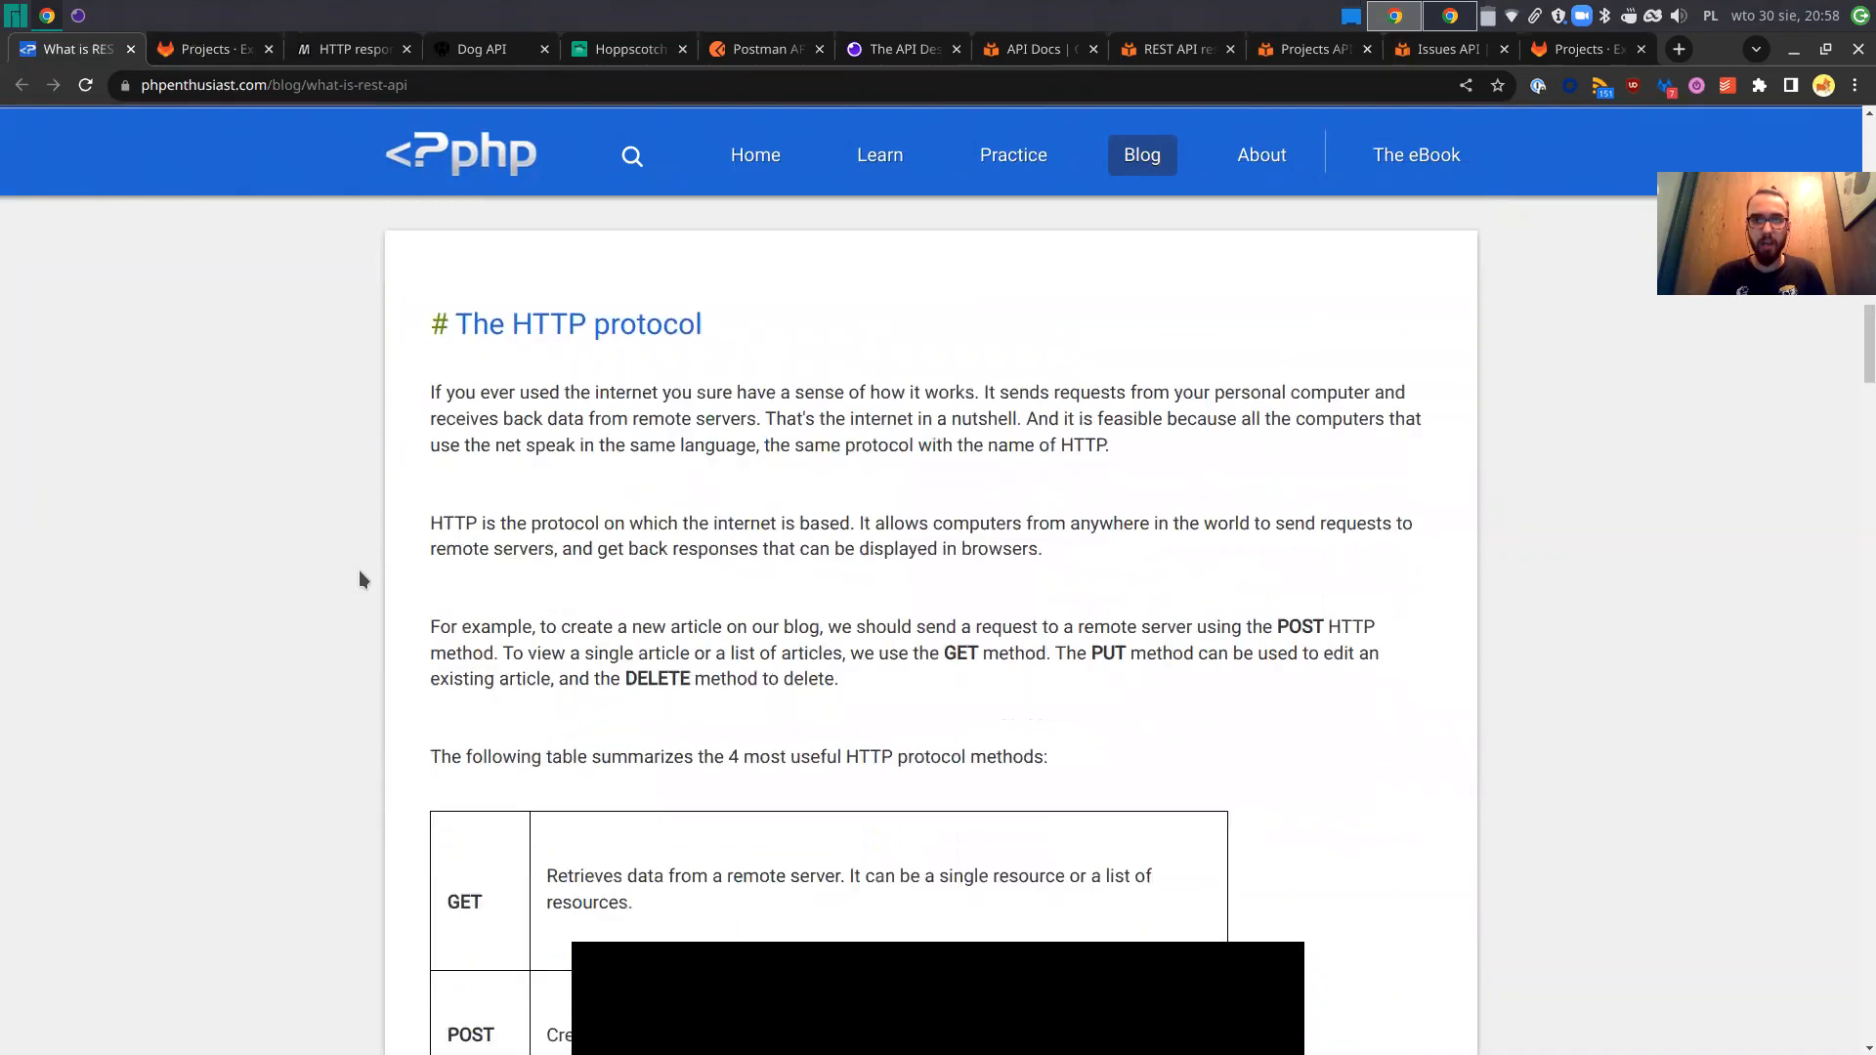
pyautogui.scroll(-3)
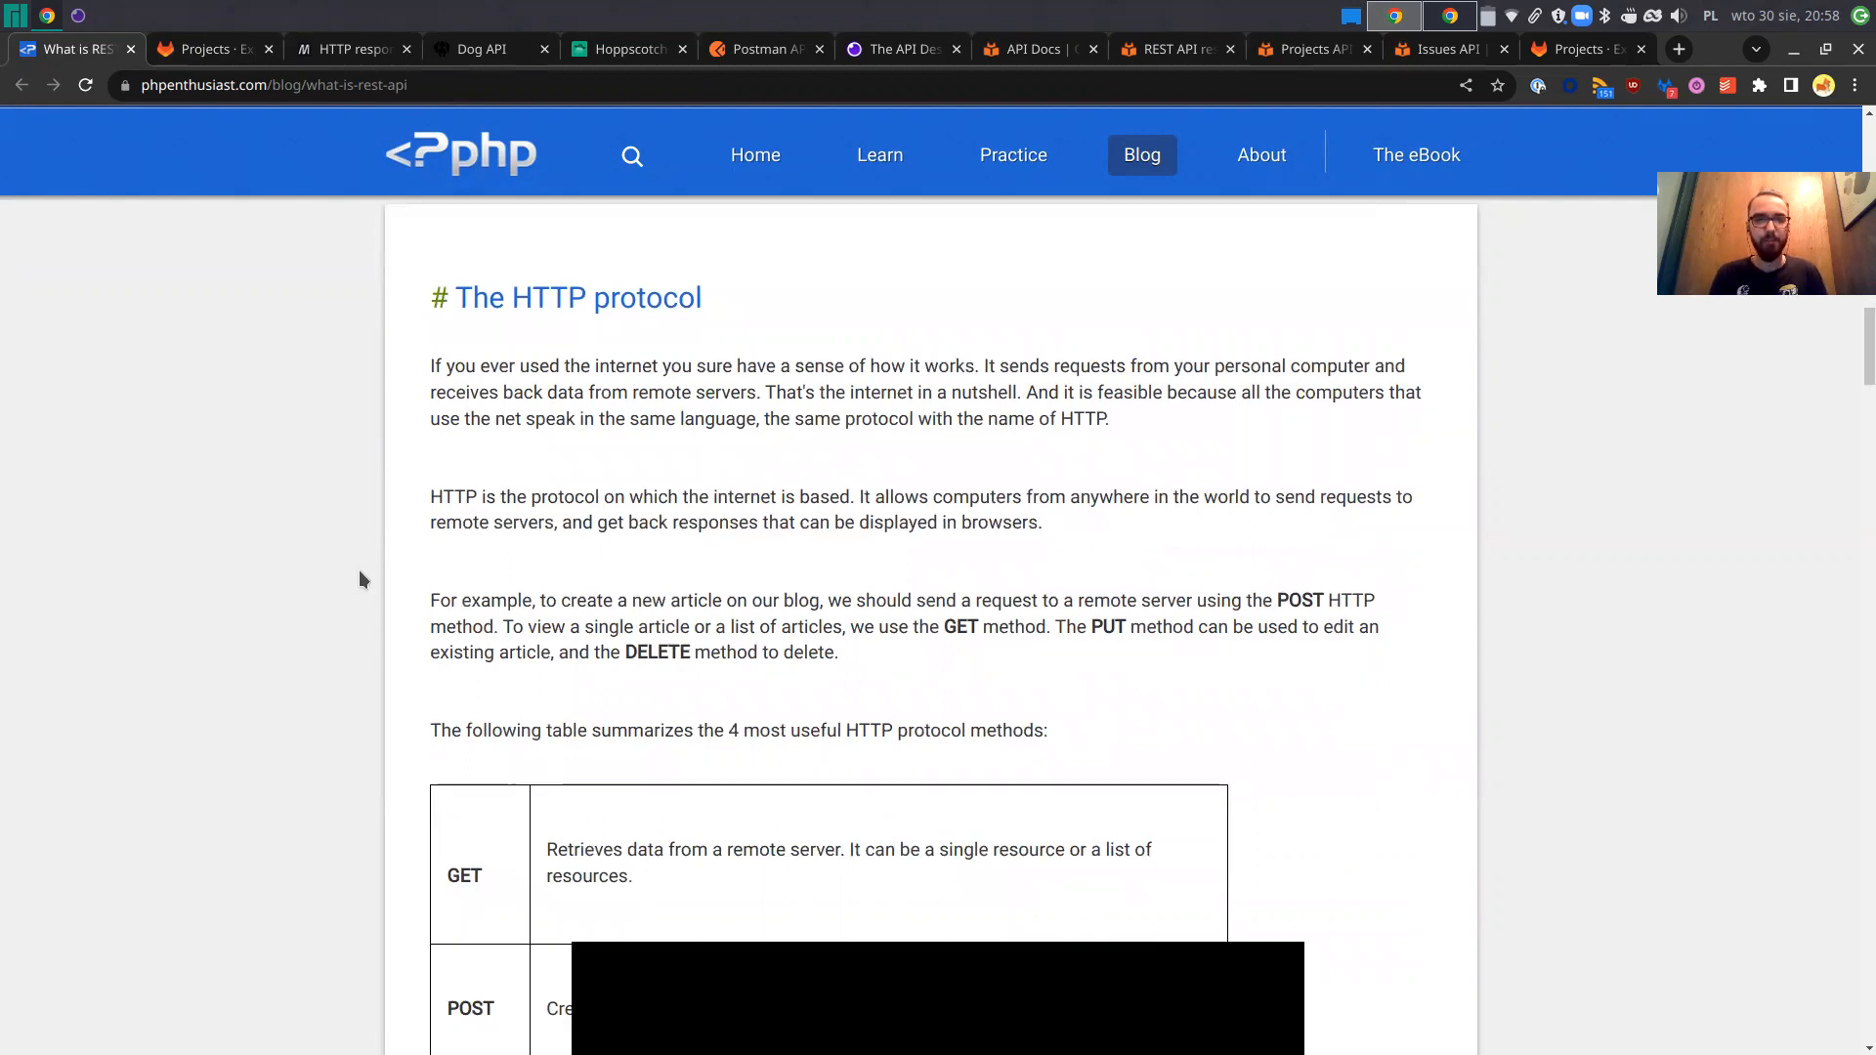
pyautogui.scroll(-3)
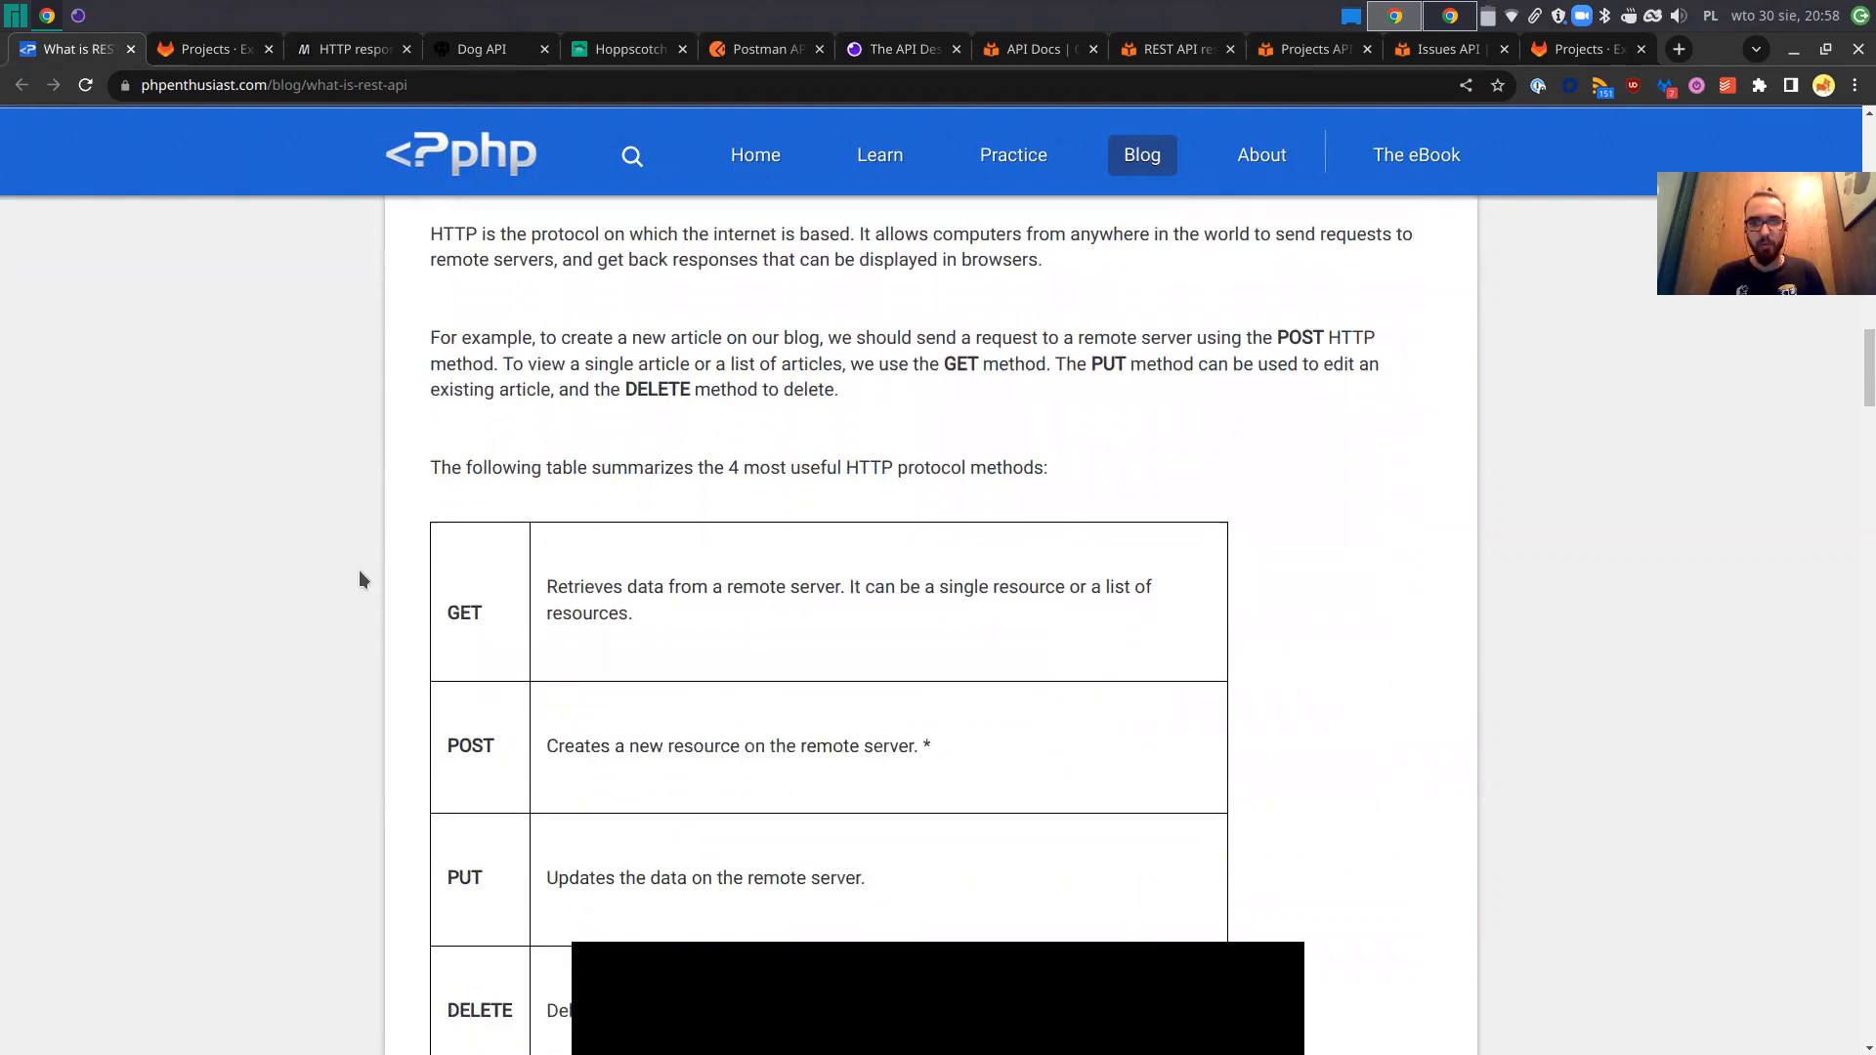
pyautogui.scroll(-3)
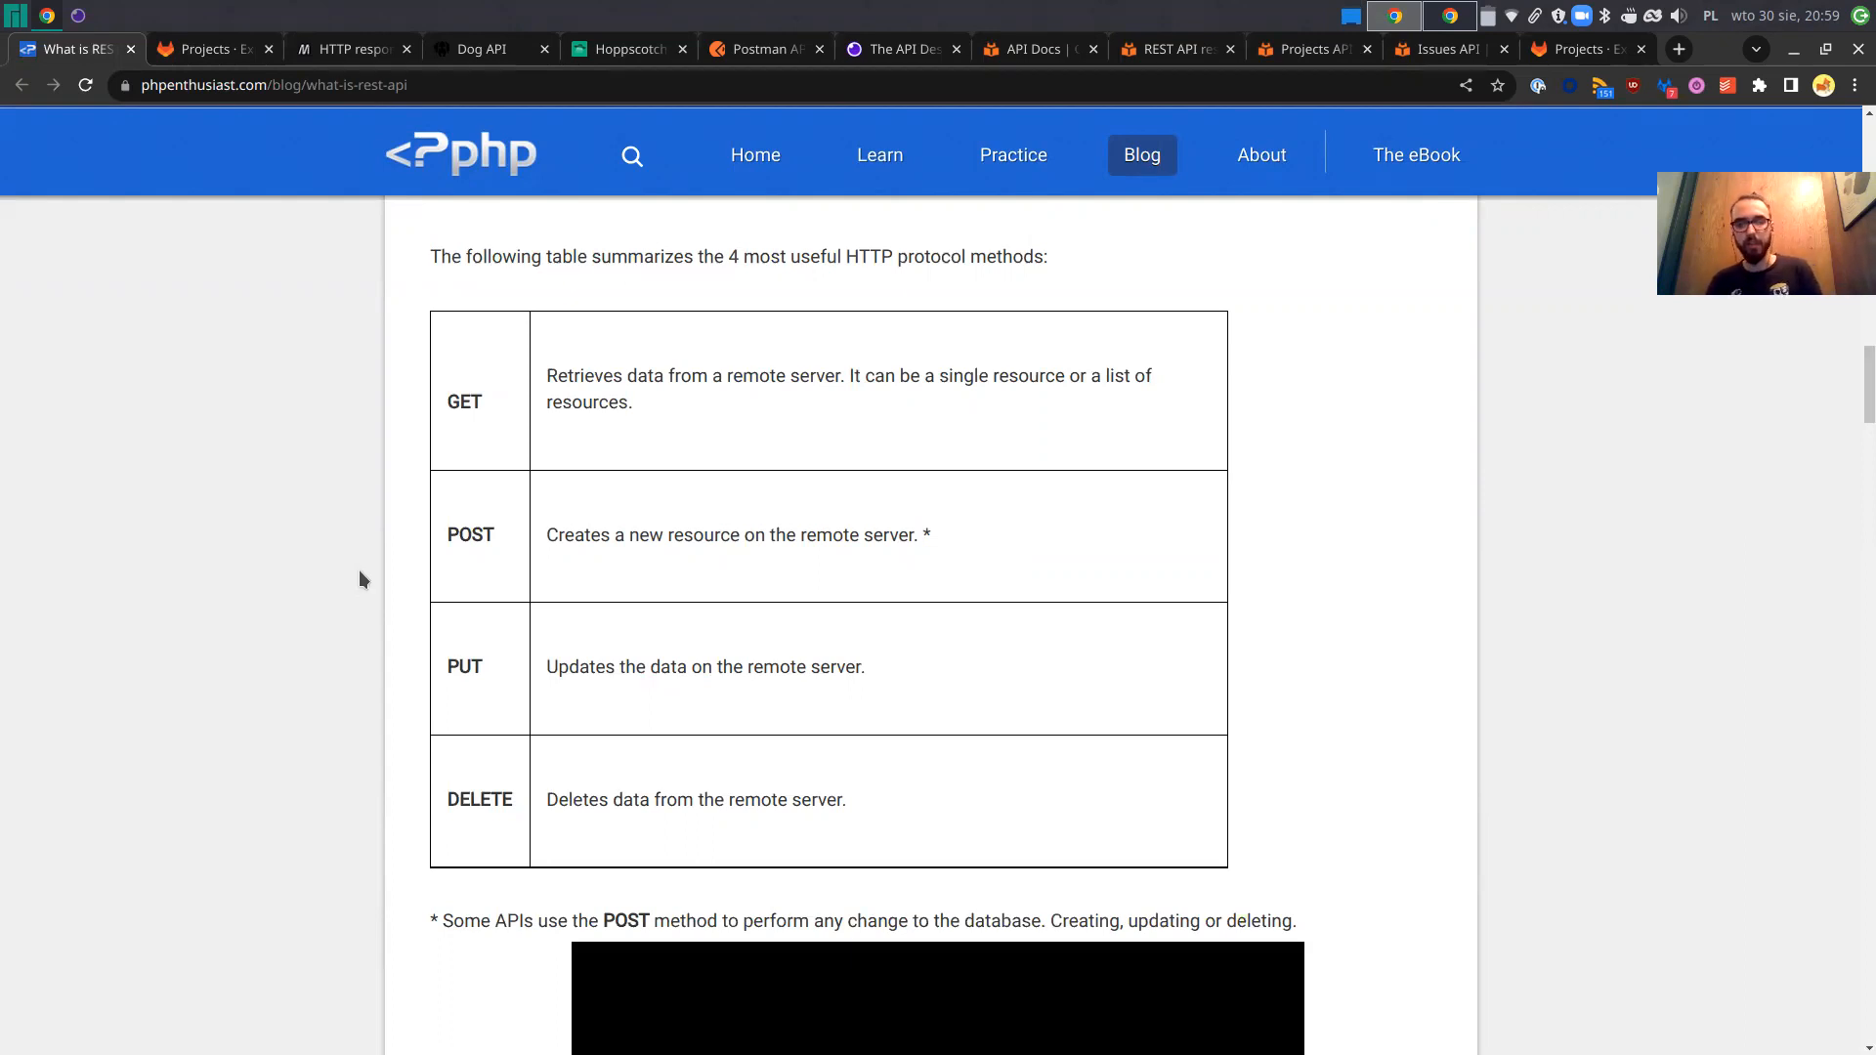
# Scroll past the methods table to 'The requests are sent to URLs' with its example article URIs.
pyautogui.scroll(-3)
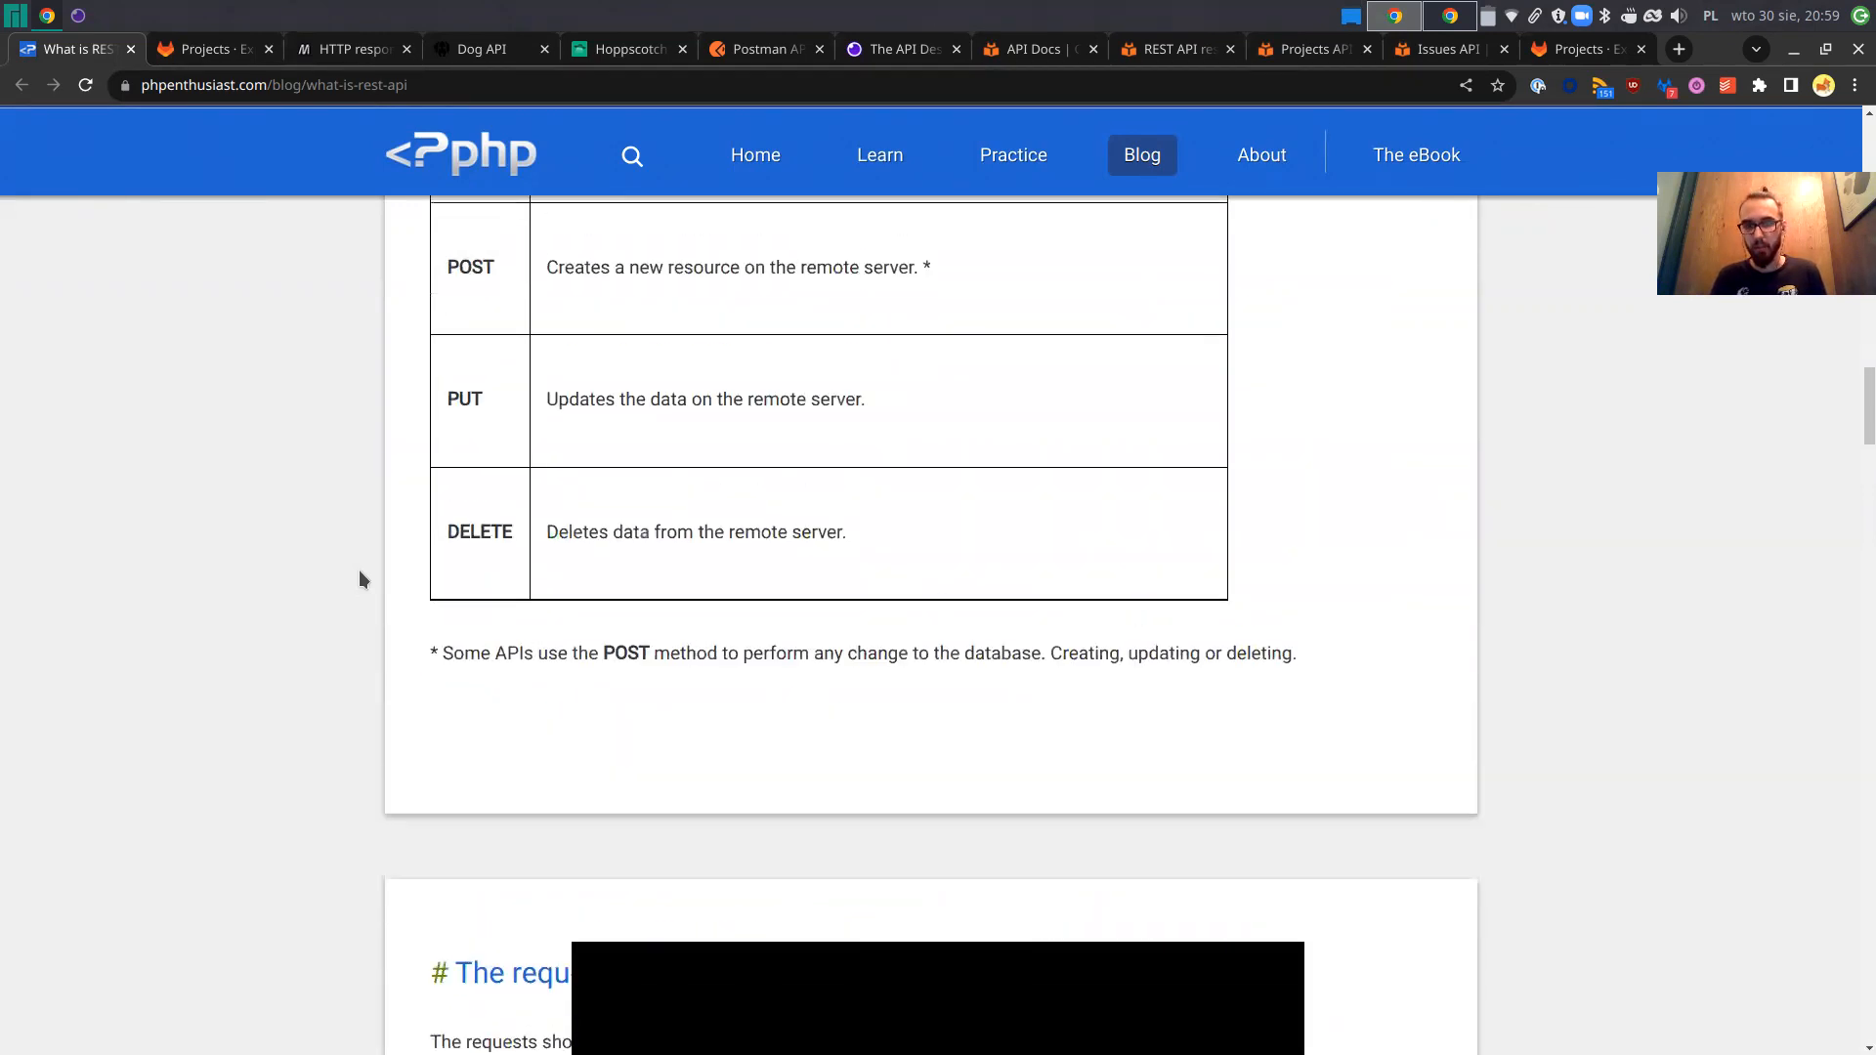
pyautogui.scroll(3)
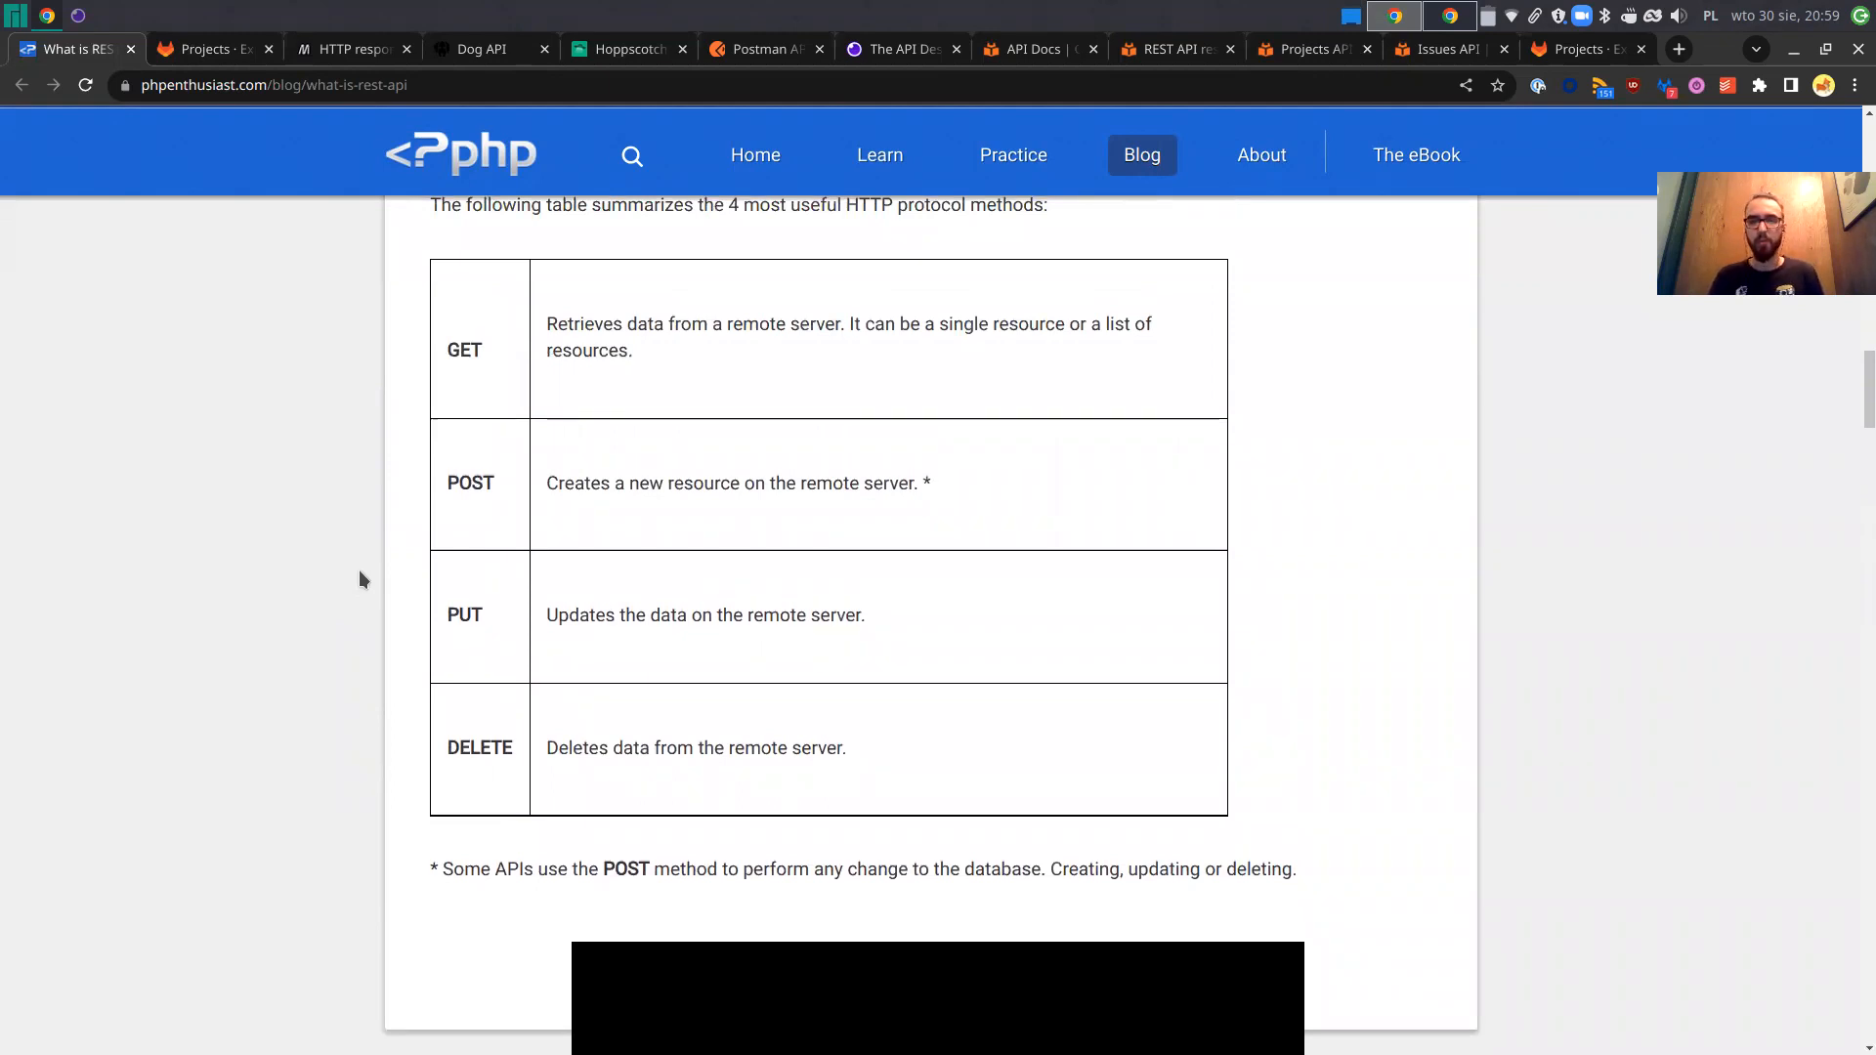
pyautogui.scroll(-3)
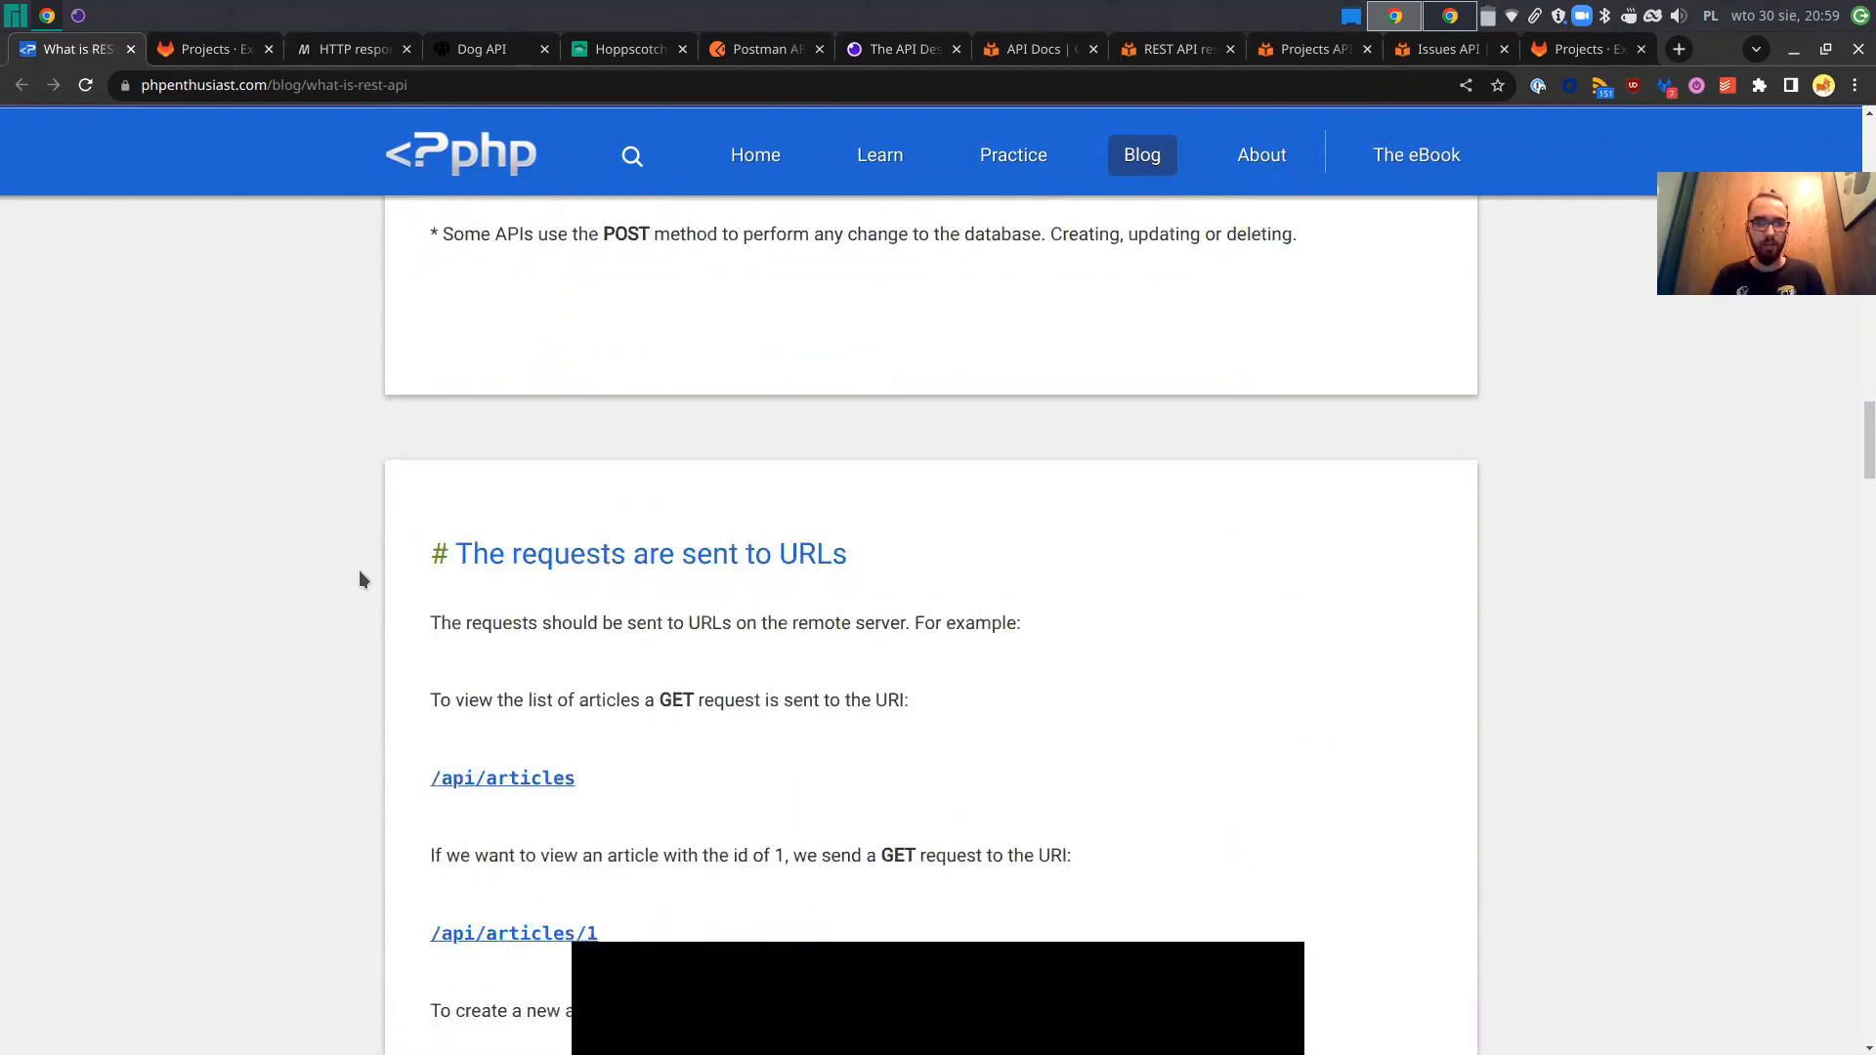
pyautogui.scroll(-3)
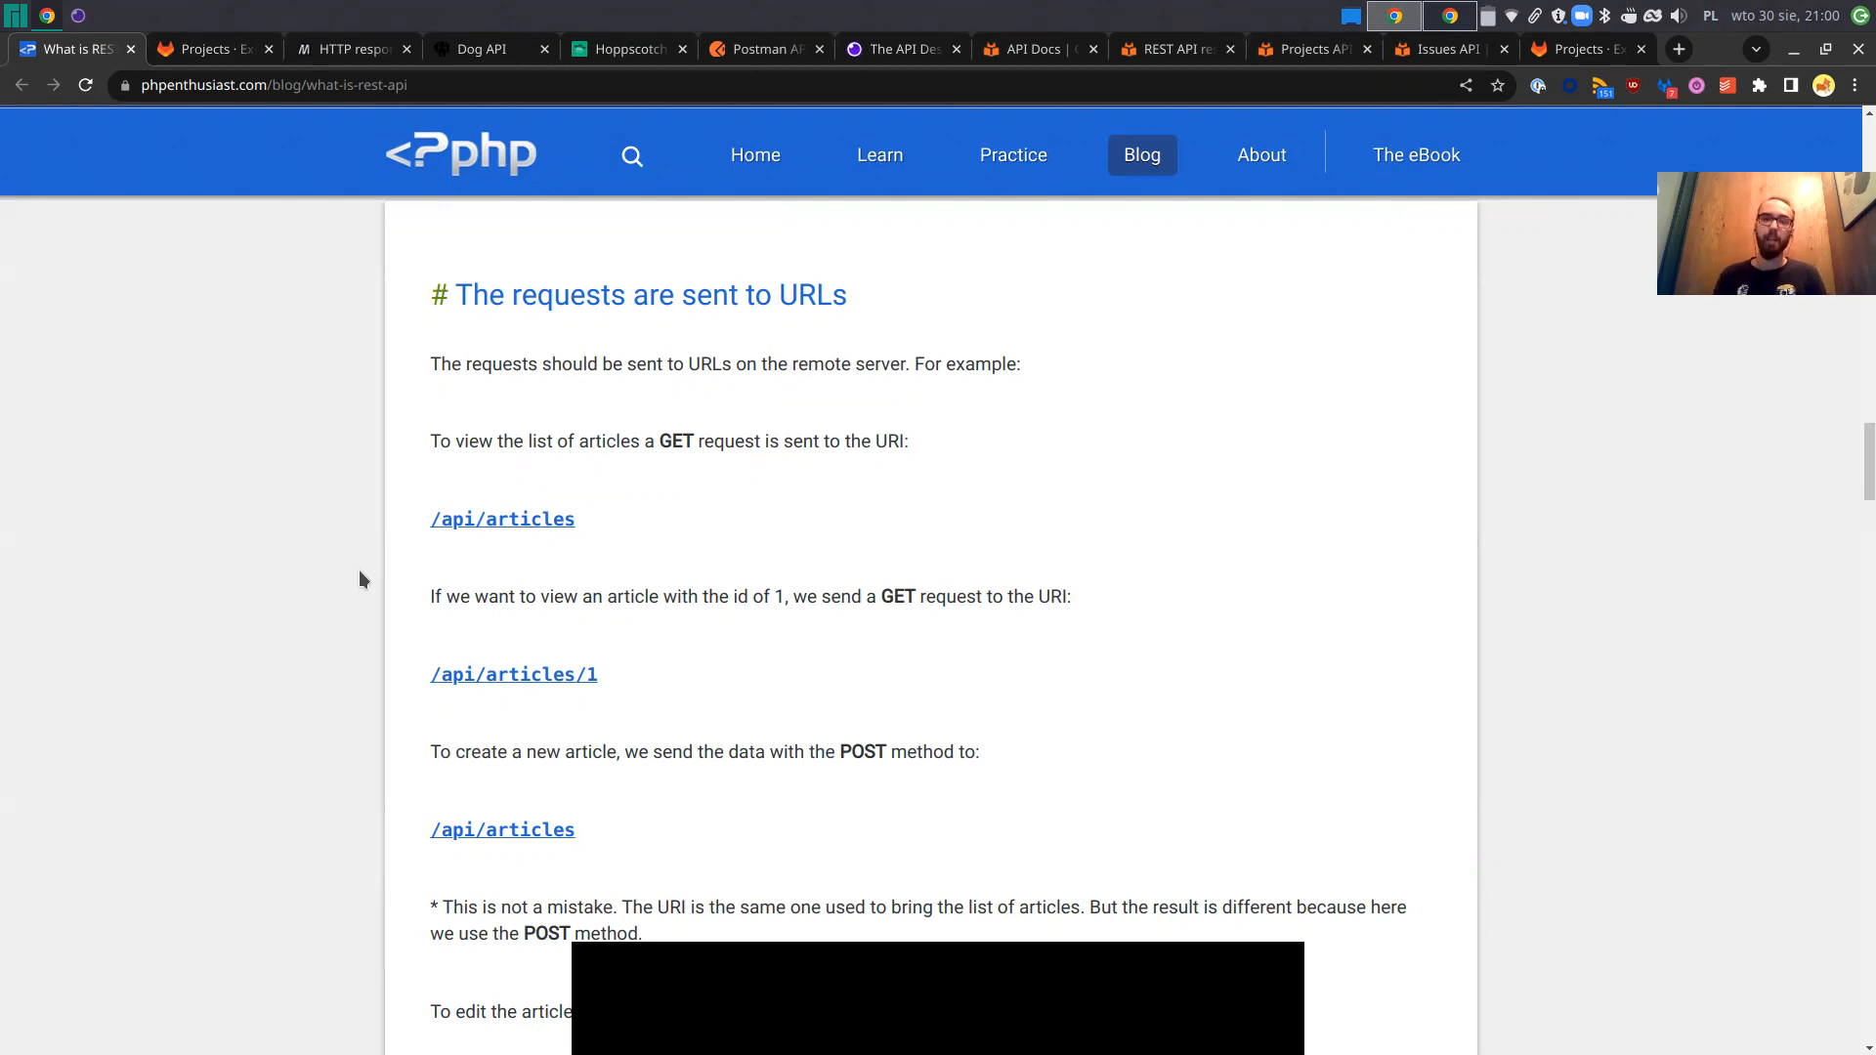
# Scroll the URLs section to the POST and PUT examples for /api/articles/1.
pyautogui.scroll(-3)
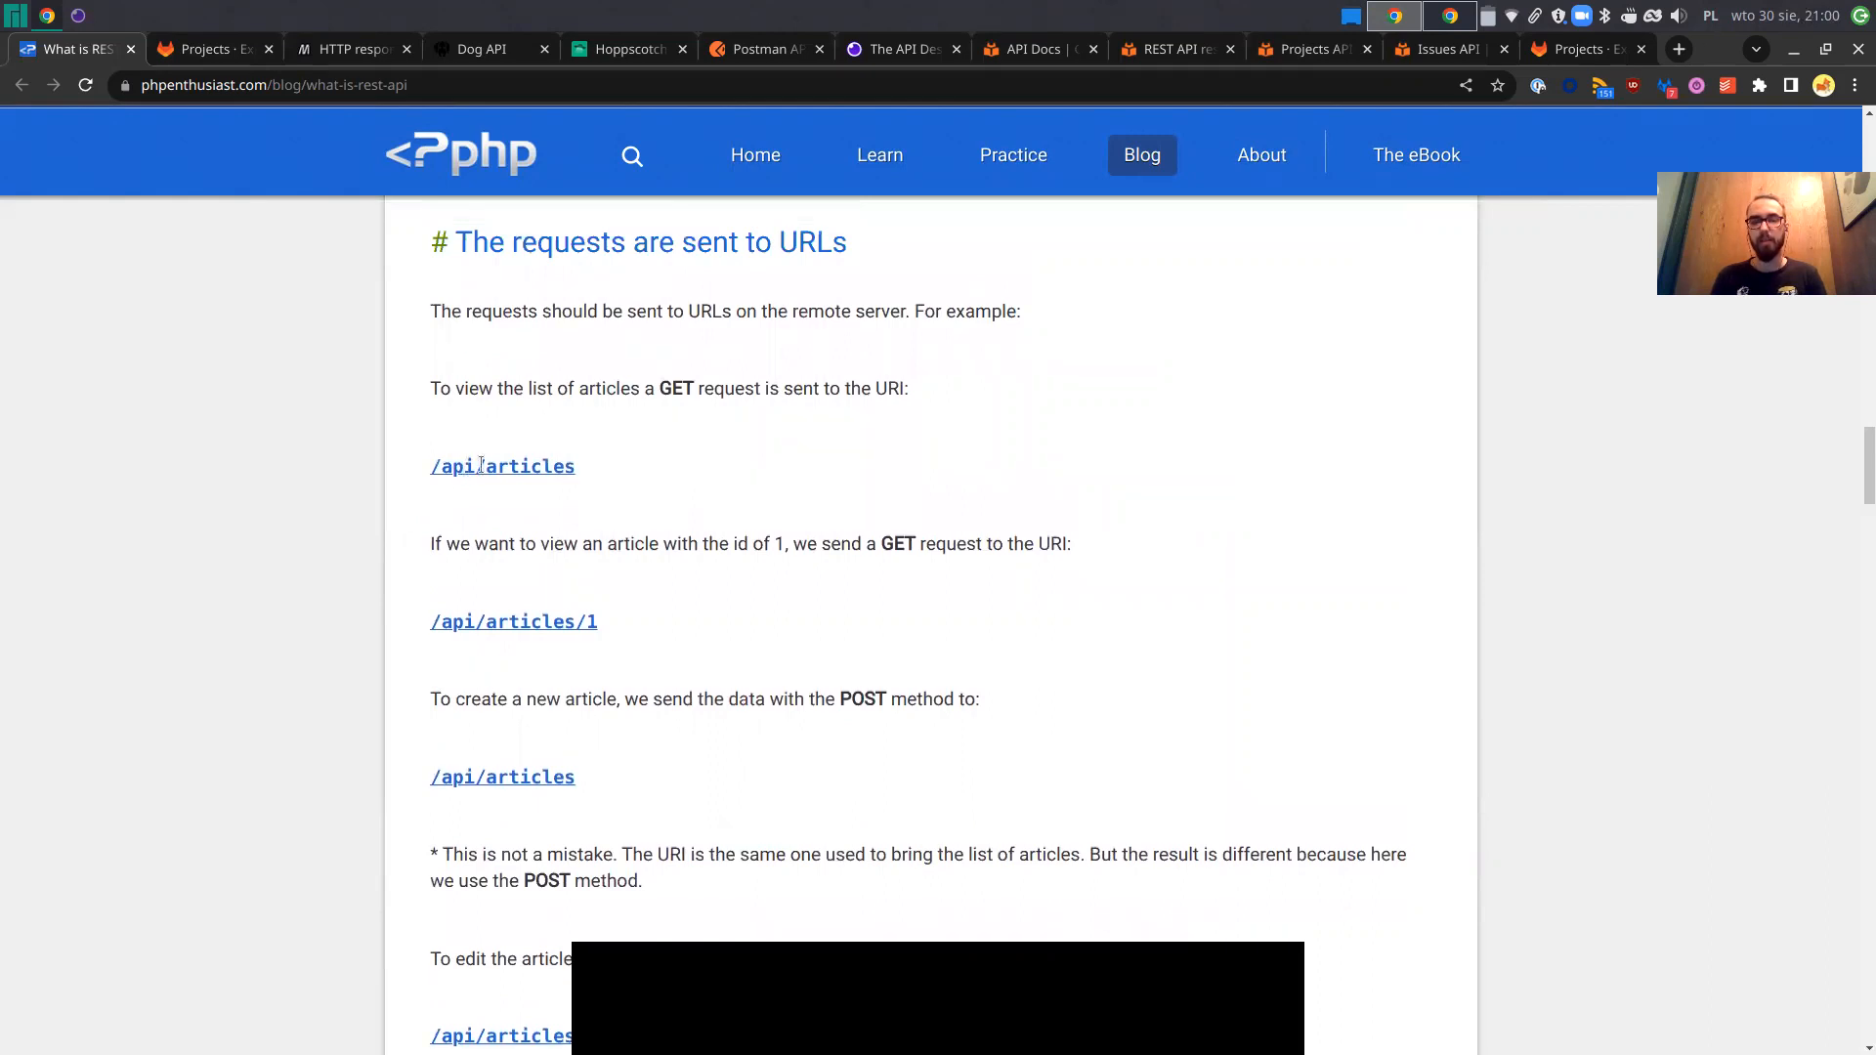
pyautogui.moveTo(604, 484)
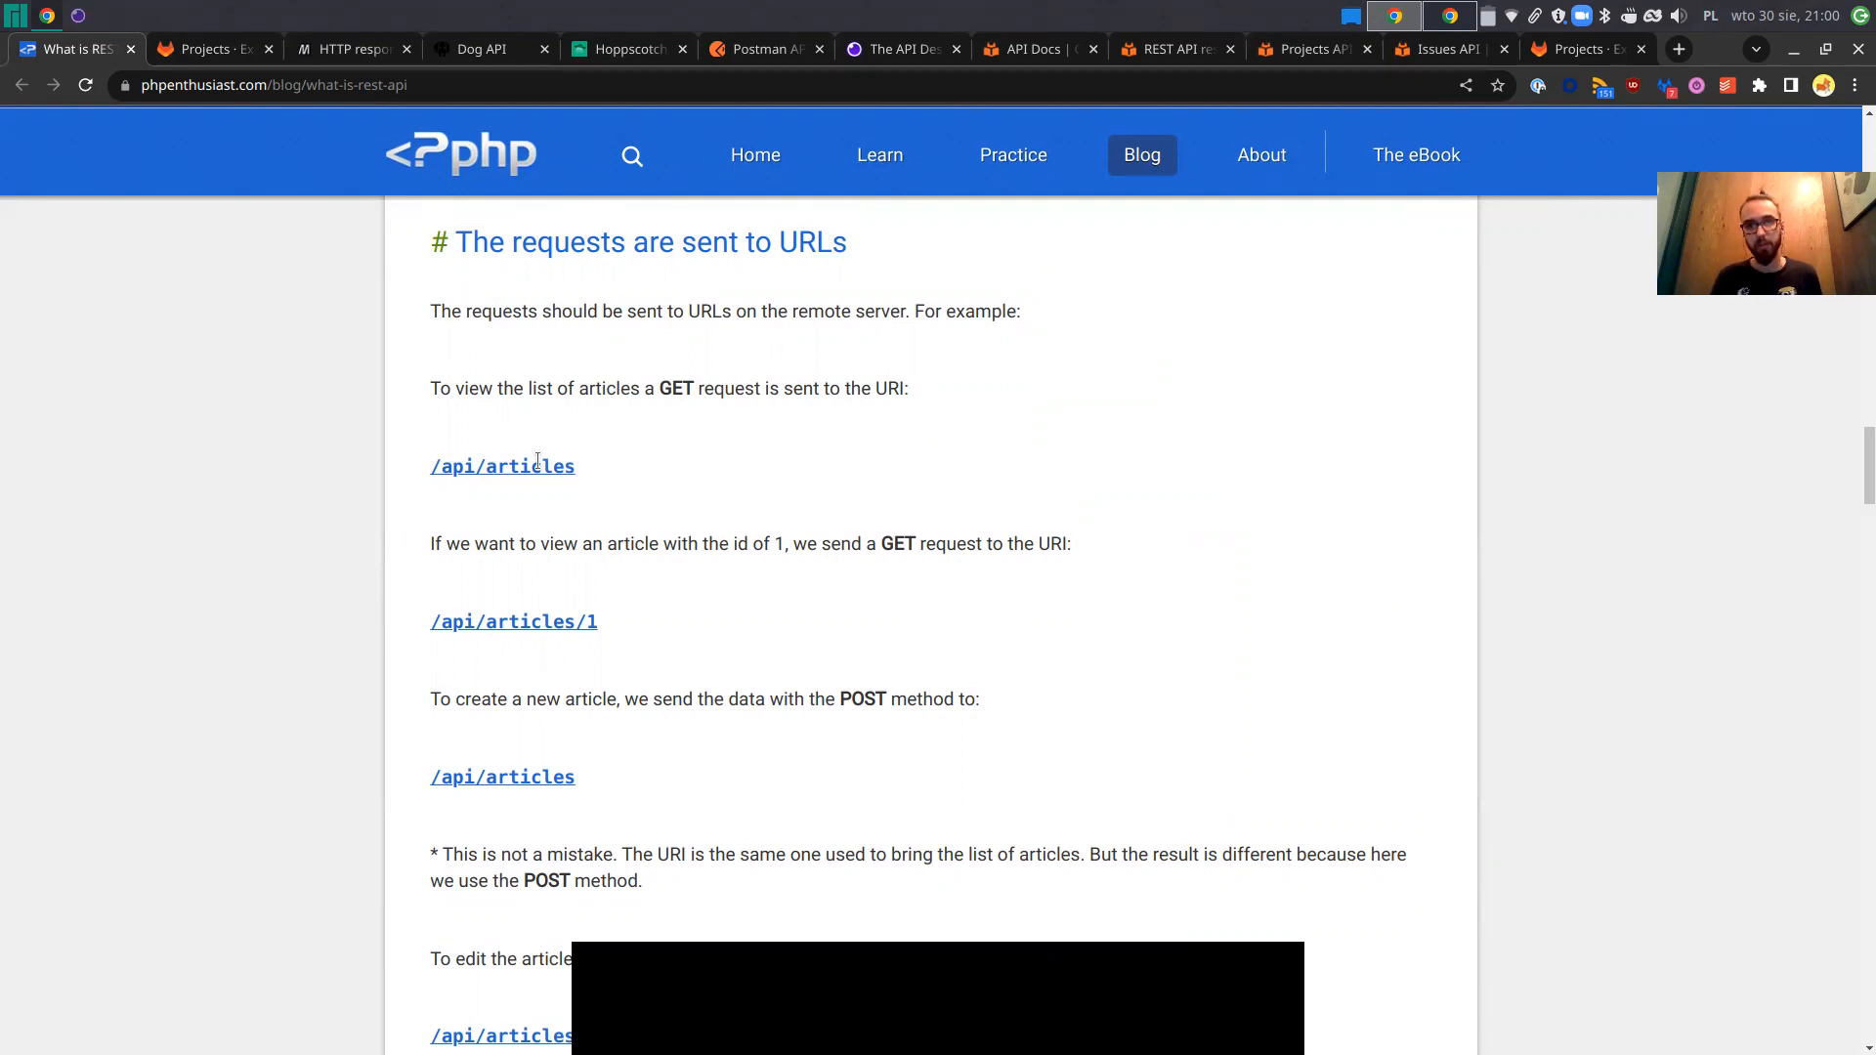
pyautogui.moveTo(412, 547)
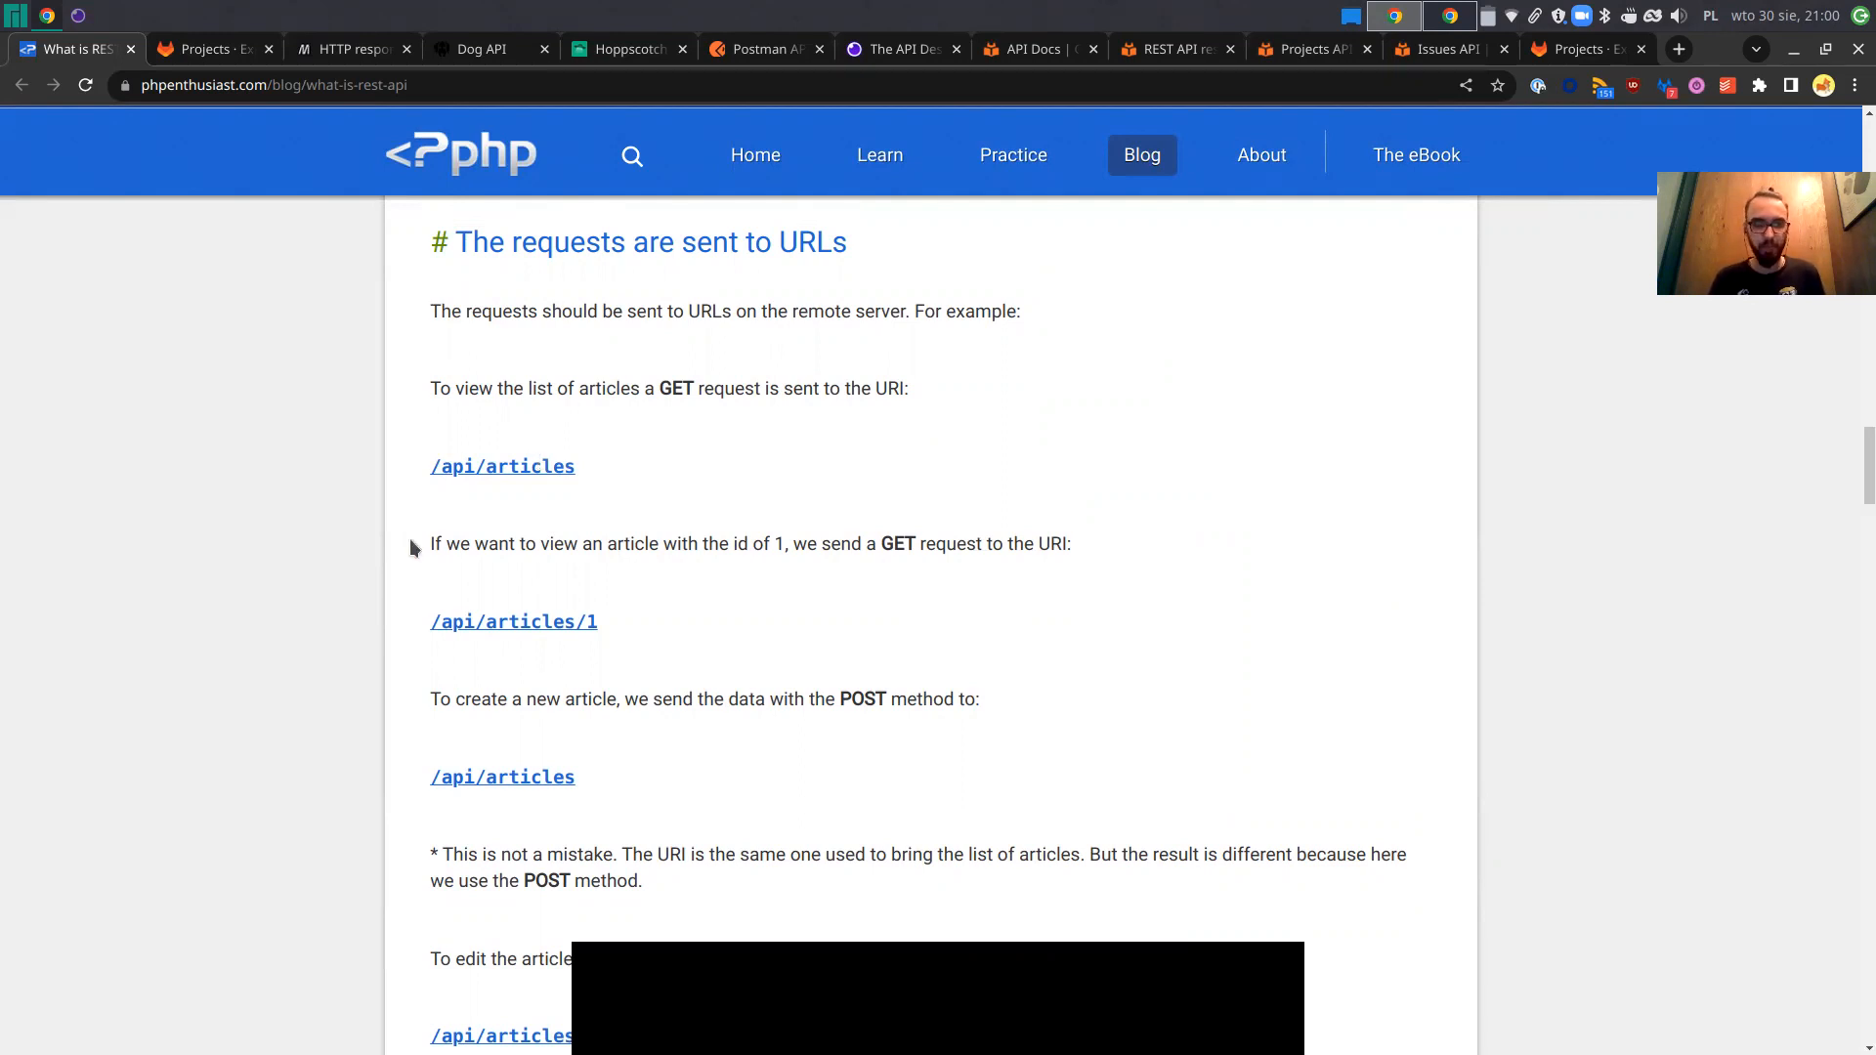
pyautogui.scroll(-3)
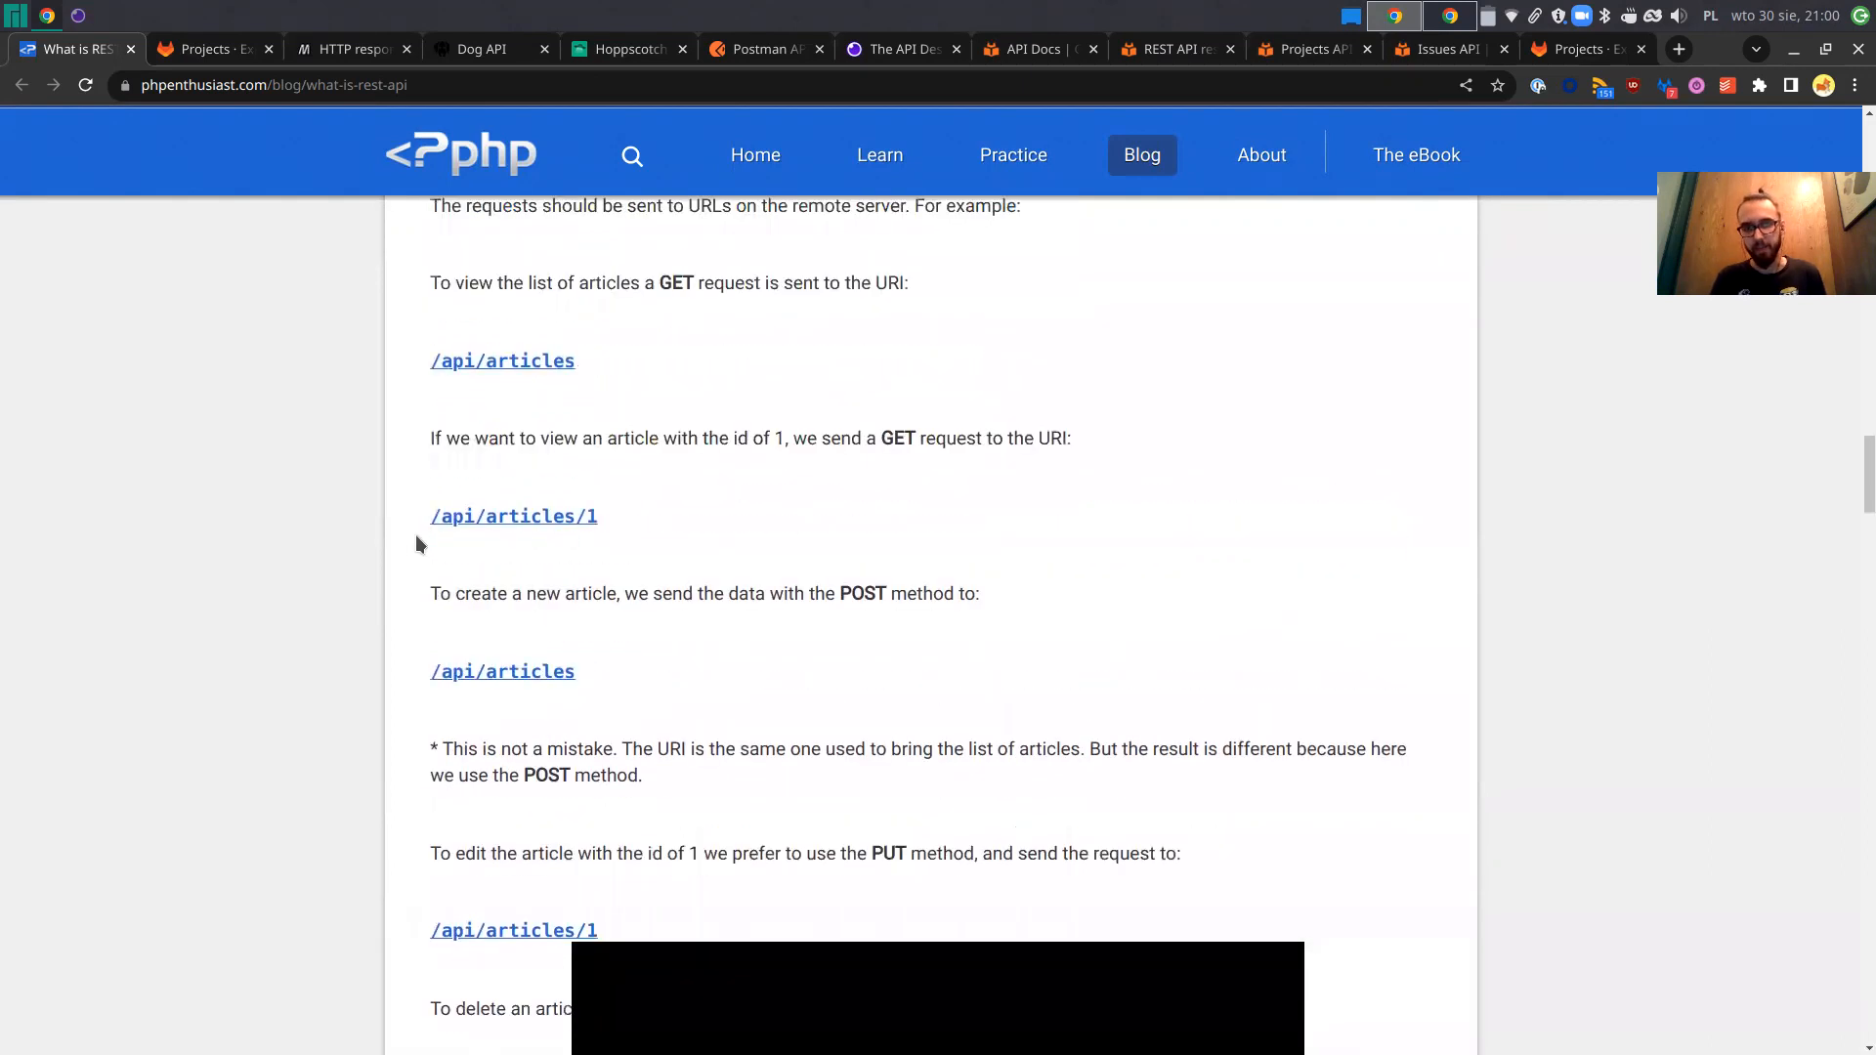
pyautogui.moveTo(456, 412)
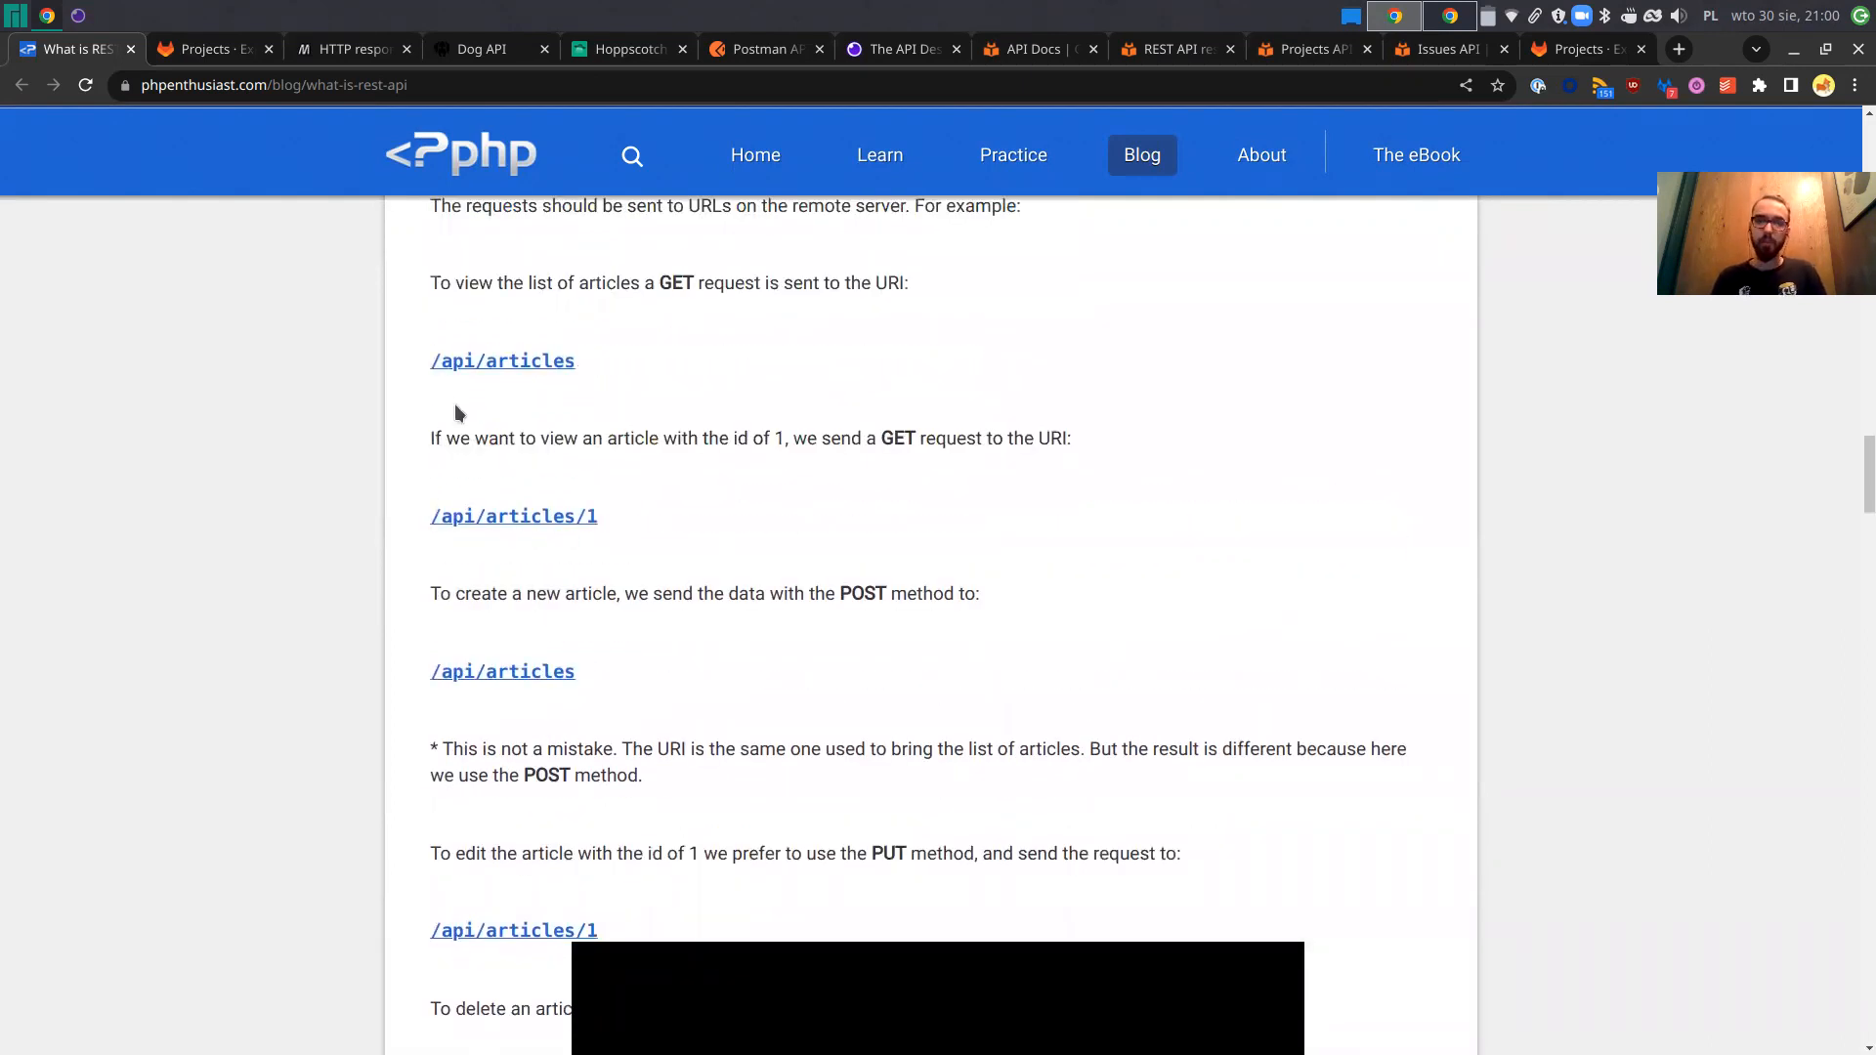
pyautogui.moveTo(494, 406)
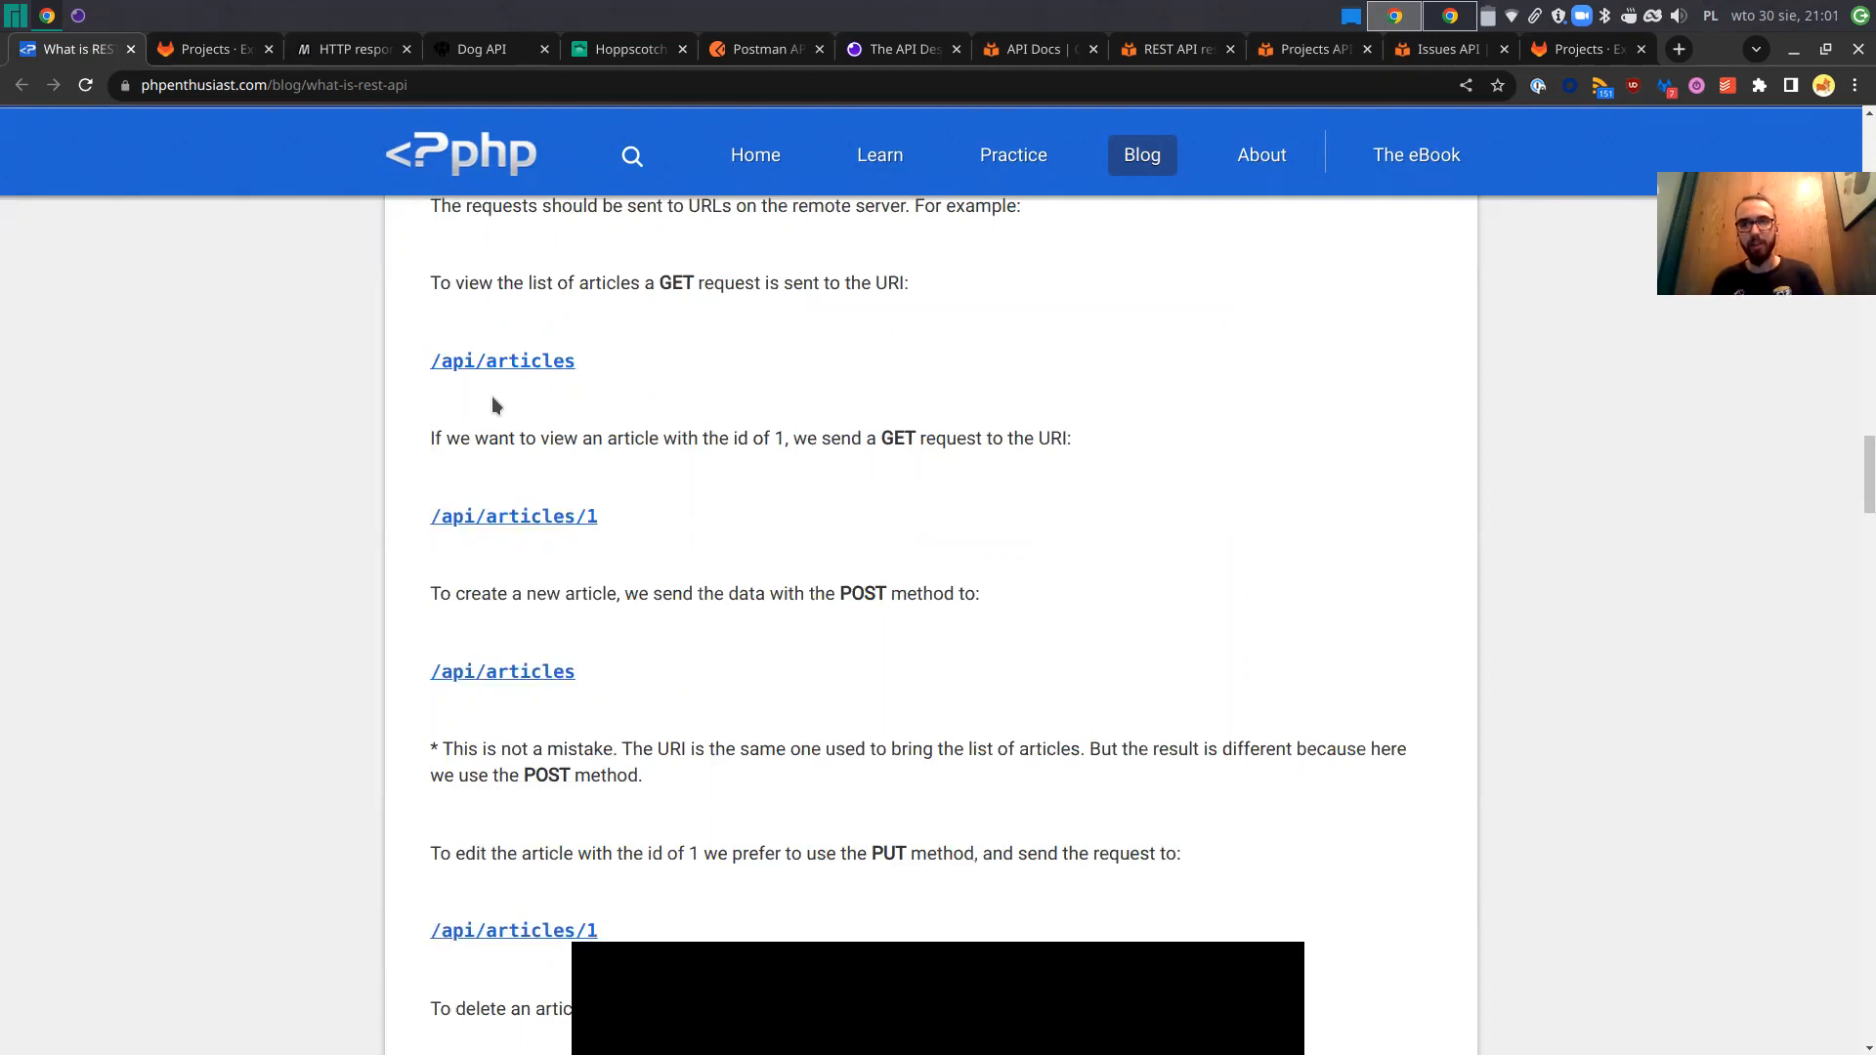
# Scroll past the DELETE example to 'The 2 parts of the returned response' heading.
pyautogui.scroll(-3)
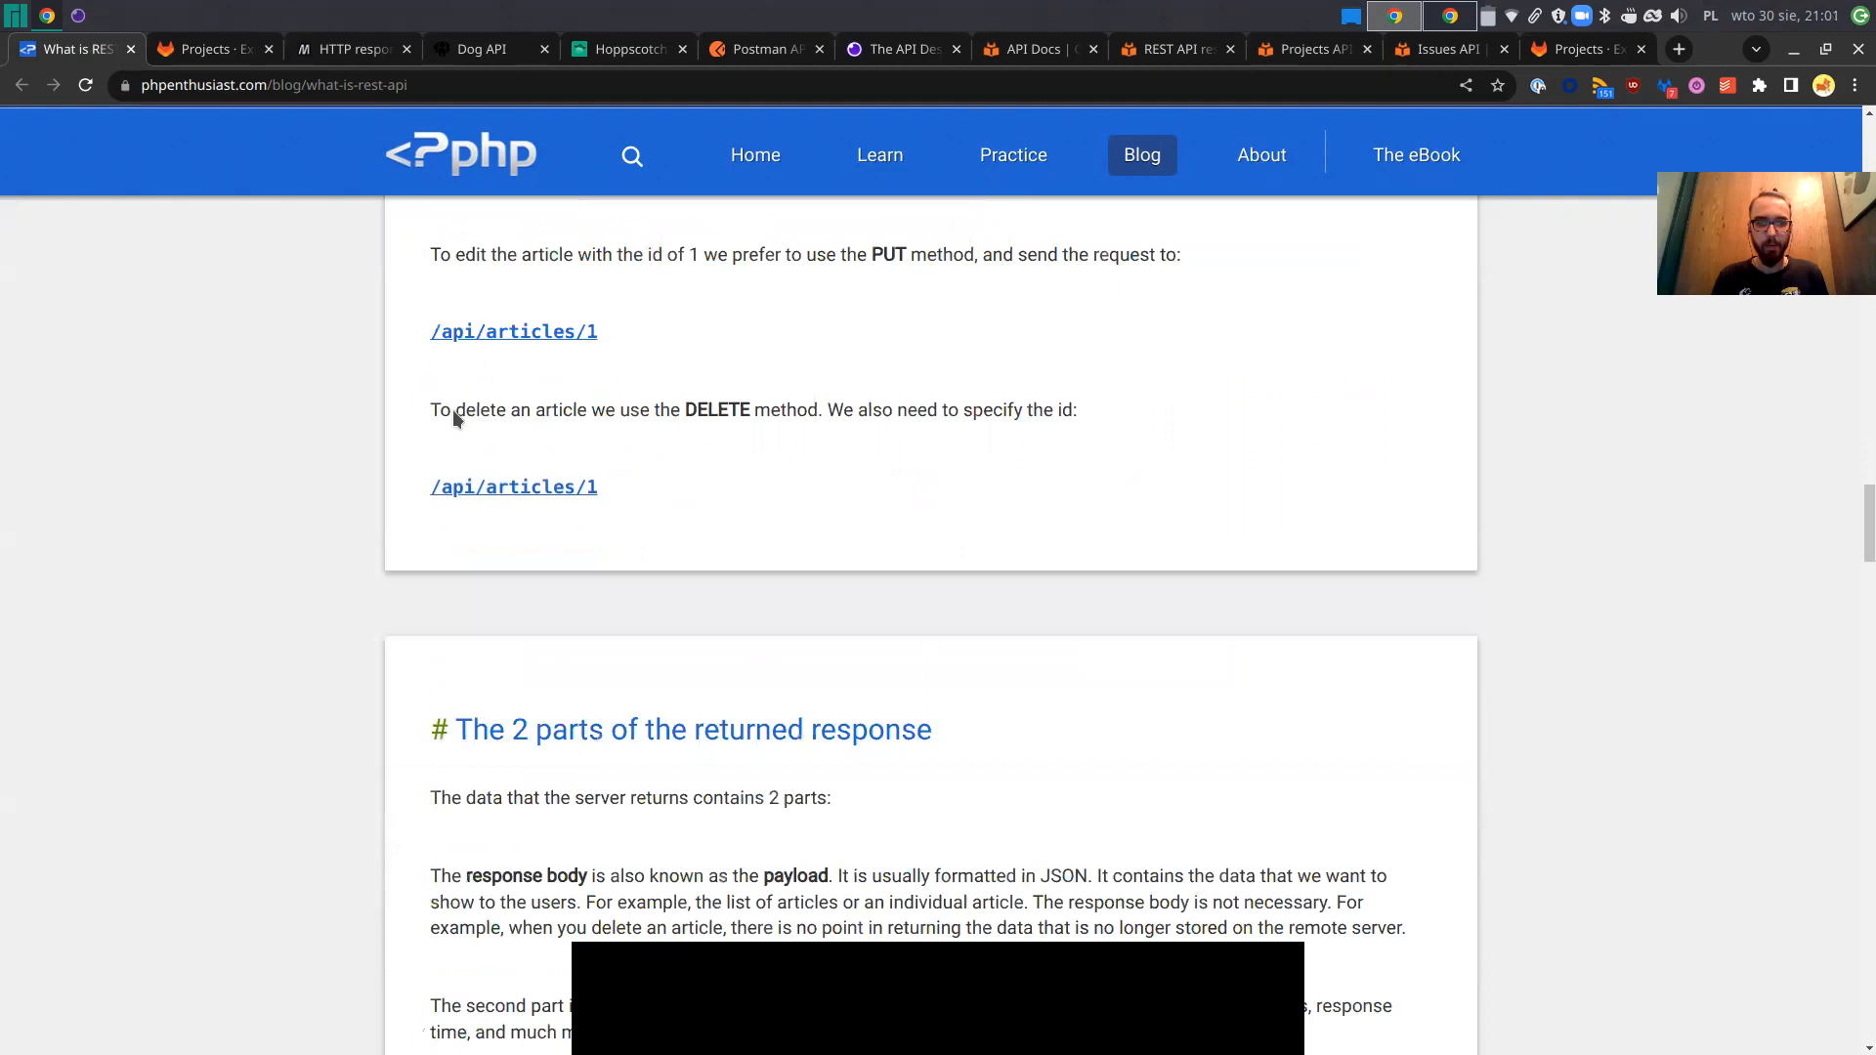
pyautogui.scroll(-3)
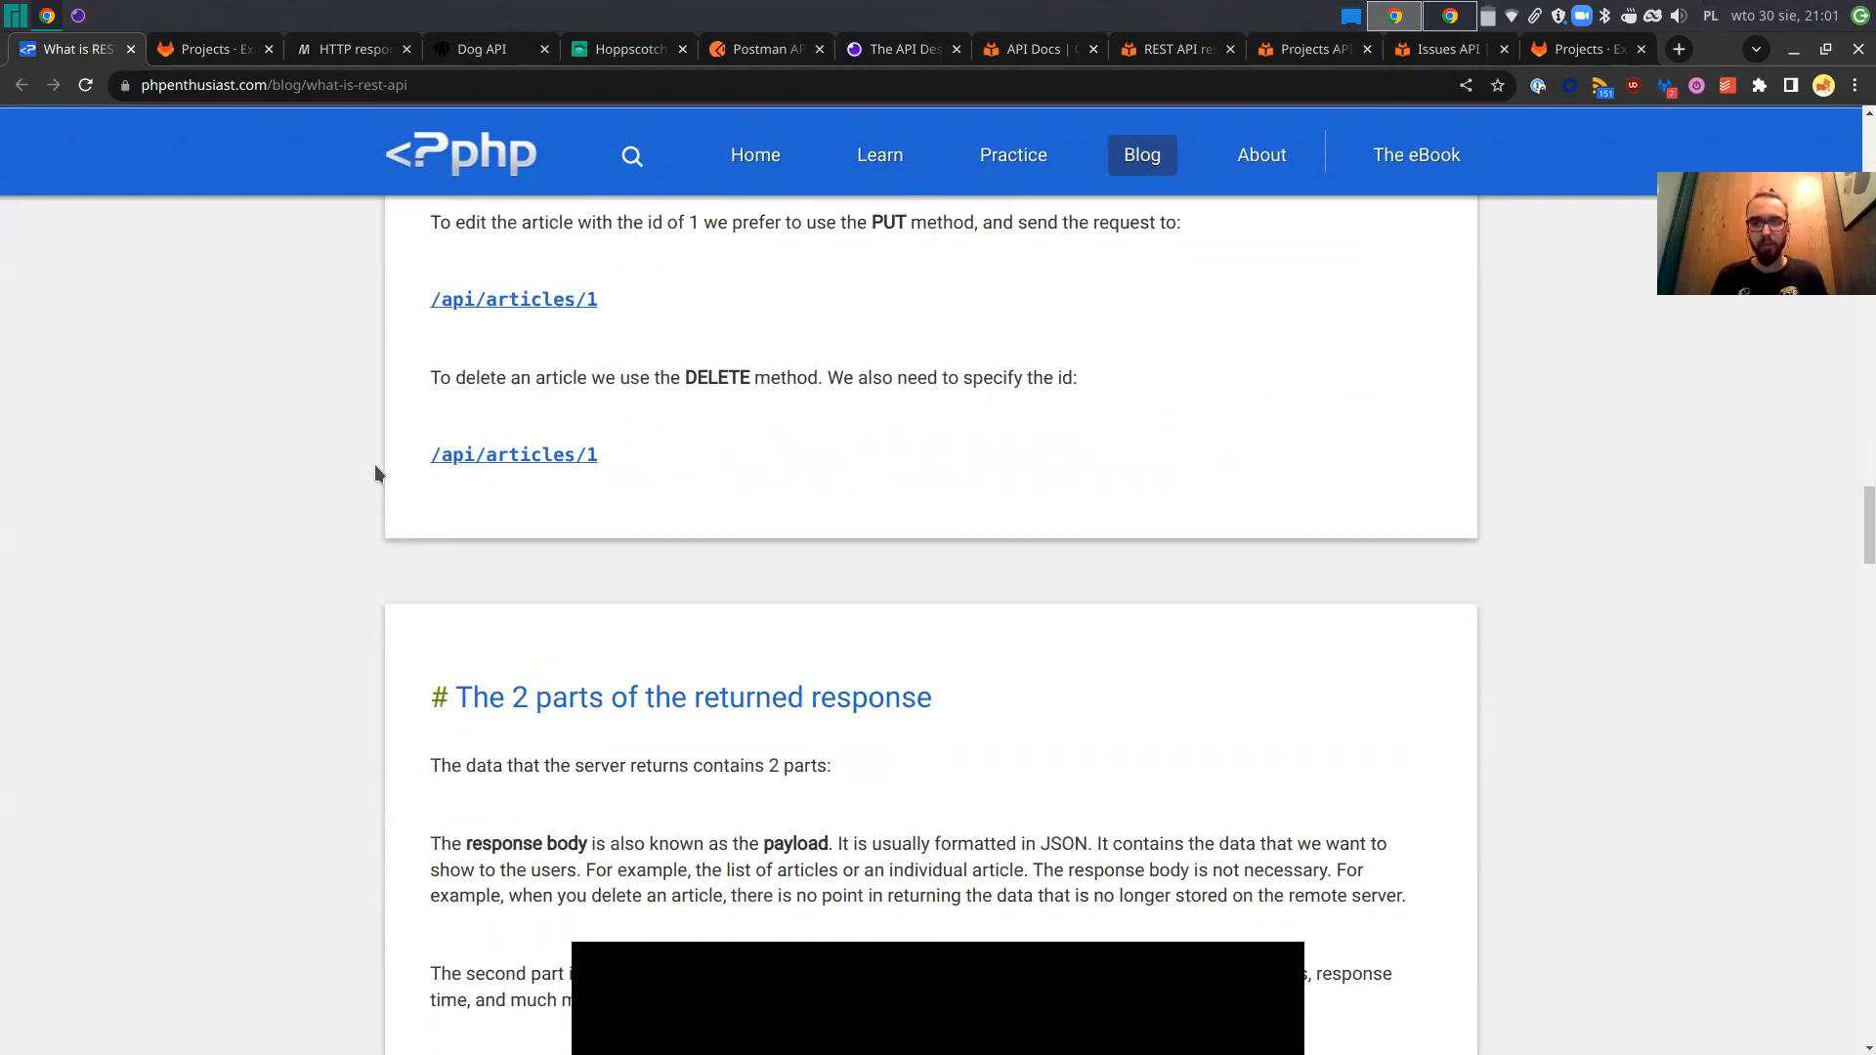
pyautogui.scroll(-3)
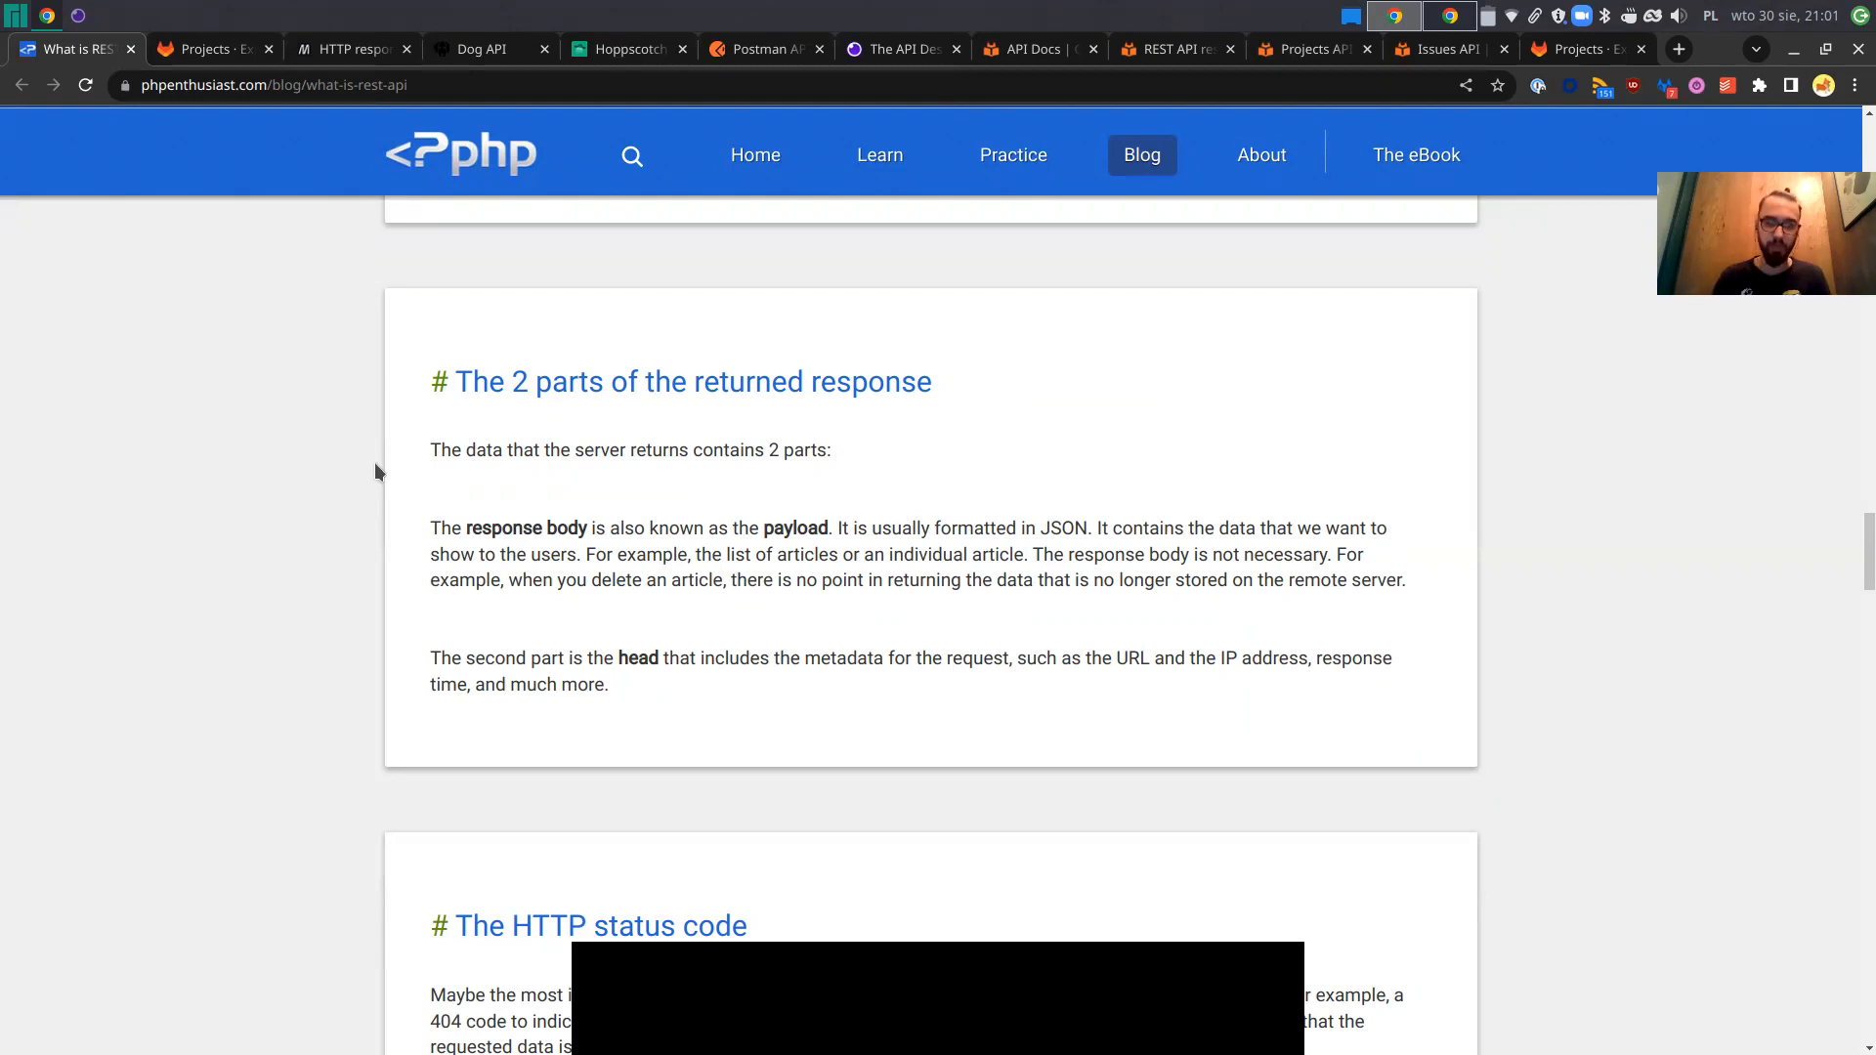
# Scroll through 'The HTTP status code' section and its table of common response codes.
pyautogui.scroll(-3)
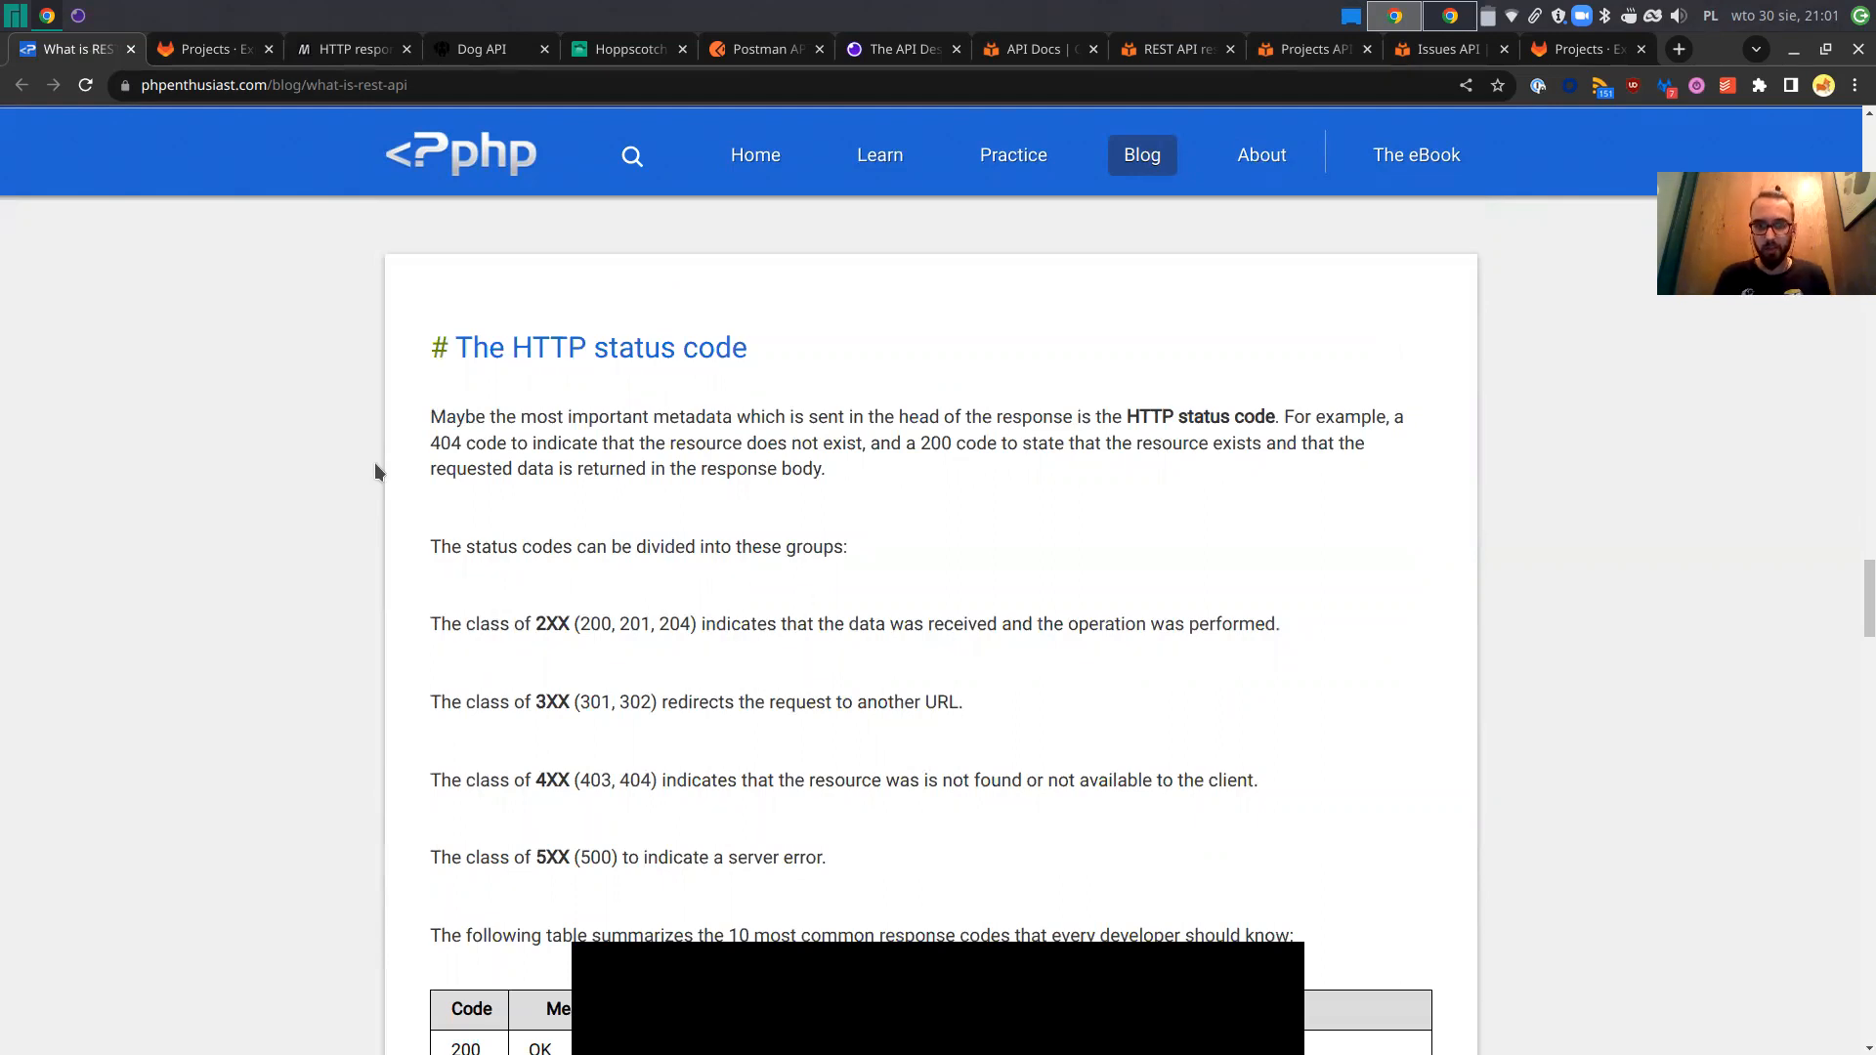
pyautogui.scroll(-3)
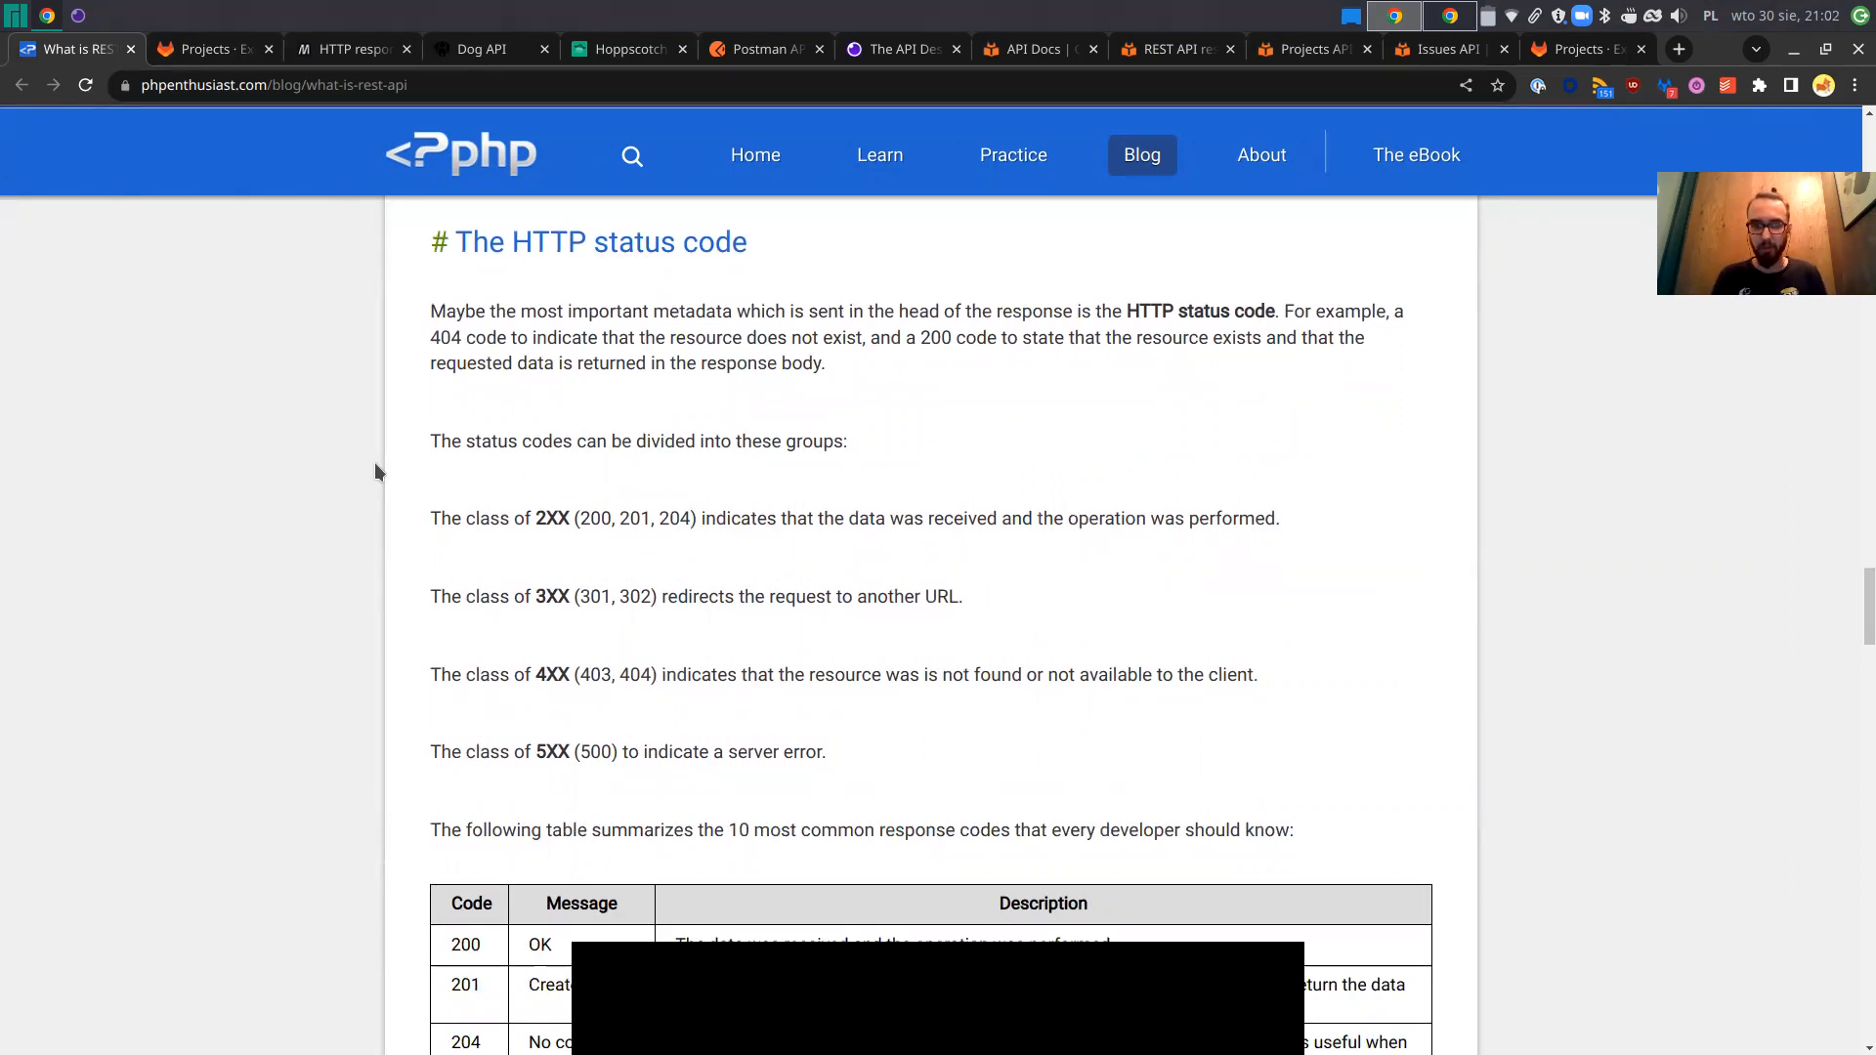
pyautogui.scroll(-3)
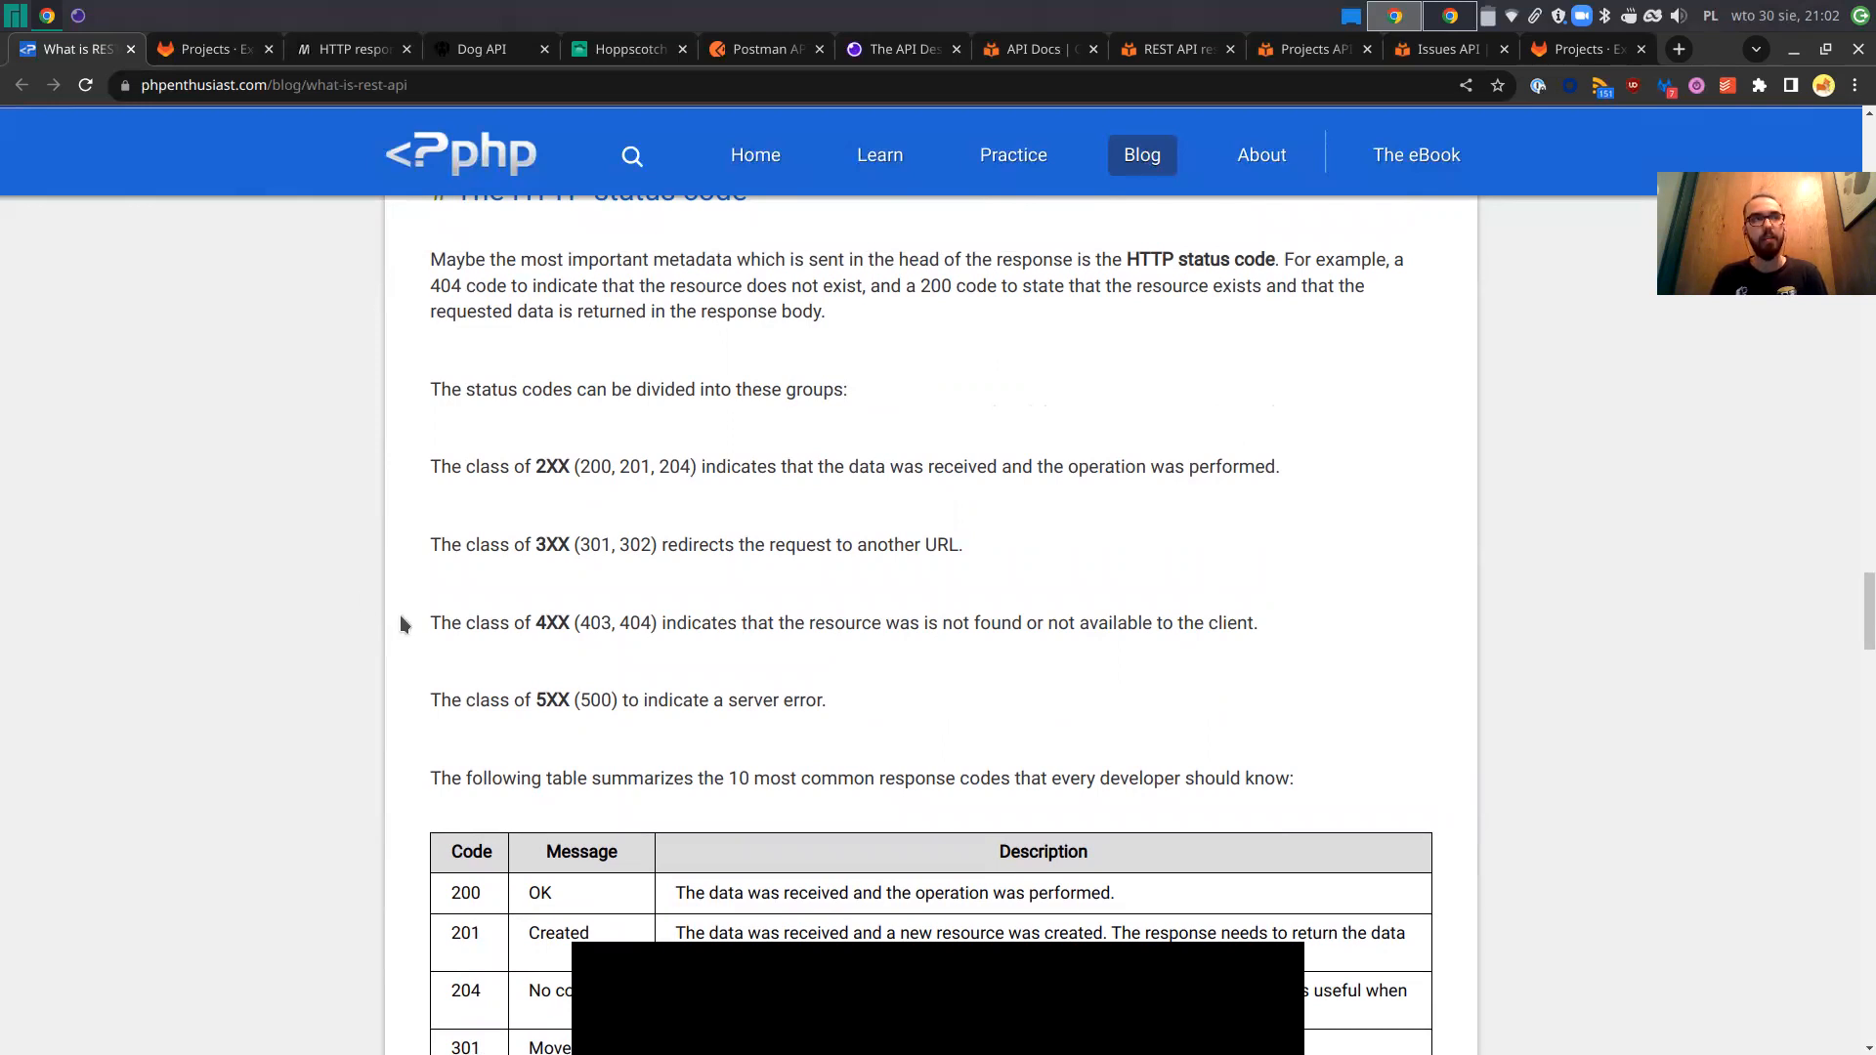
pyautogui.moveTo(348, 617)
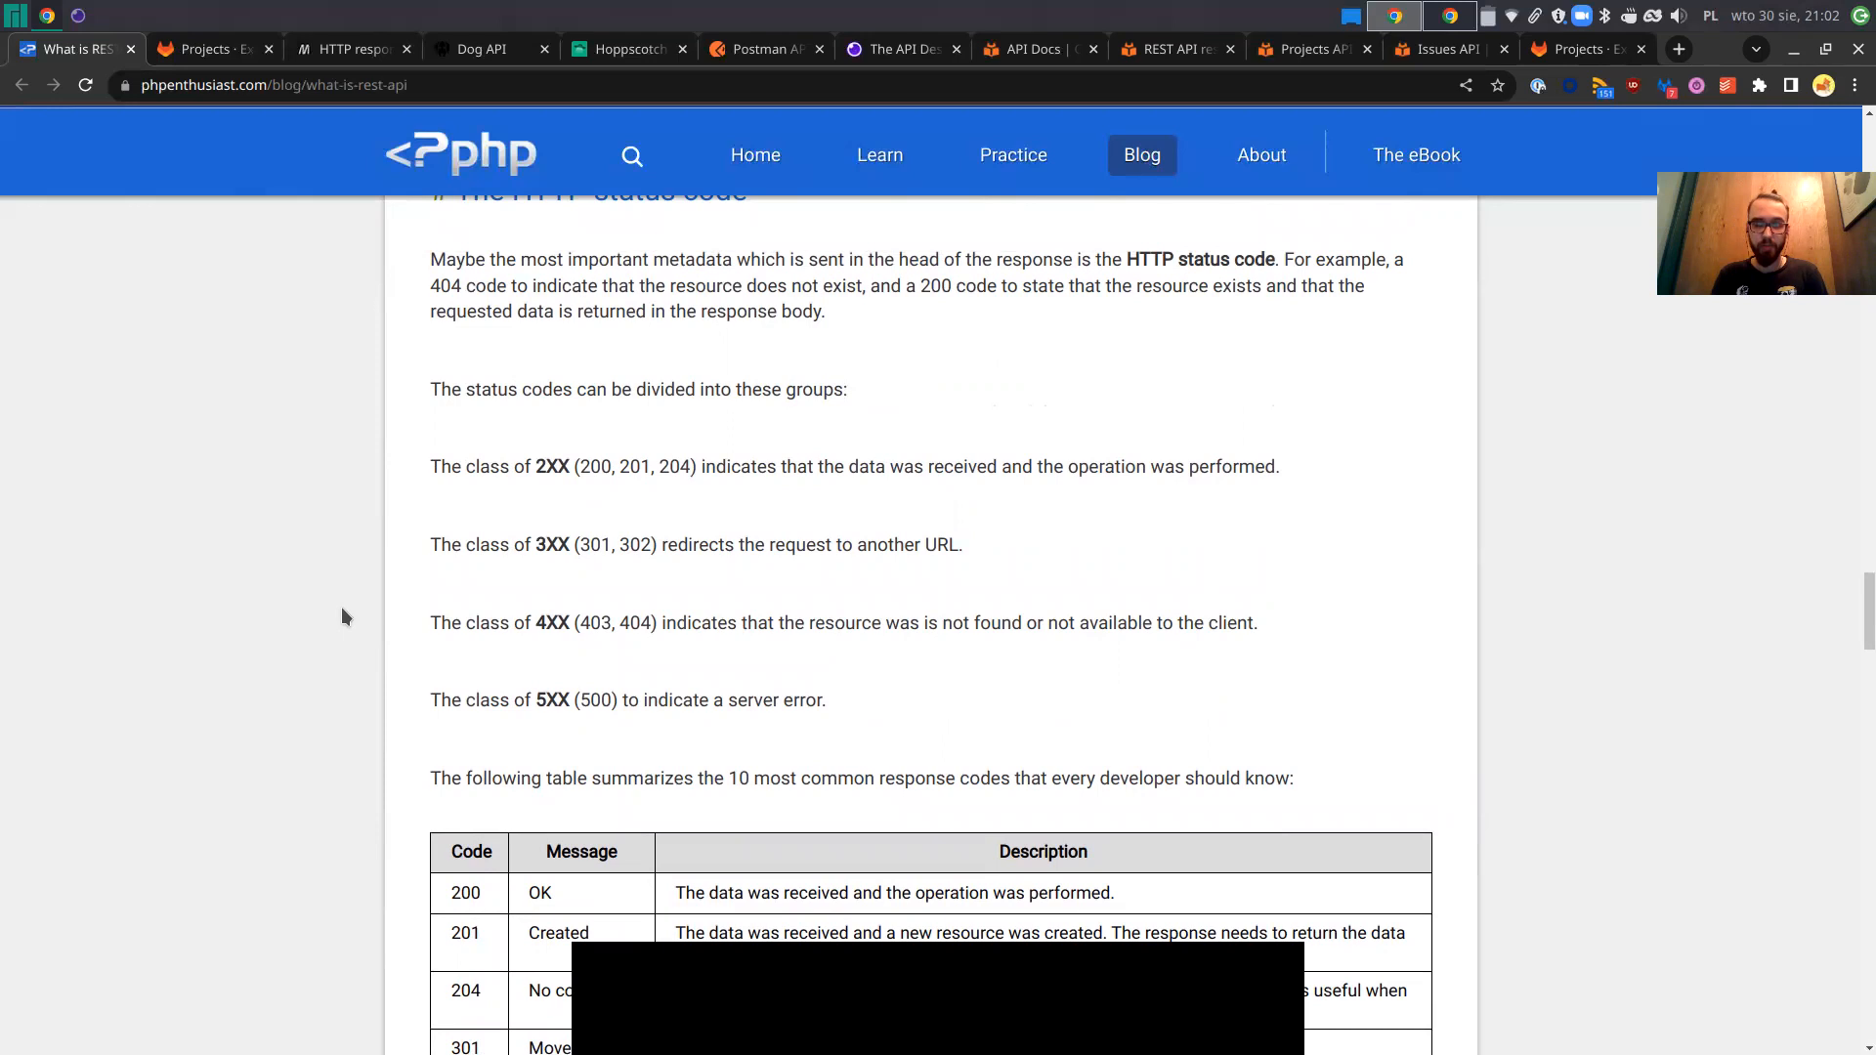
pyautogui.scroll(-3)
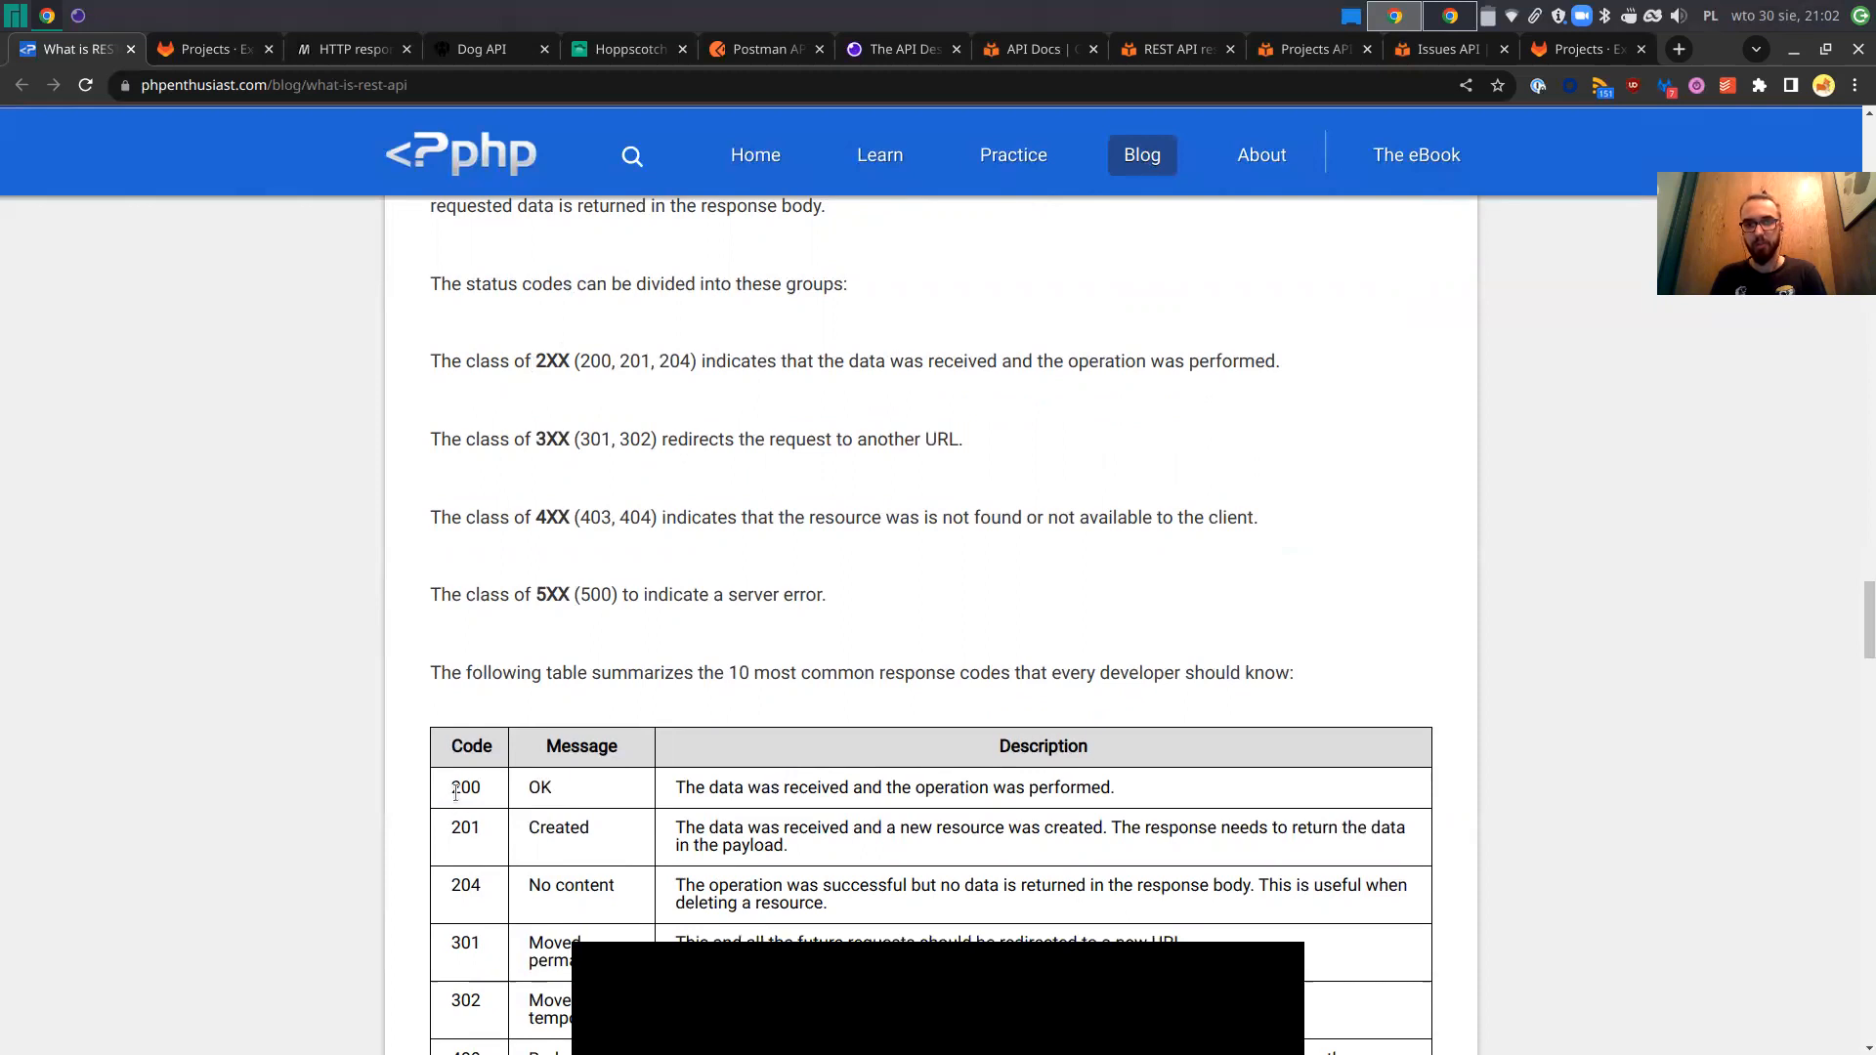
pyautogui.scroll(-3)
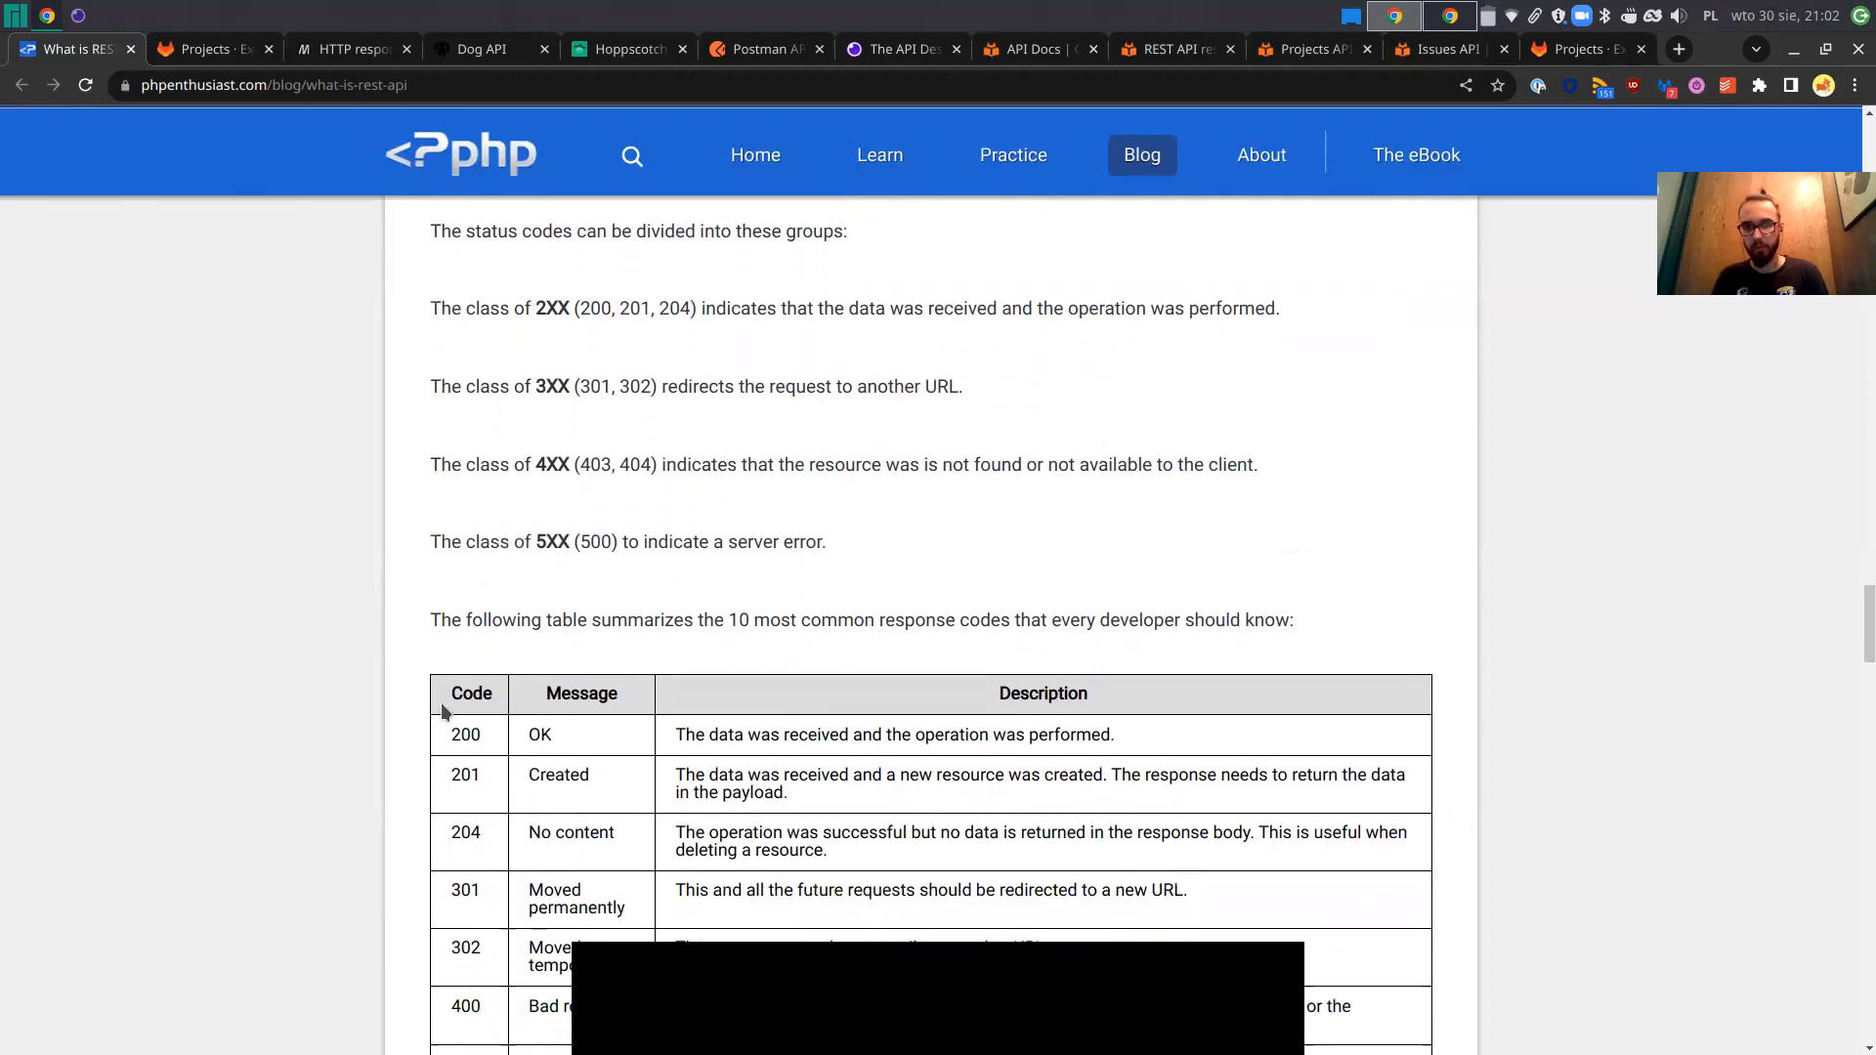
pyautogui.scroll(-3)
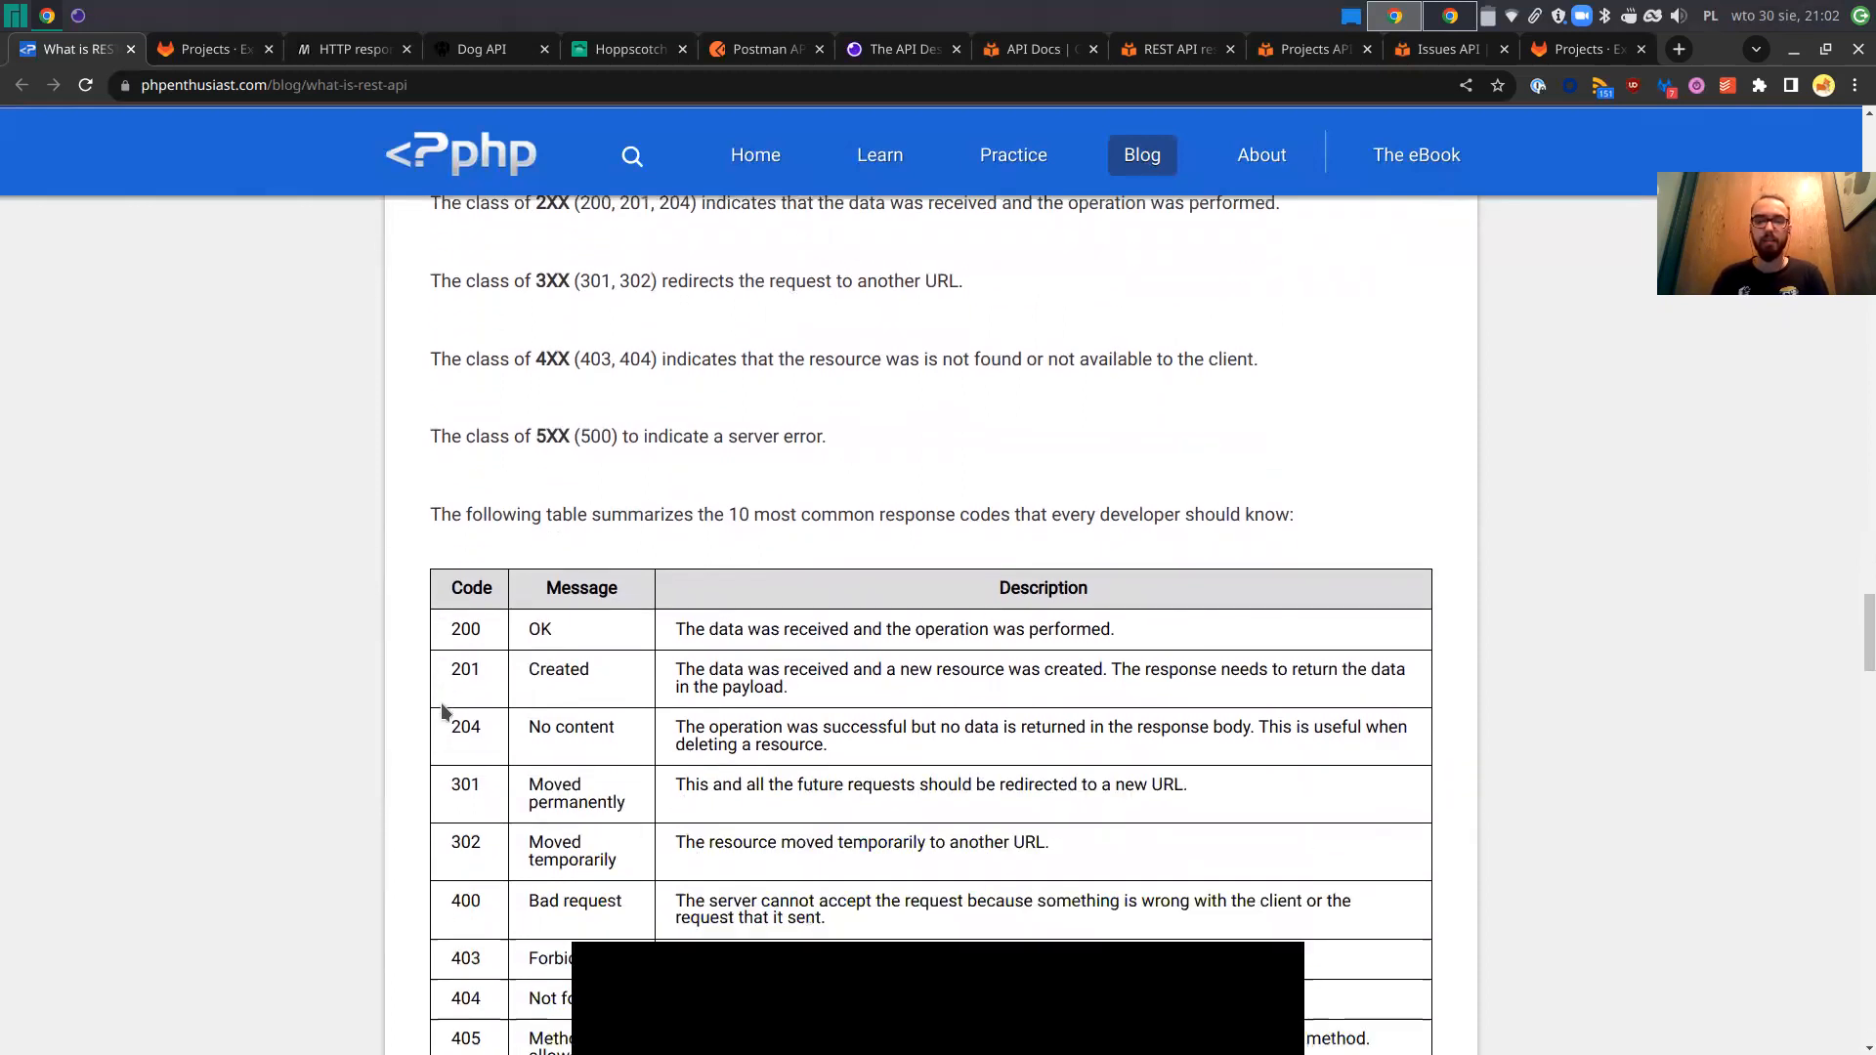
pyautogui.scroll(3)
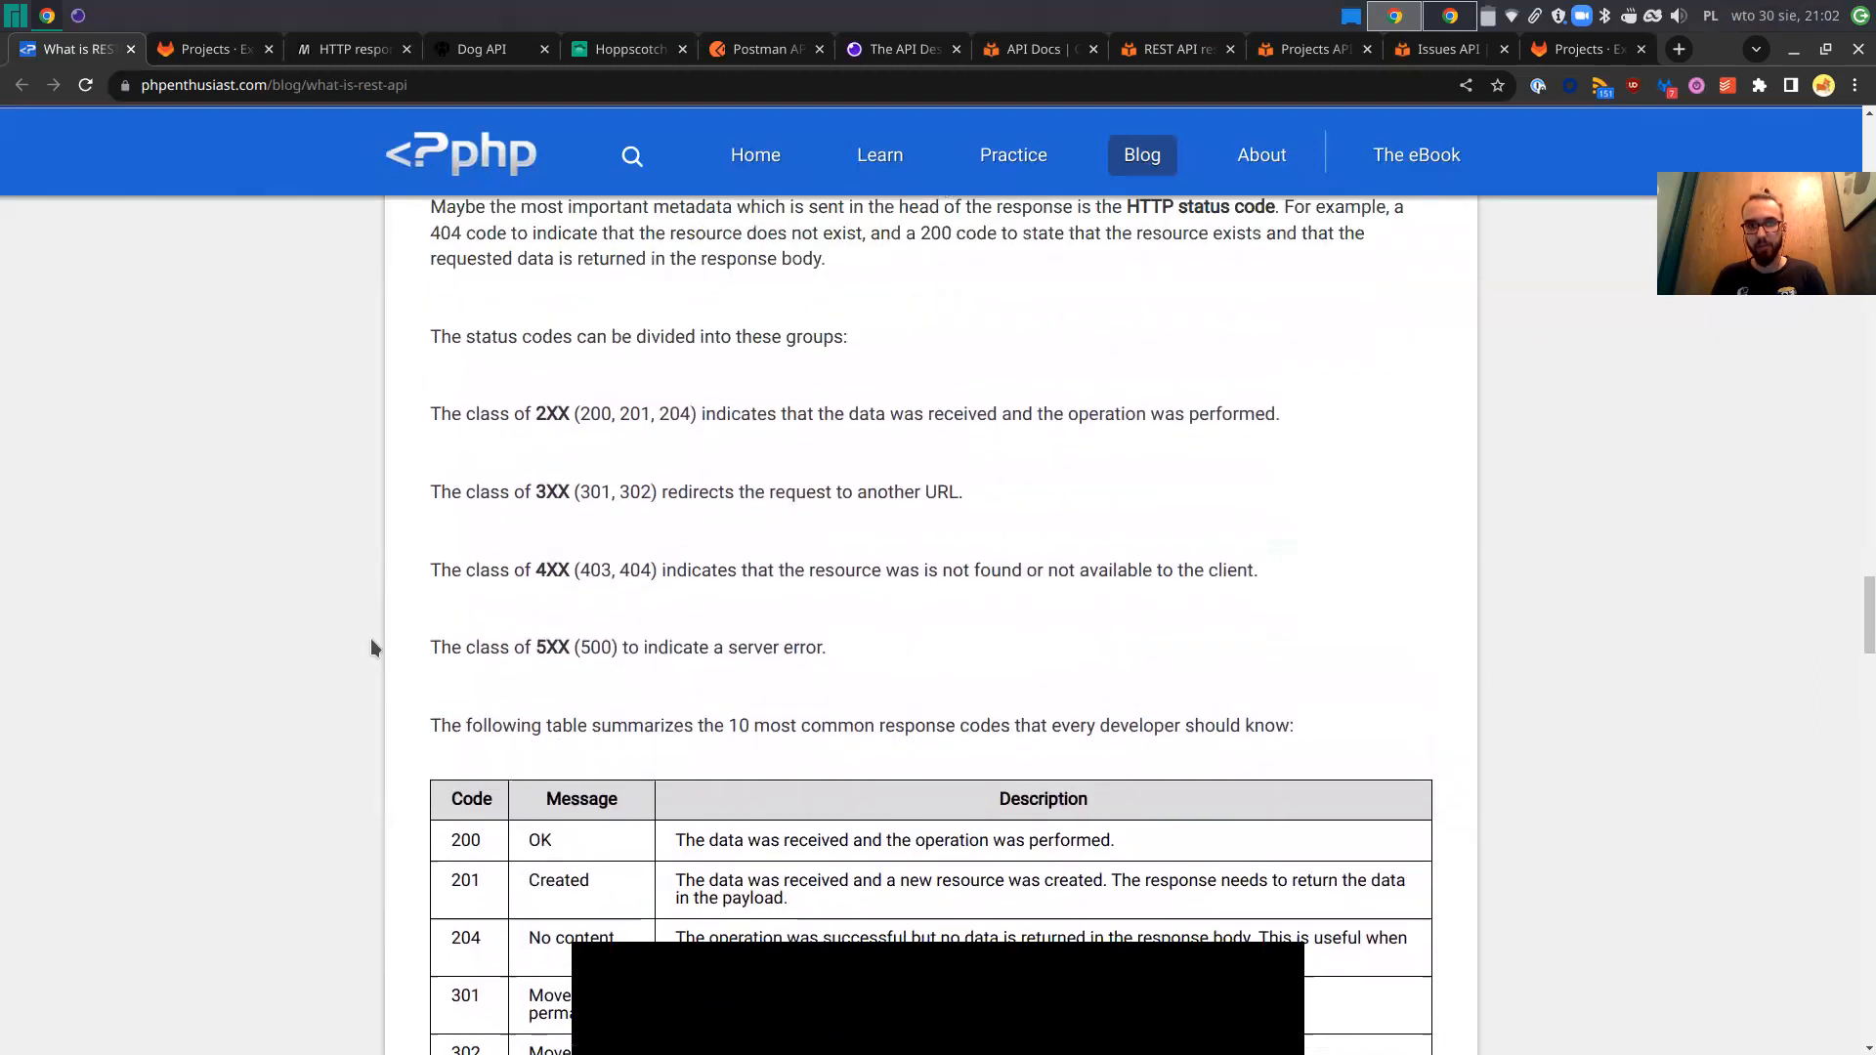
pyautogui.moveTo(348, 49)
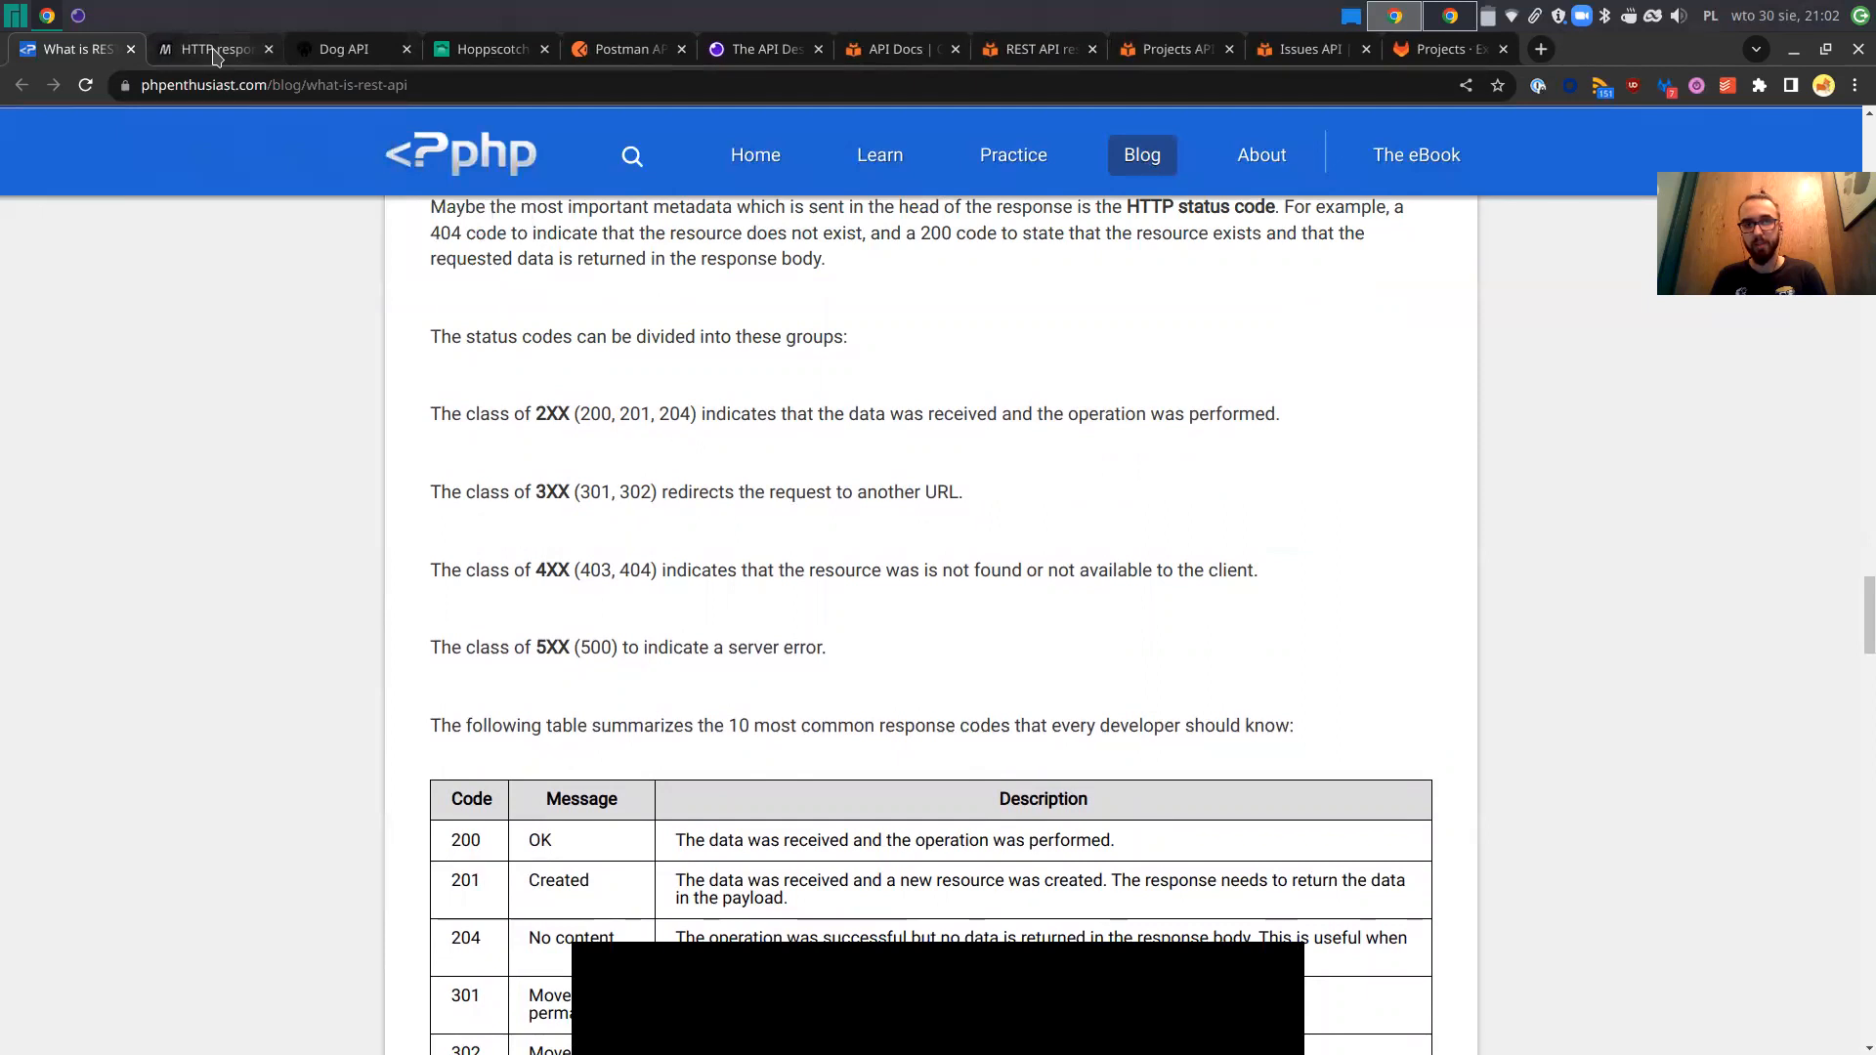
# Switch to the MDN tab and scroll its HTTP response status codes page to the five classes.
pyautogui.click(347, 49)
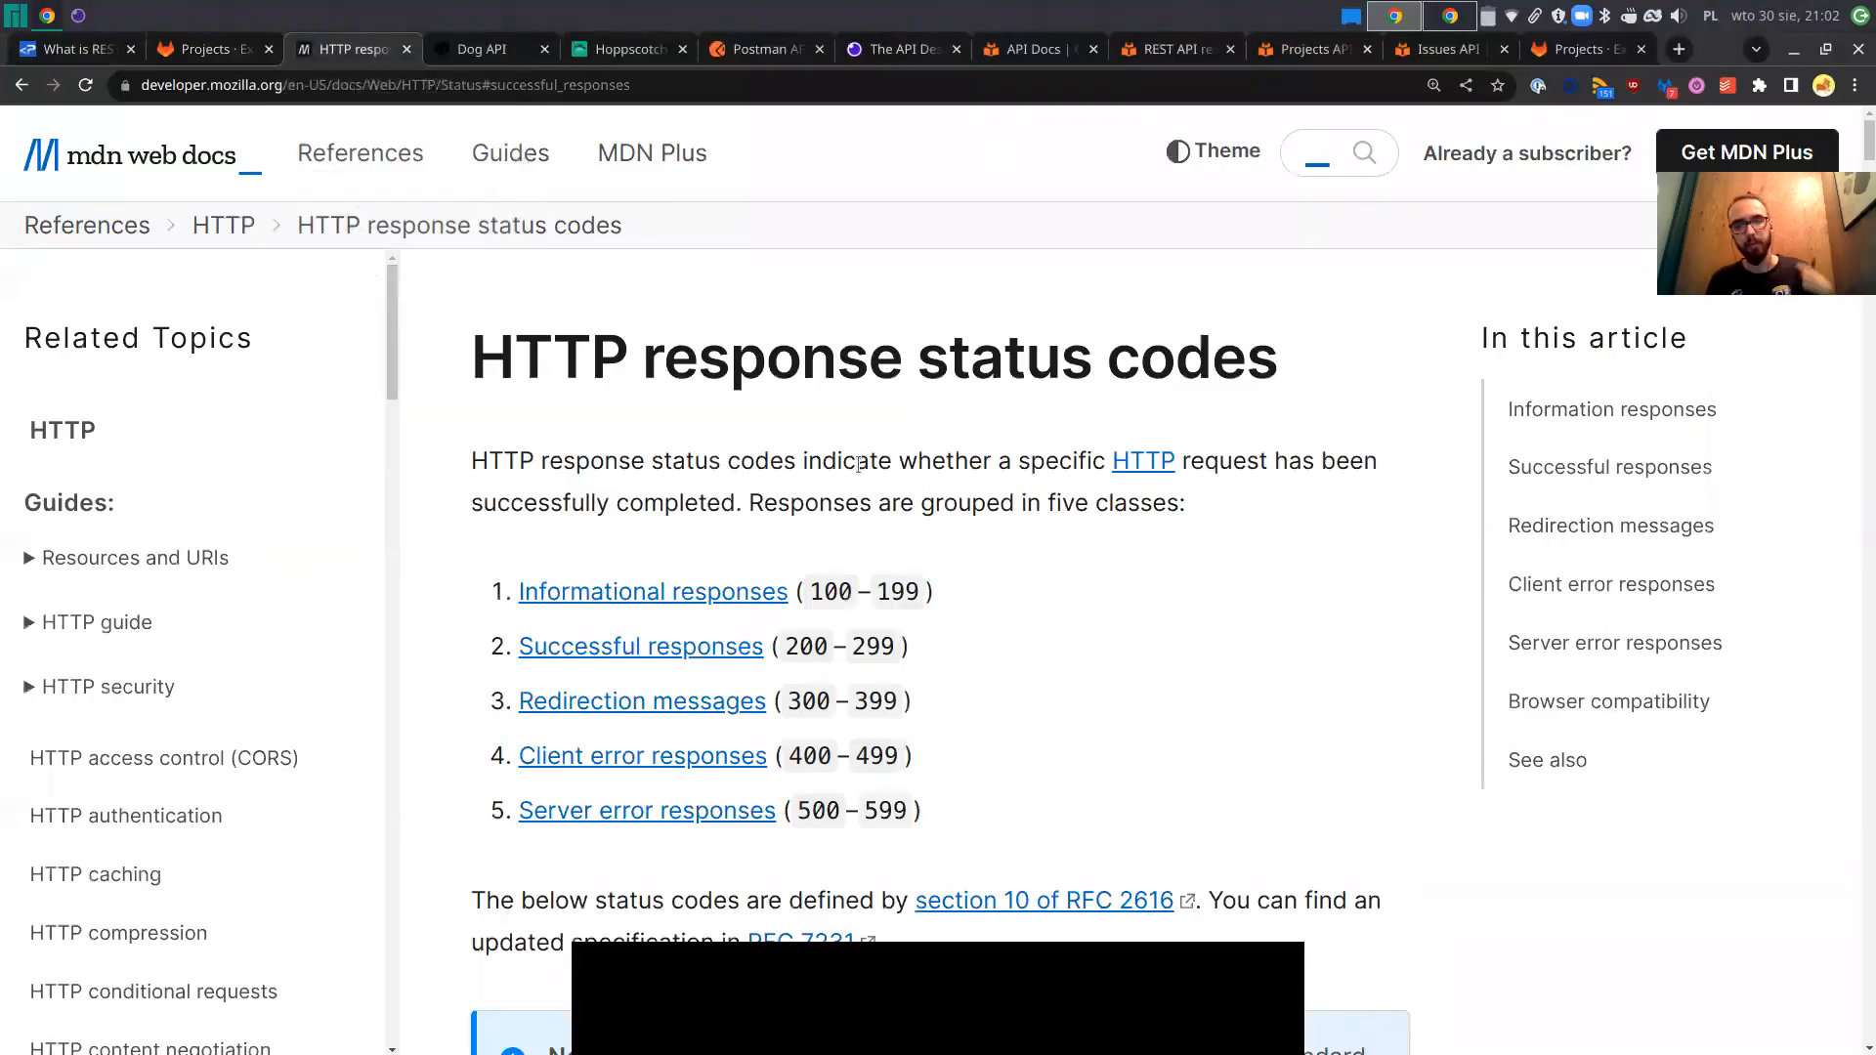
pyautogui.scroll(-3)
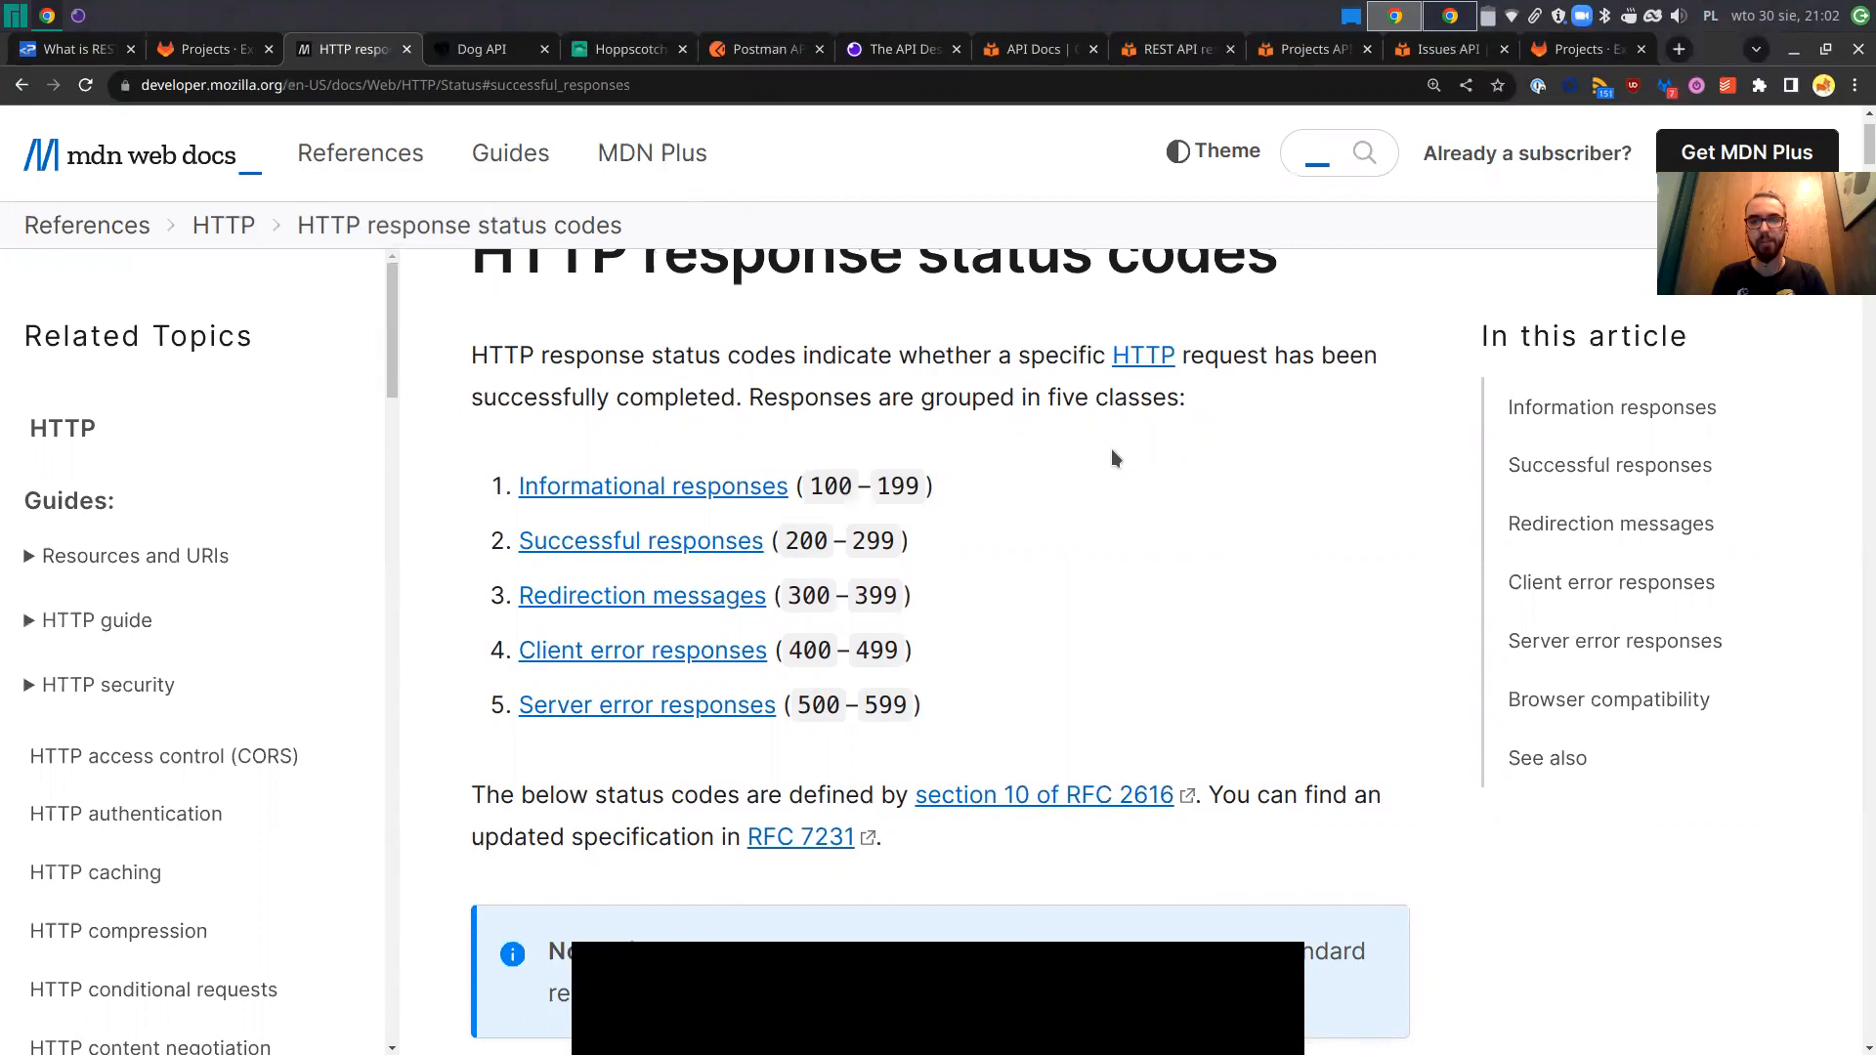
pyautogui.scroll(-3)
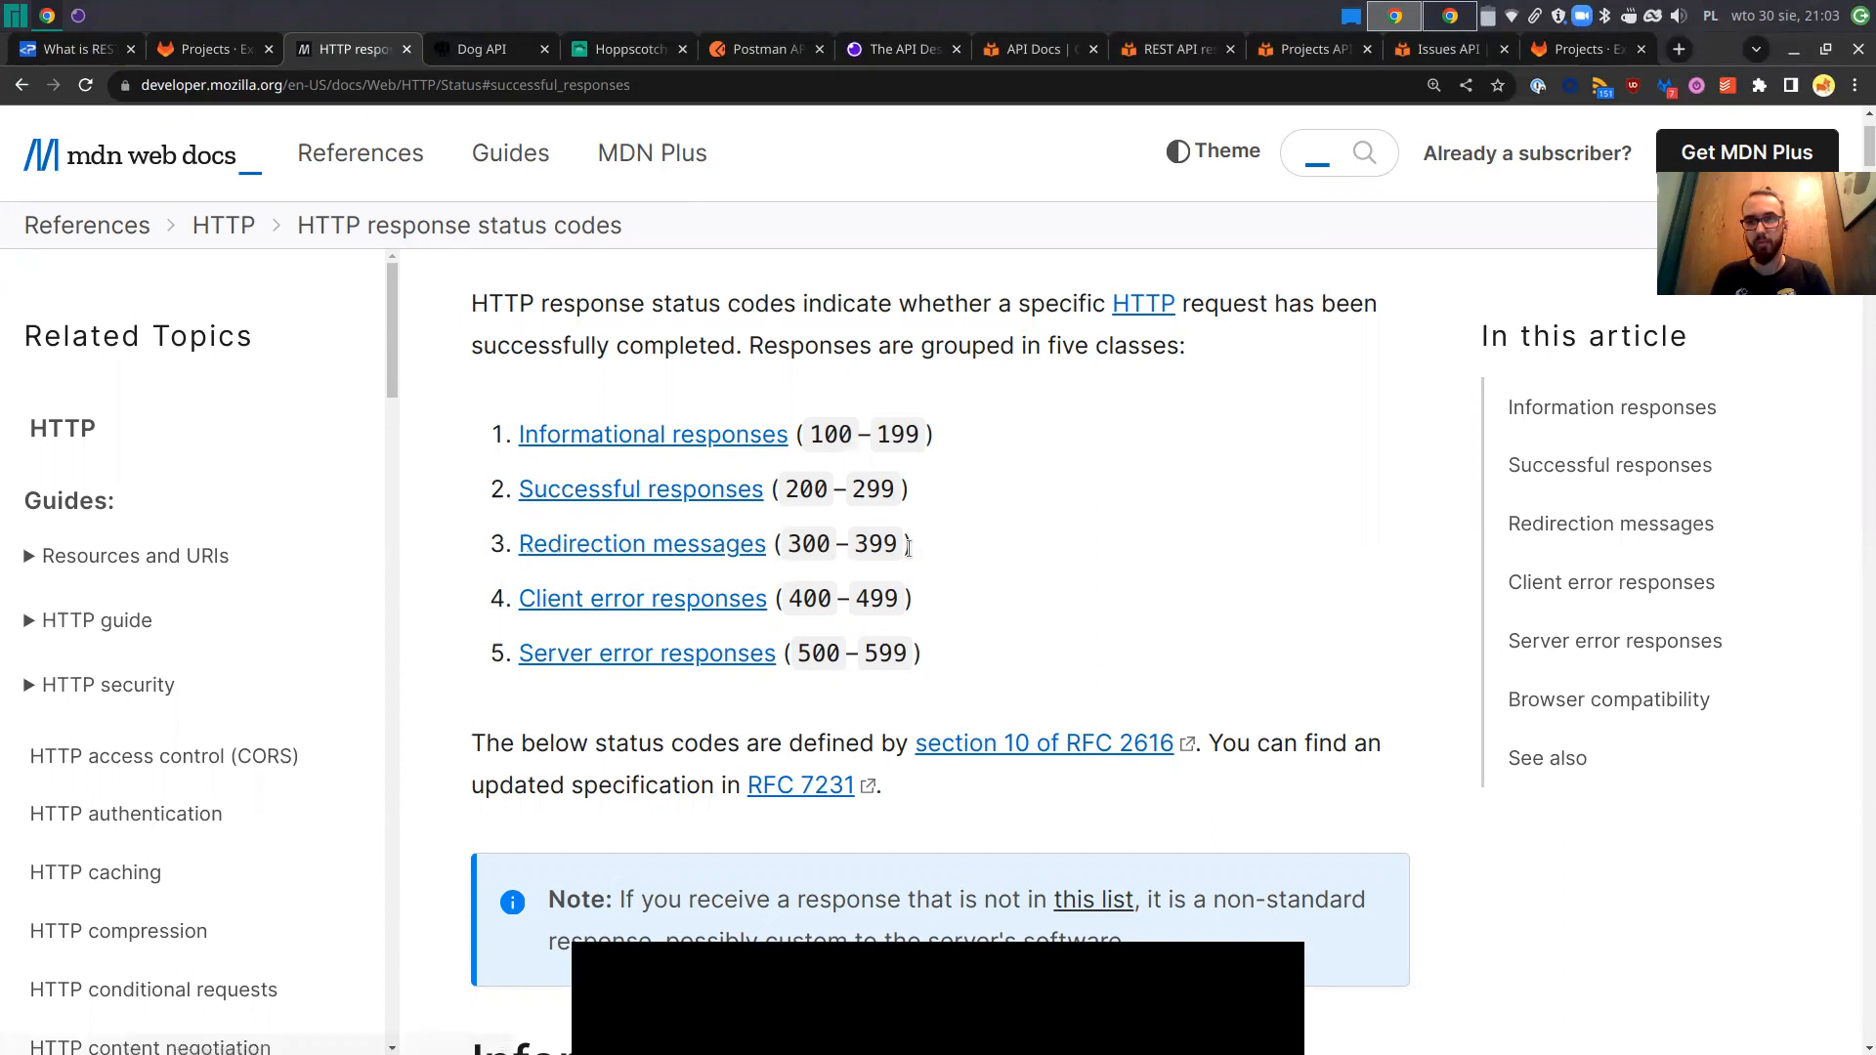
pyautogui.moveTo(861, 586)
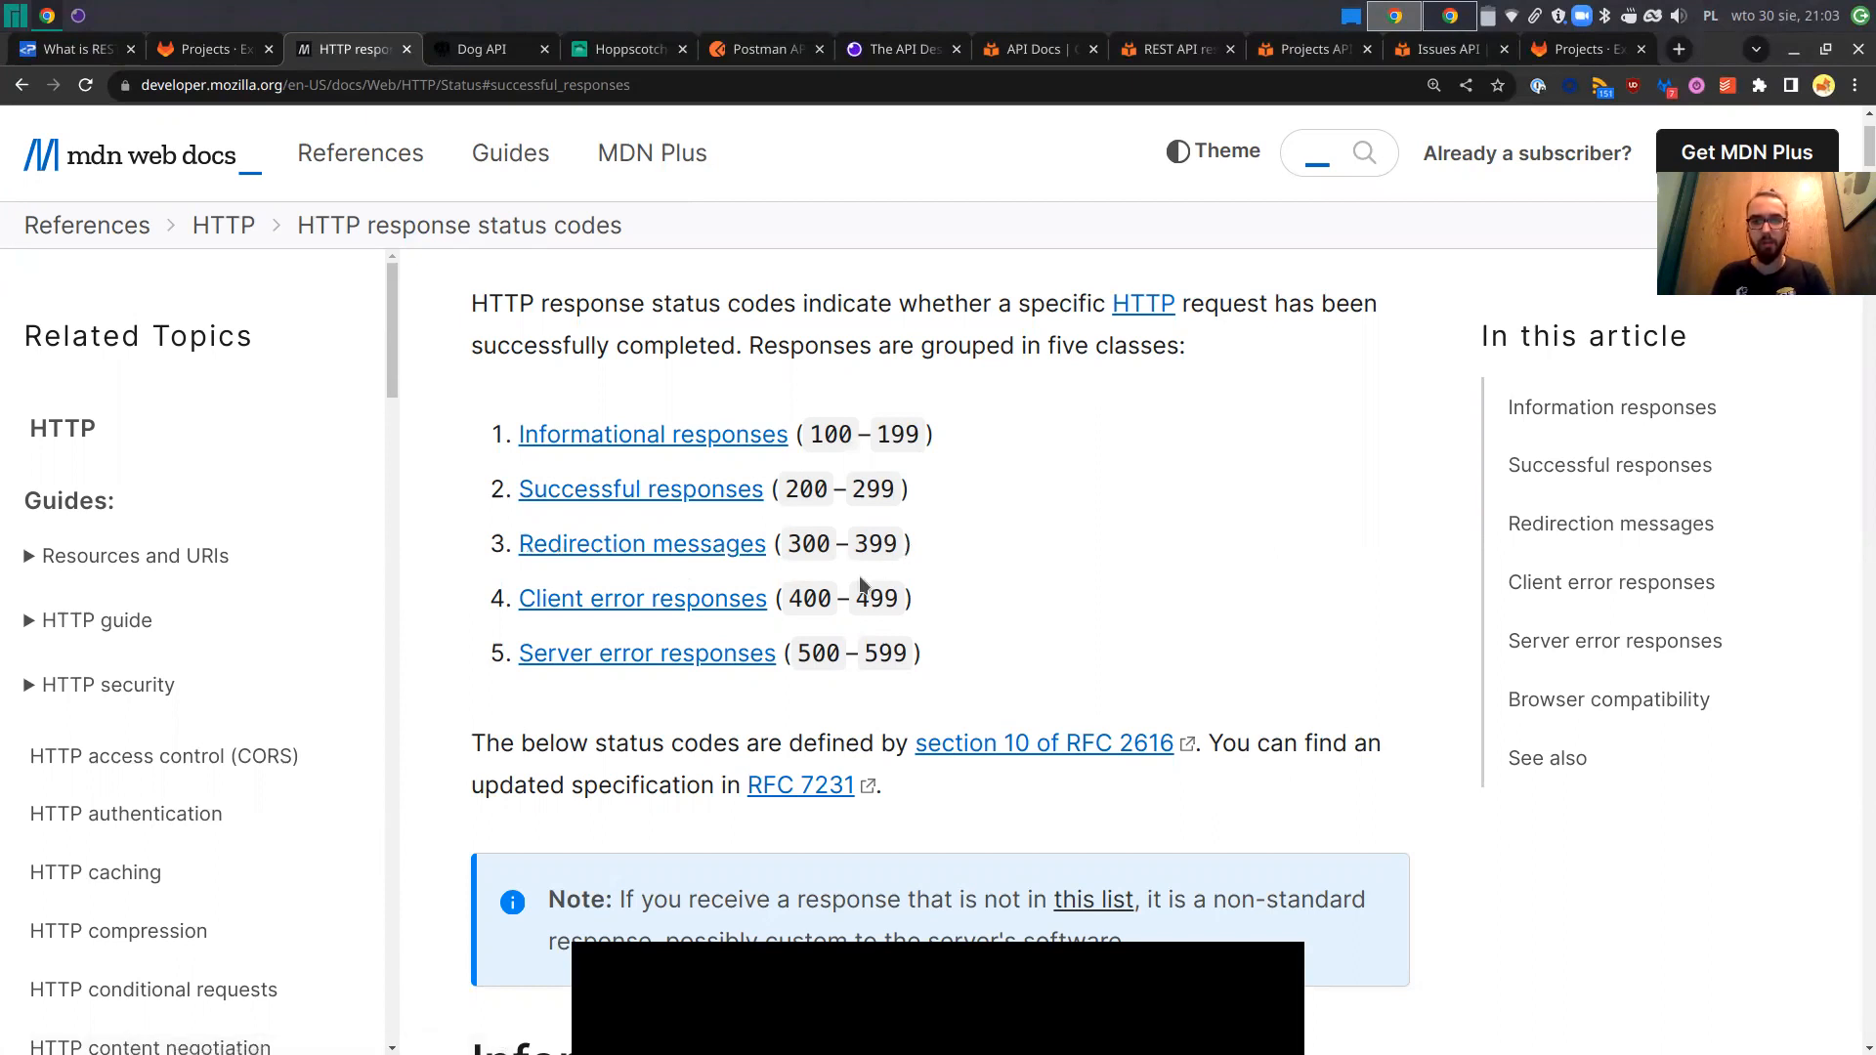
pyautogui.moveTo(1026, 598)
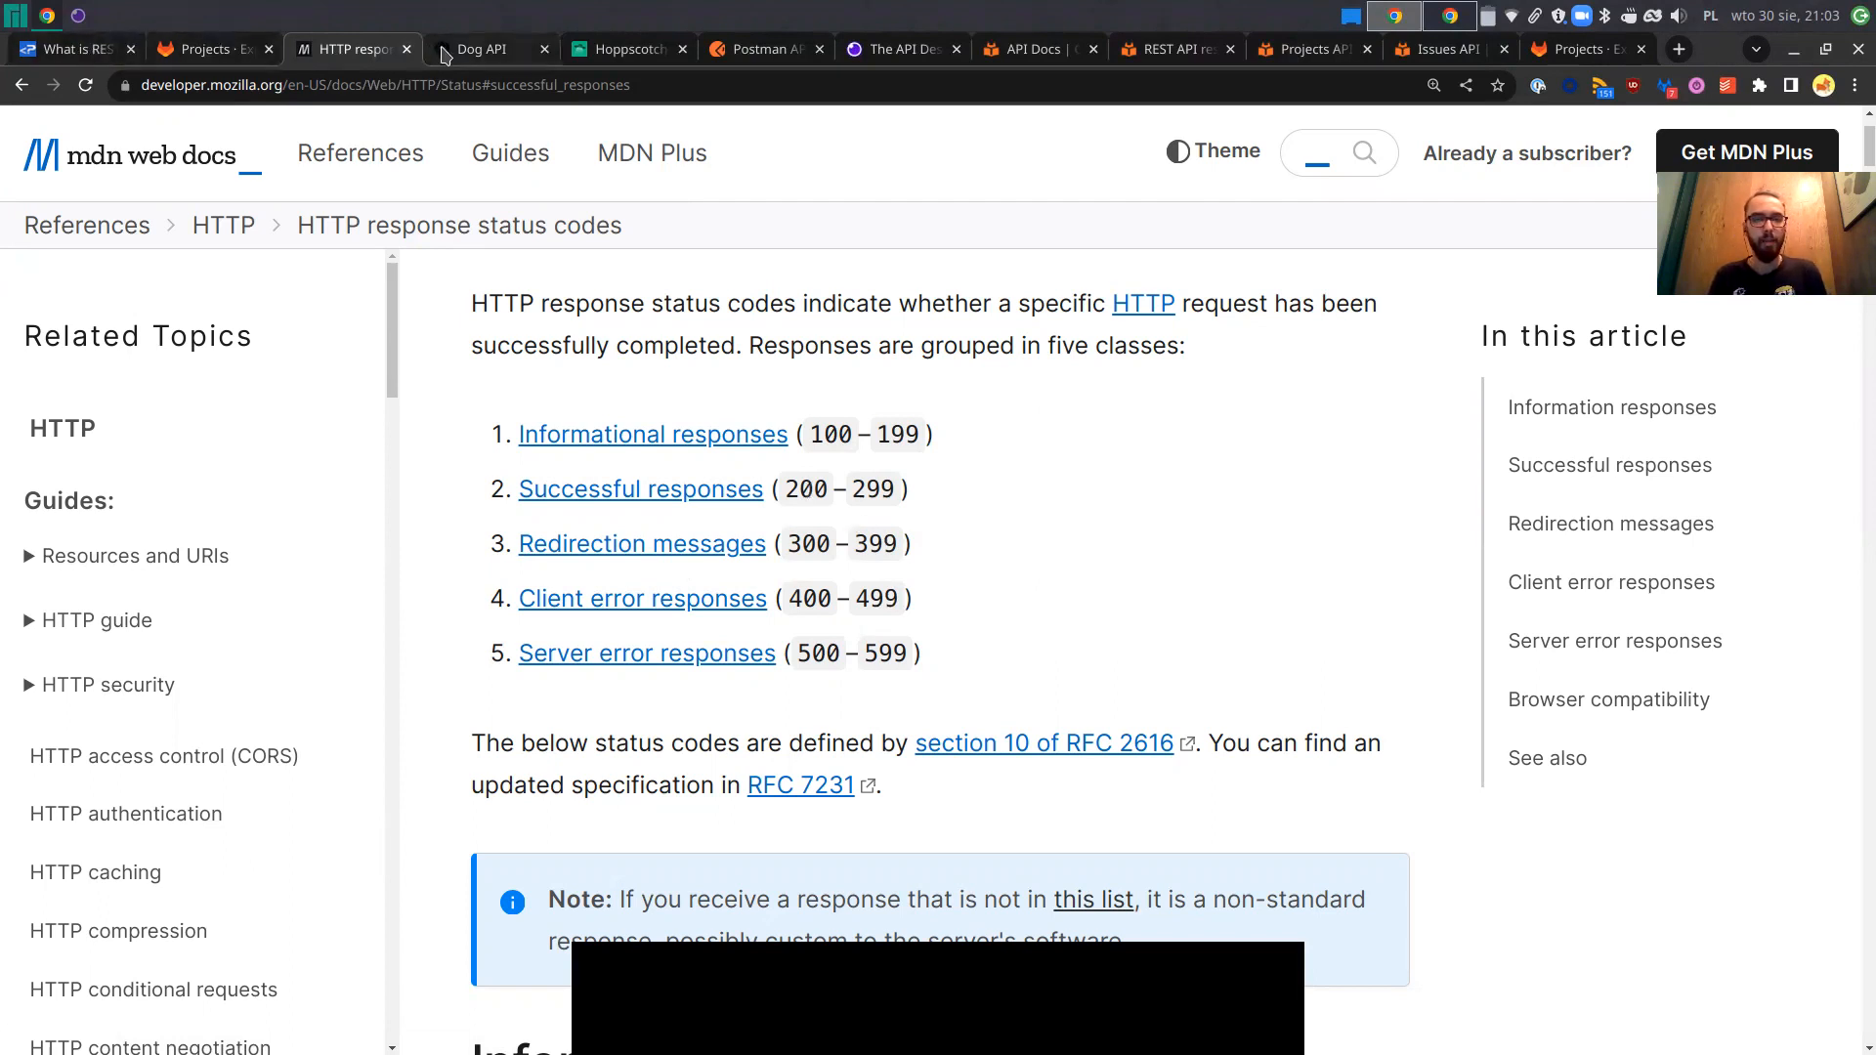
# Compare the blog's status code list with MDN's, then switch to the Hoppscotch REST workspace tab.
pyautogui.click(68, 49)
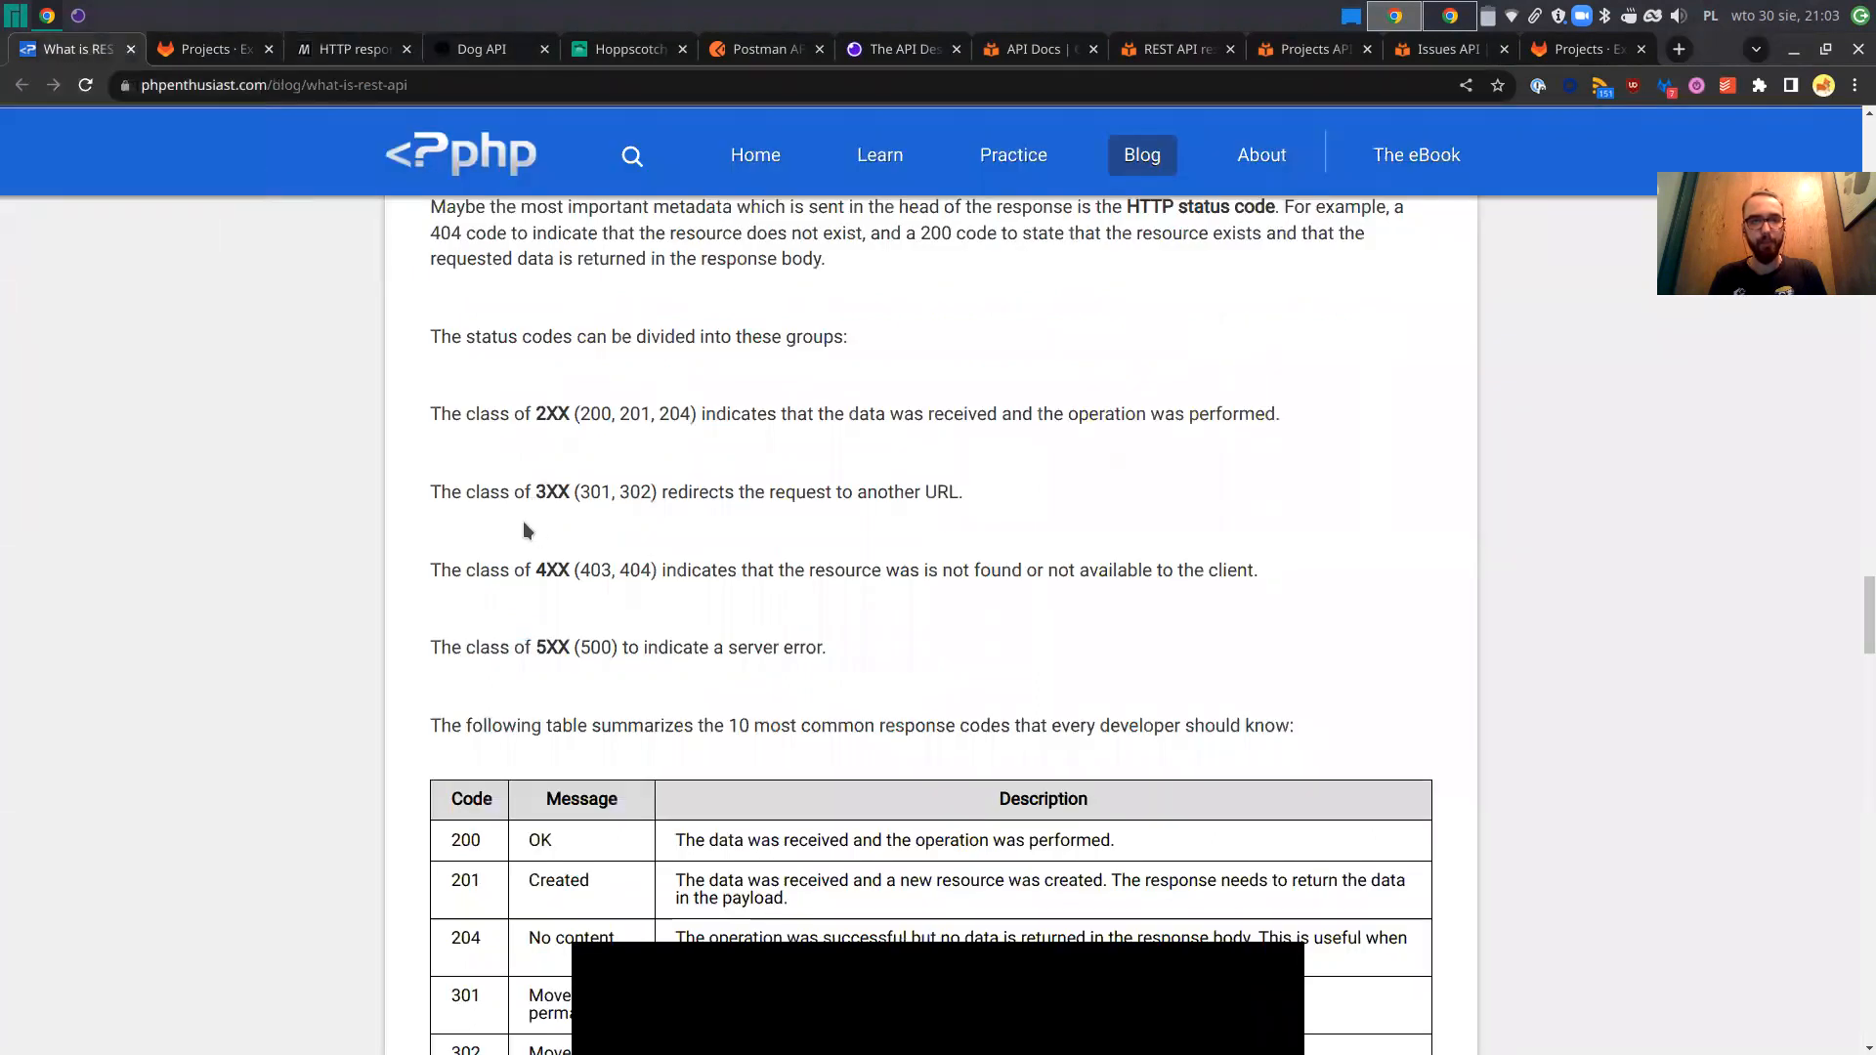
pyautogui.scroll(-3)
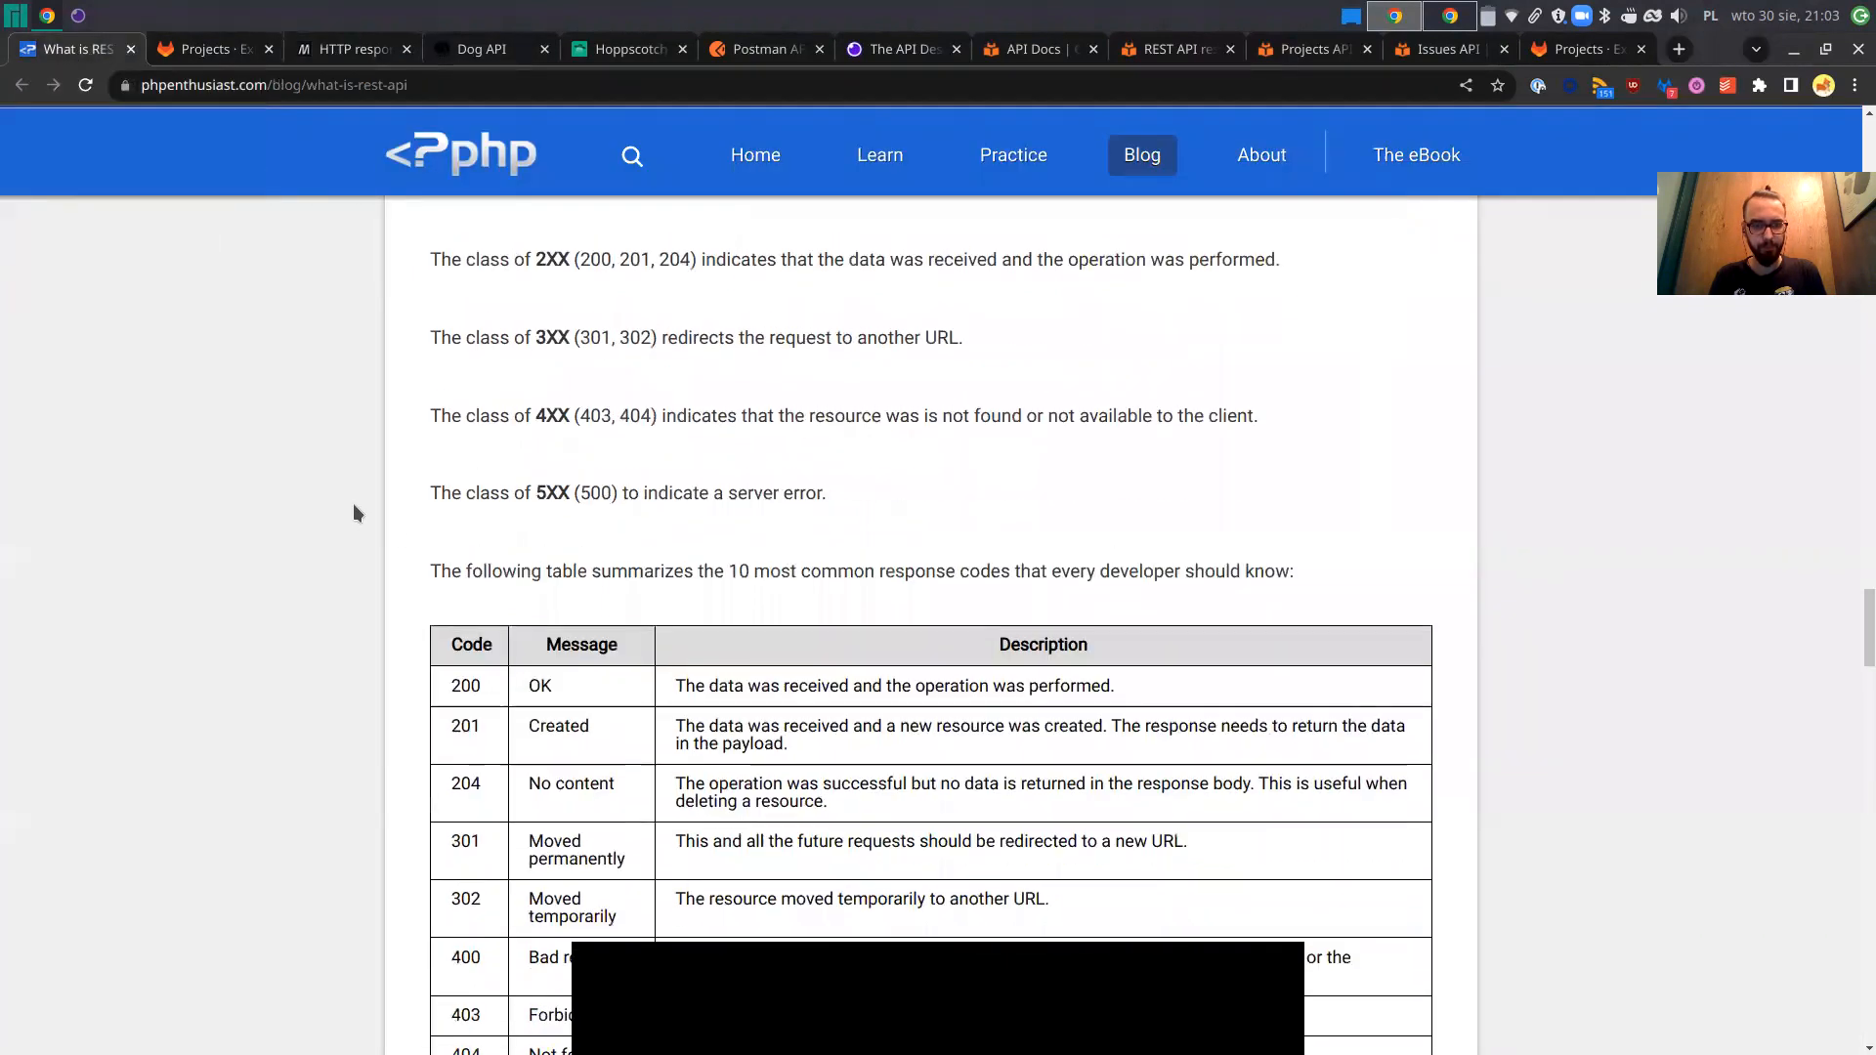
pyautogui.scroll(-3)
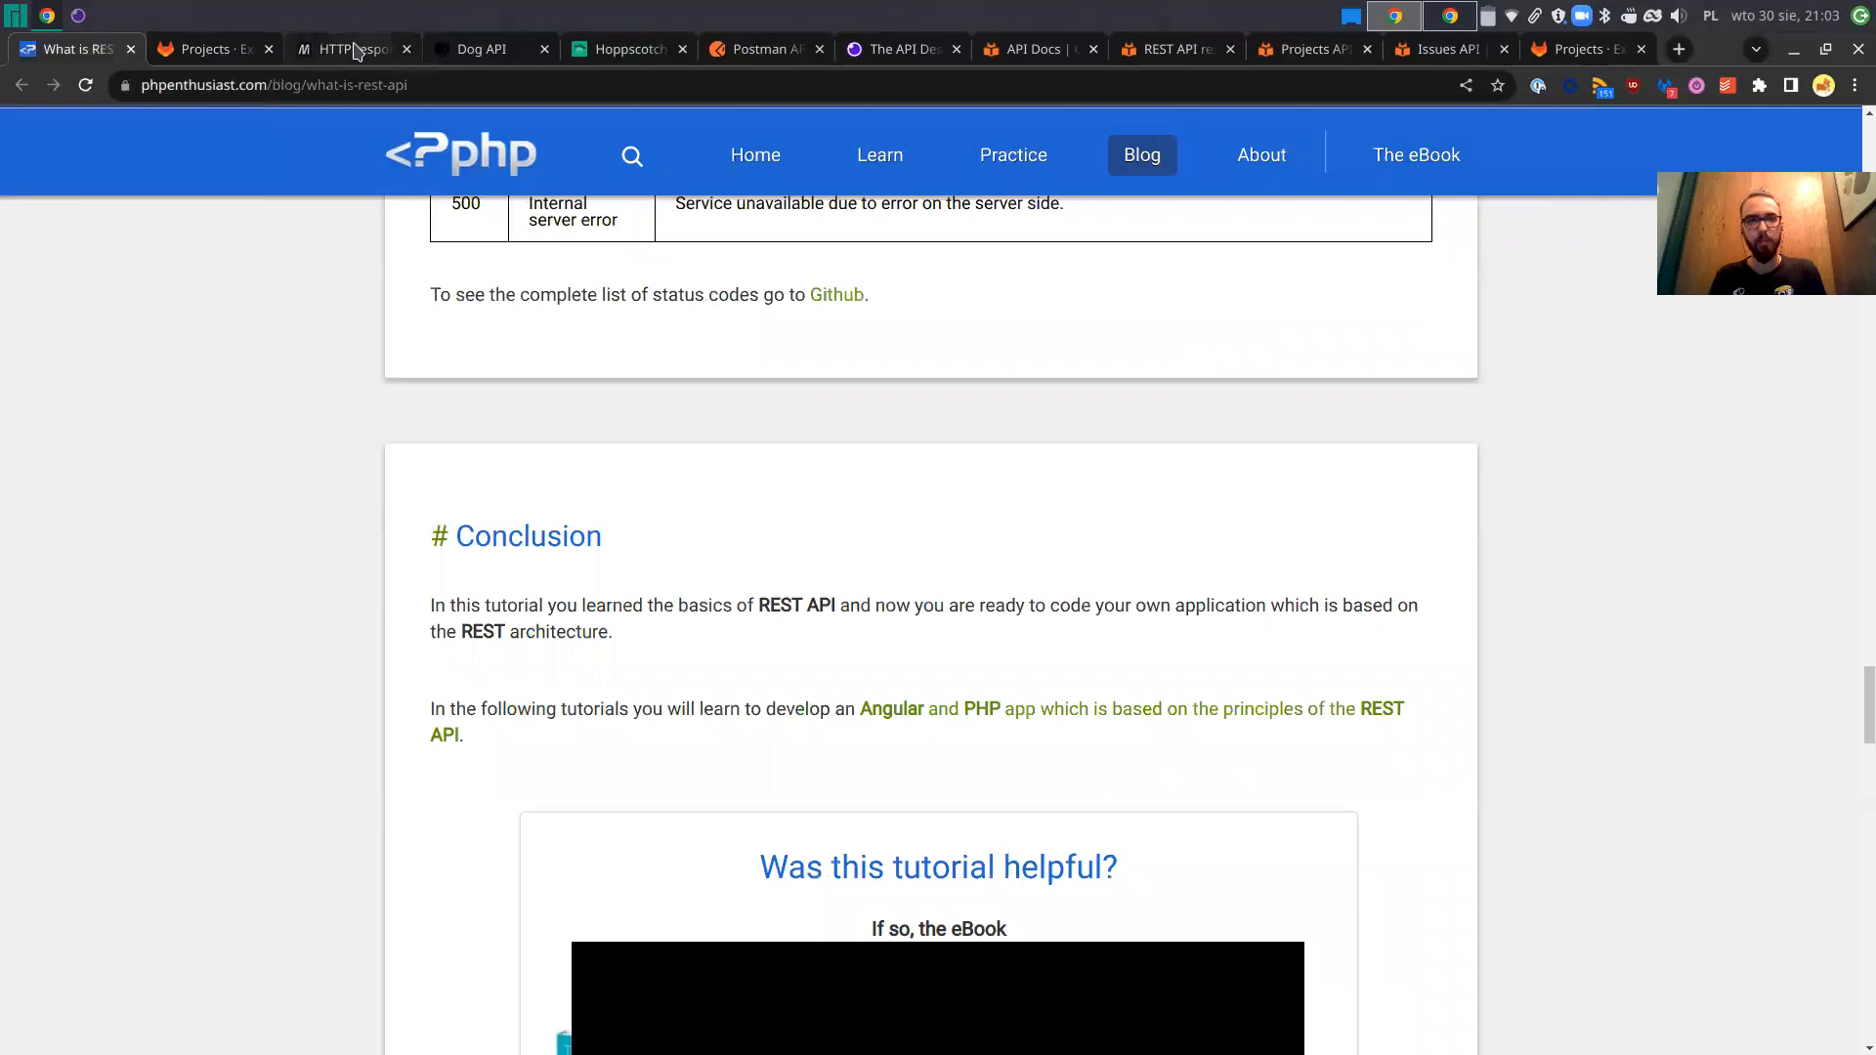
pyautogui.click(348, 49)
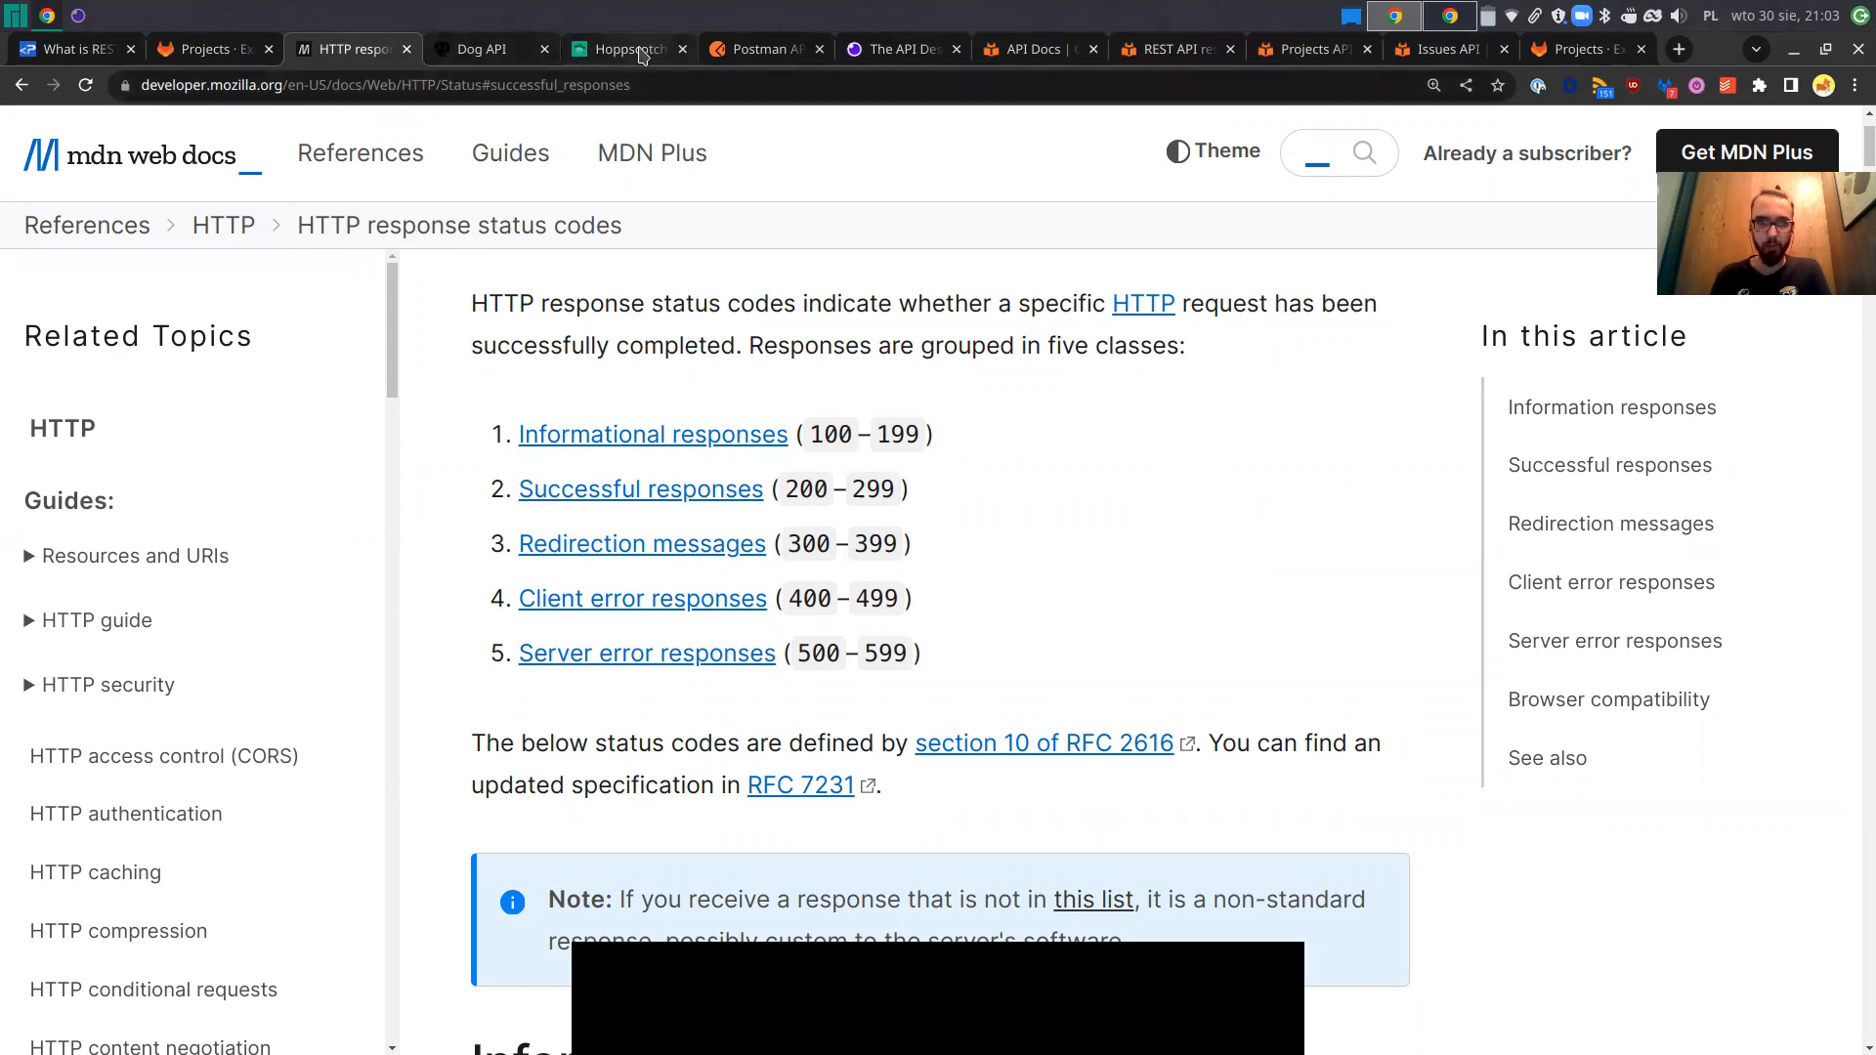
pyautogui.moveTo(621, 49)
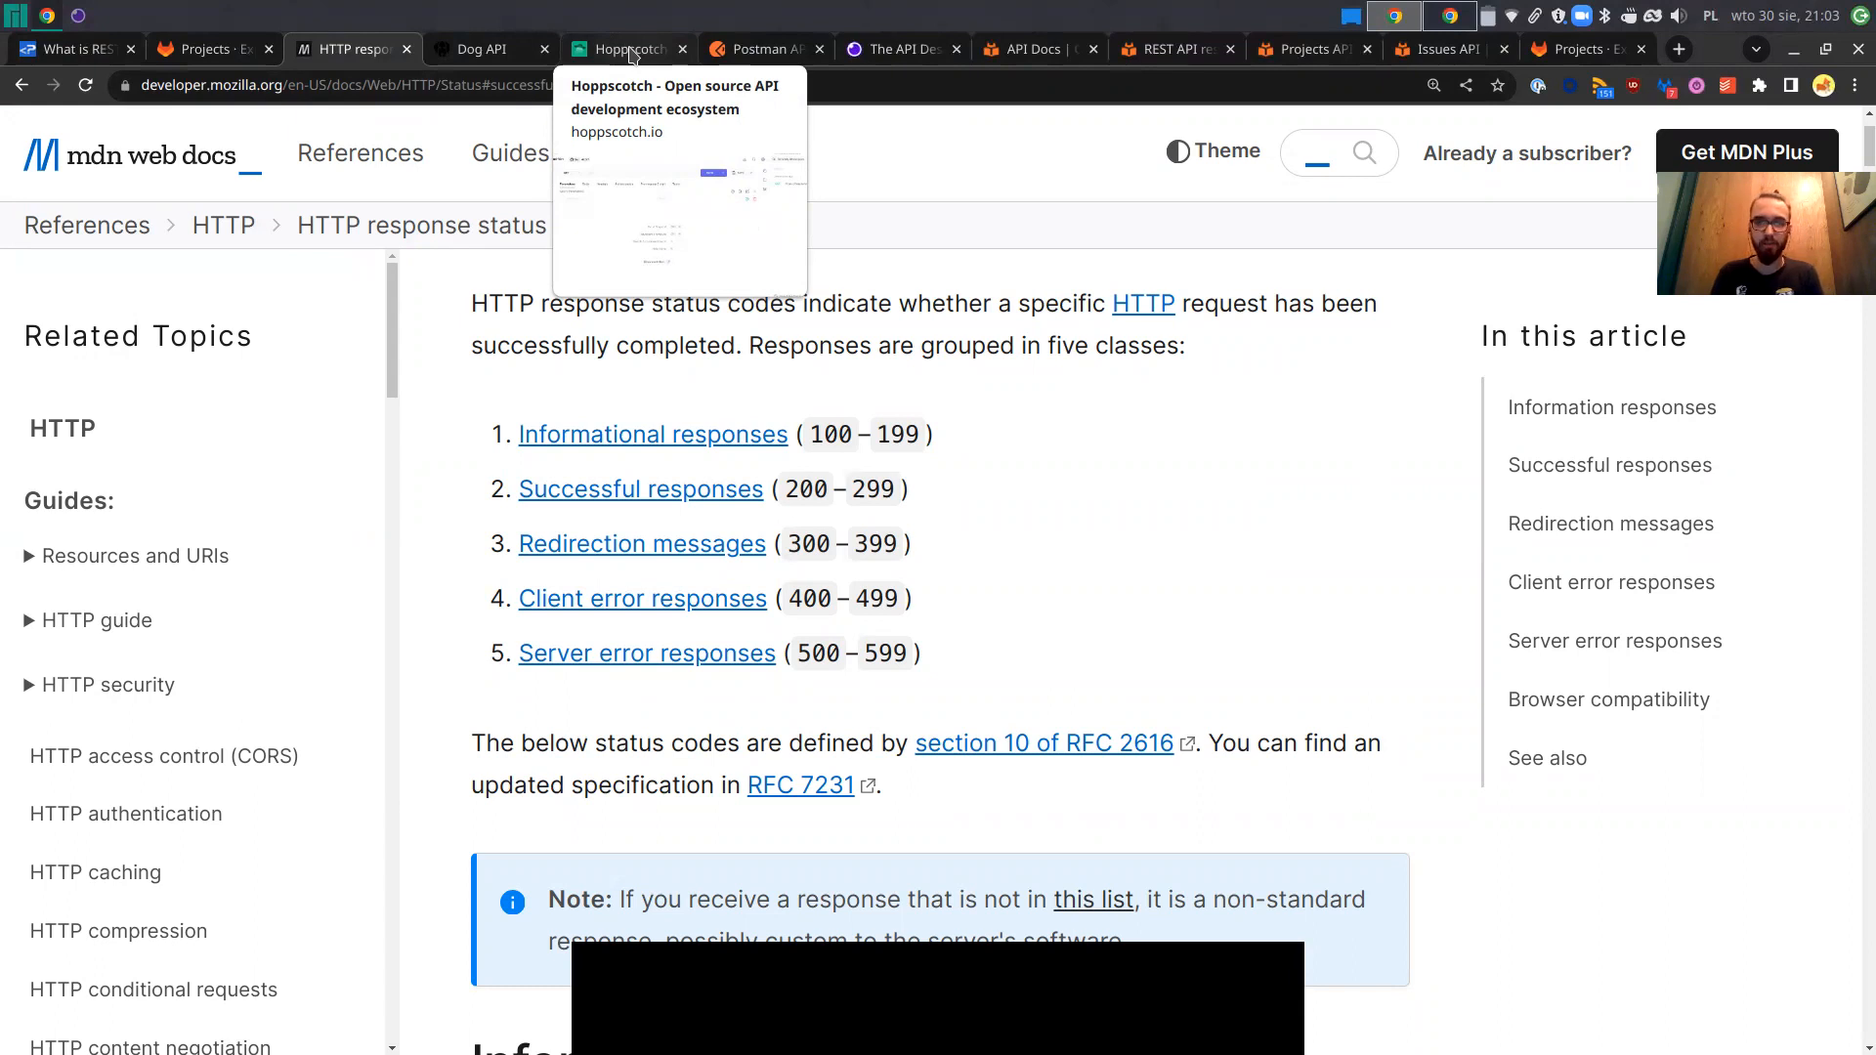
pyautogui.click(625, 49)
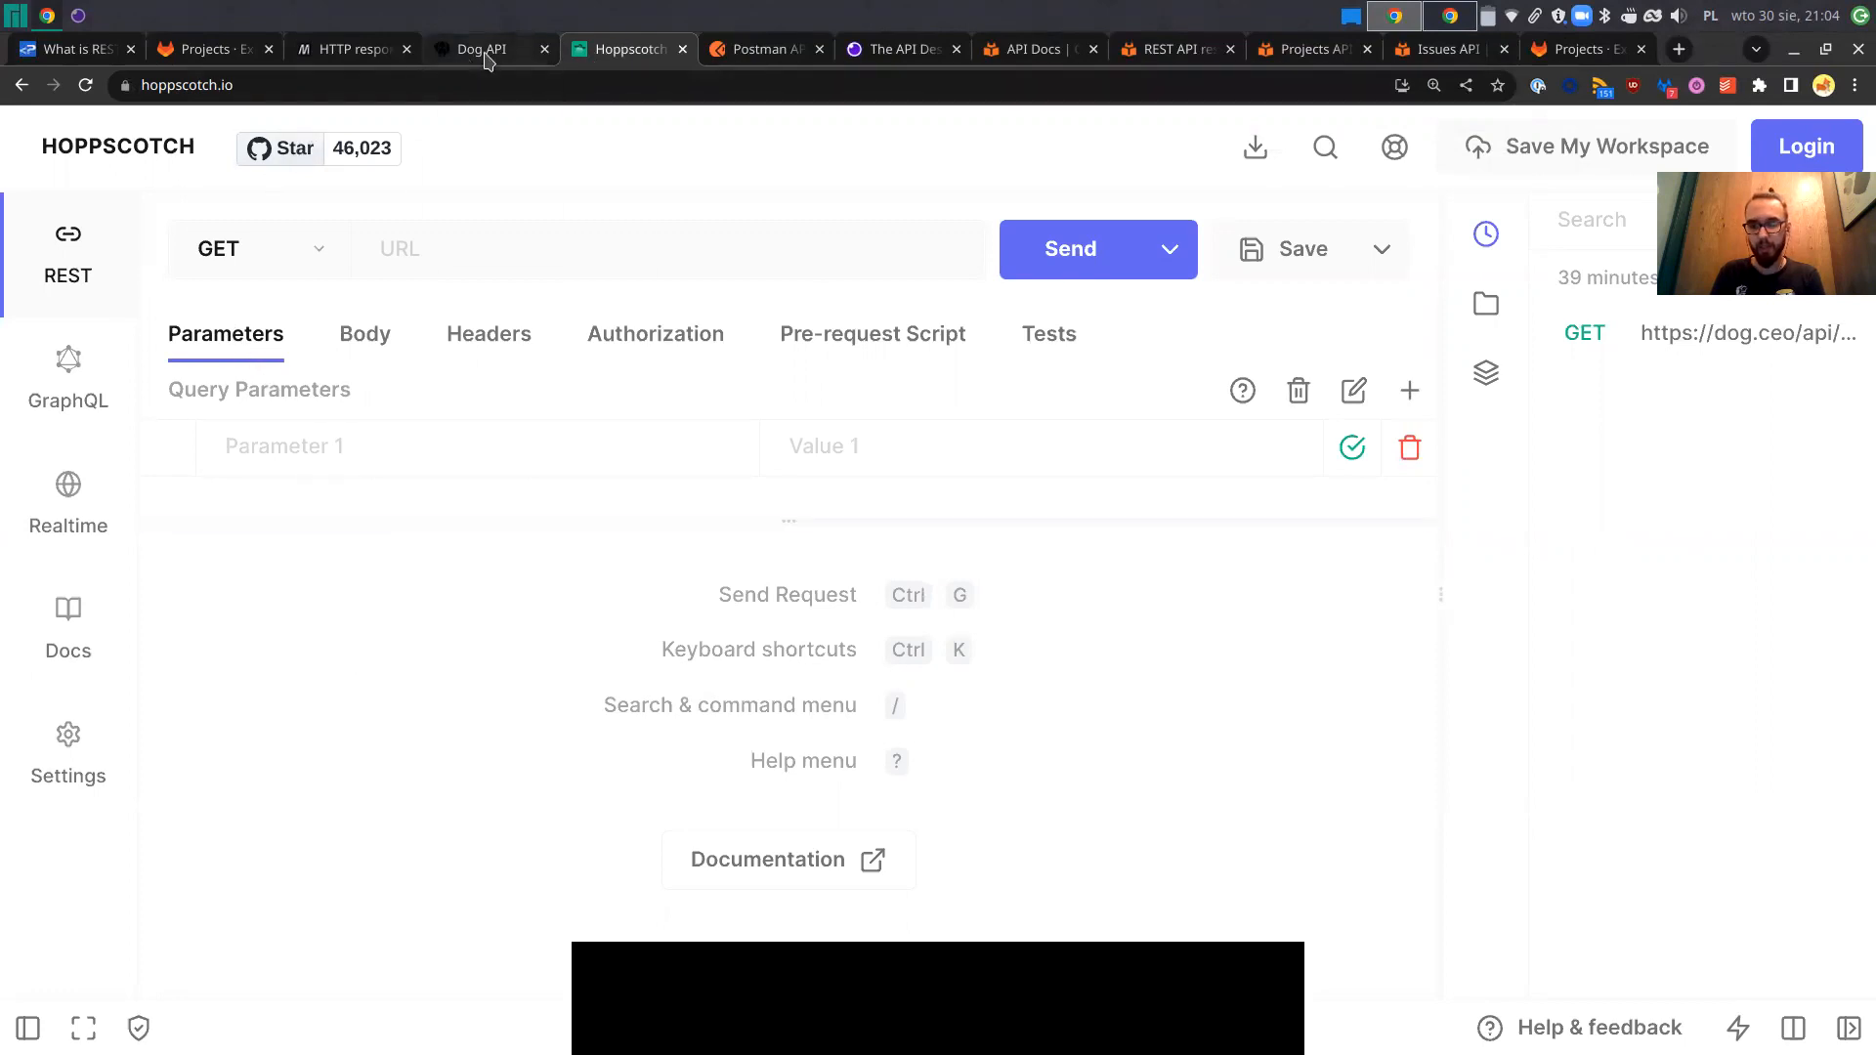
# Fetch a new random dog image in the Dog API demo, then return to Hoppscotch.
pyautogui.click(479, 48)
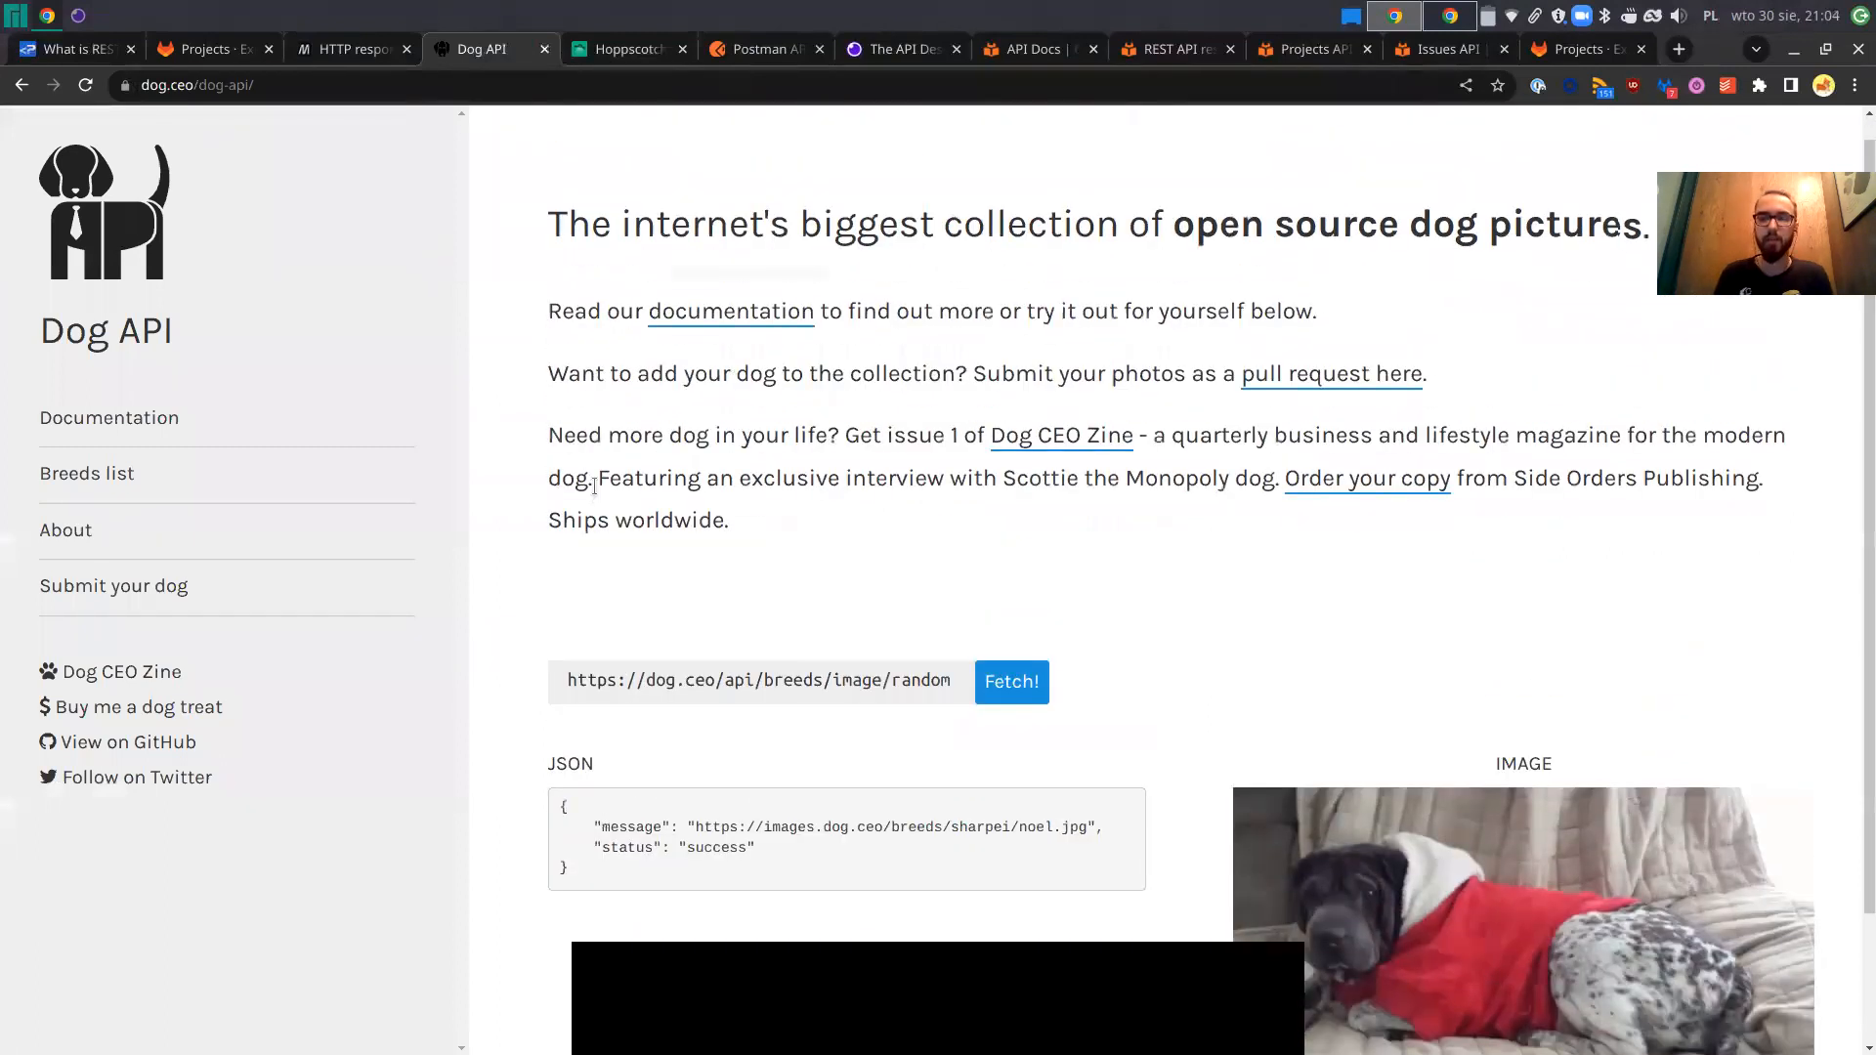
pyautogui.scroll(-3)
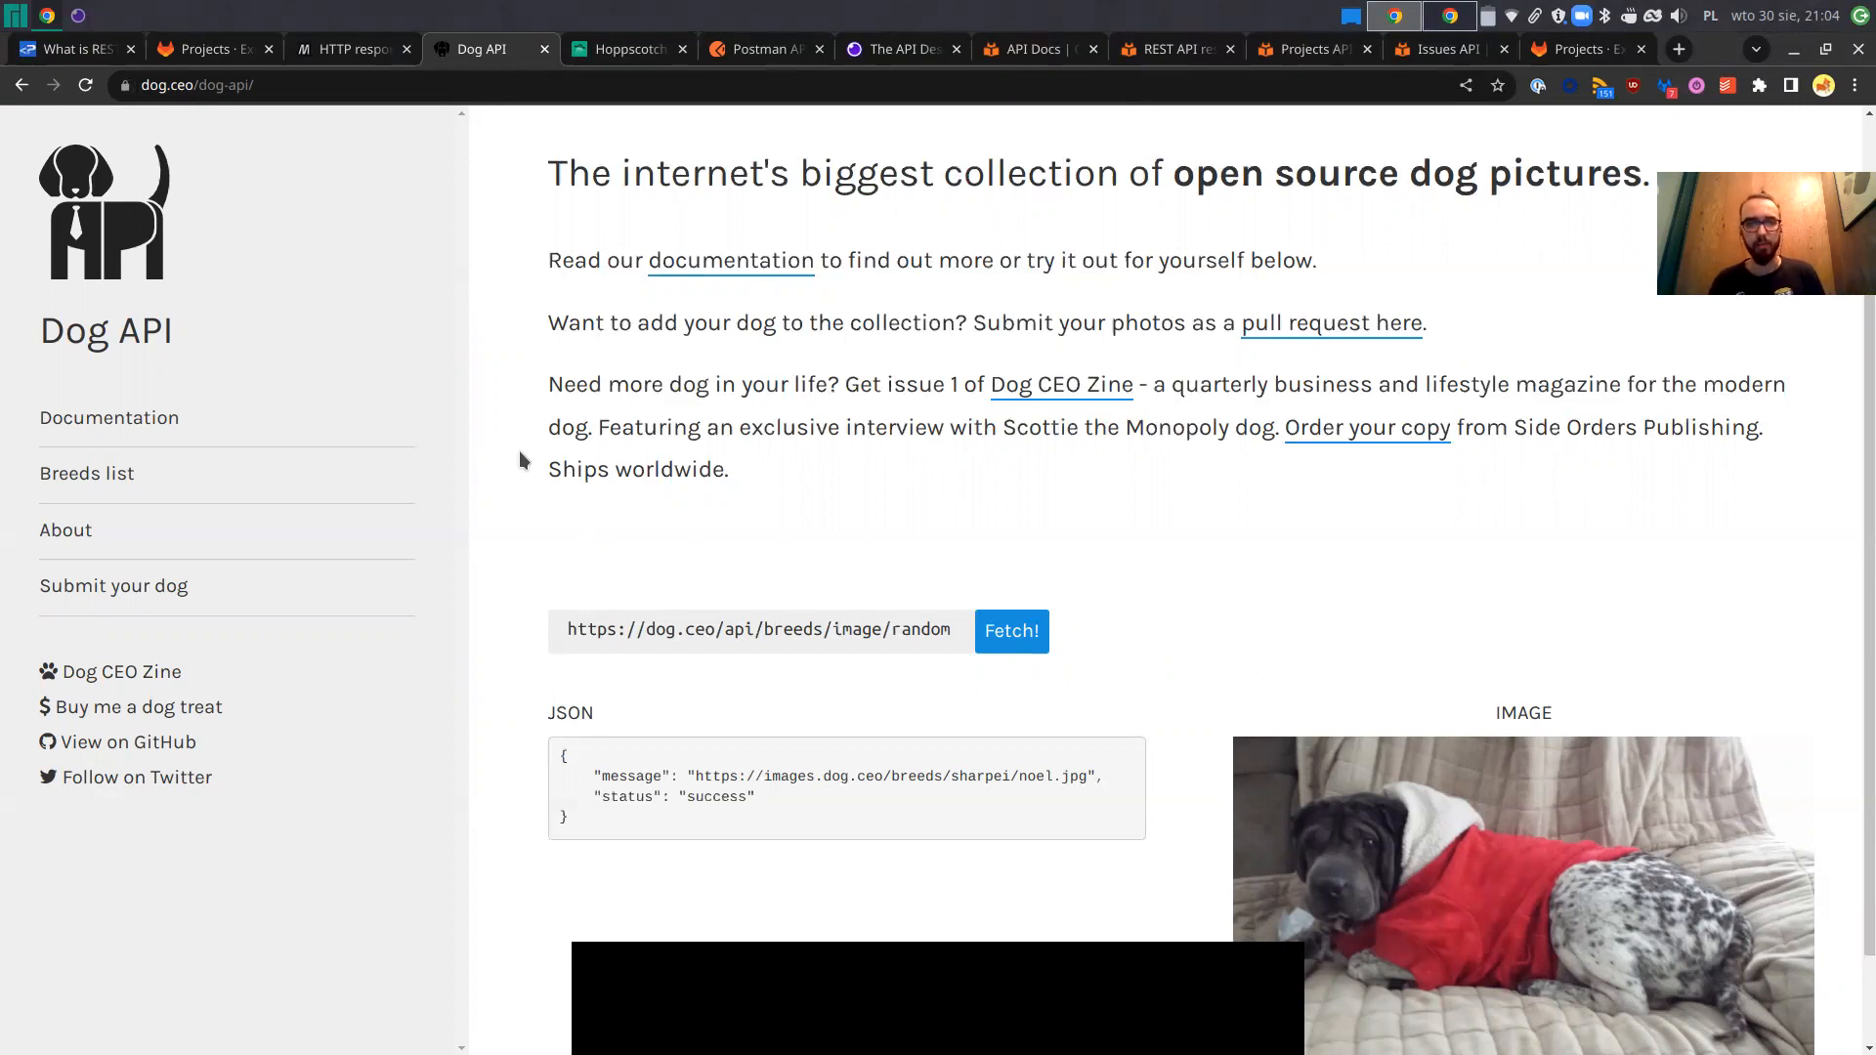
pyautogui.moveTo(486, 416)
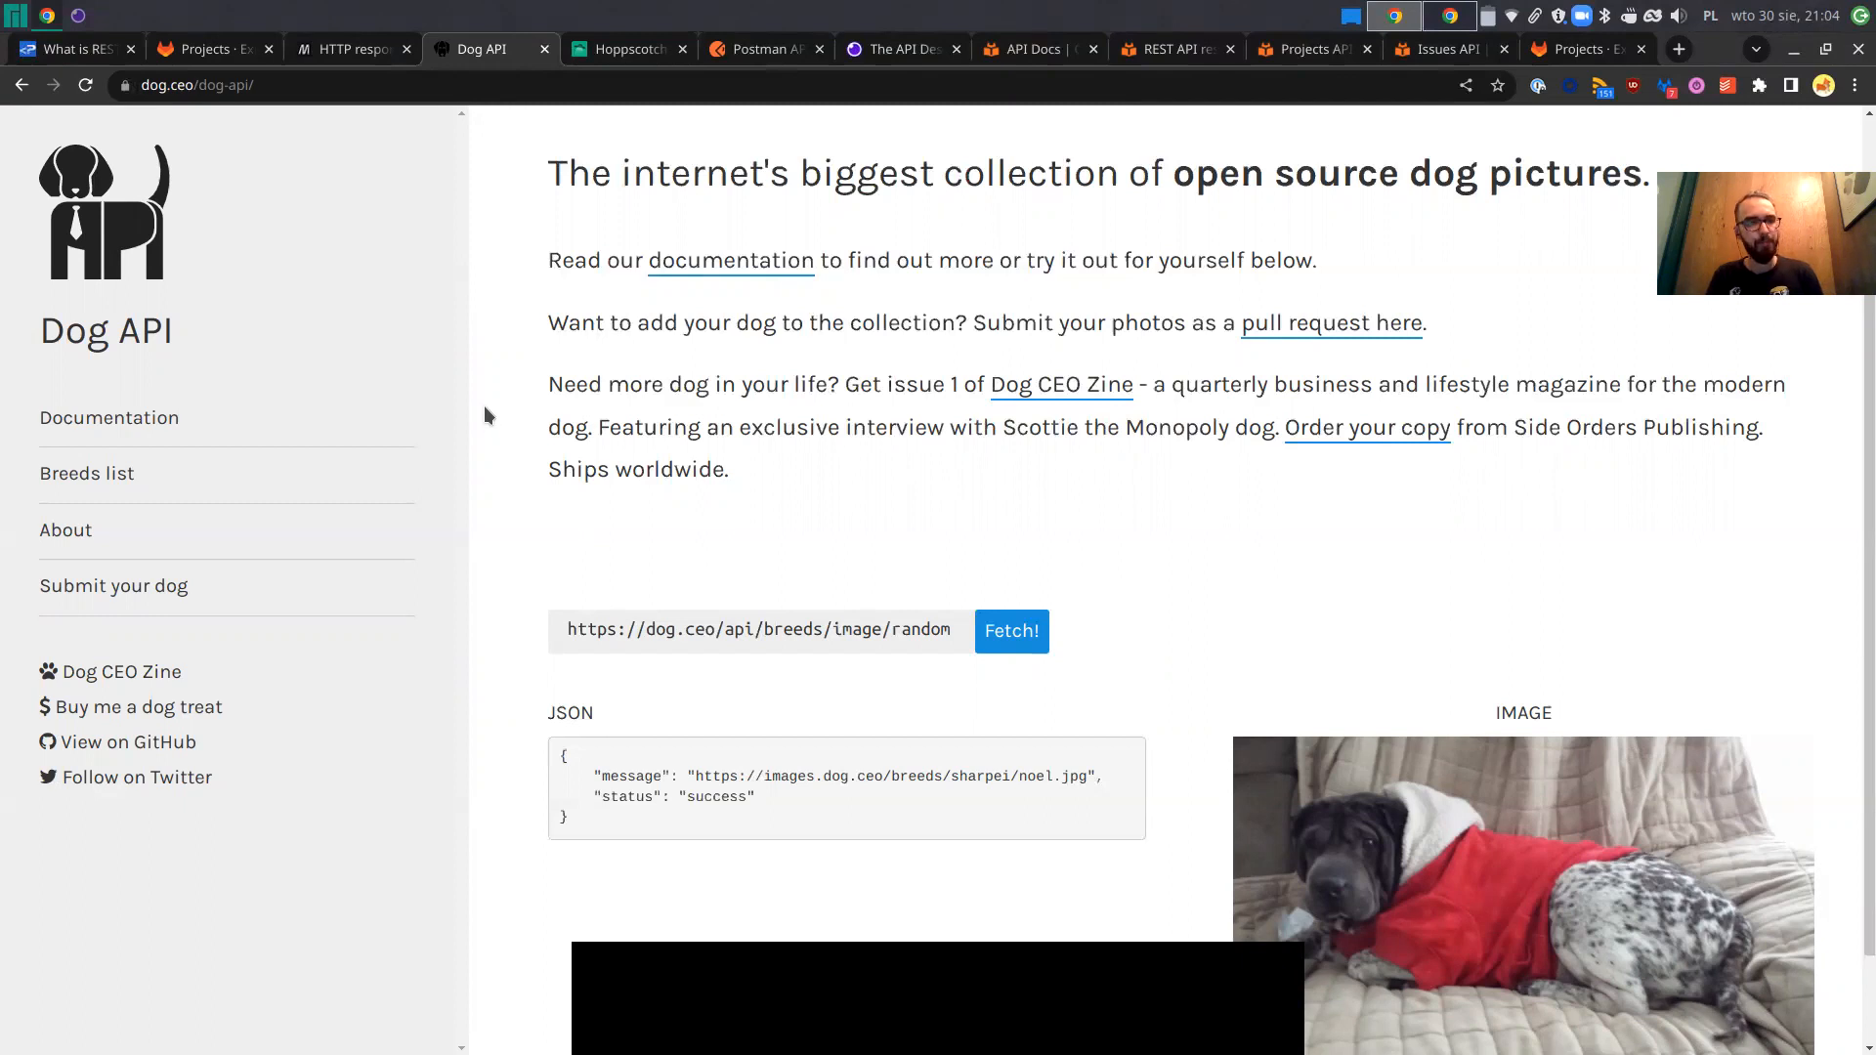
pyautogui.moveTo(483, 375)
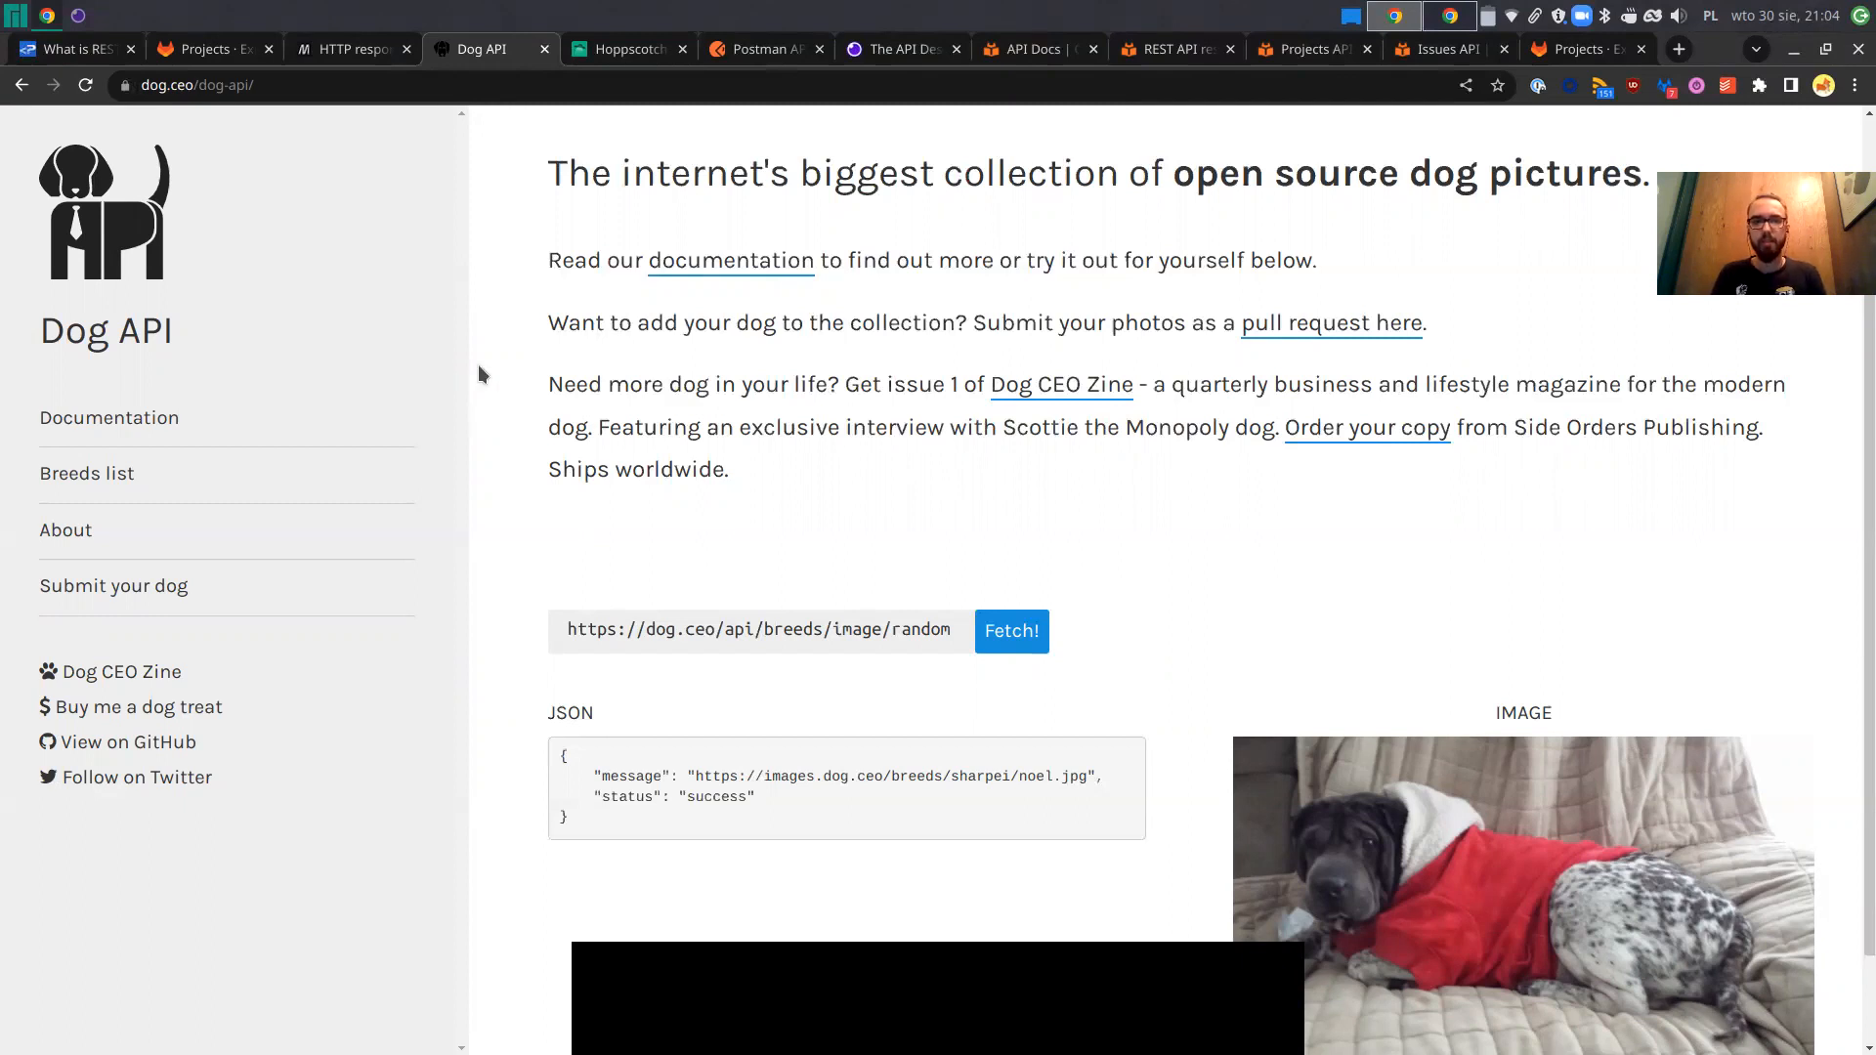
pyautogui.scroll(-3)
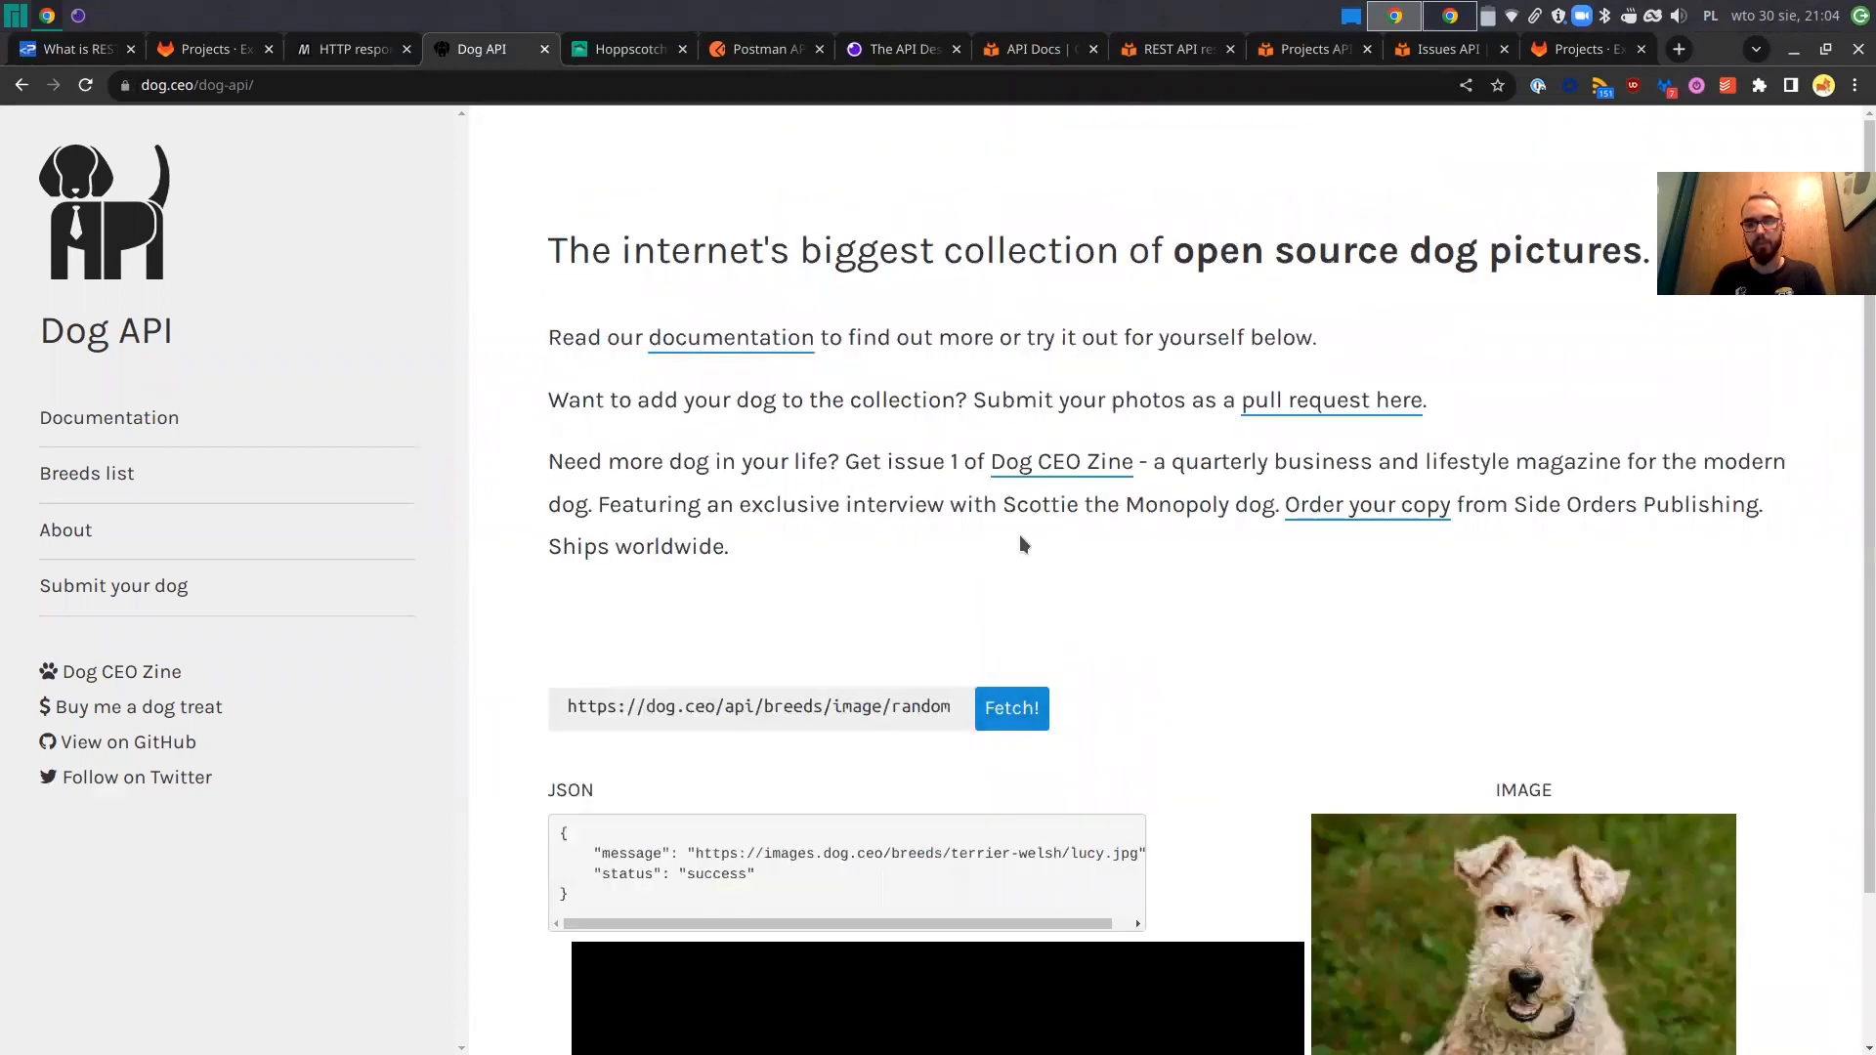
pyautogui.scroll(-3)
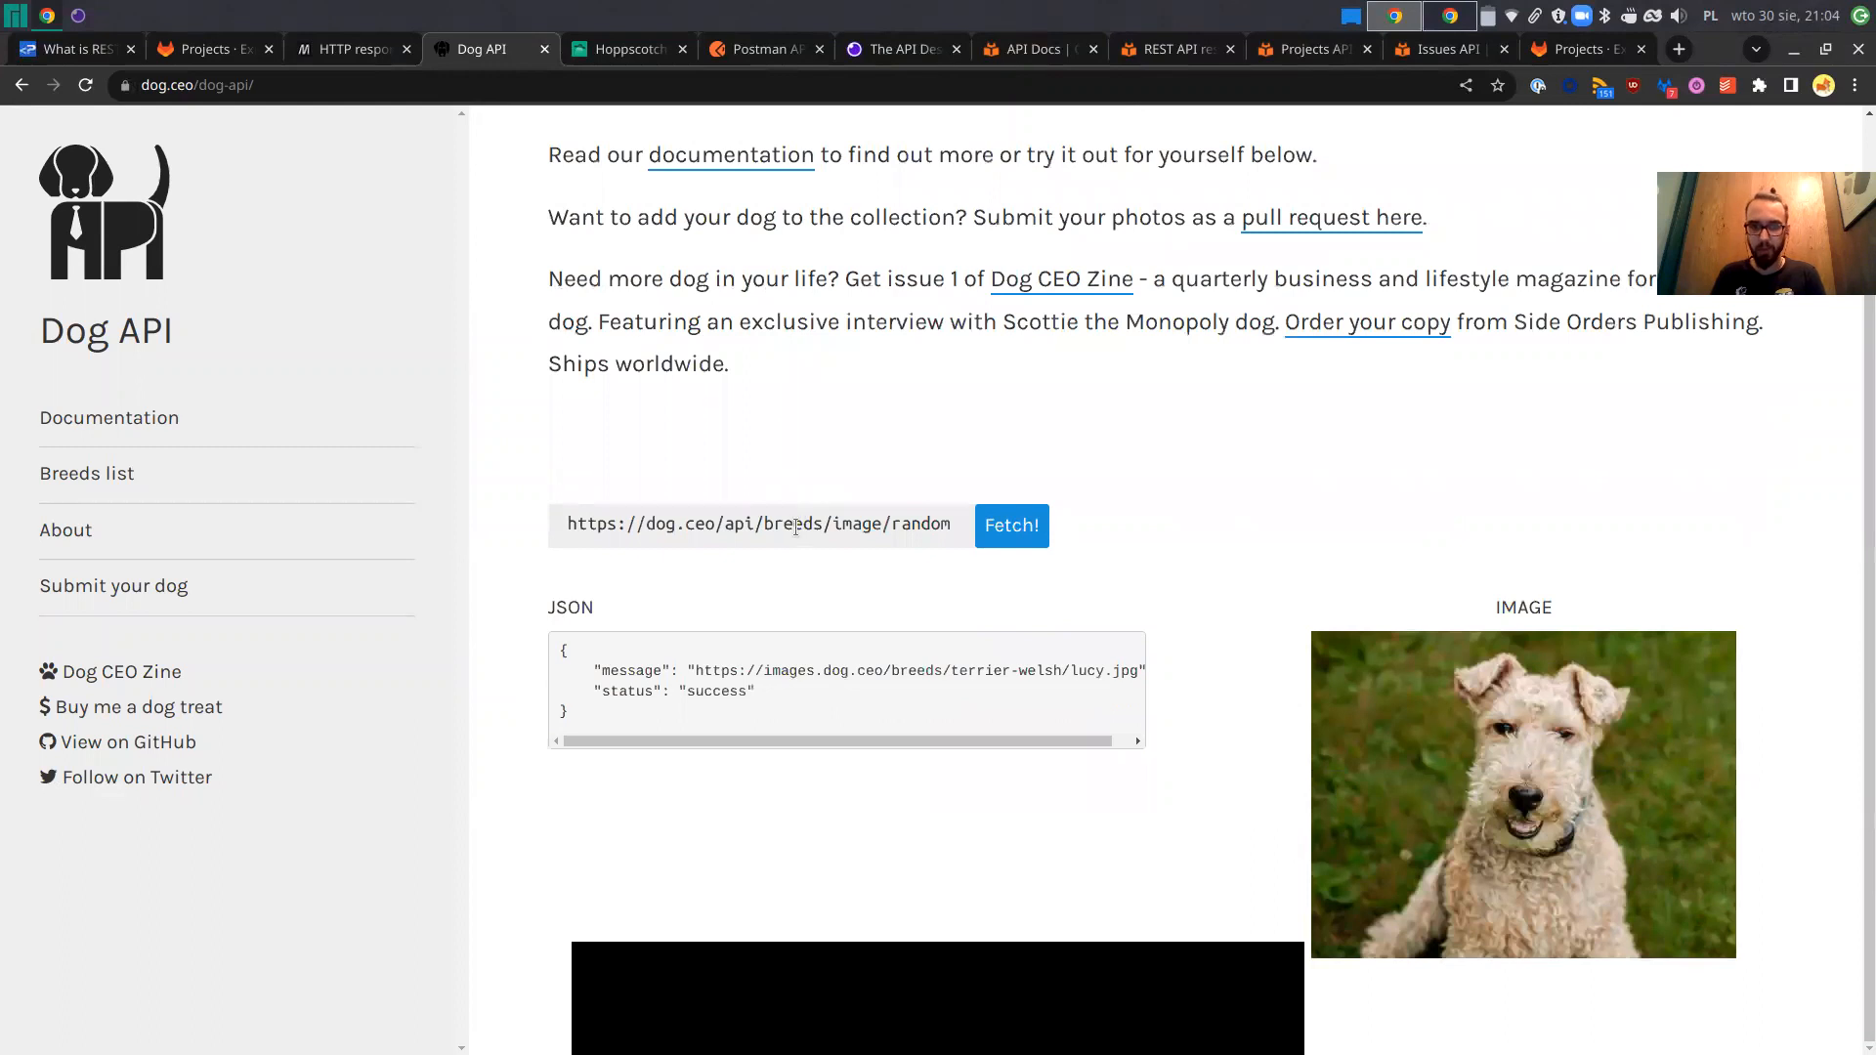
pyautogui.click(1010, 526)
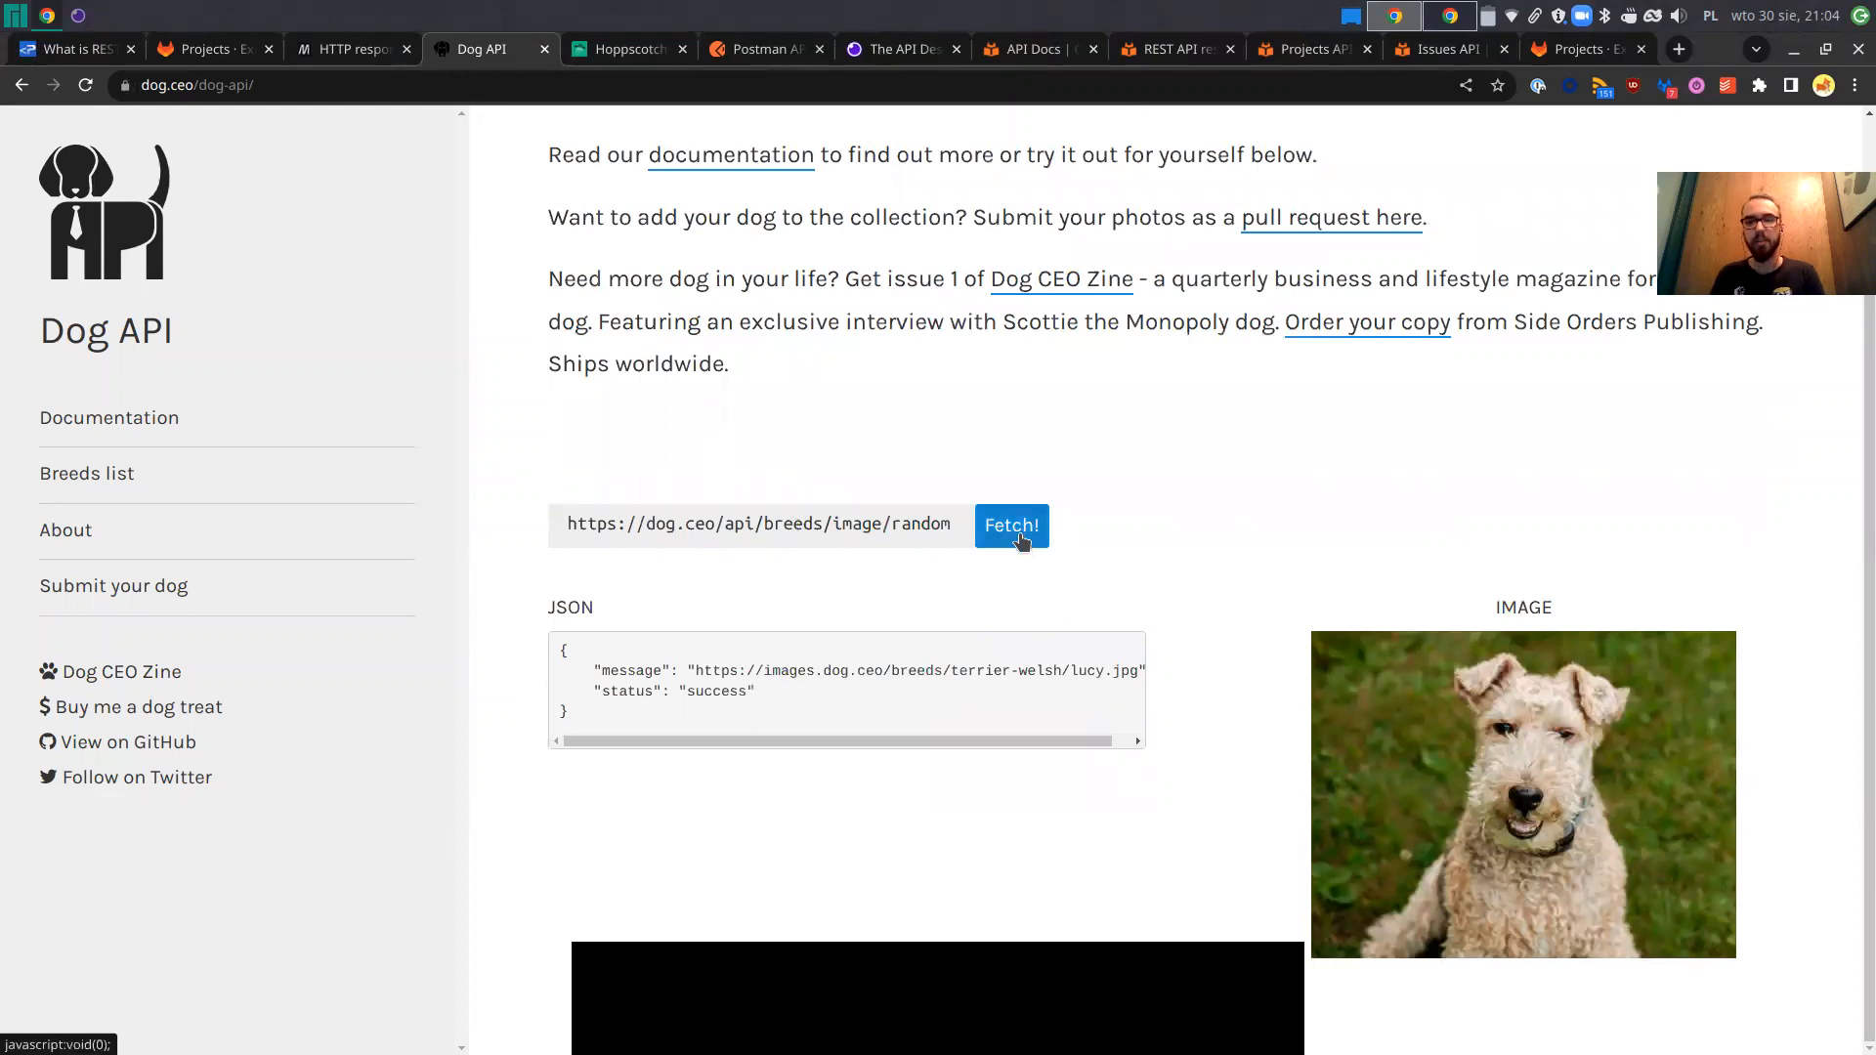
pyautogui.click(1010, 525)
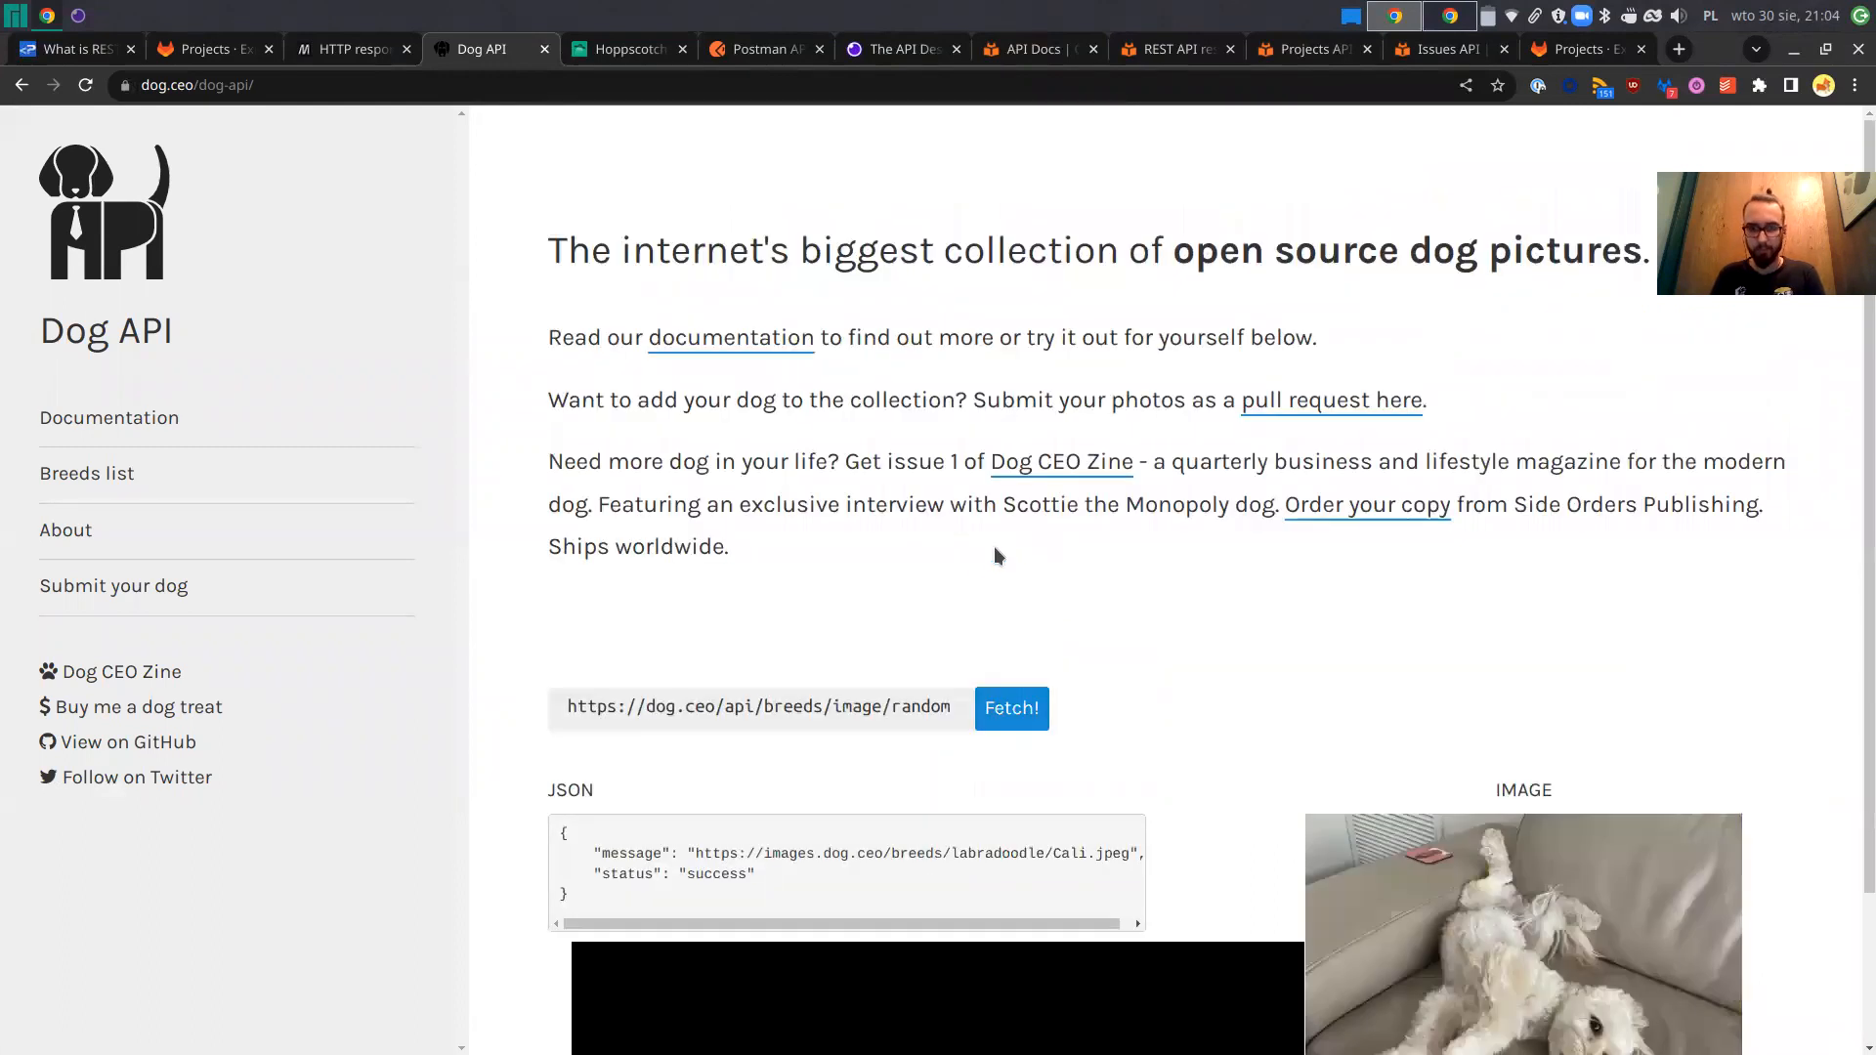
pyautogui.scroll(-3)
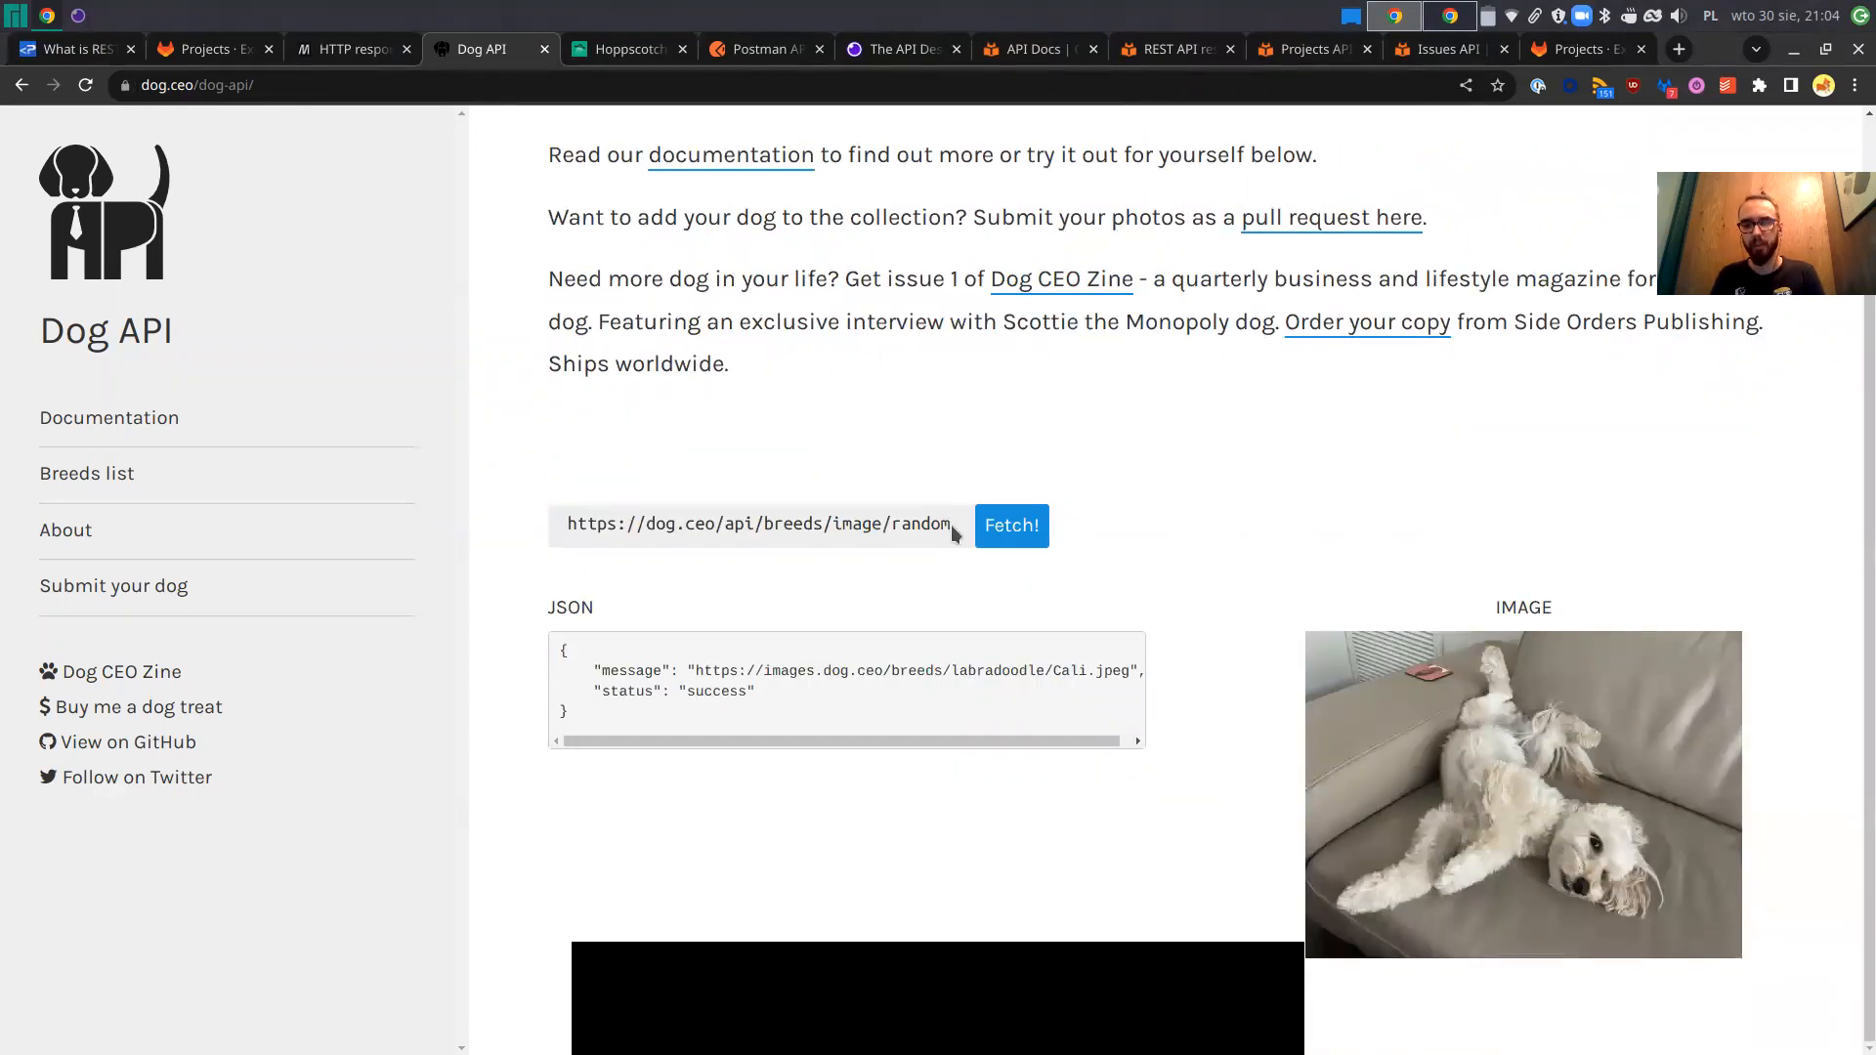
pyautogui.click(621, 48)
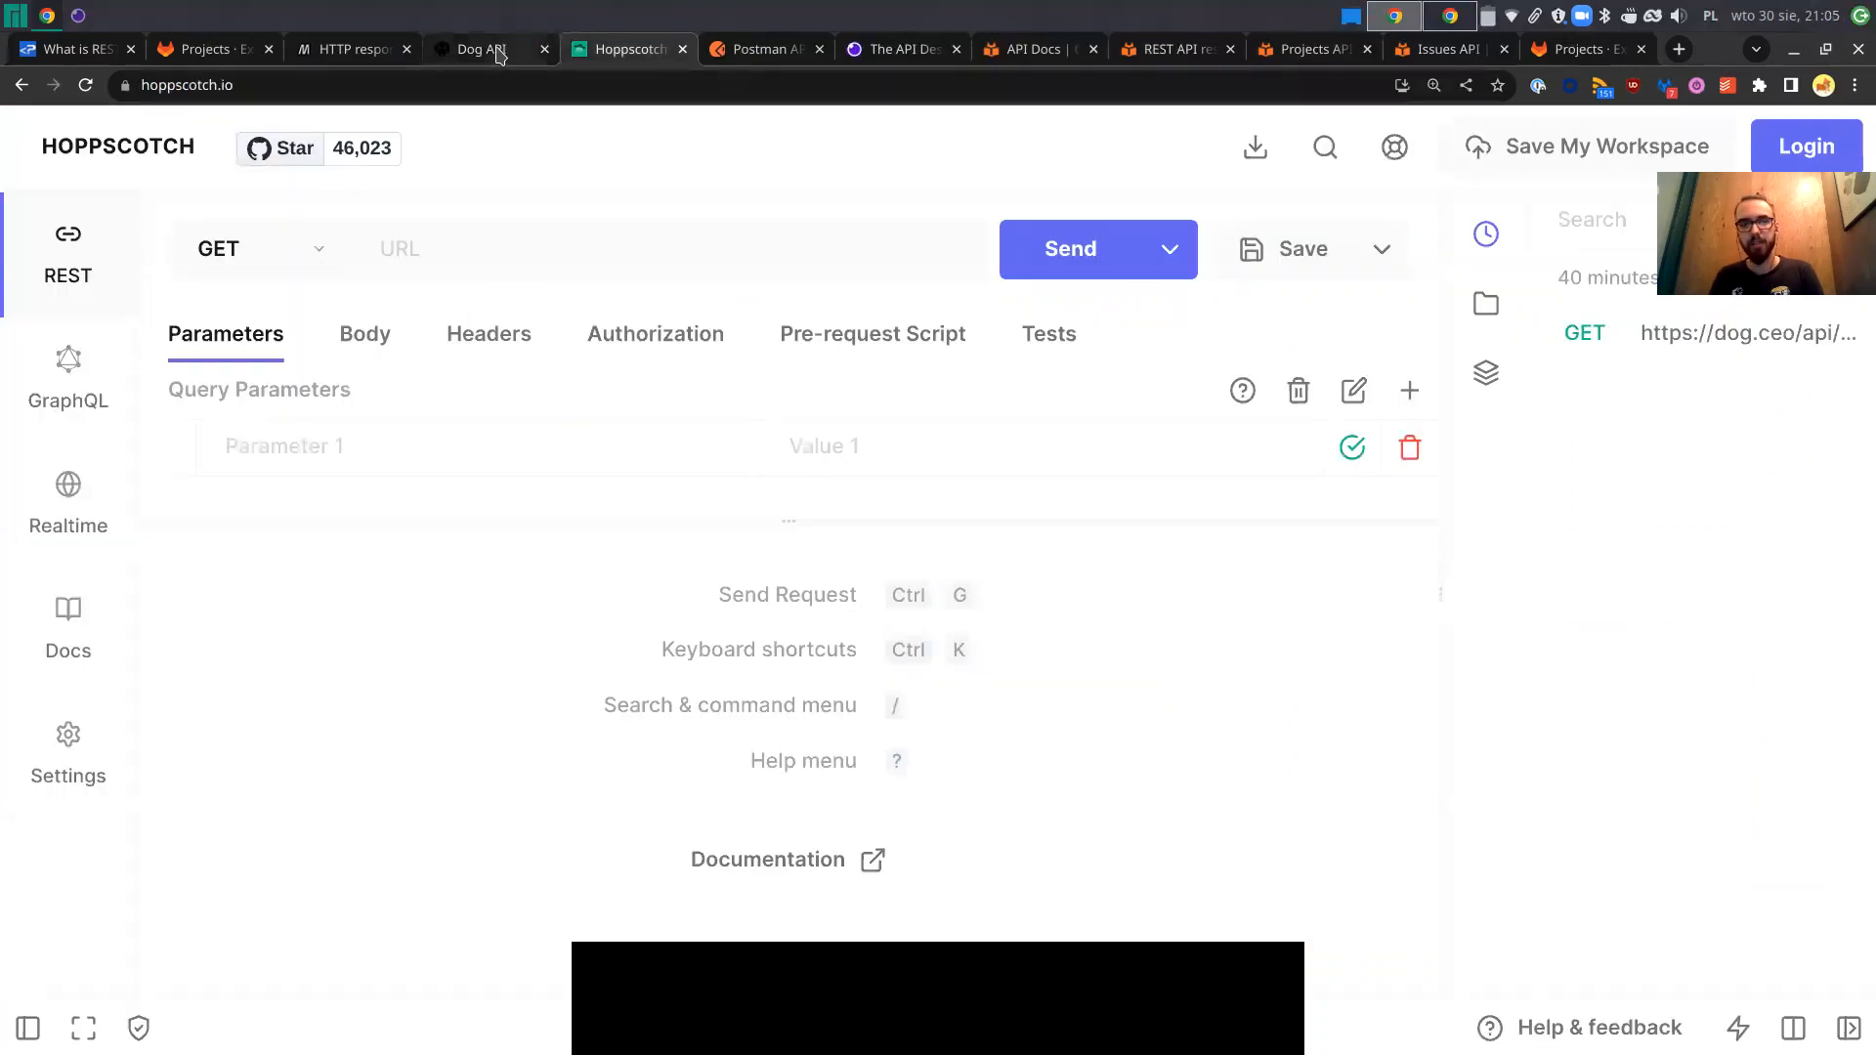
pyautogui.click(479, 49)
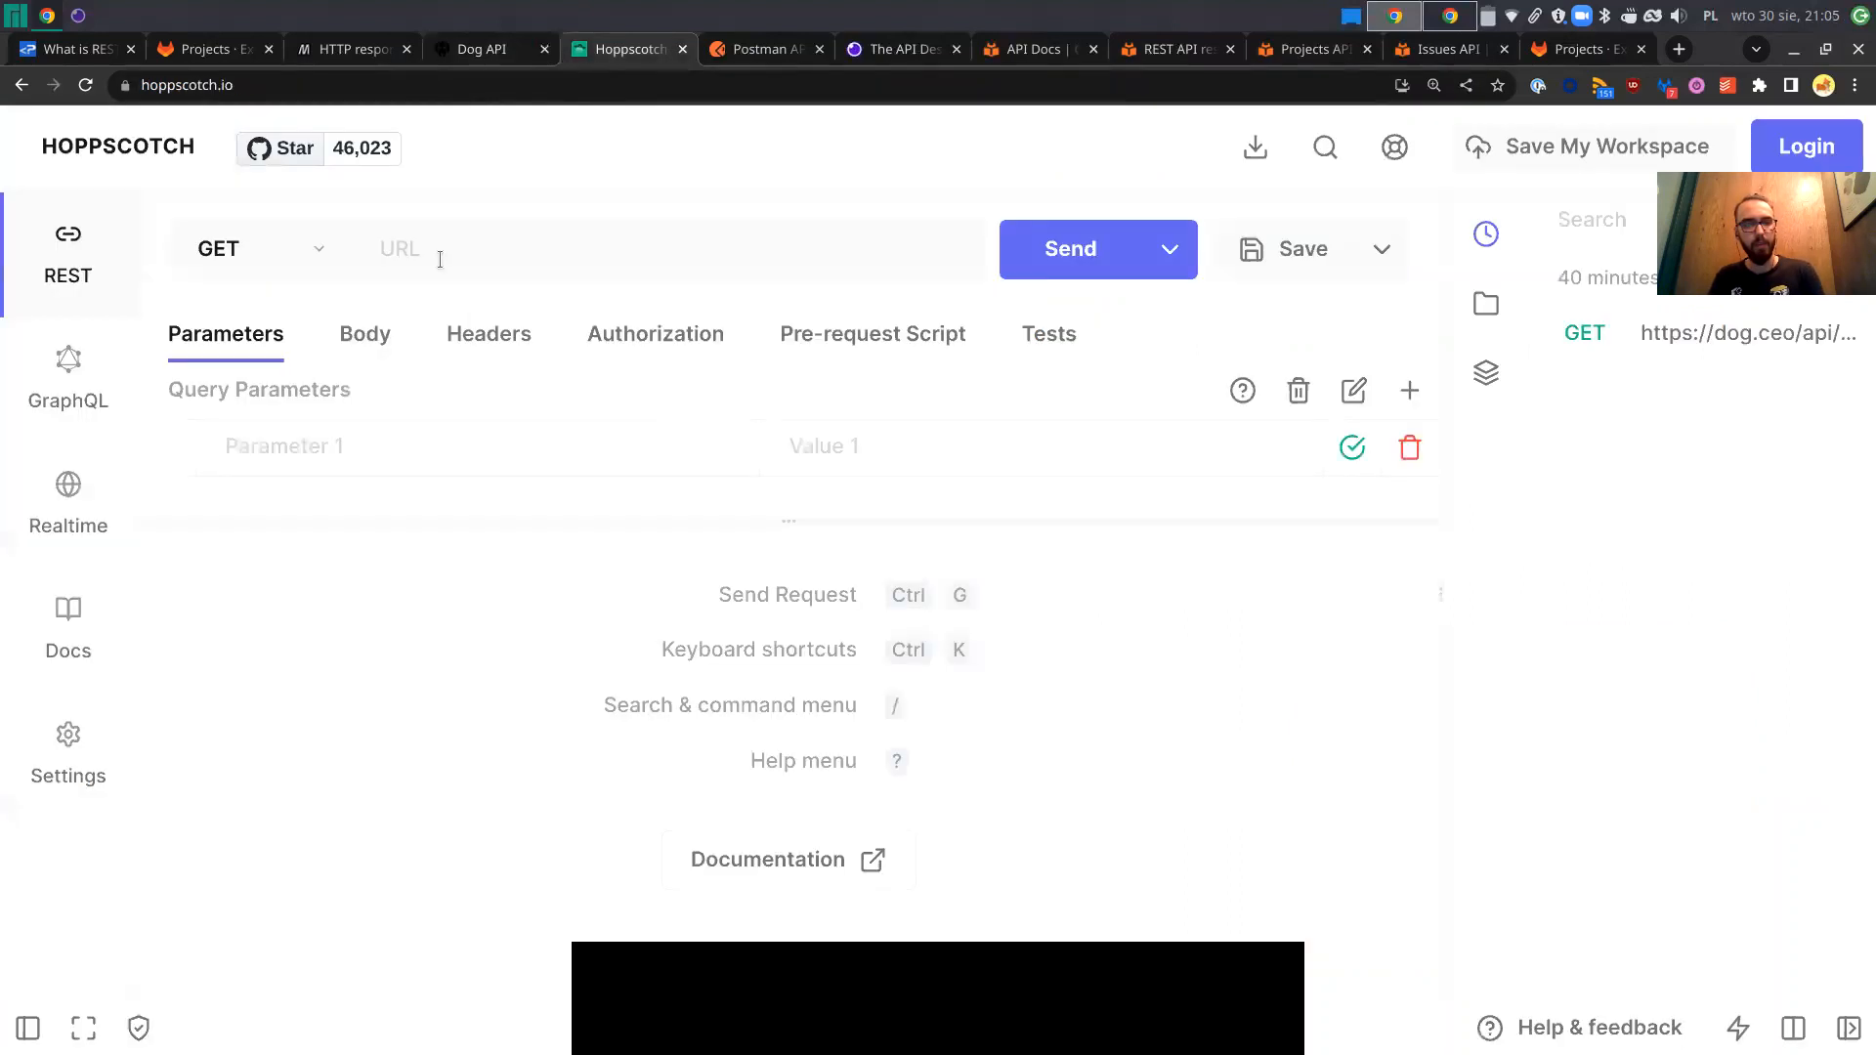
pyautogui.write('https://dog.ceo/api/breeds/image/random')
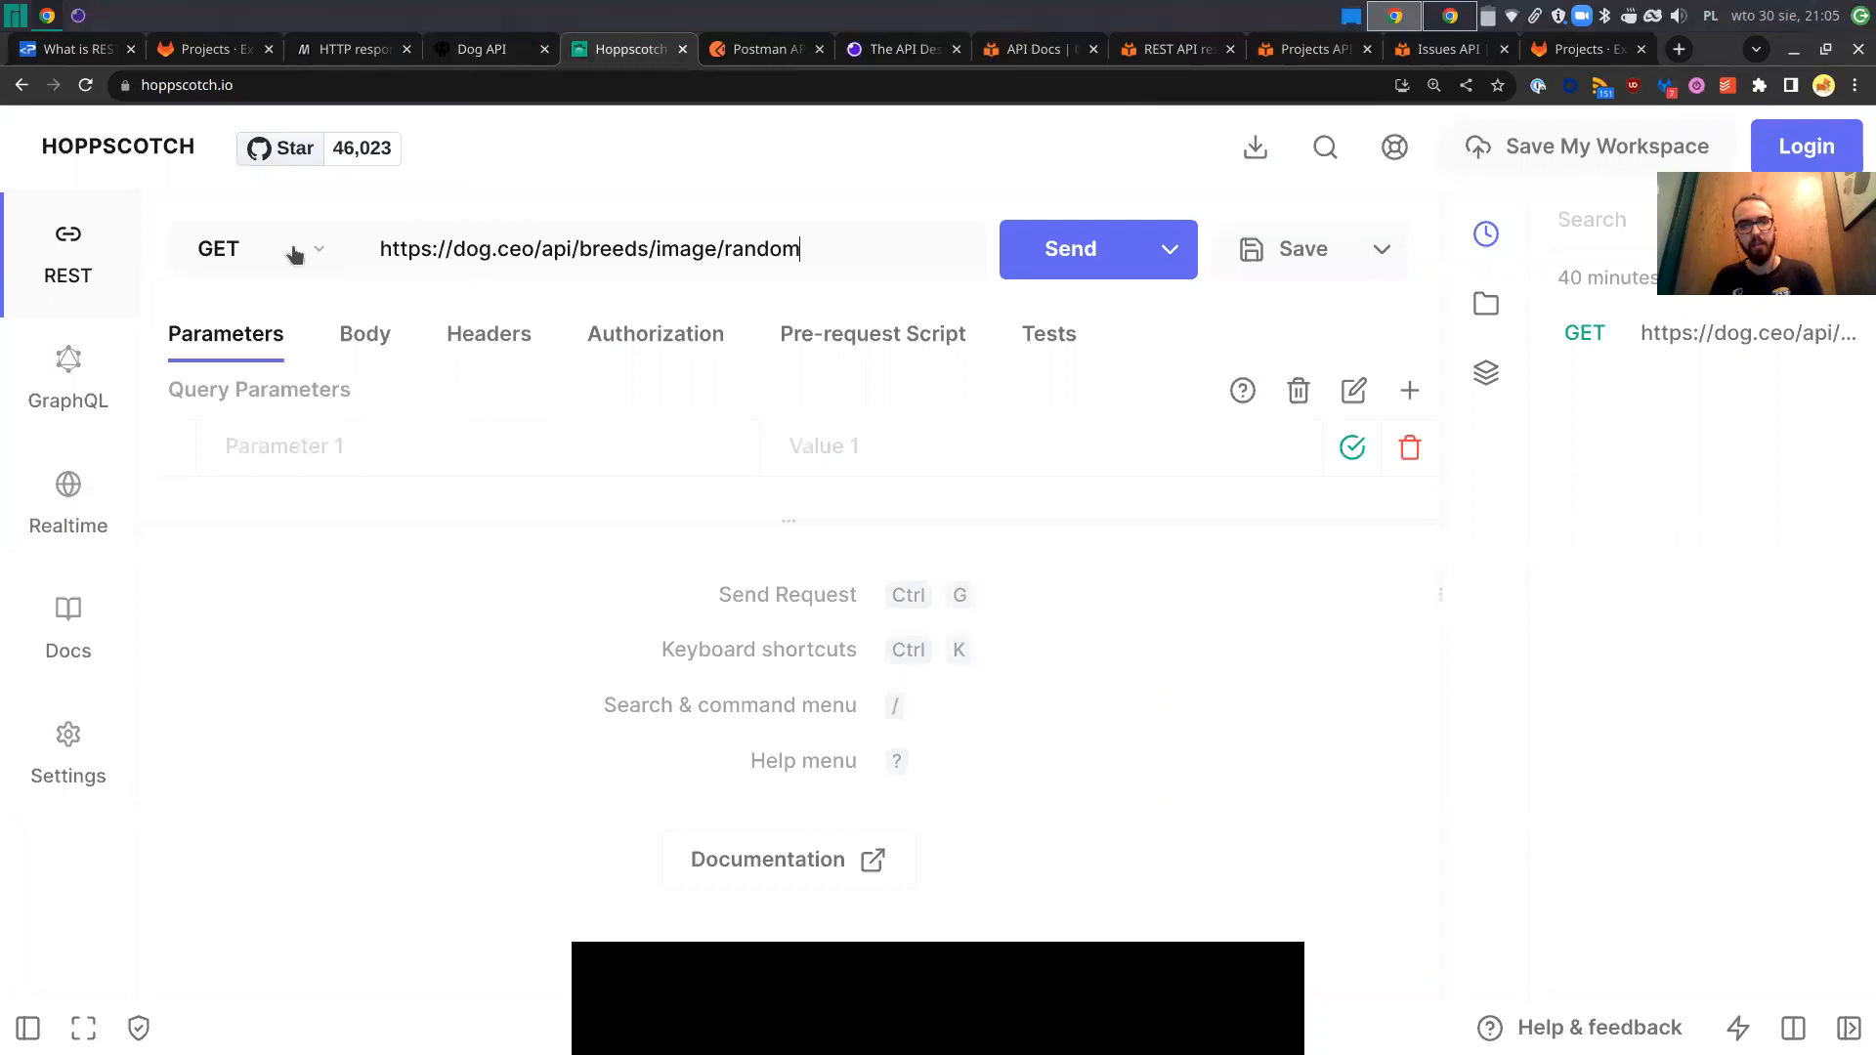
pyautogui.click(258, 248)
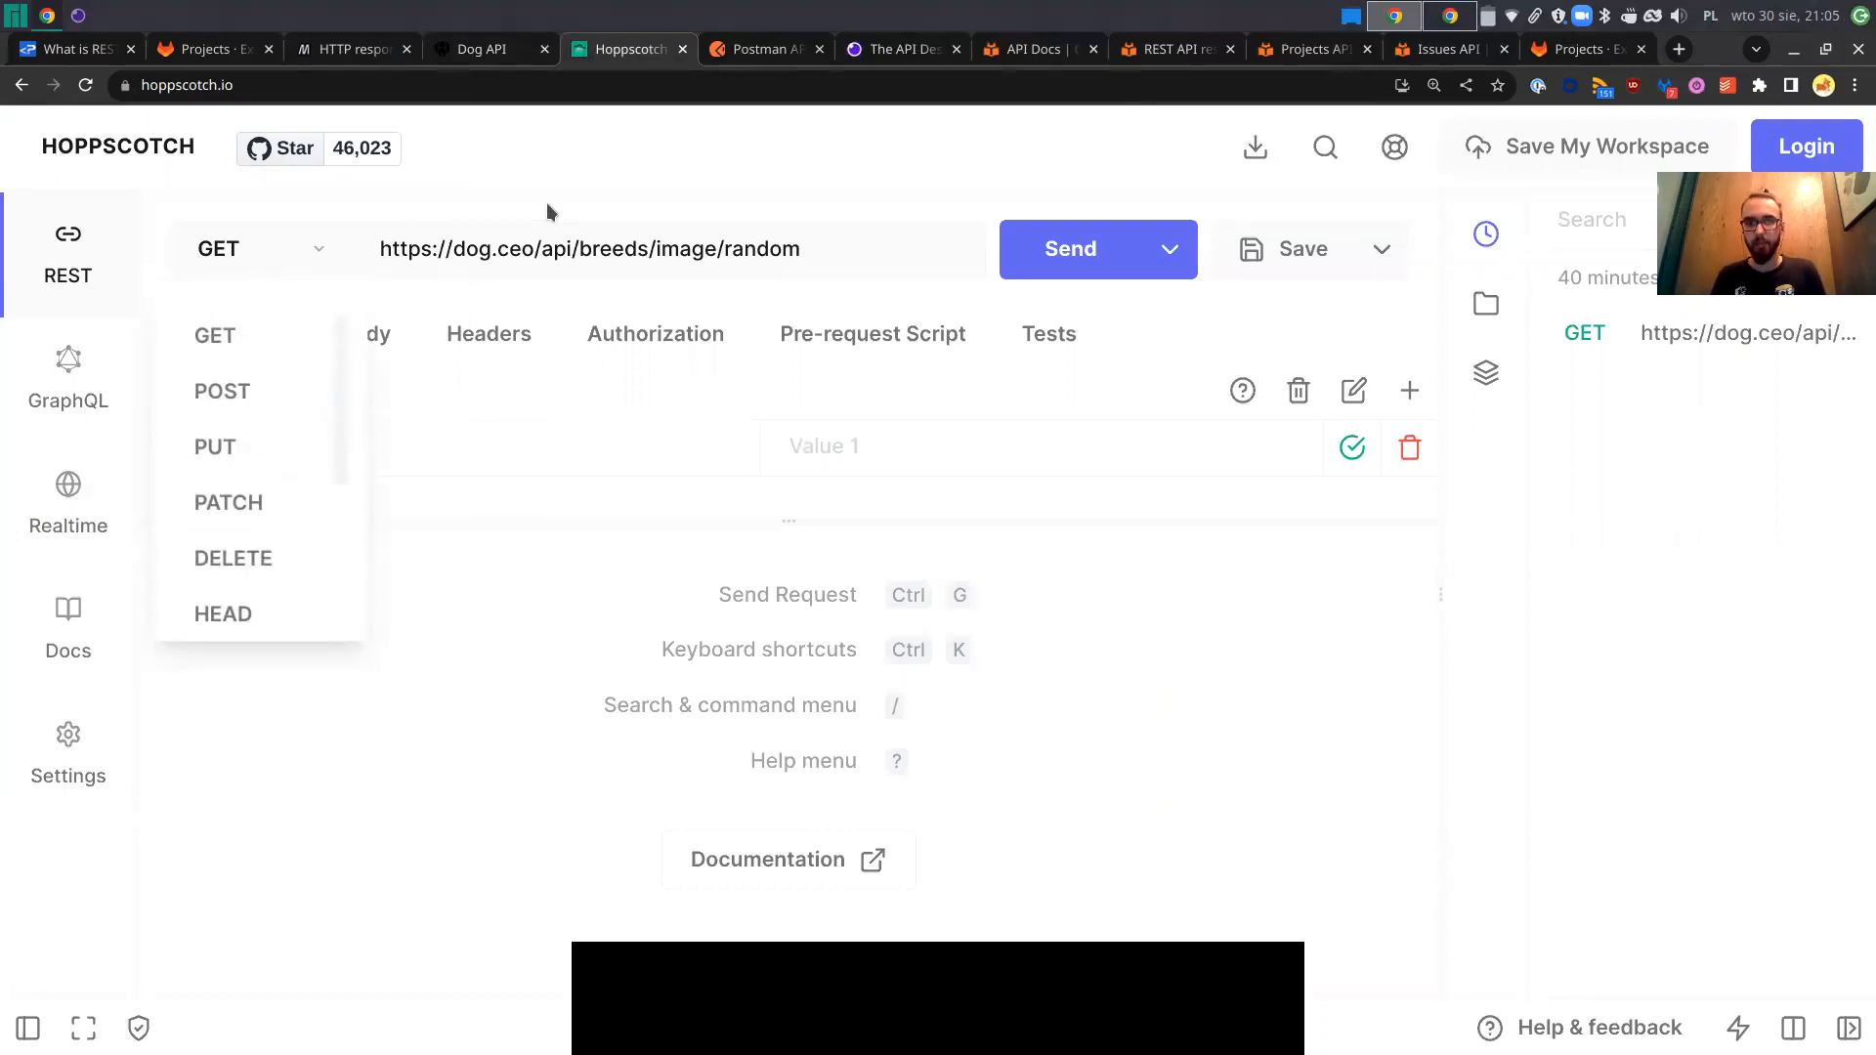
pyautogui.click(547, 147)
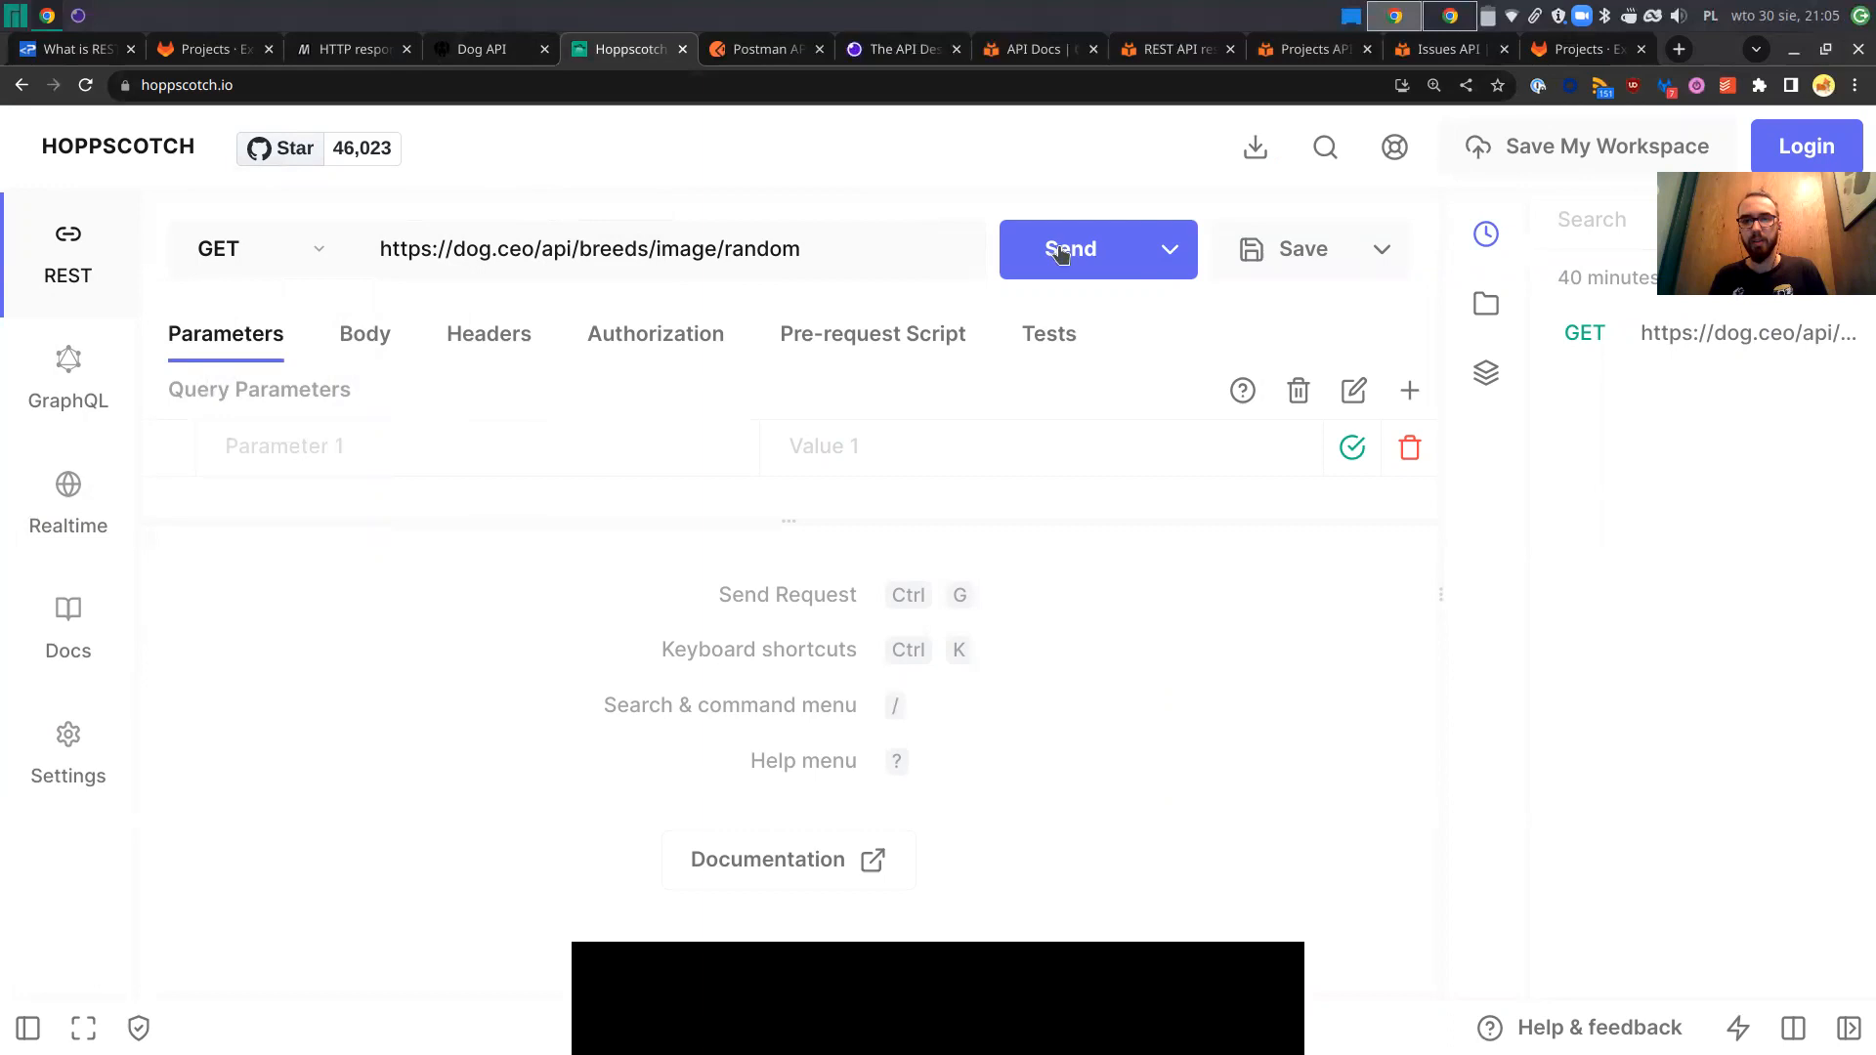
pyautogui.click(1069, 248)
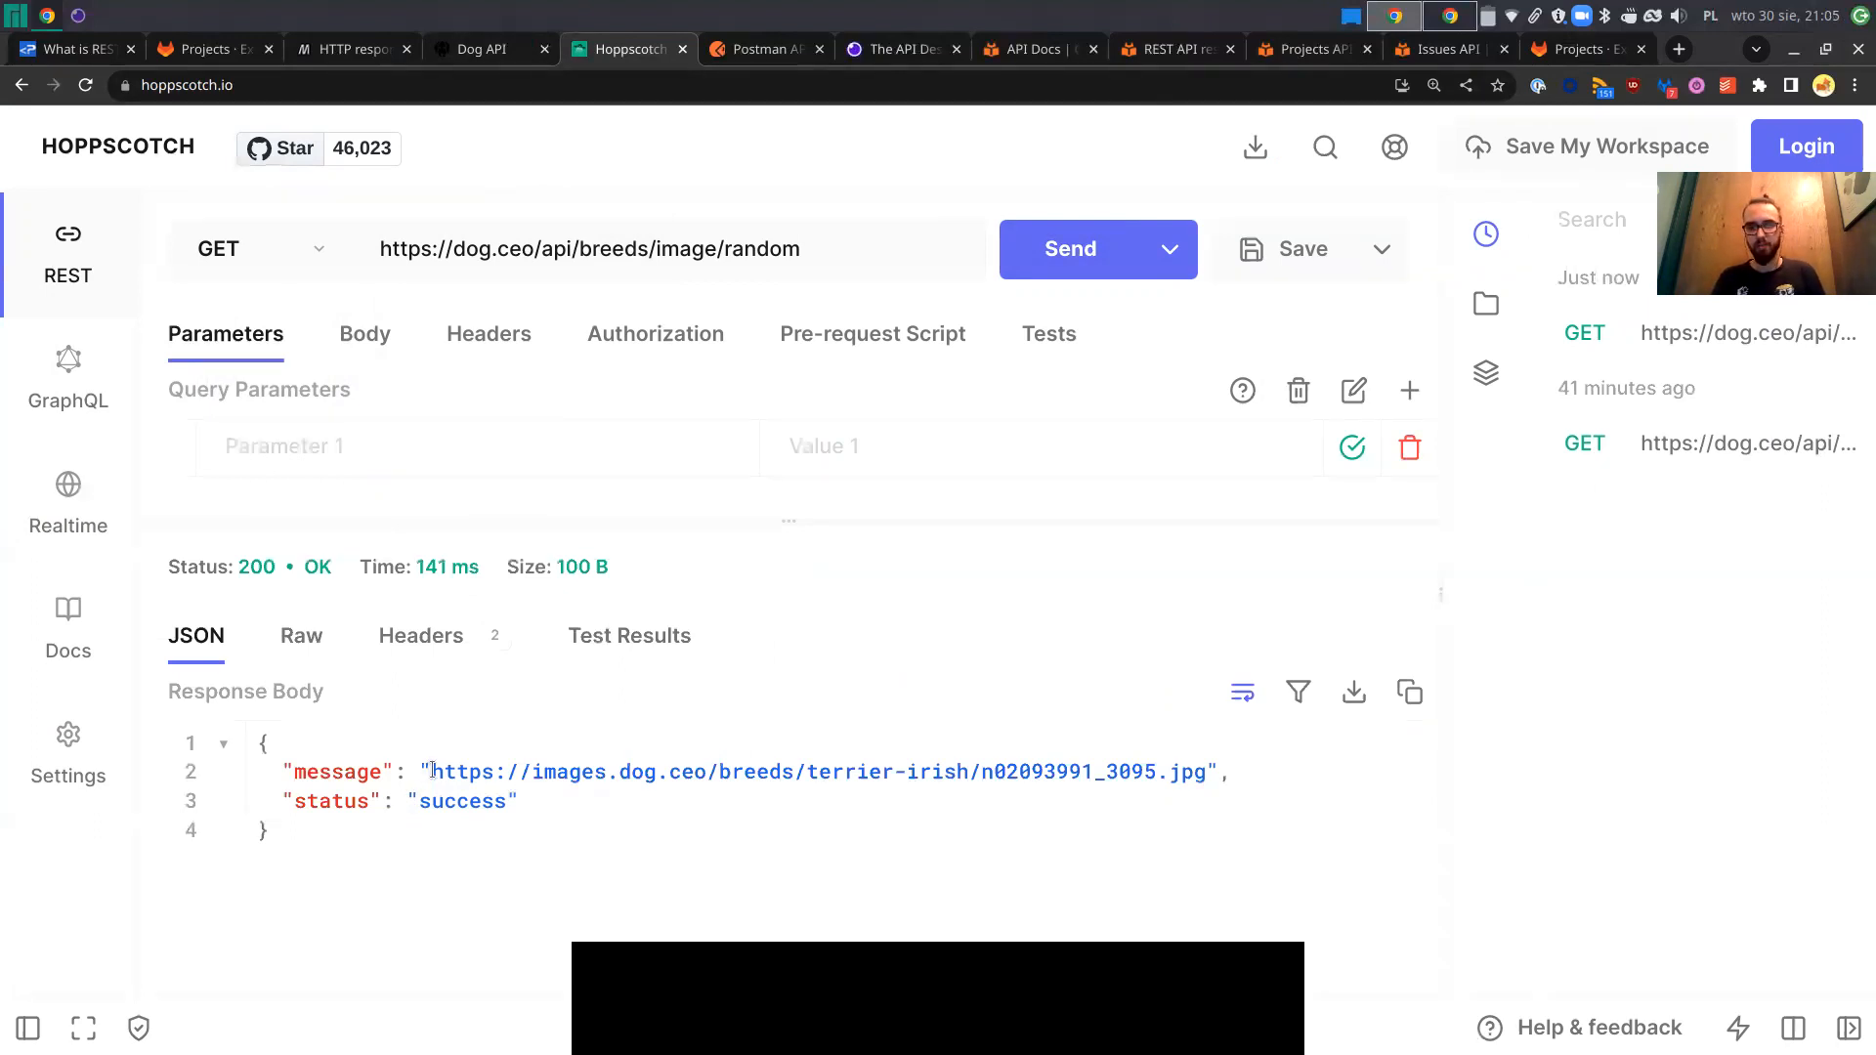
pyautogui.doubleClick(813, 772)
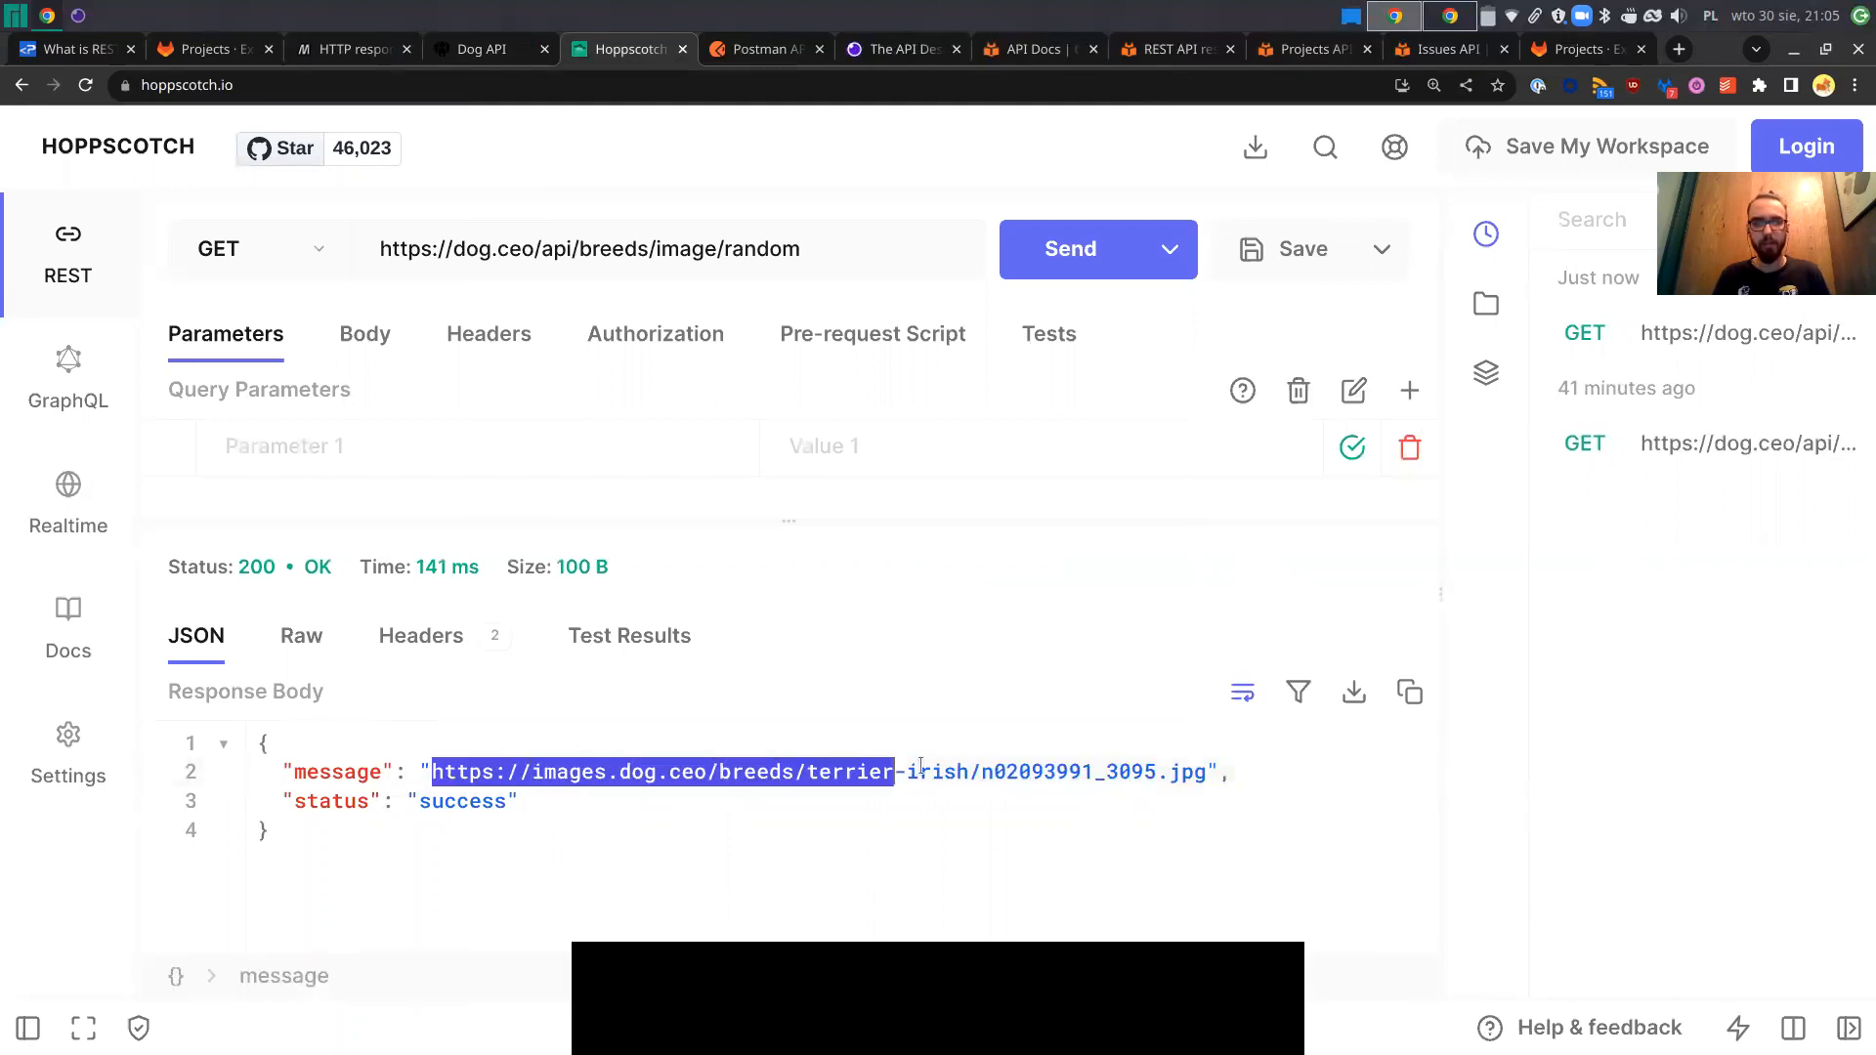
pyautogui.rightClick(838, 772)
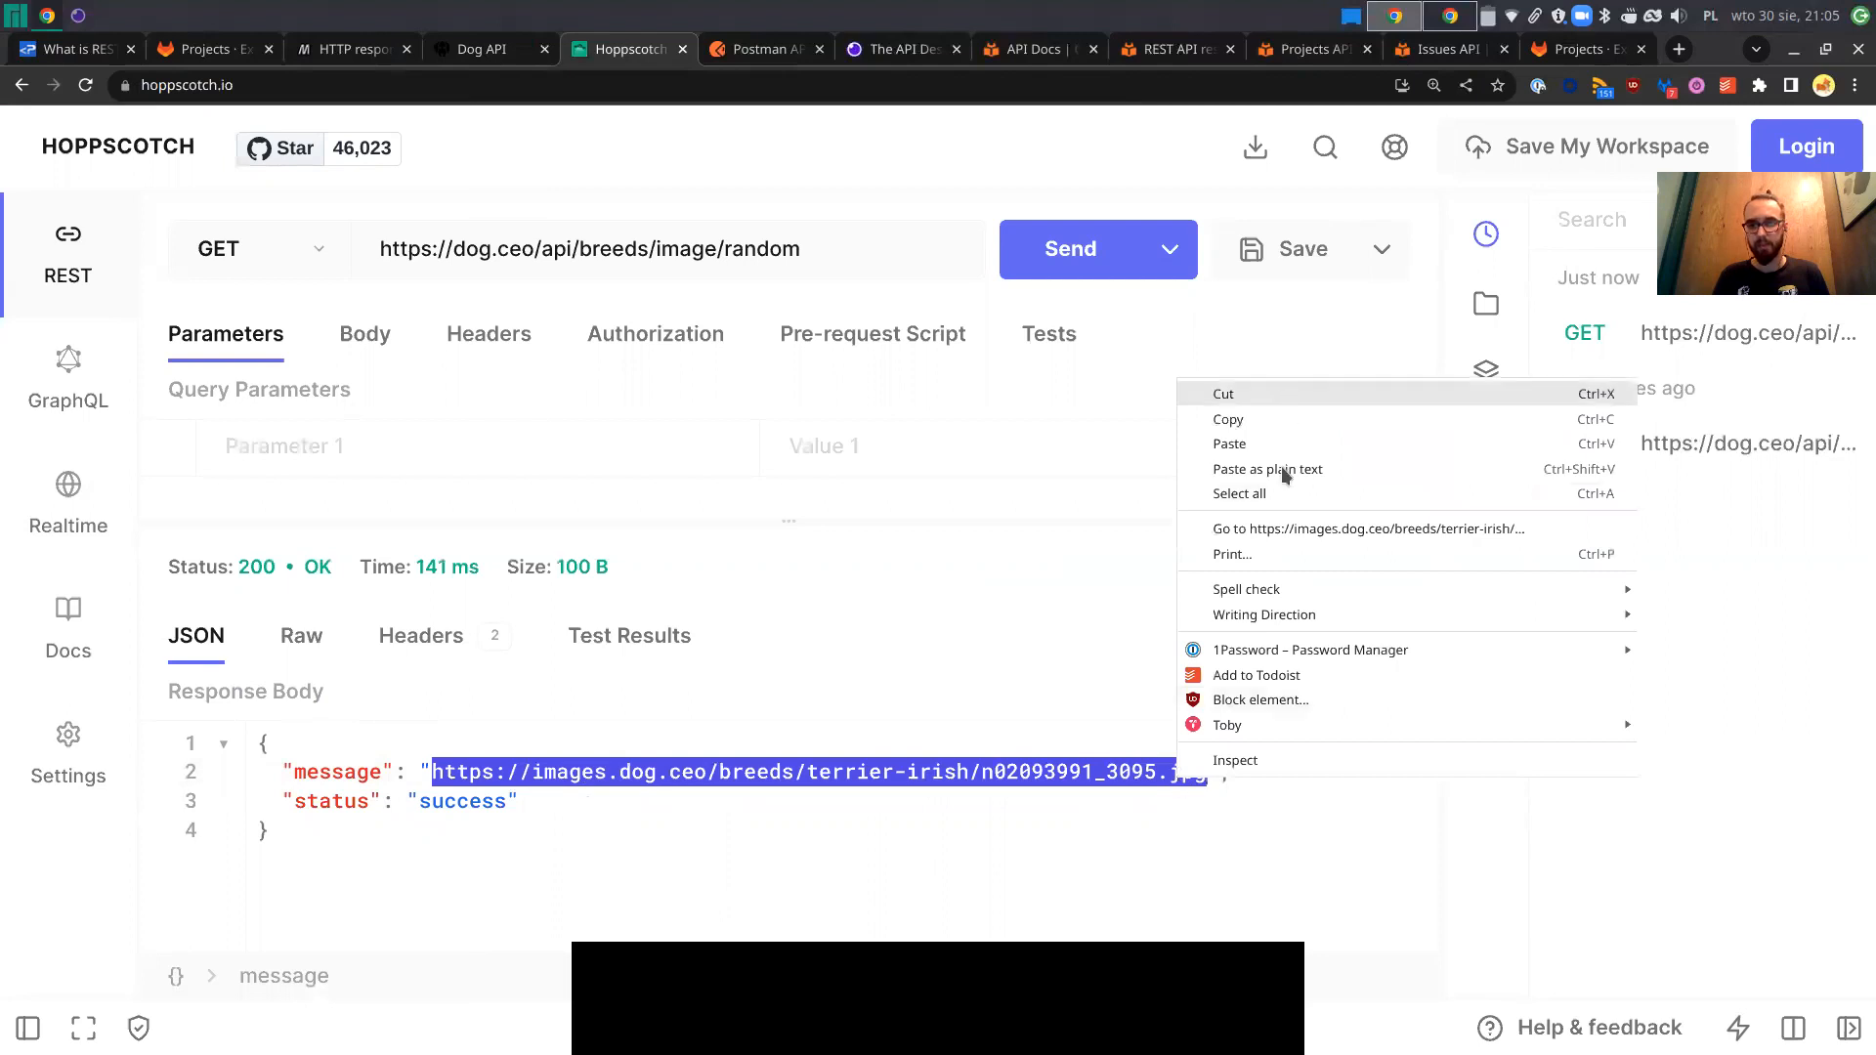
pyautogui.click(1368, 529)
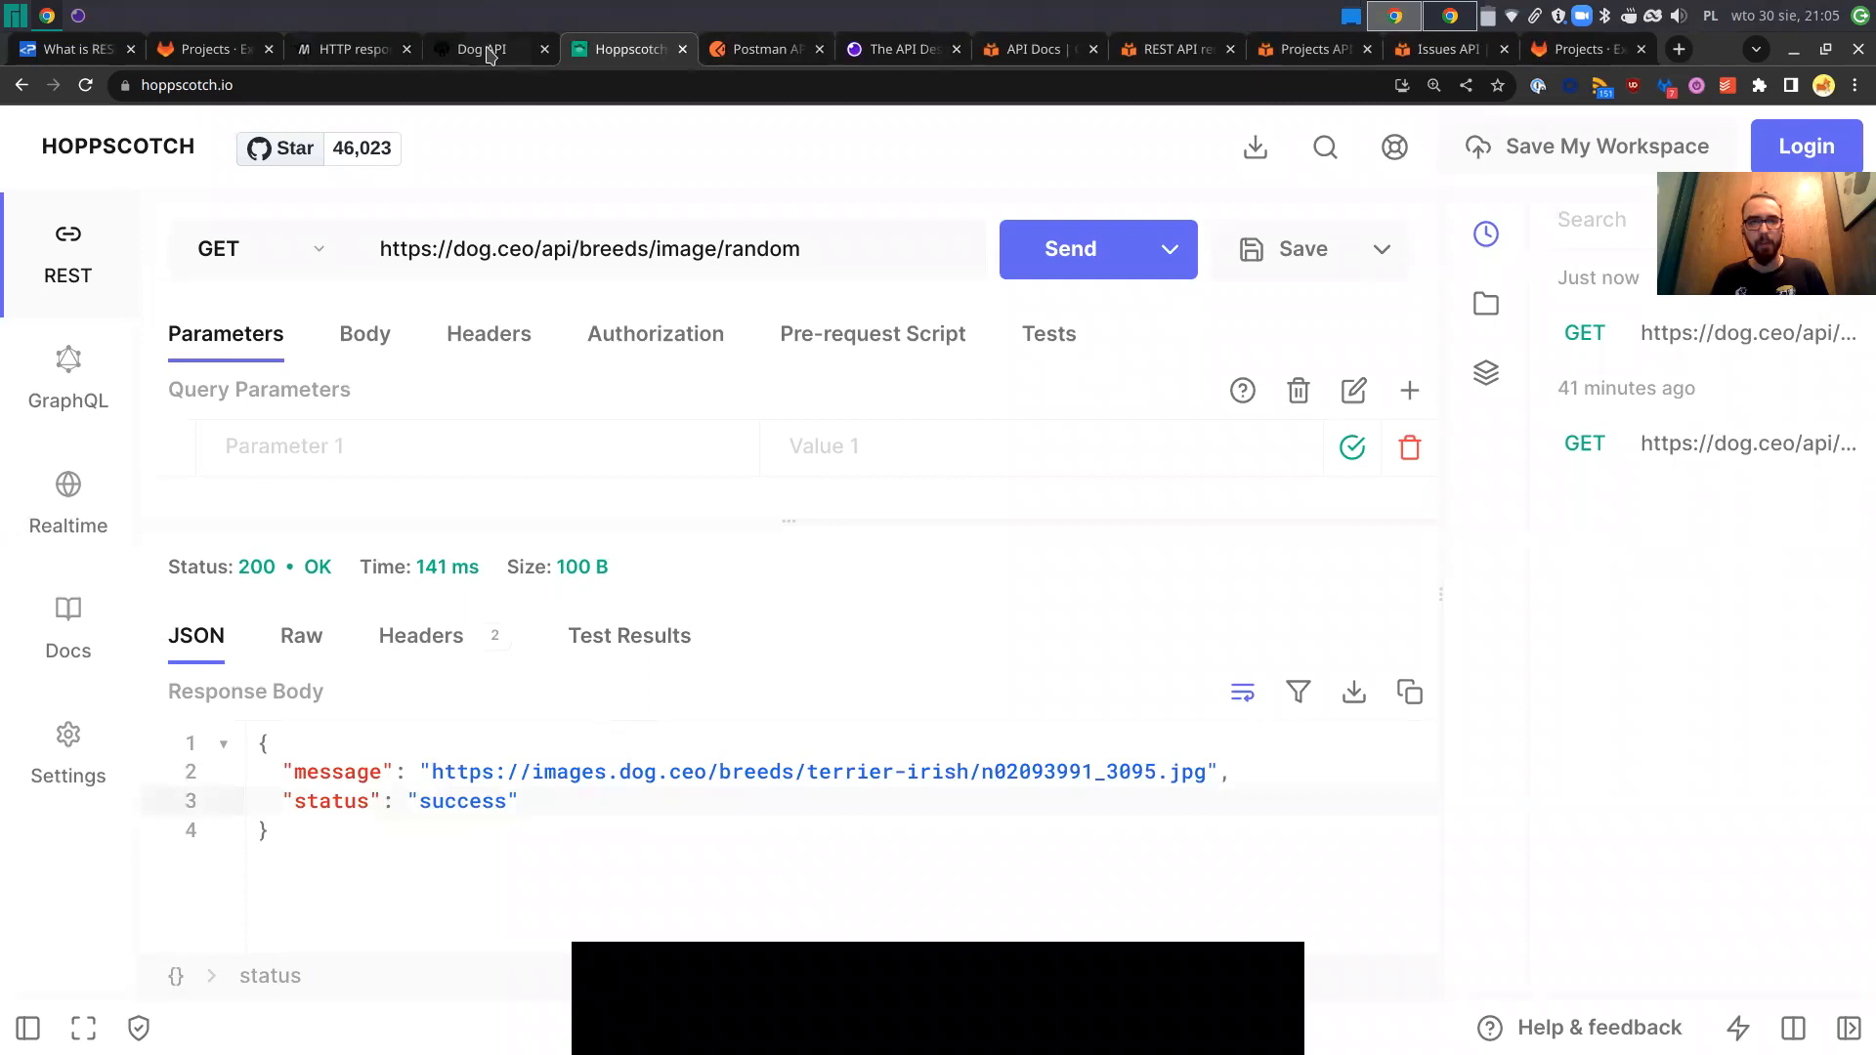
# View the Dog API 'By sub-breed' documentation with the hound/list endpoint, then return to Hoppscotch.
pyautogui.click(479, 49)
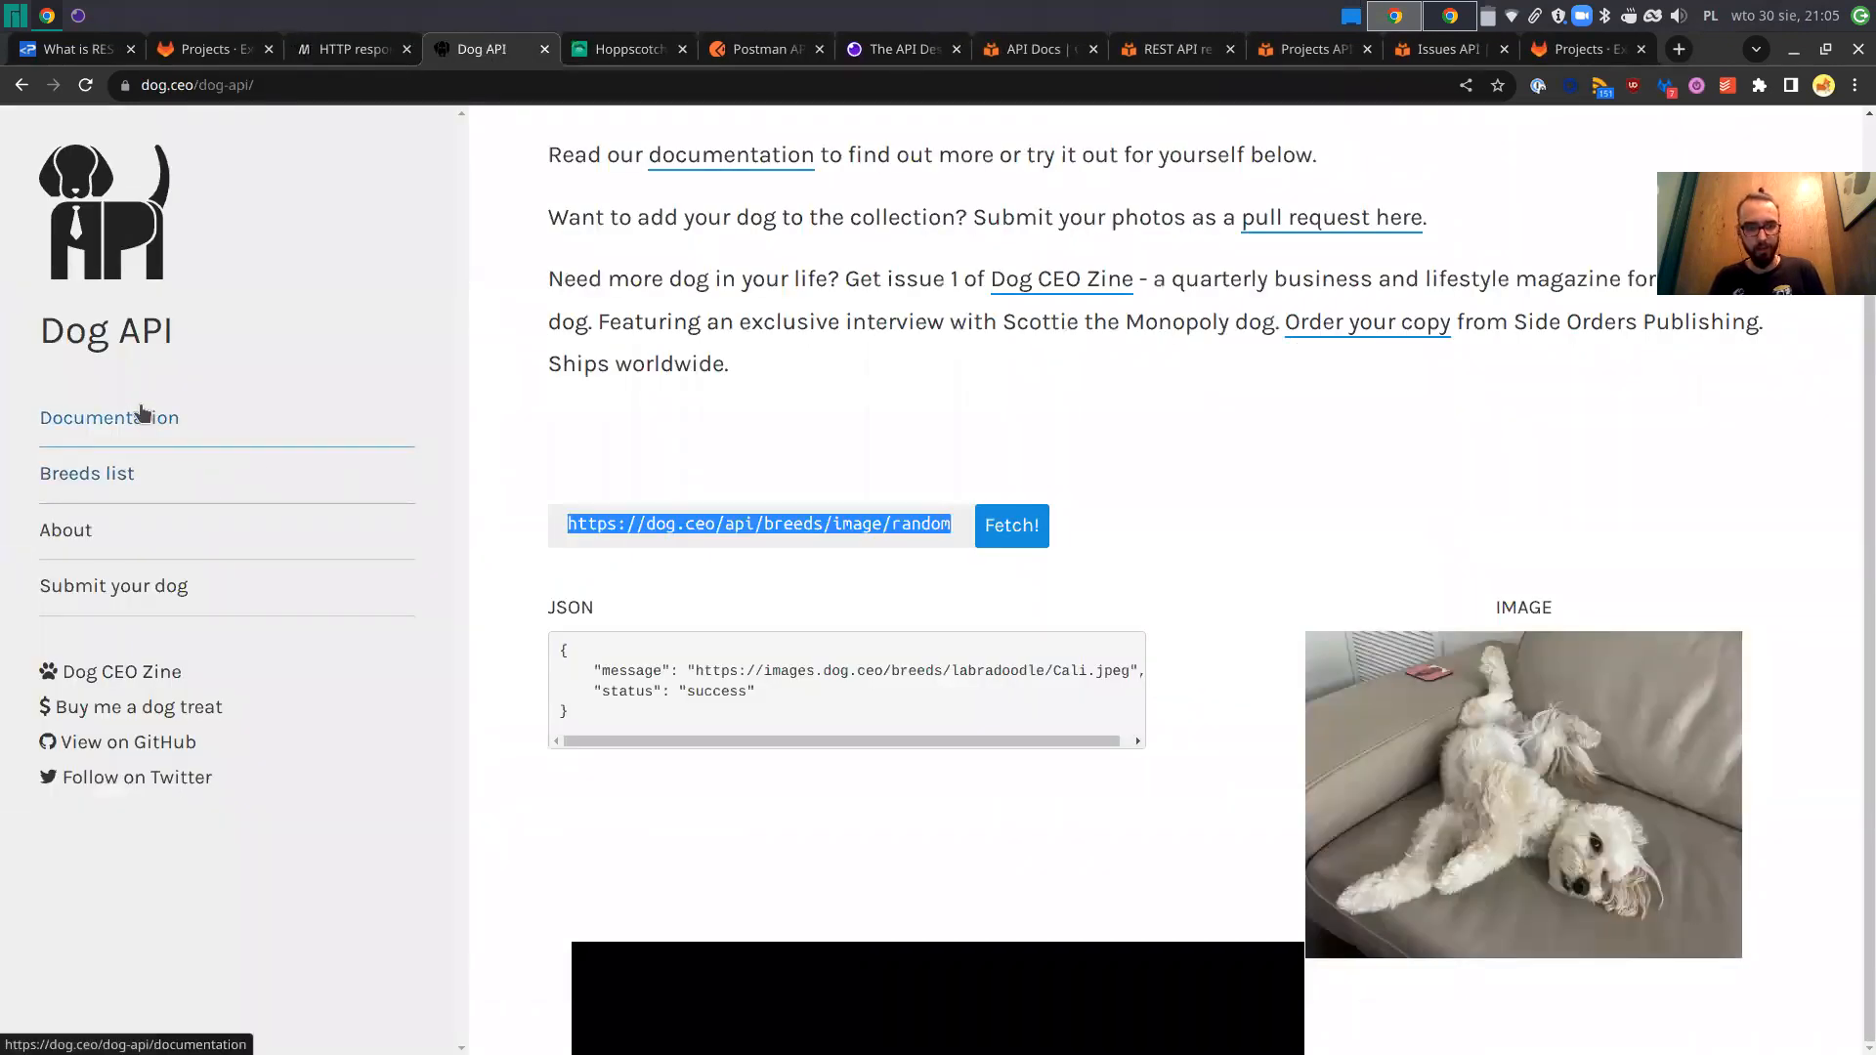
pyautogui.click(108, 416)
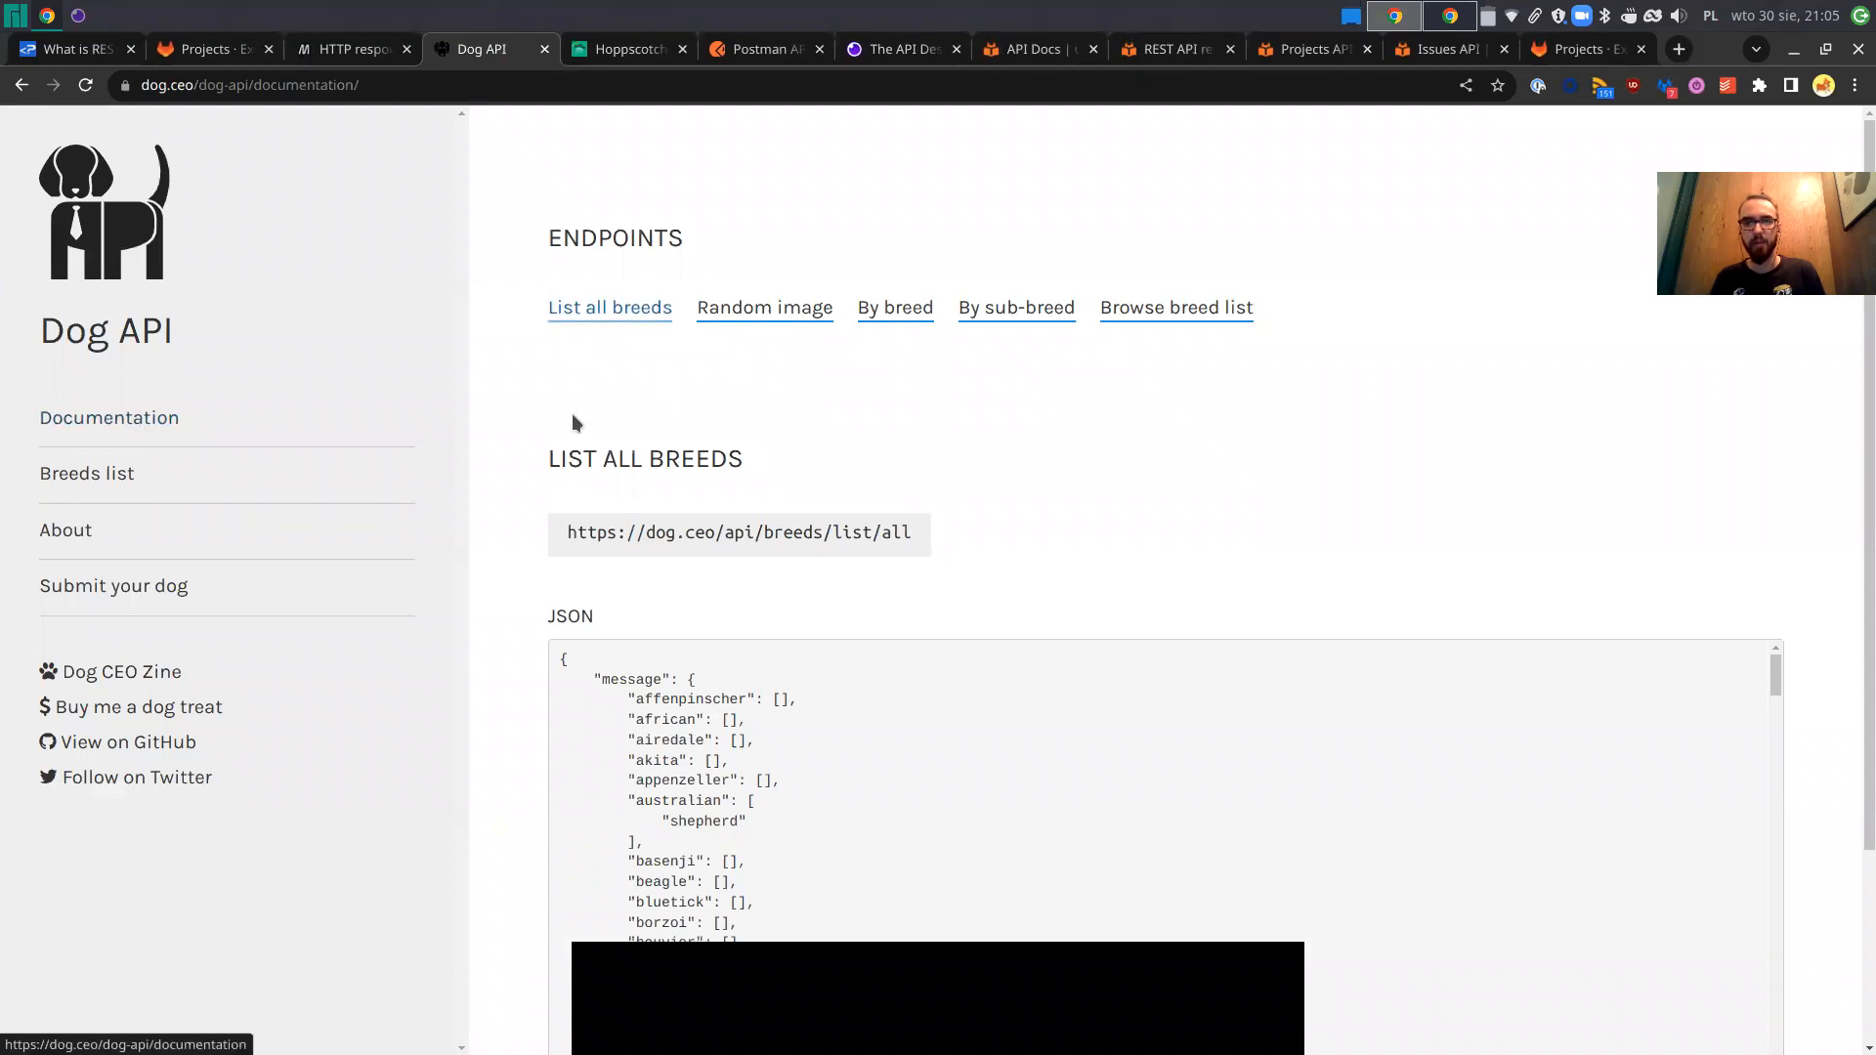
pyautogui.scroll(-3)
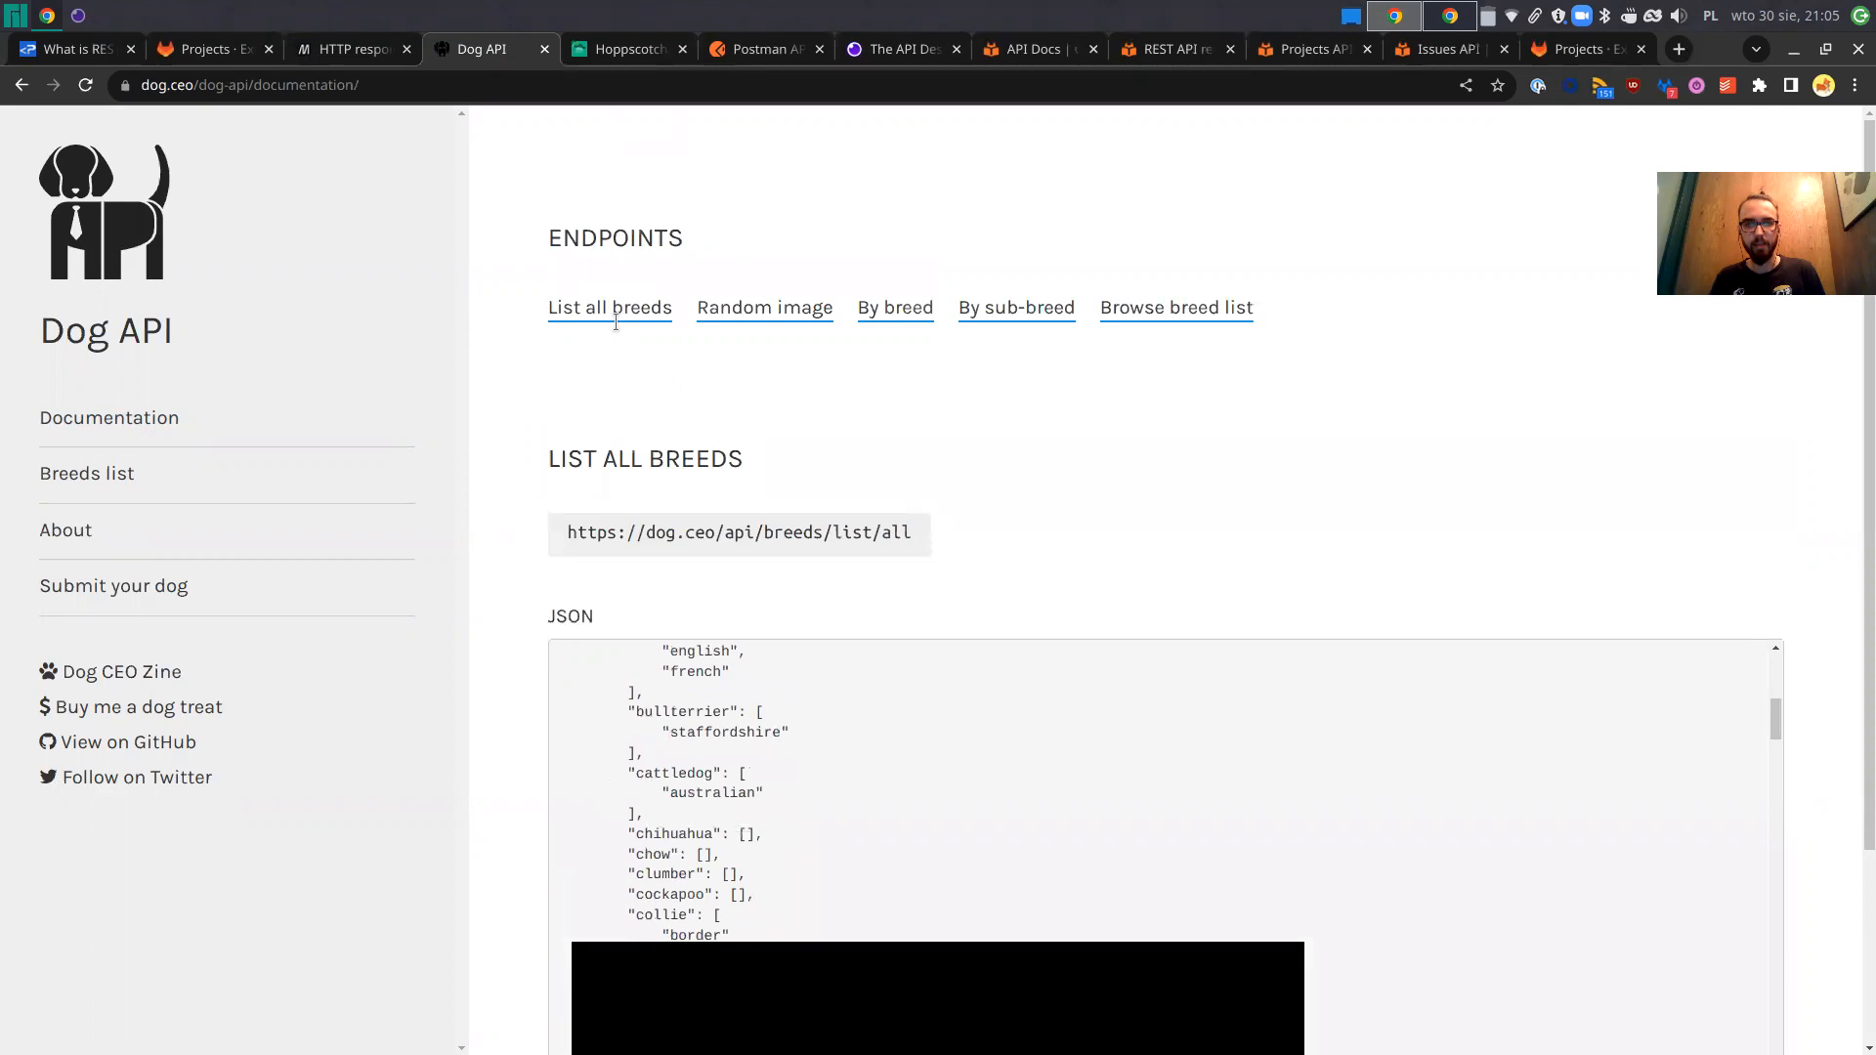
pyautogui.moveTo(1159, 322)
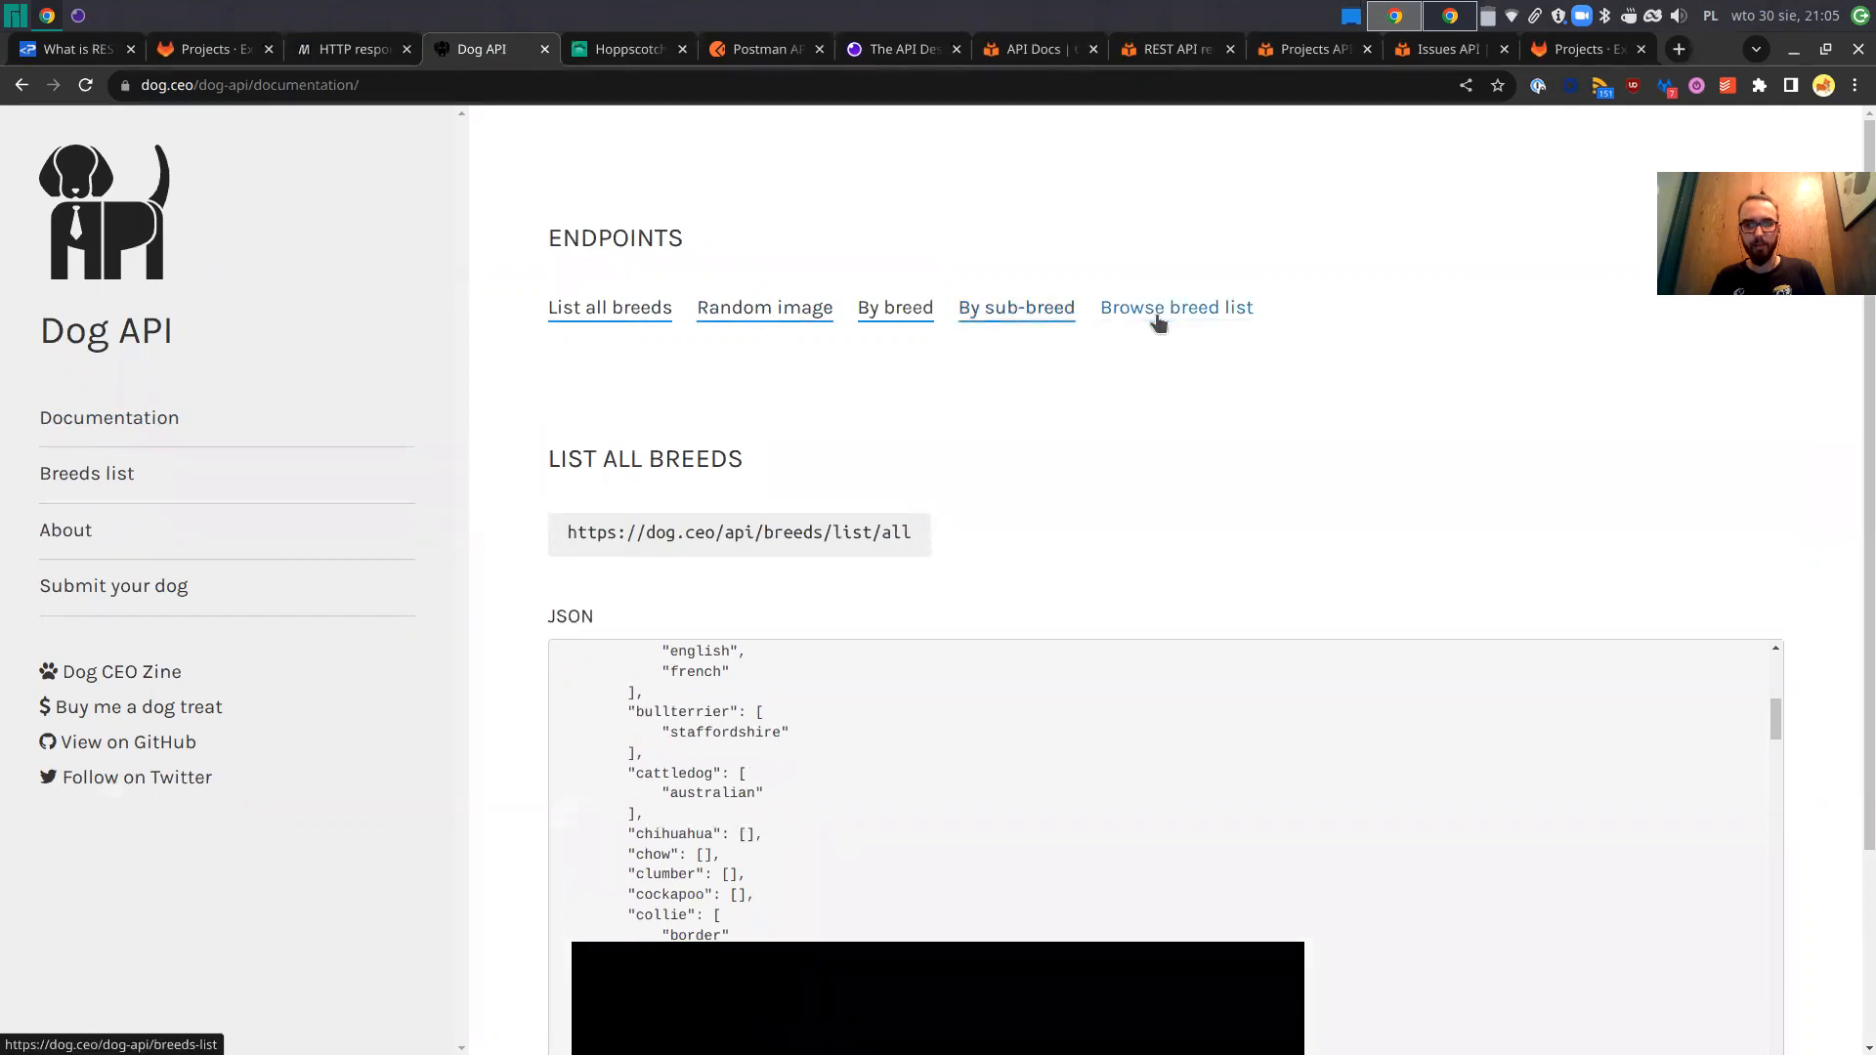
pyautogui.click(1016, 307)
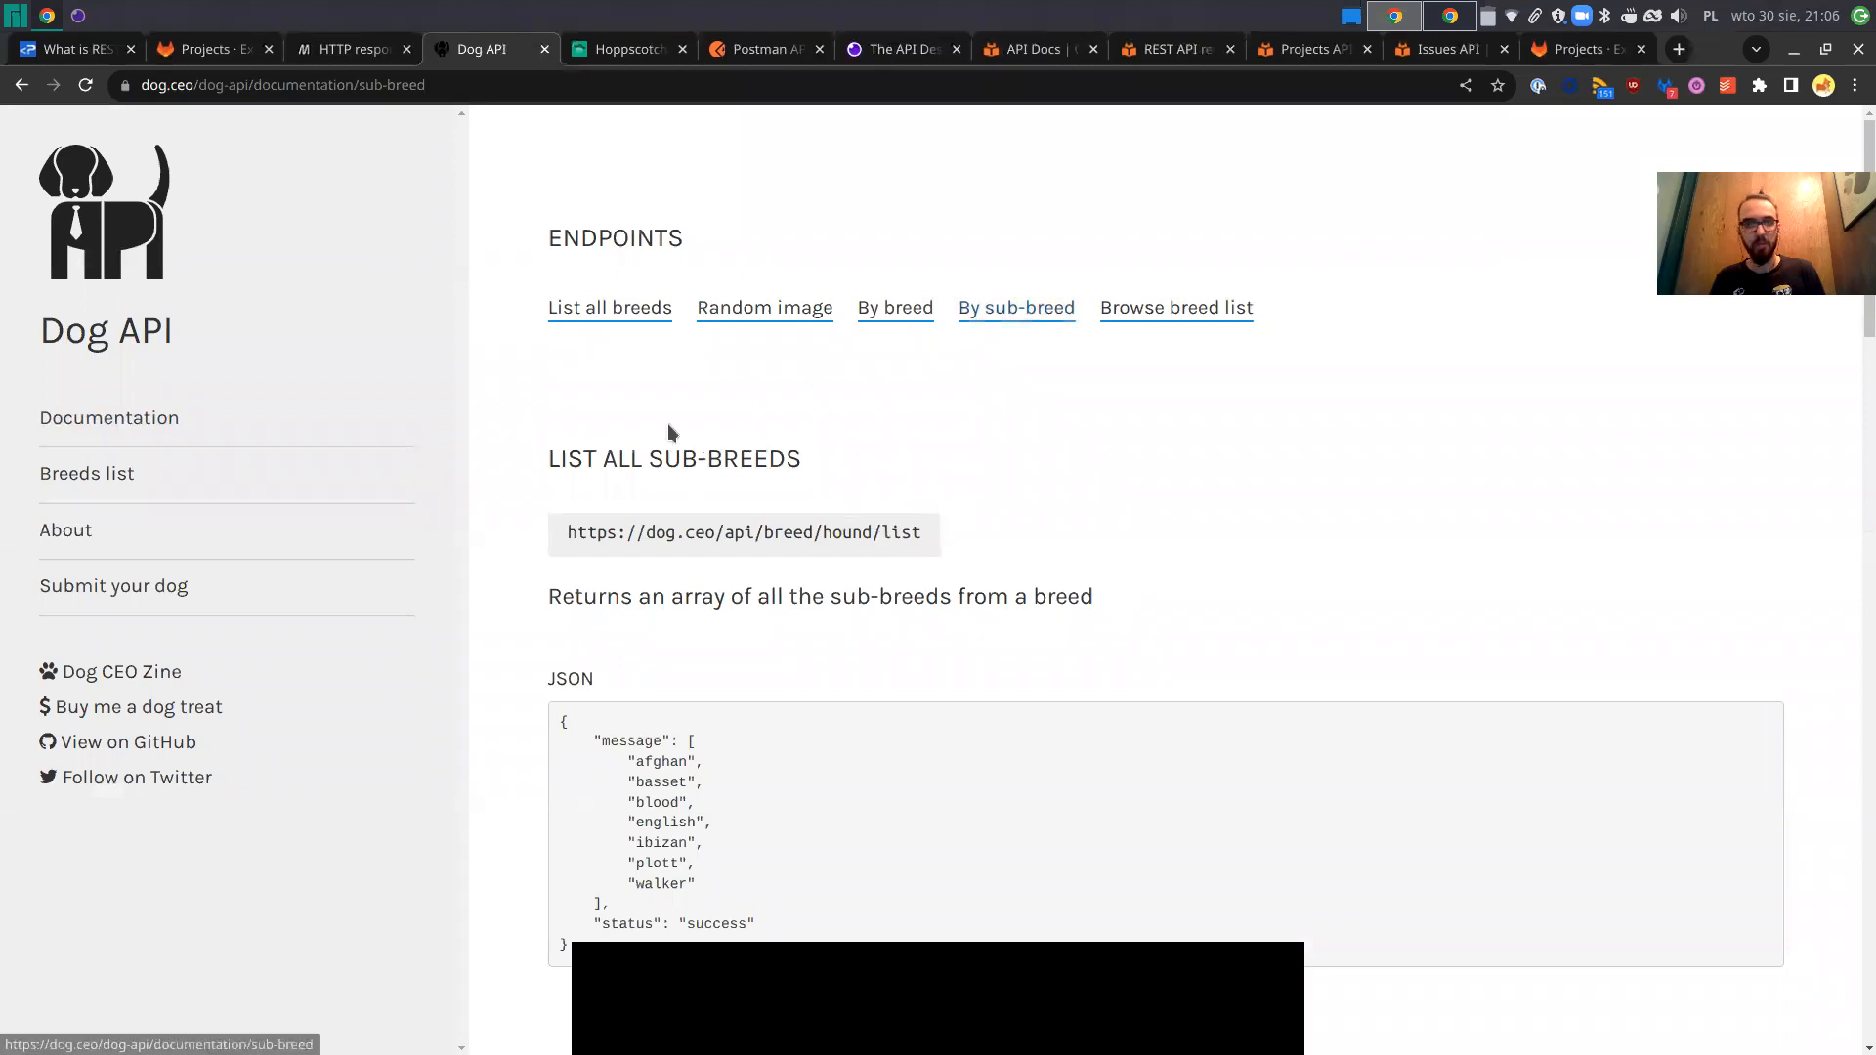
pyautogui.scroll(-3)
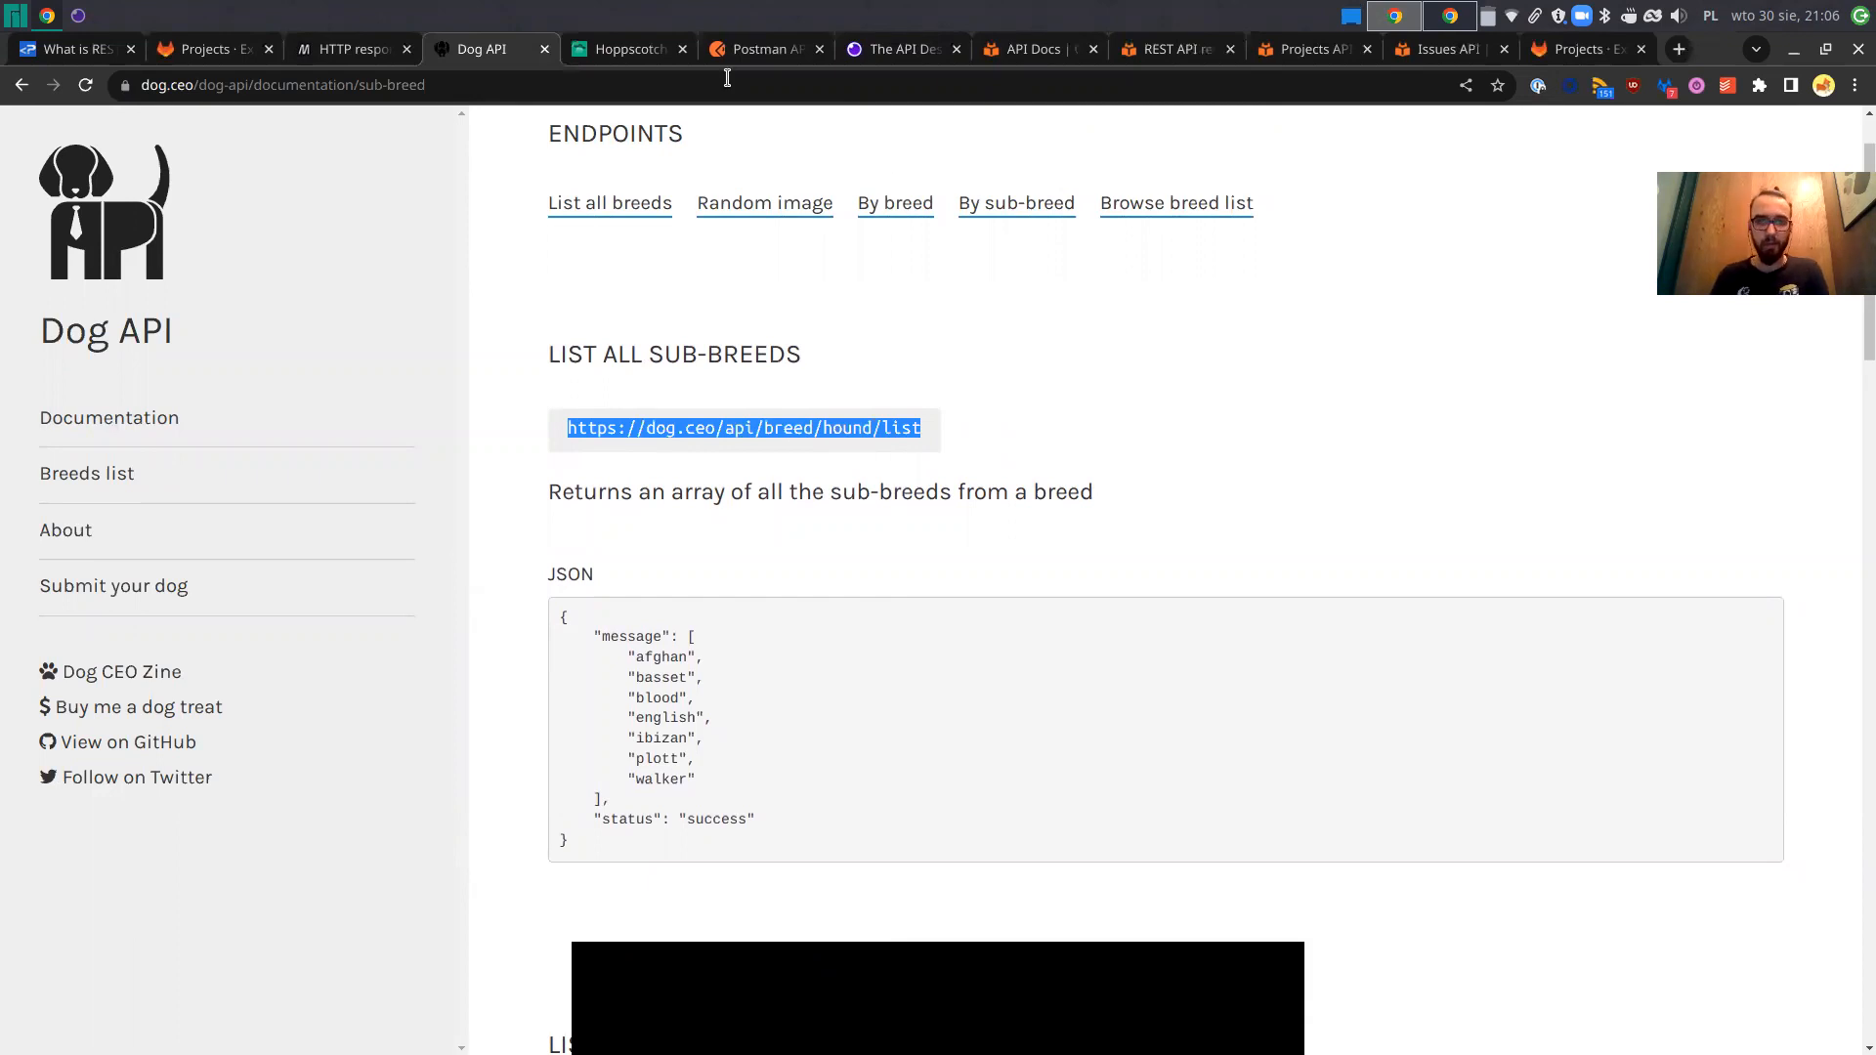
pyautogui.click(627, 49)
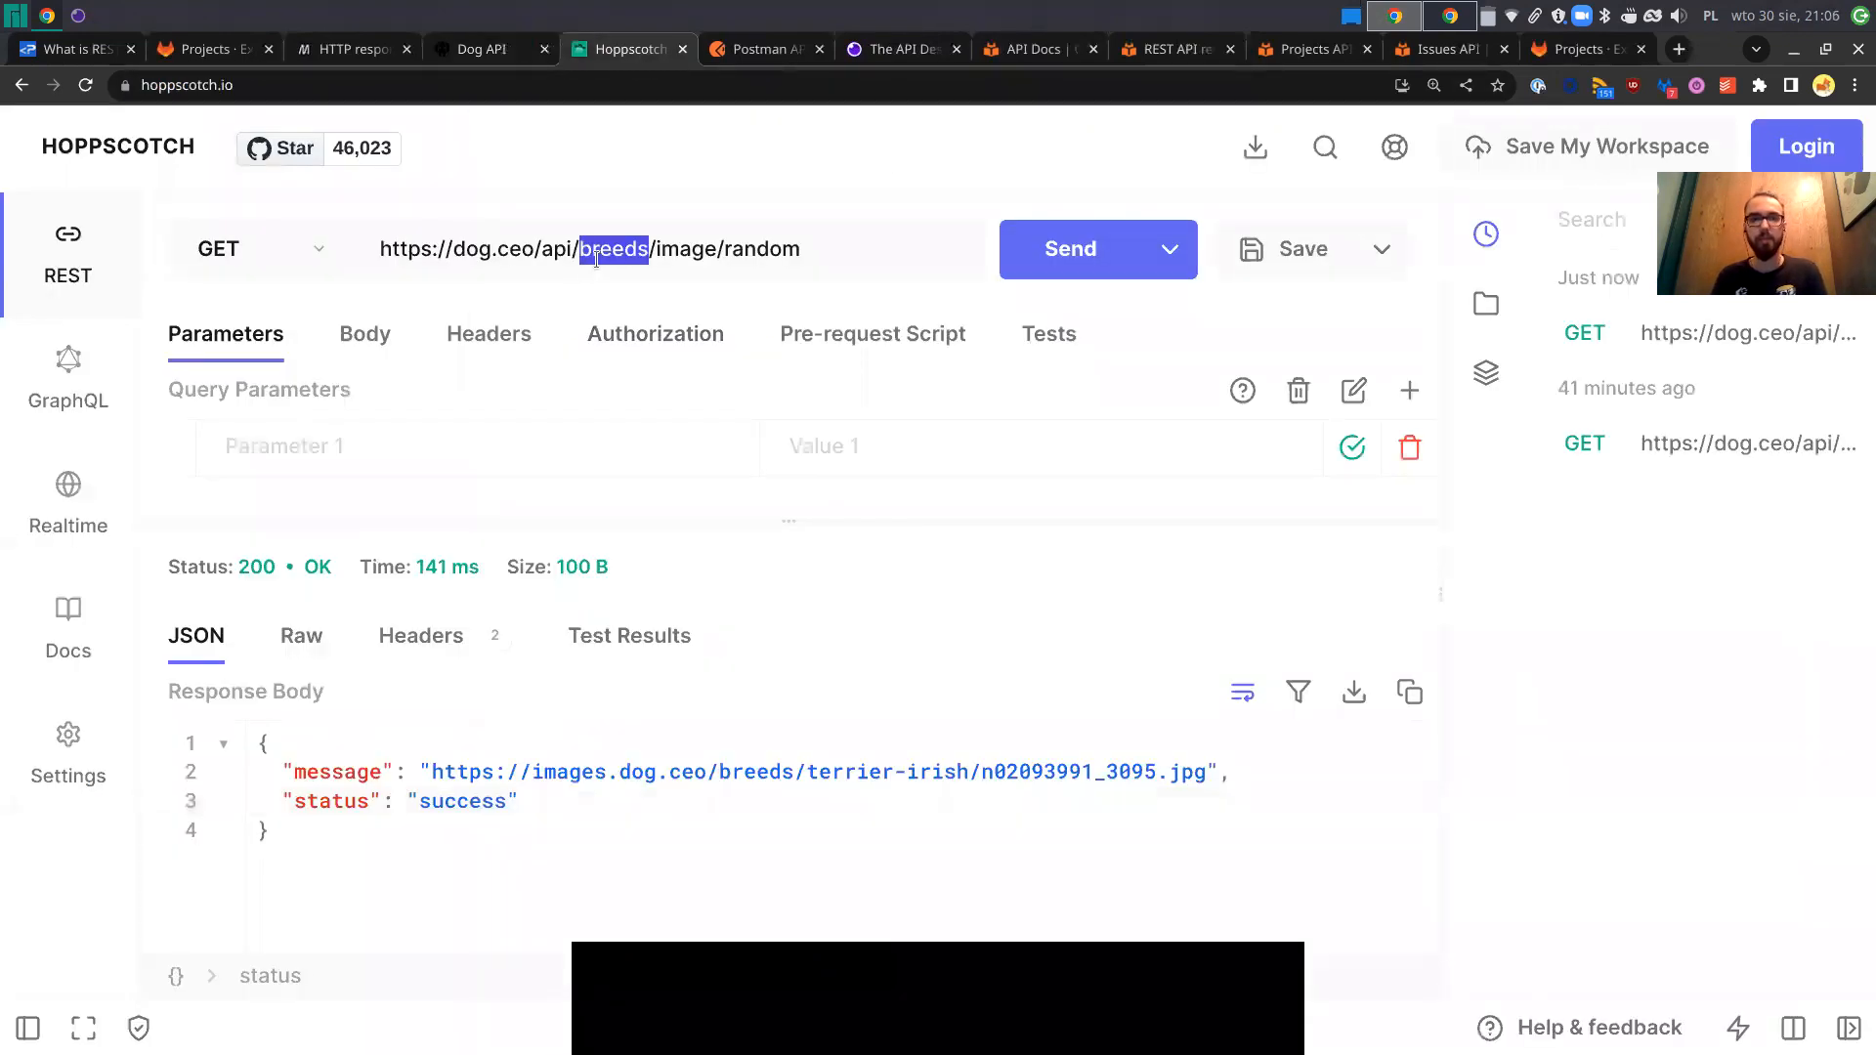
pyautogui.write('https://dog.ceo/api/breed/hound/list')
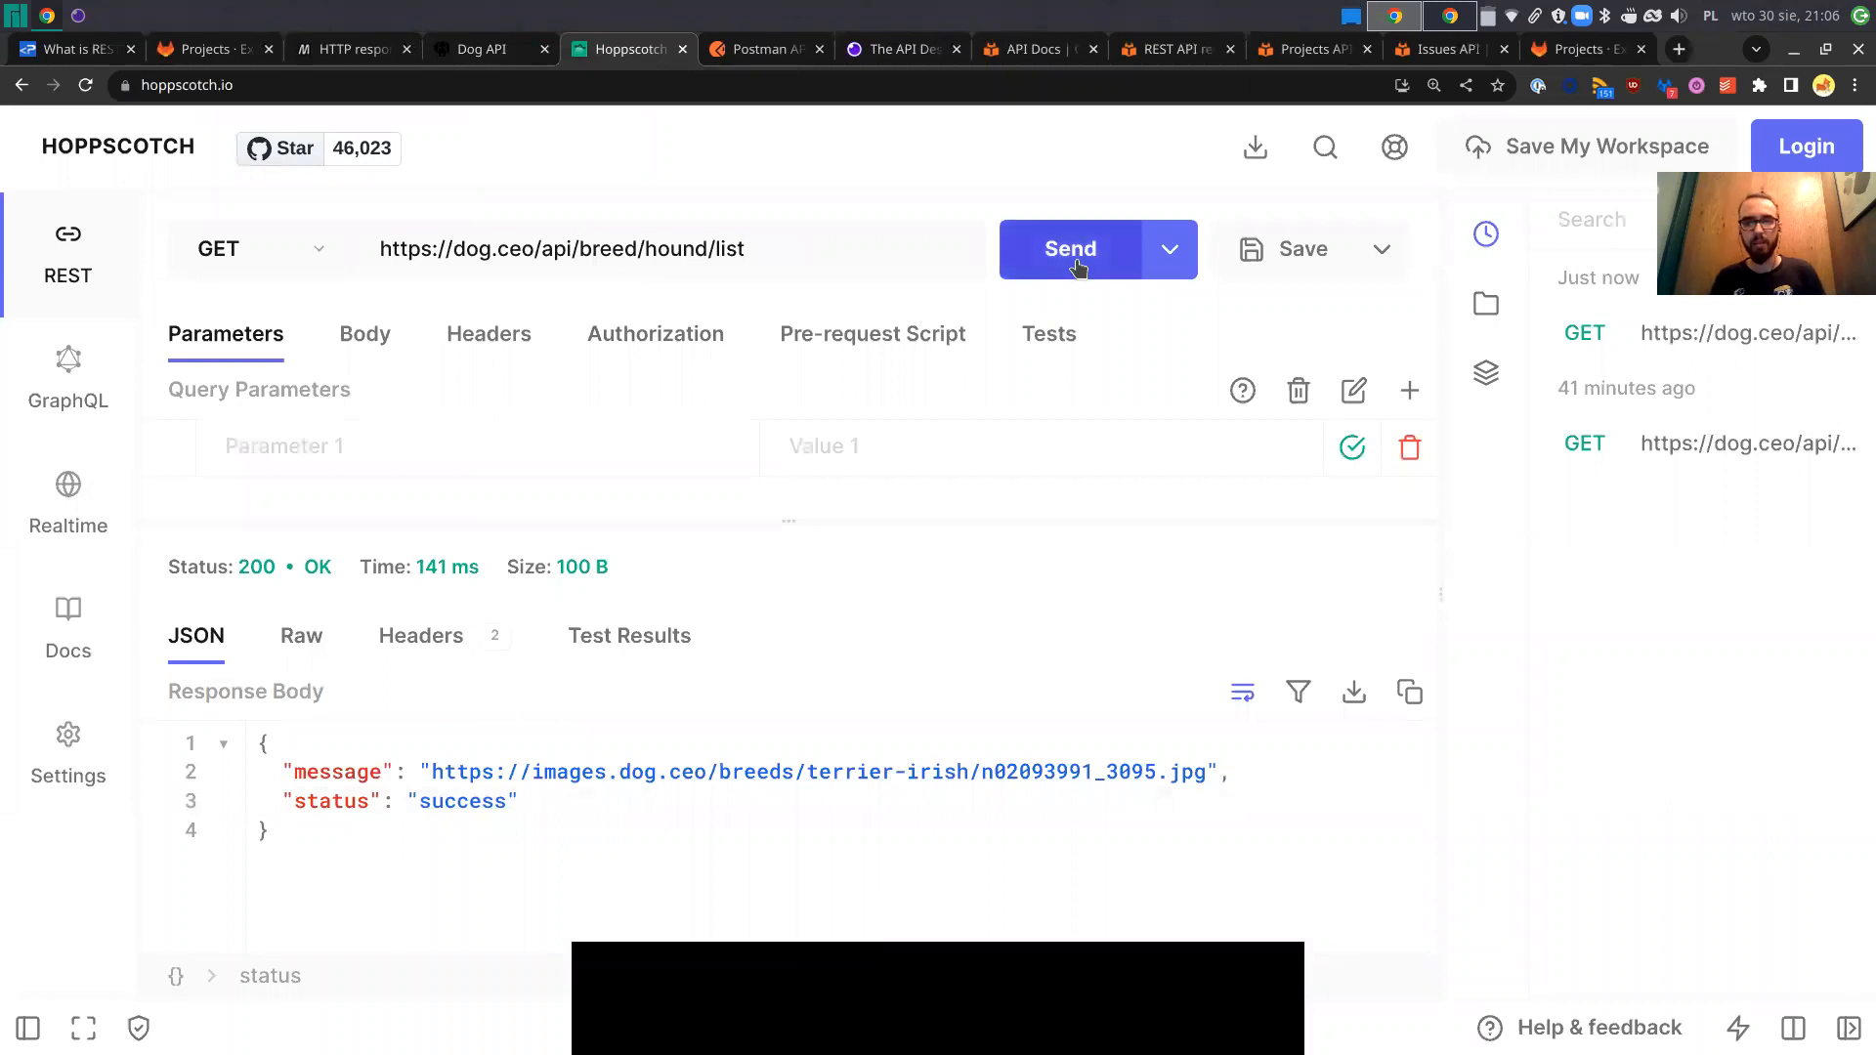
pyautogui.click(1068, 248)
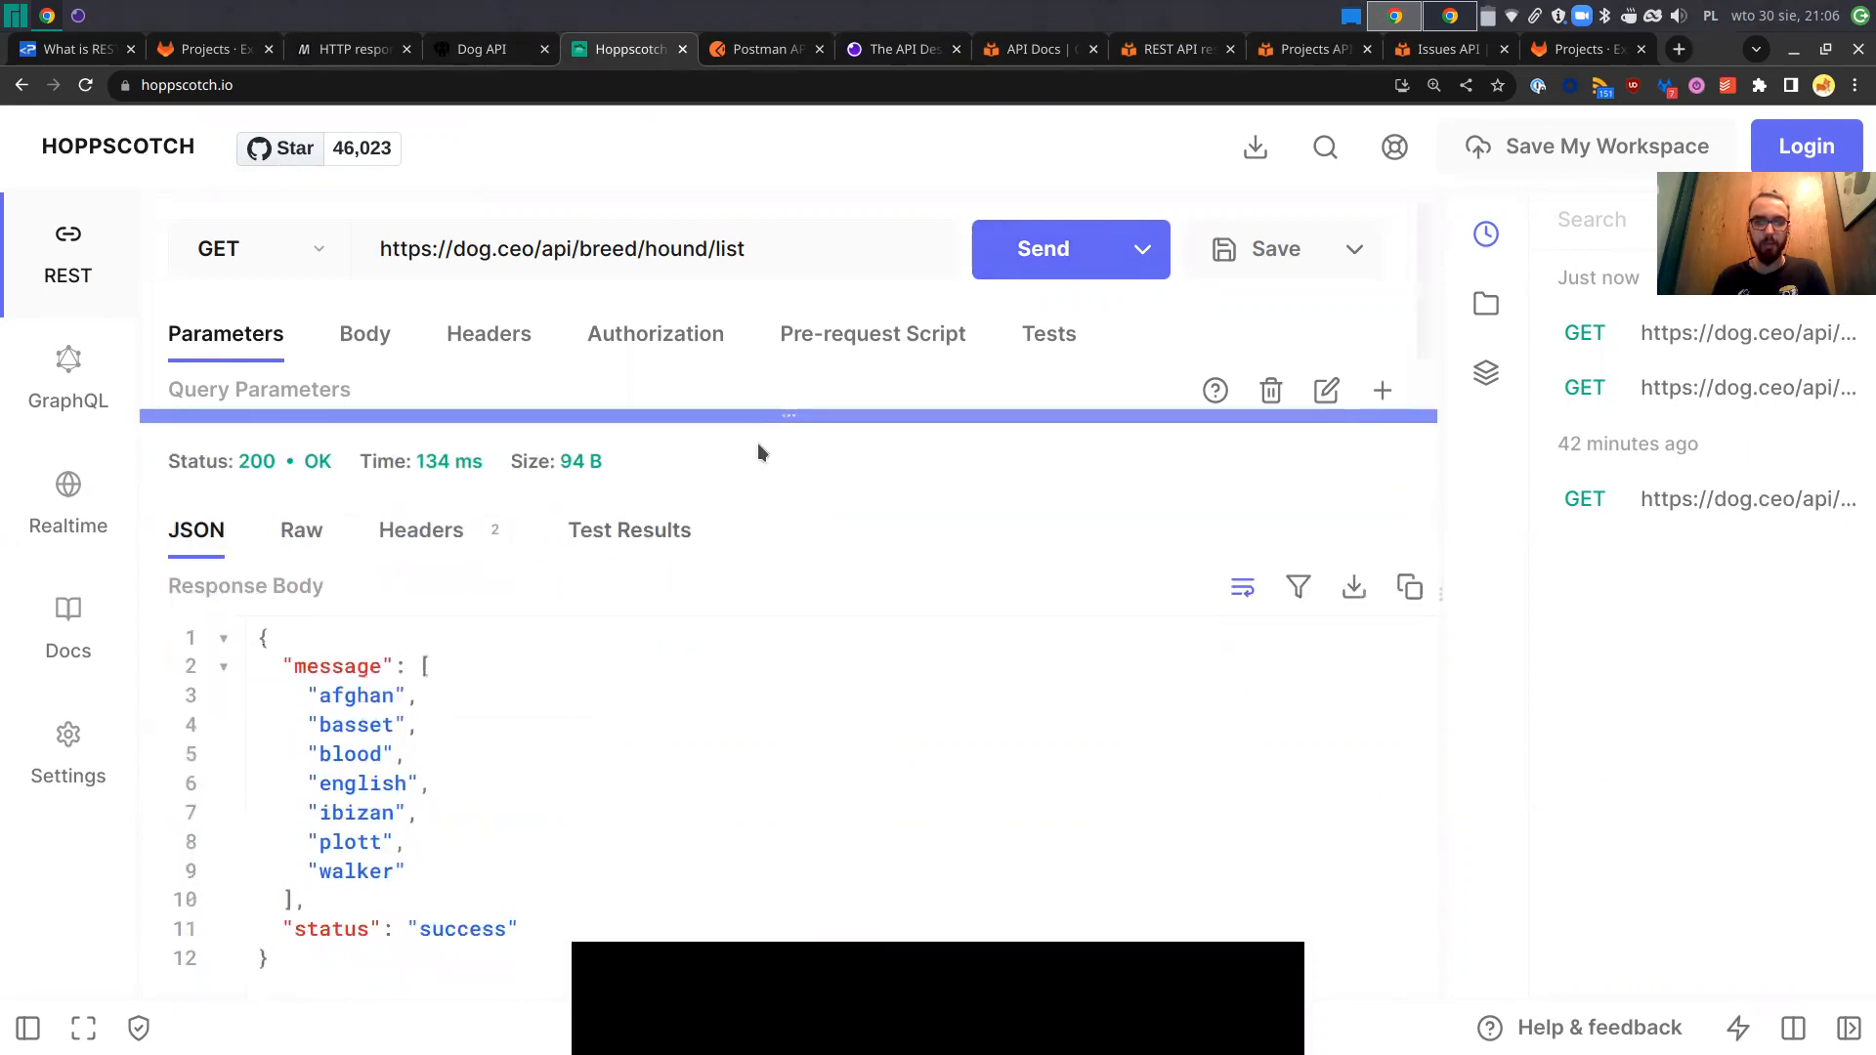
pyautogui.press('ctrl+plus')
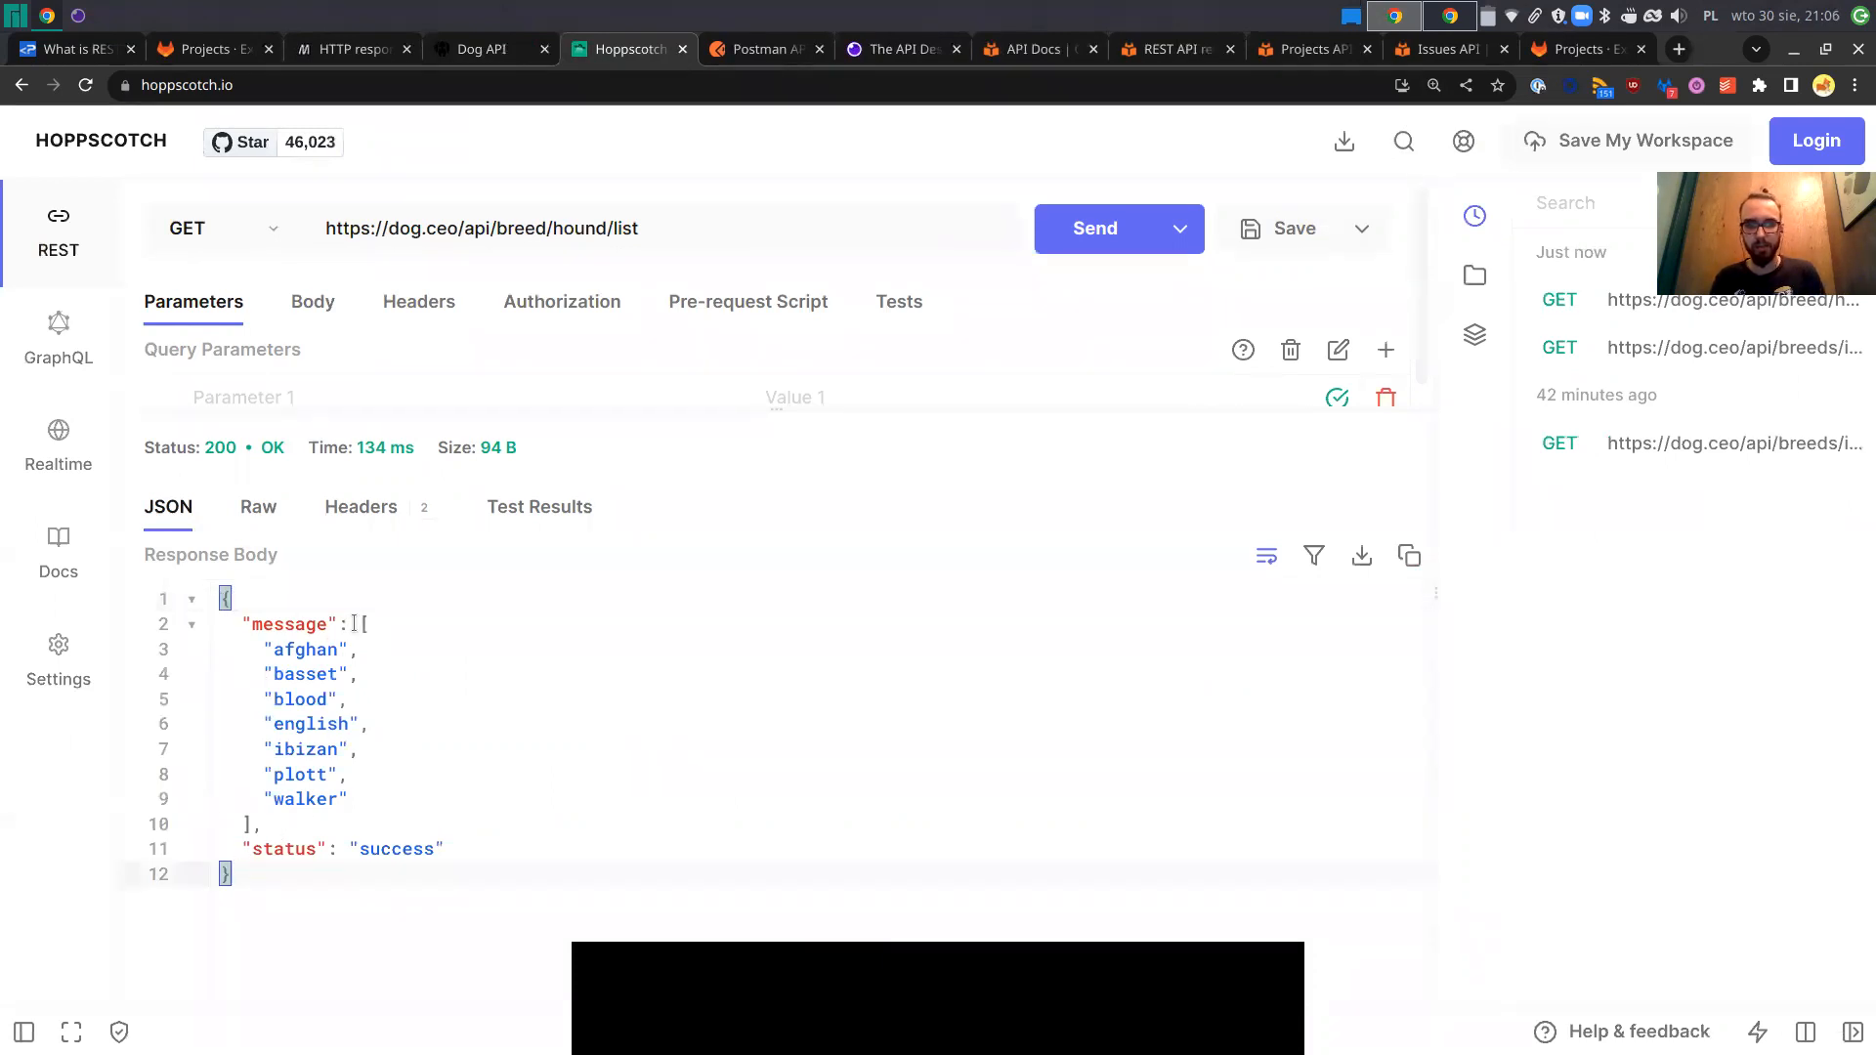
pyautogui.moveTo(365, 624); pyautogui.dragTo(260, 823)
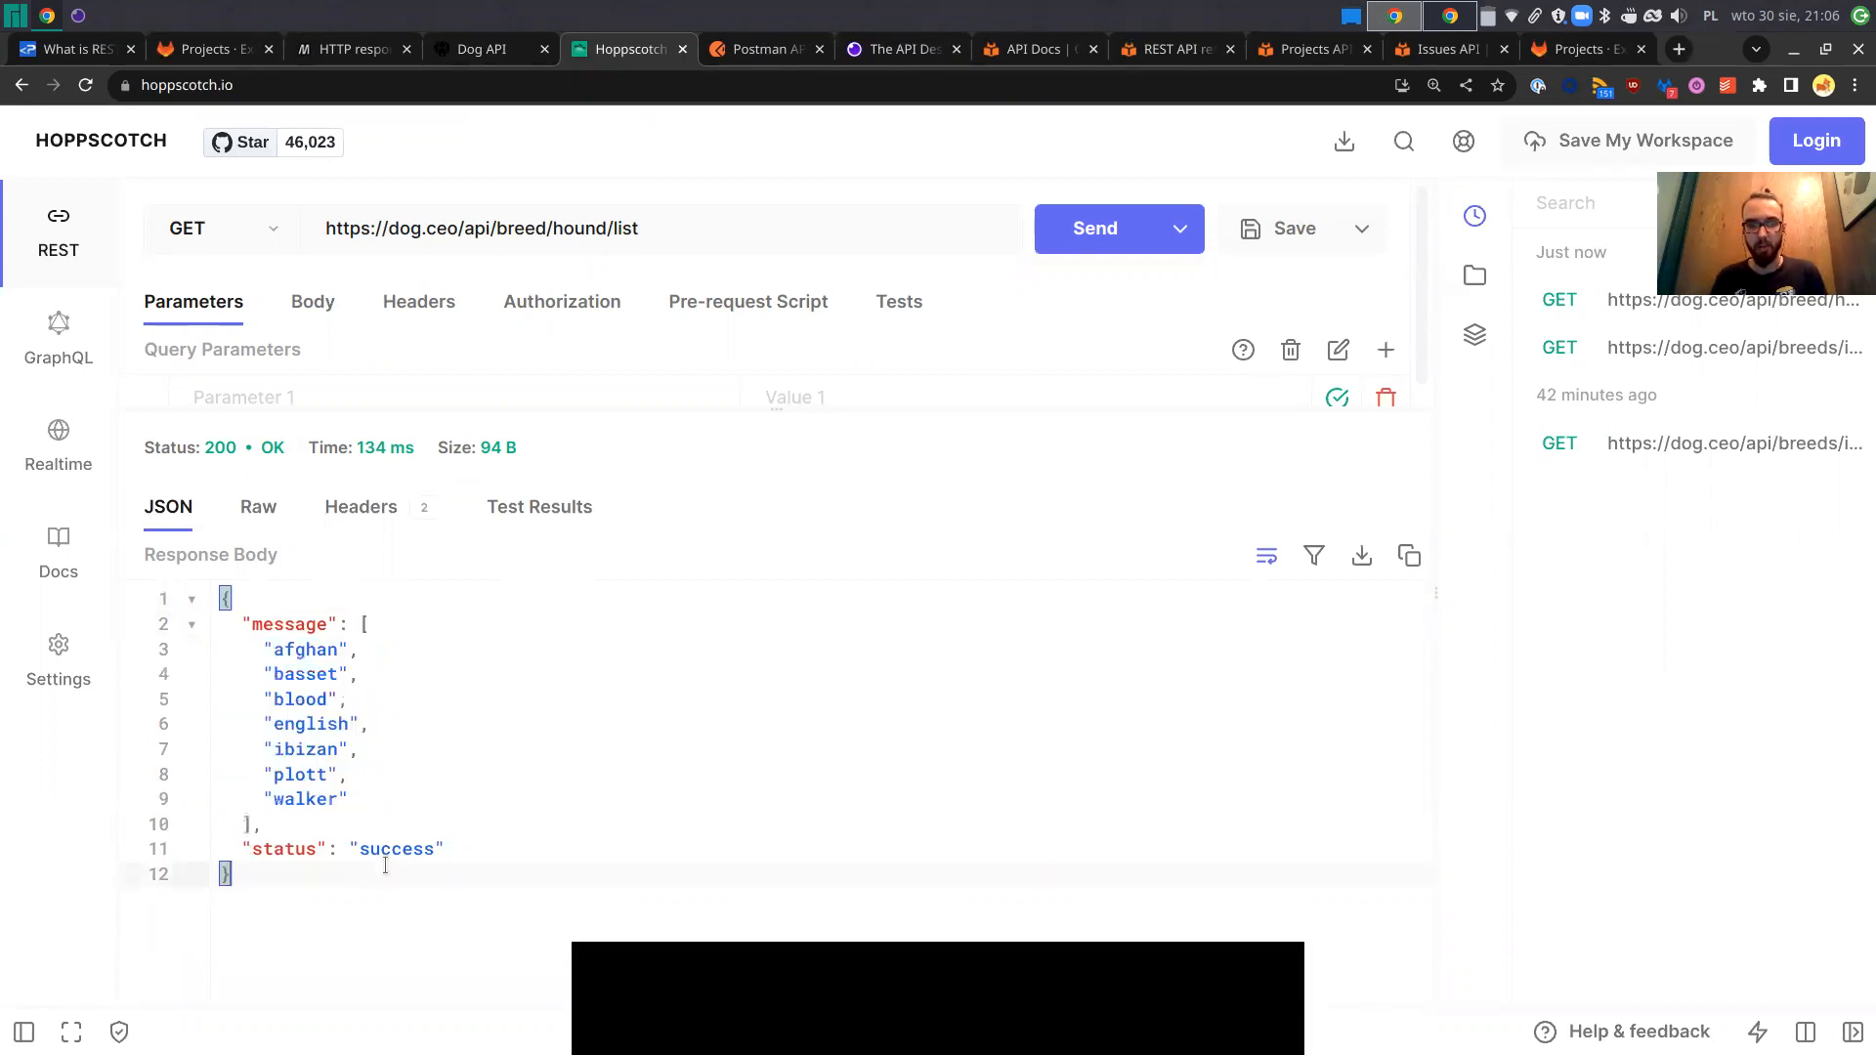
pyautogui.click(479, 48)
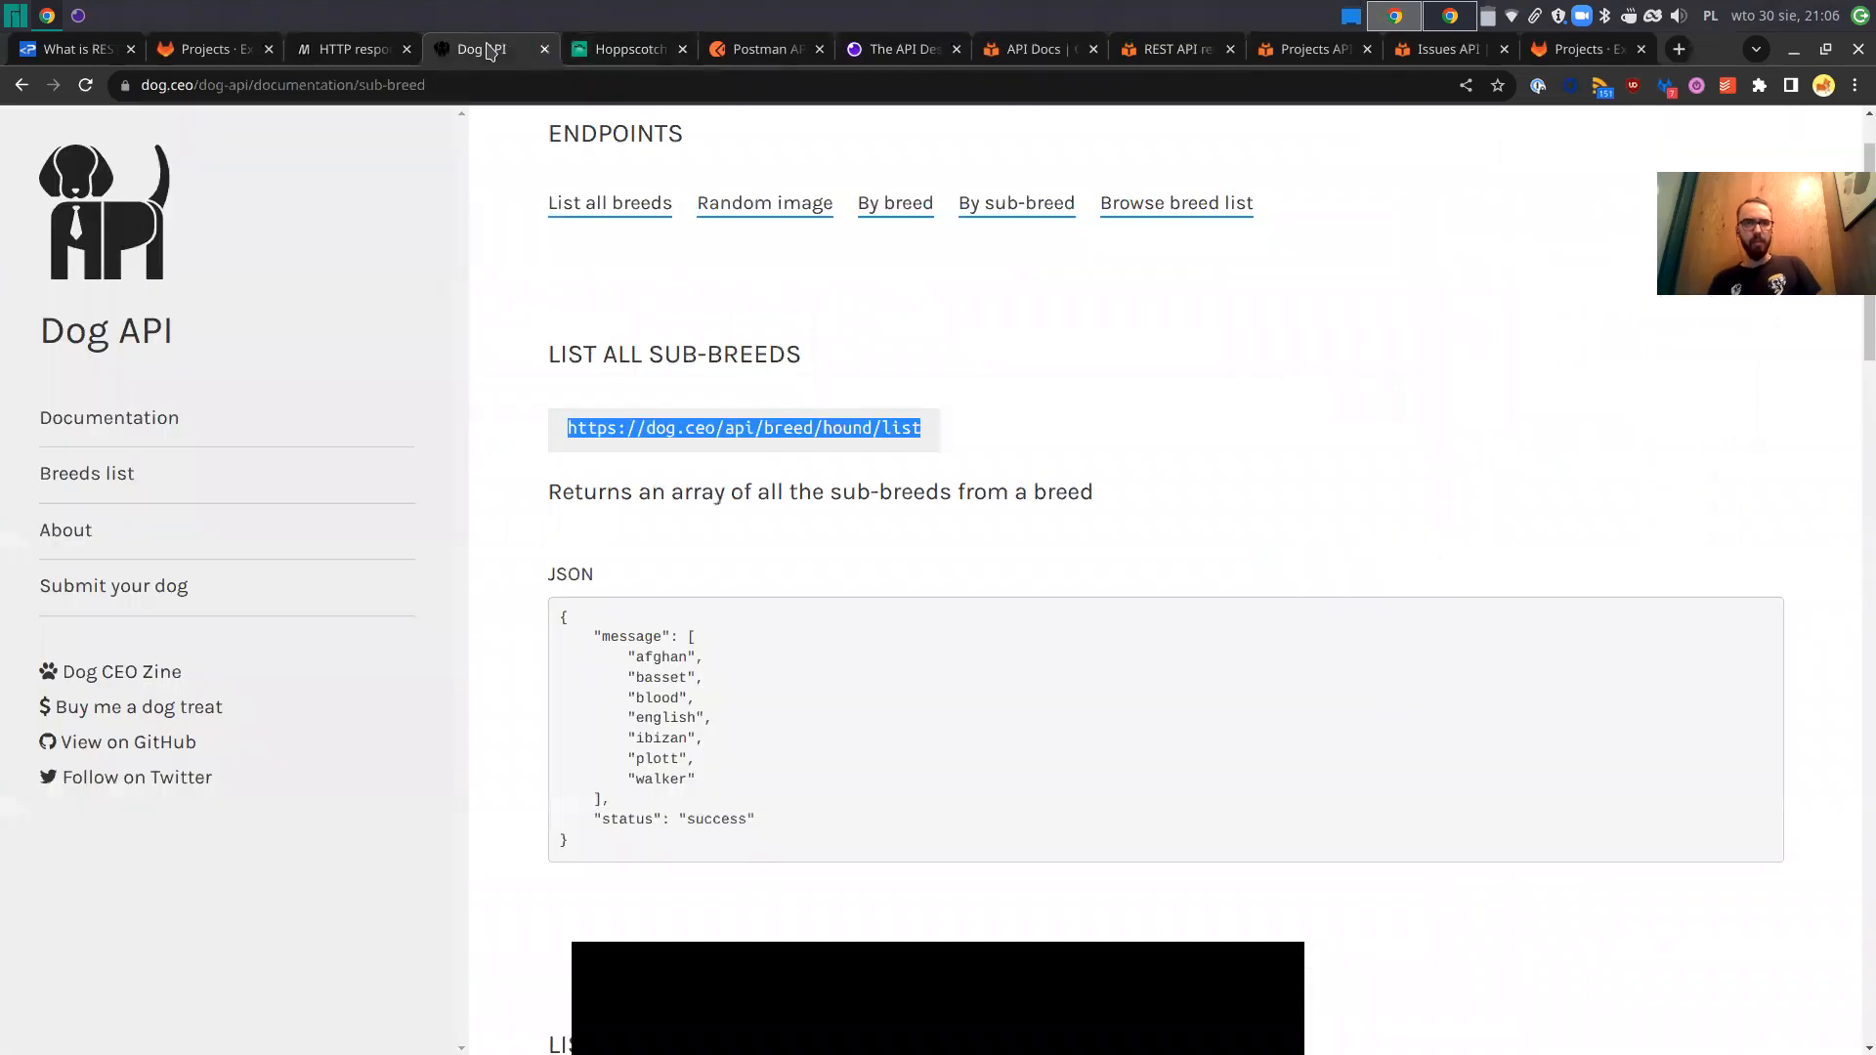
# Fetch a random Affenpinscher photo on the breeds list page, then return to Hoppscotch.
pyautogui.click(1175, 201)
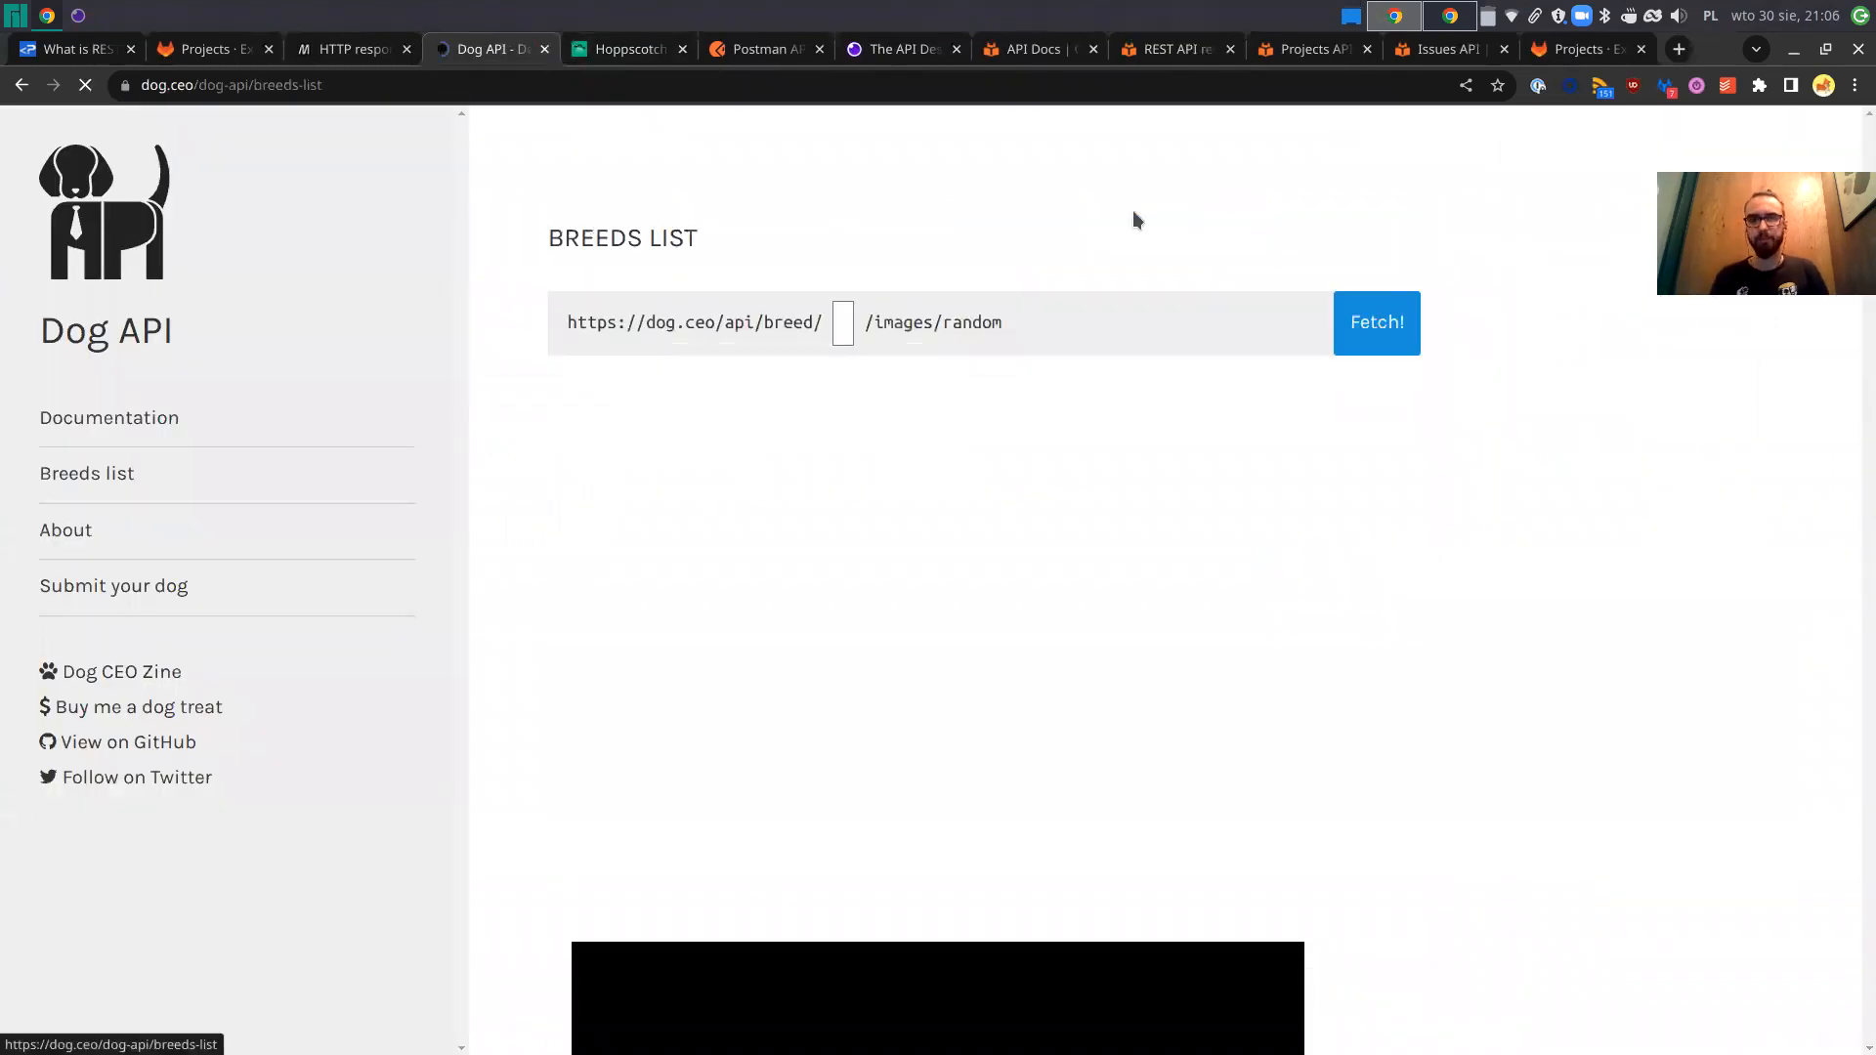
pyautogui.write('Affenpinscher')
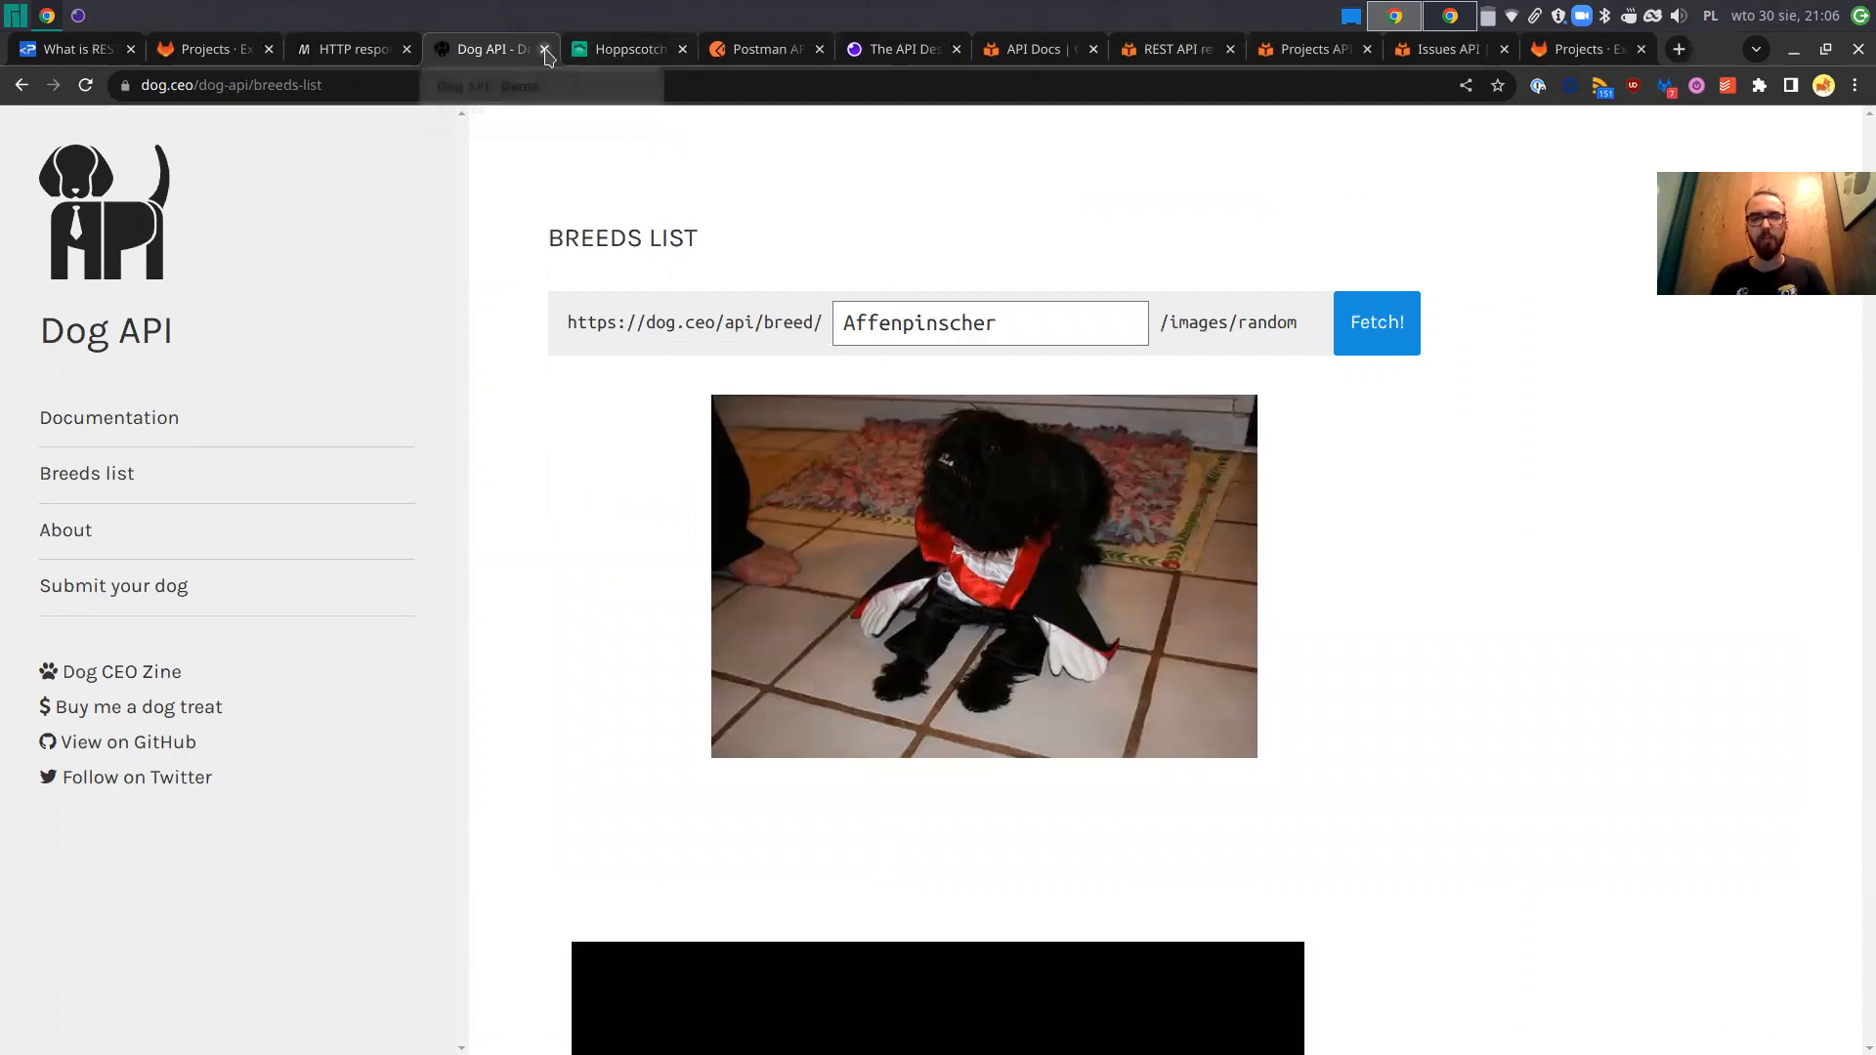
pyautogui.moveTo(620, 49)
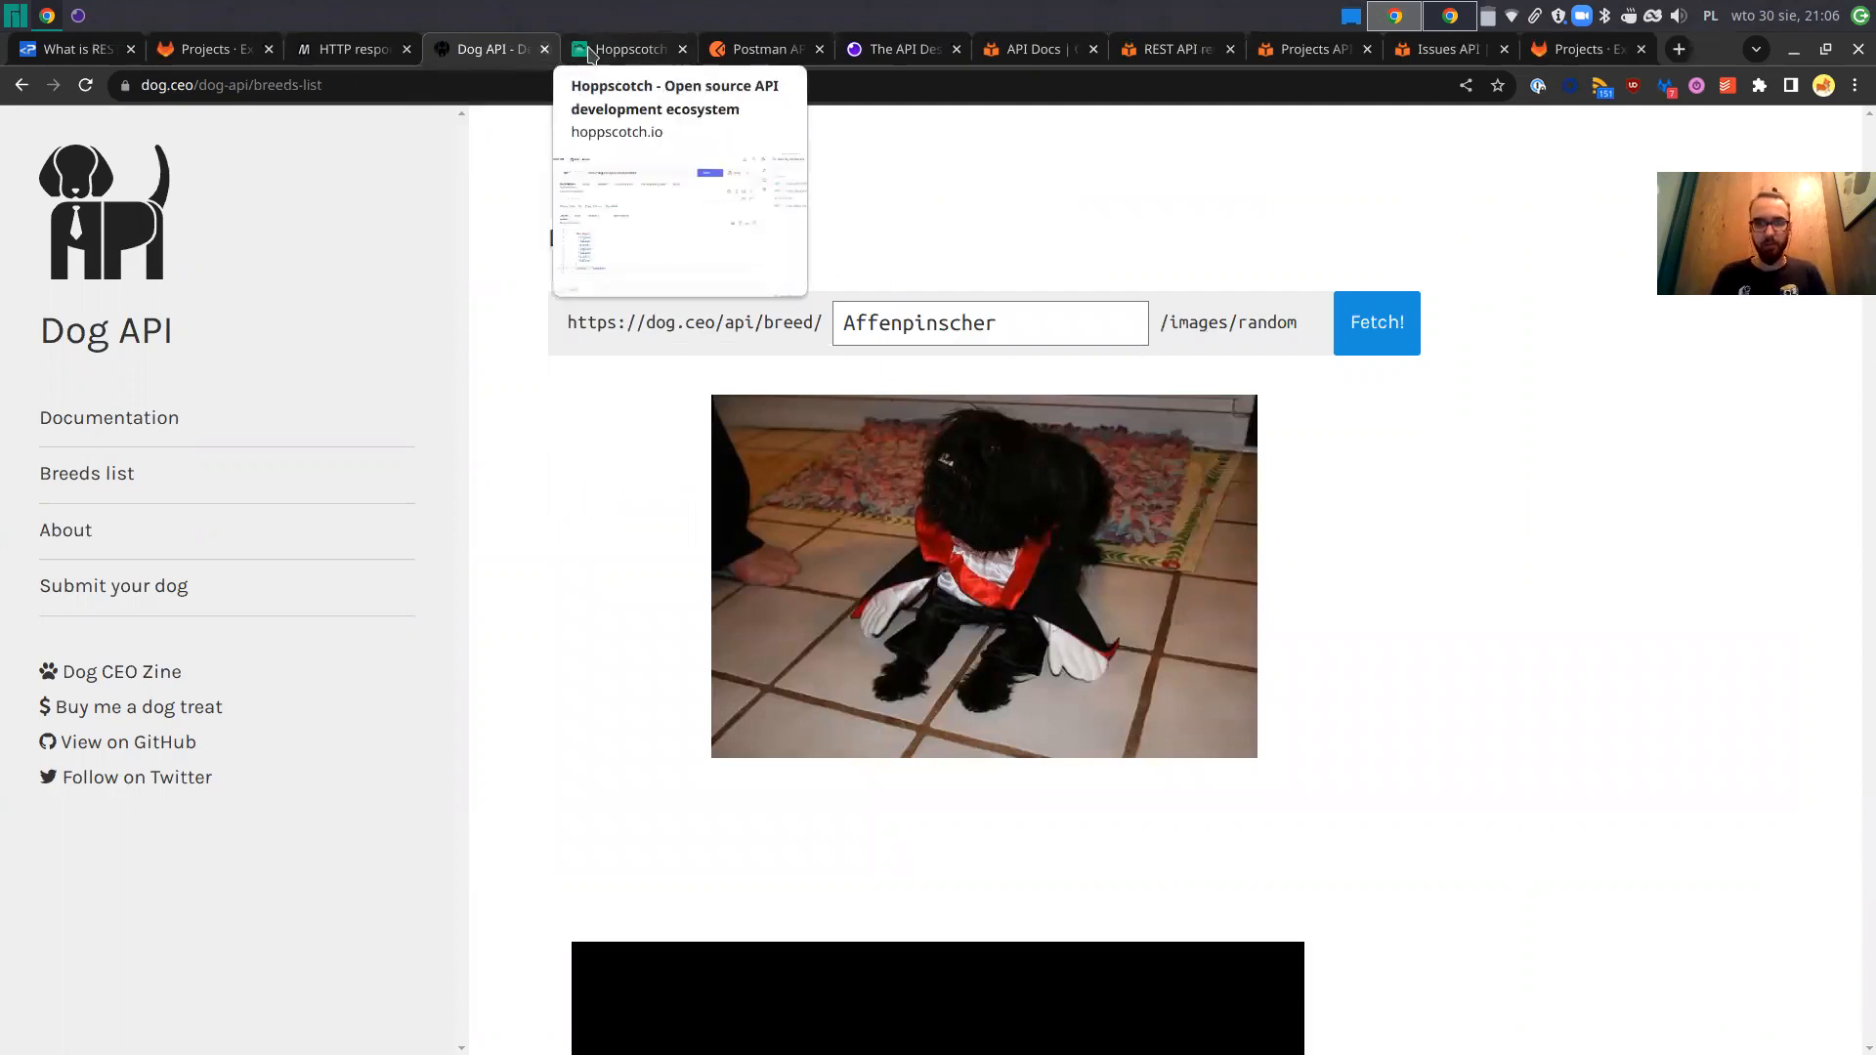
pyautogui.click(621, 49)
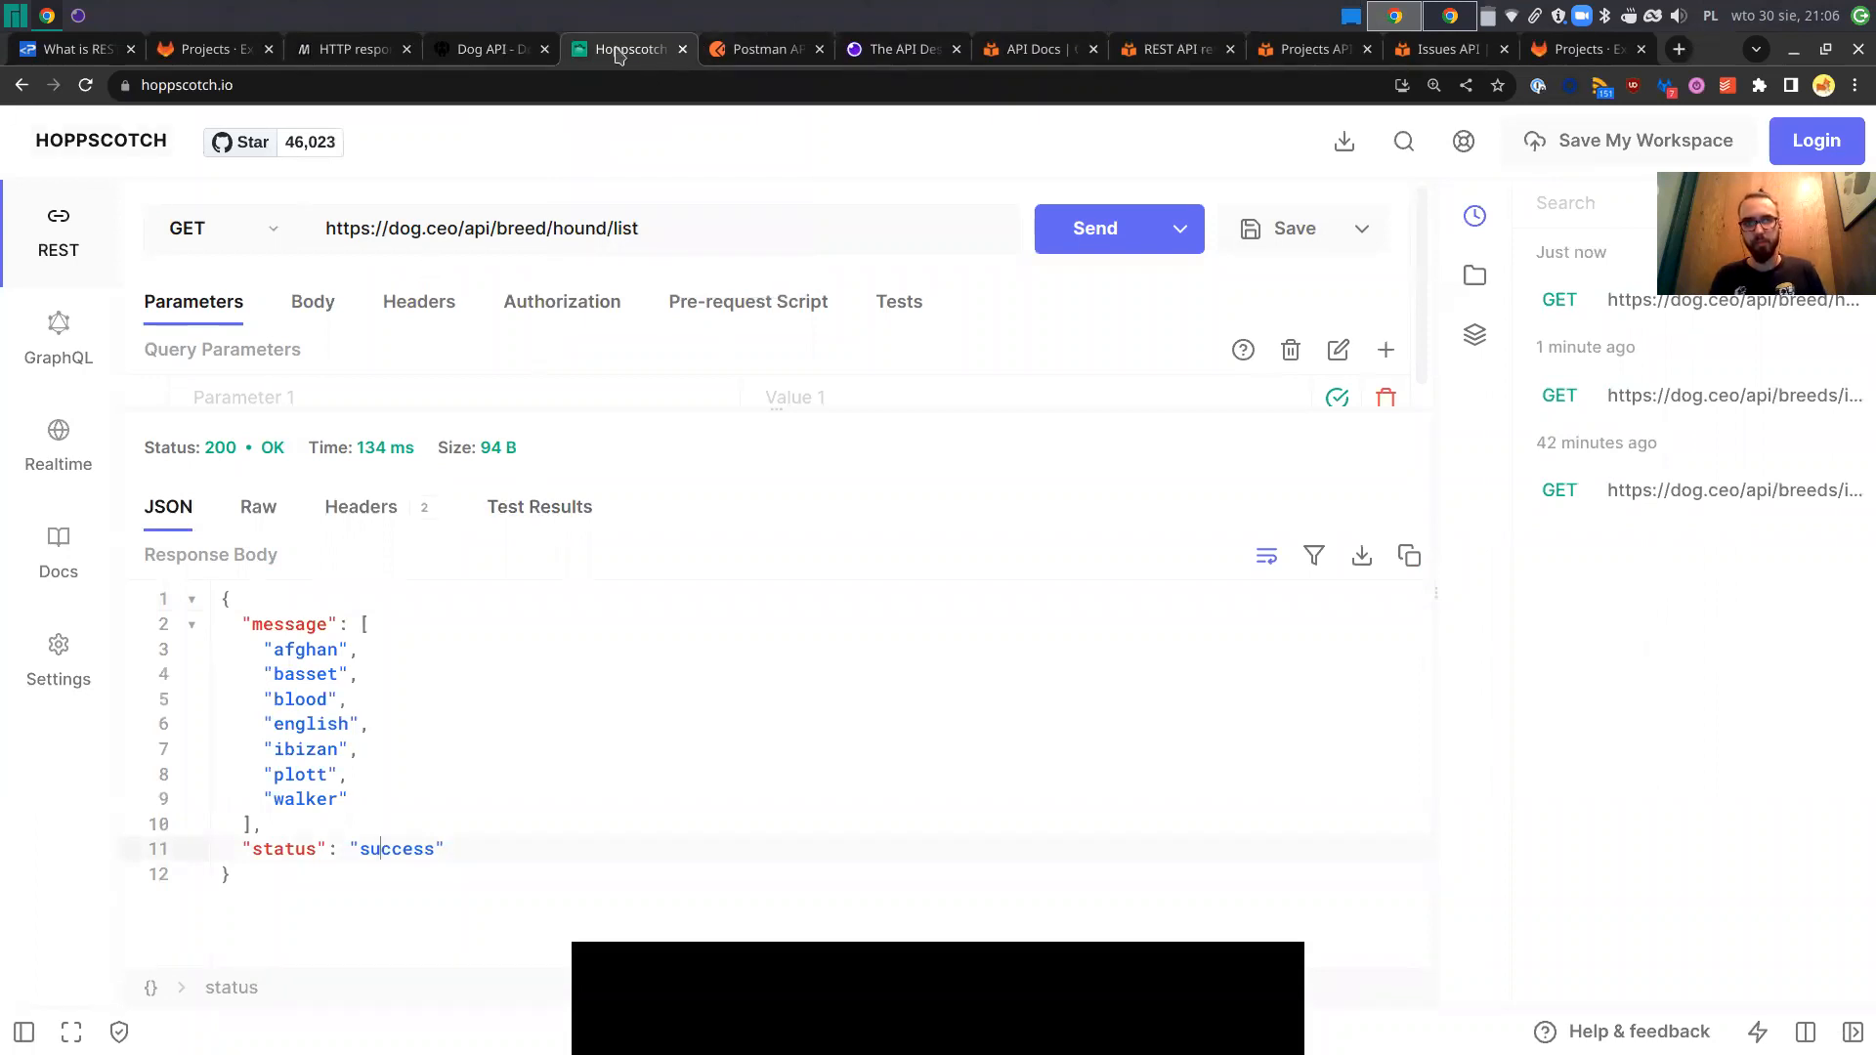
# Close the Hoppscotch tab so the curl.se homepage shows.
pyautogui.click(760, 49)
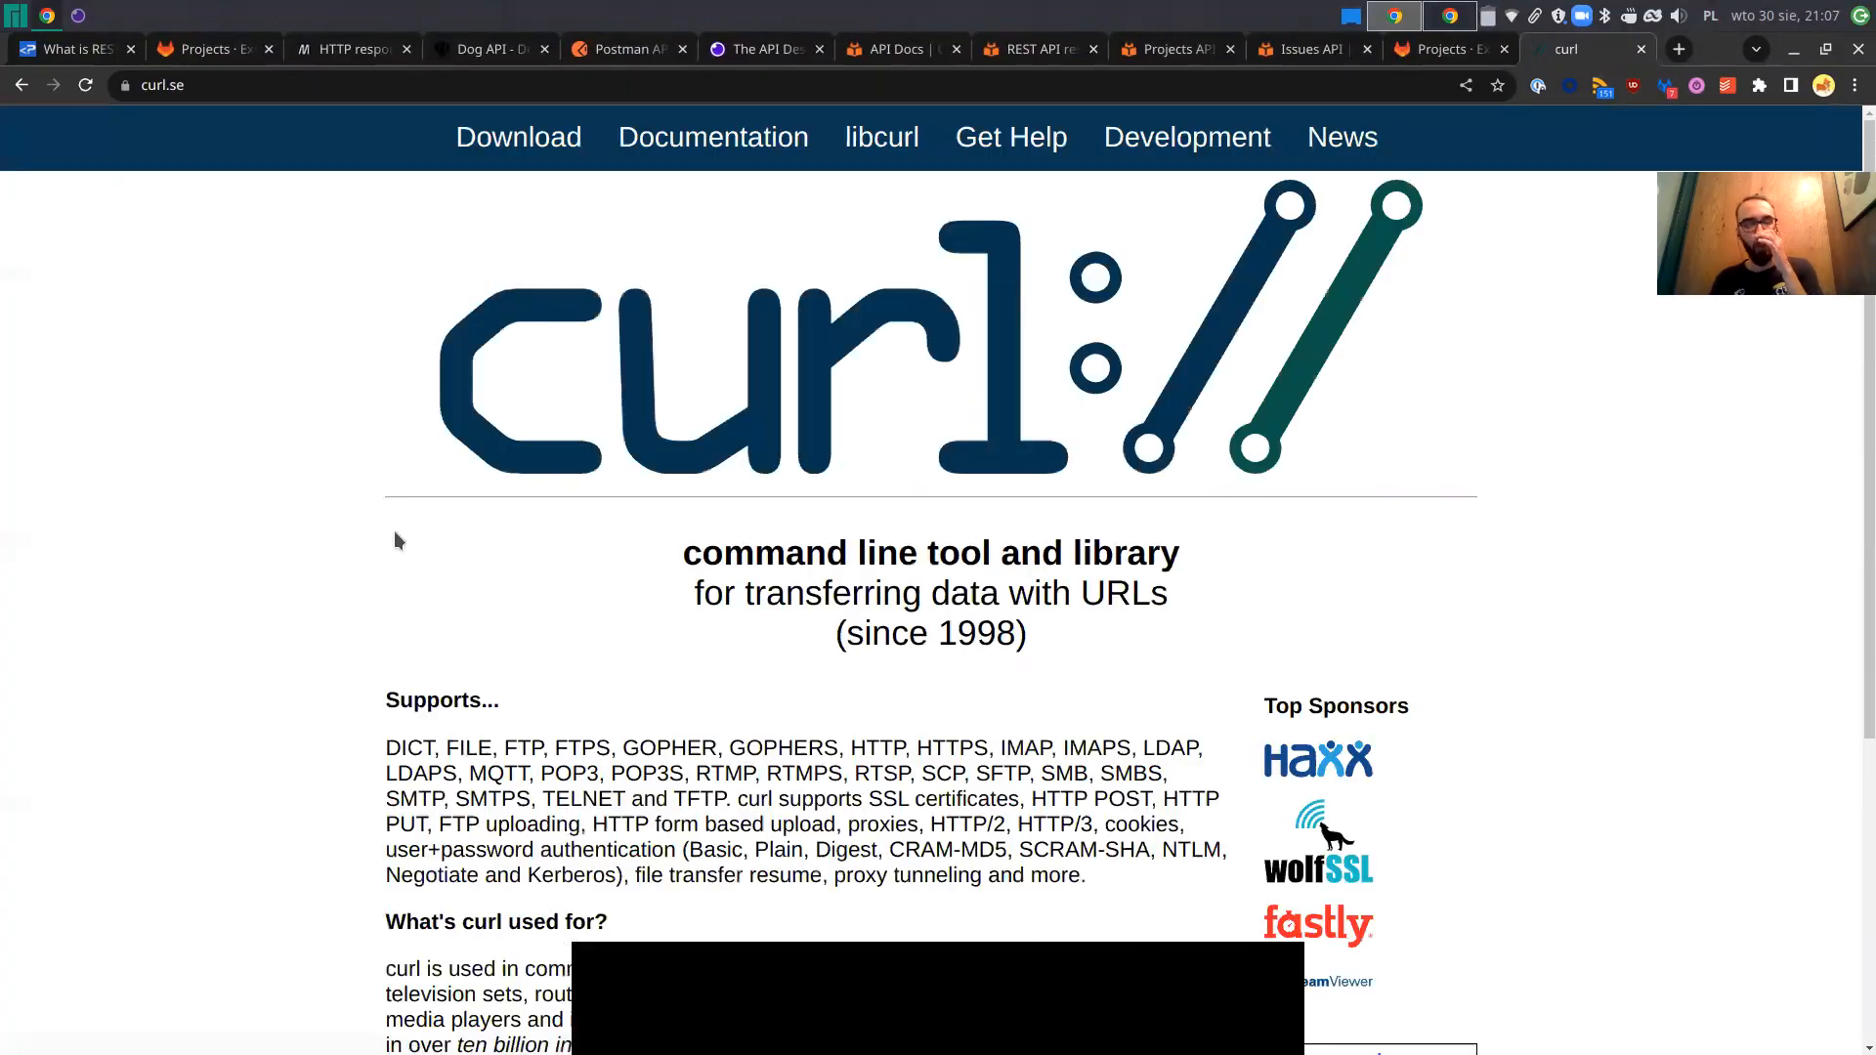
# Scroll the curl.se homepage before leaving it for the Postman site.
pyautogui.scroll(-3)
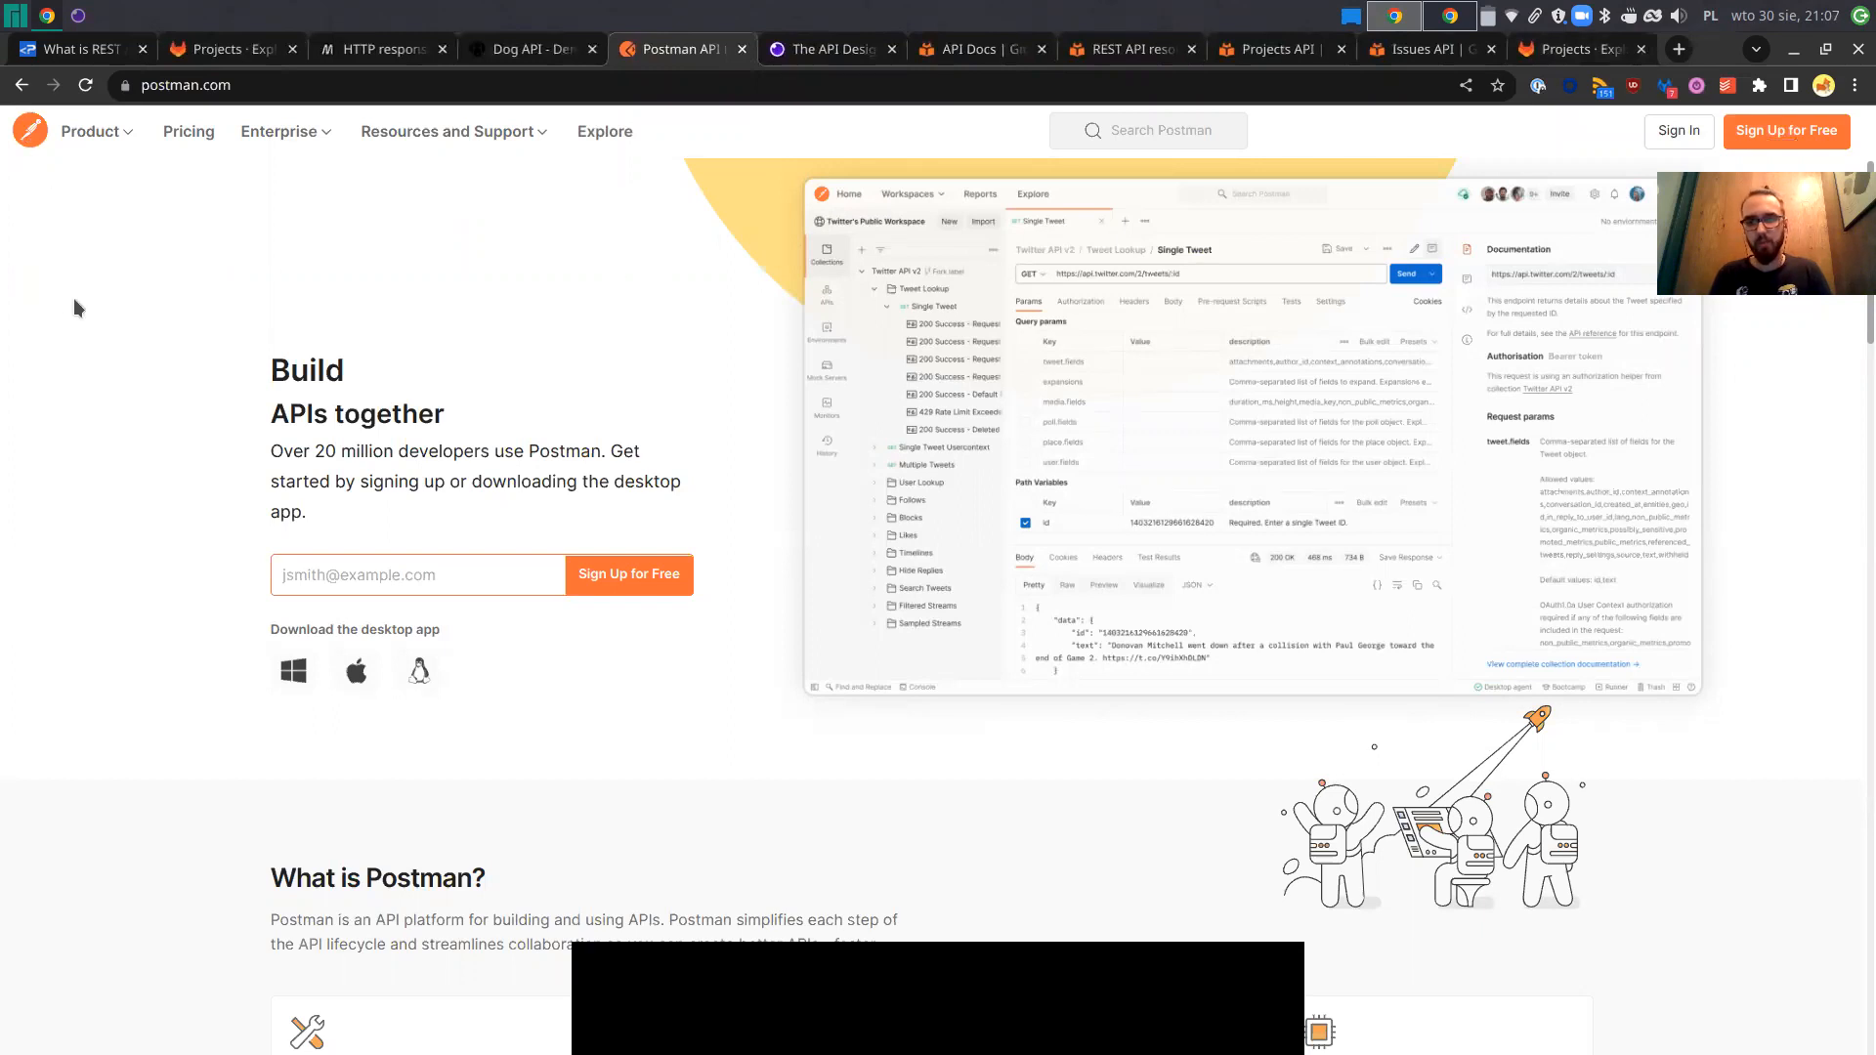
pyautogui.moveTo(715, 365)
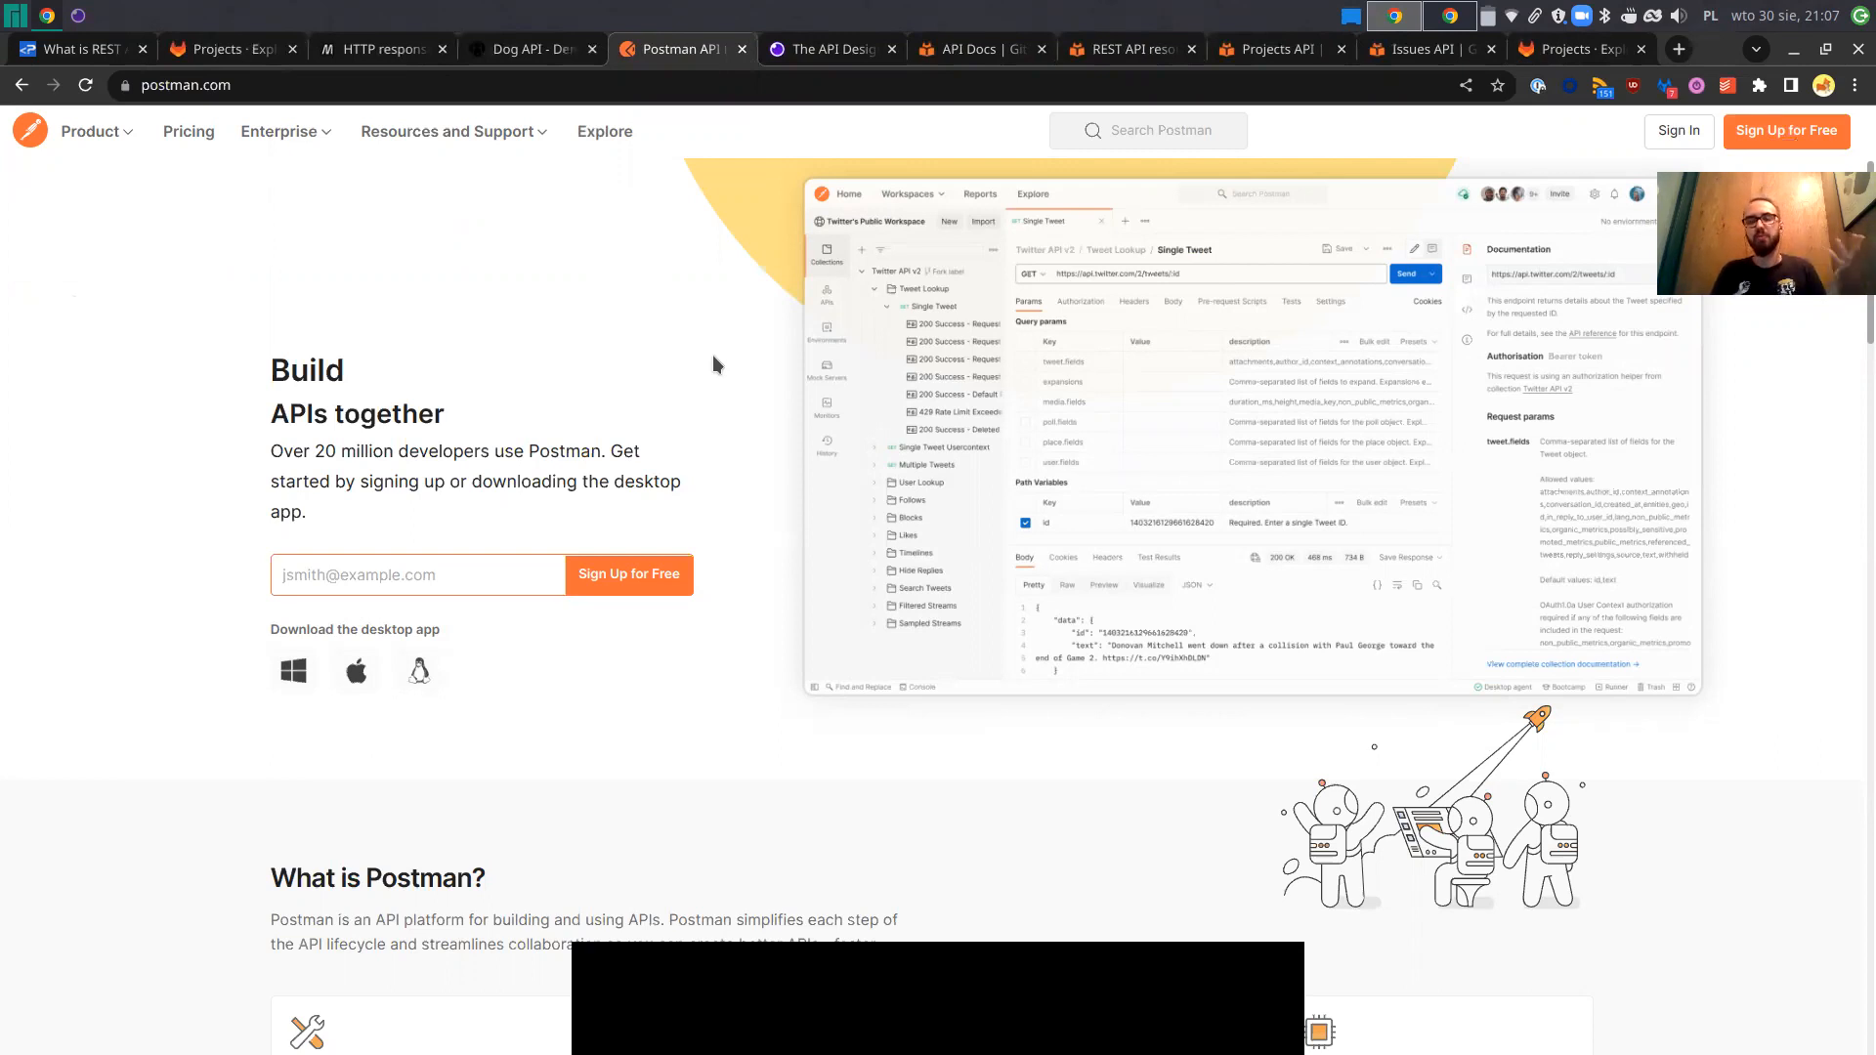
pyautogui.moveTo(825, 49)
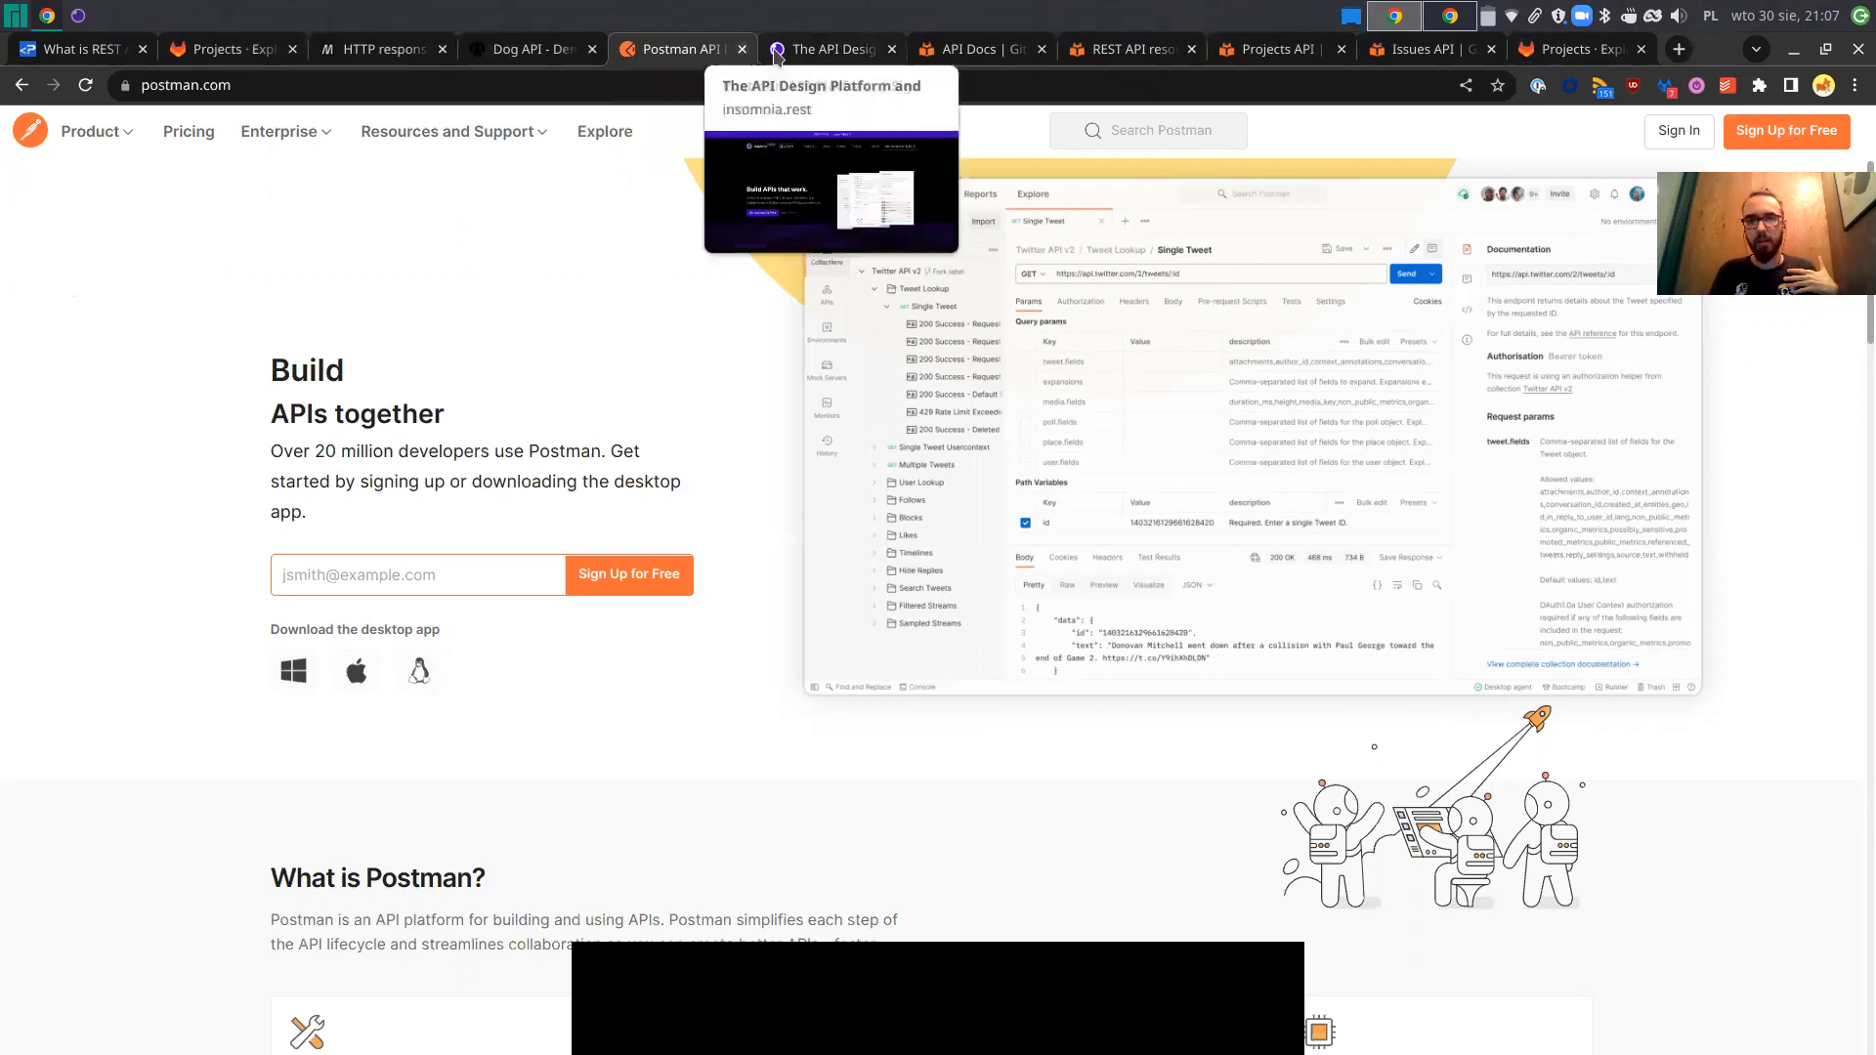
pyautogui.click(827, 49)
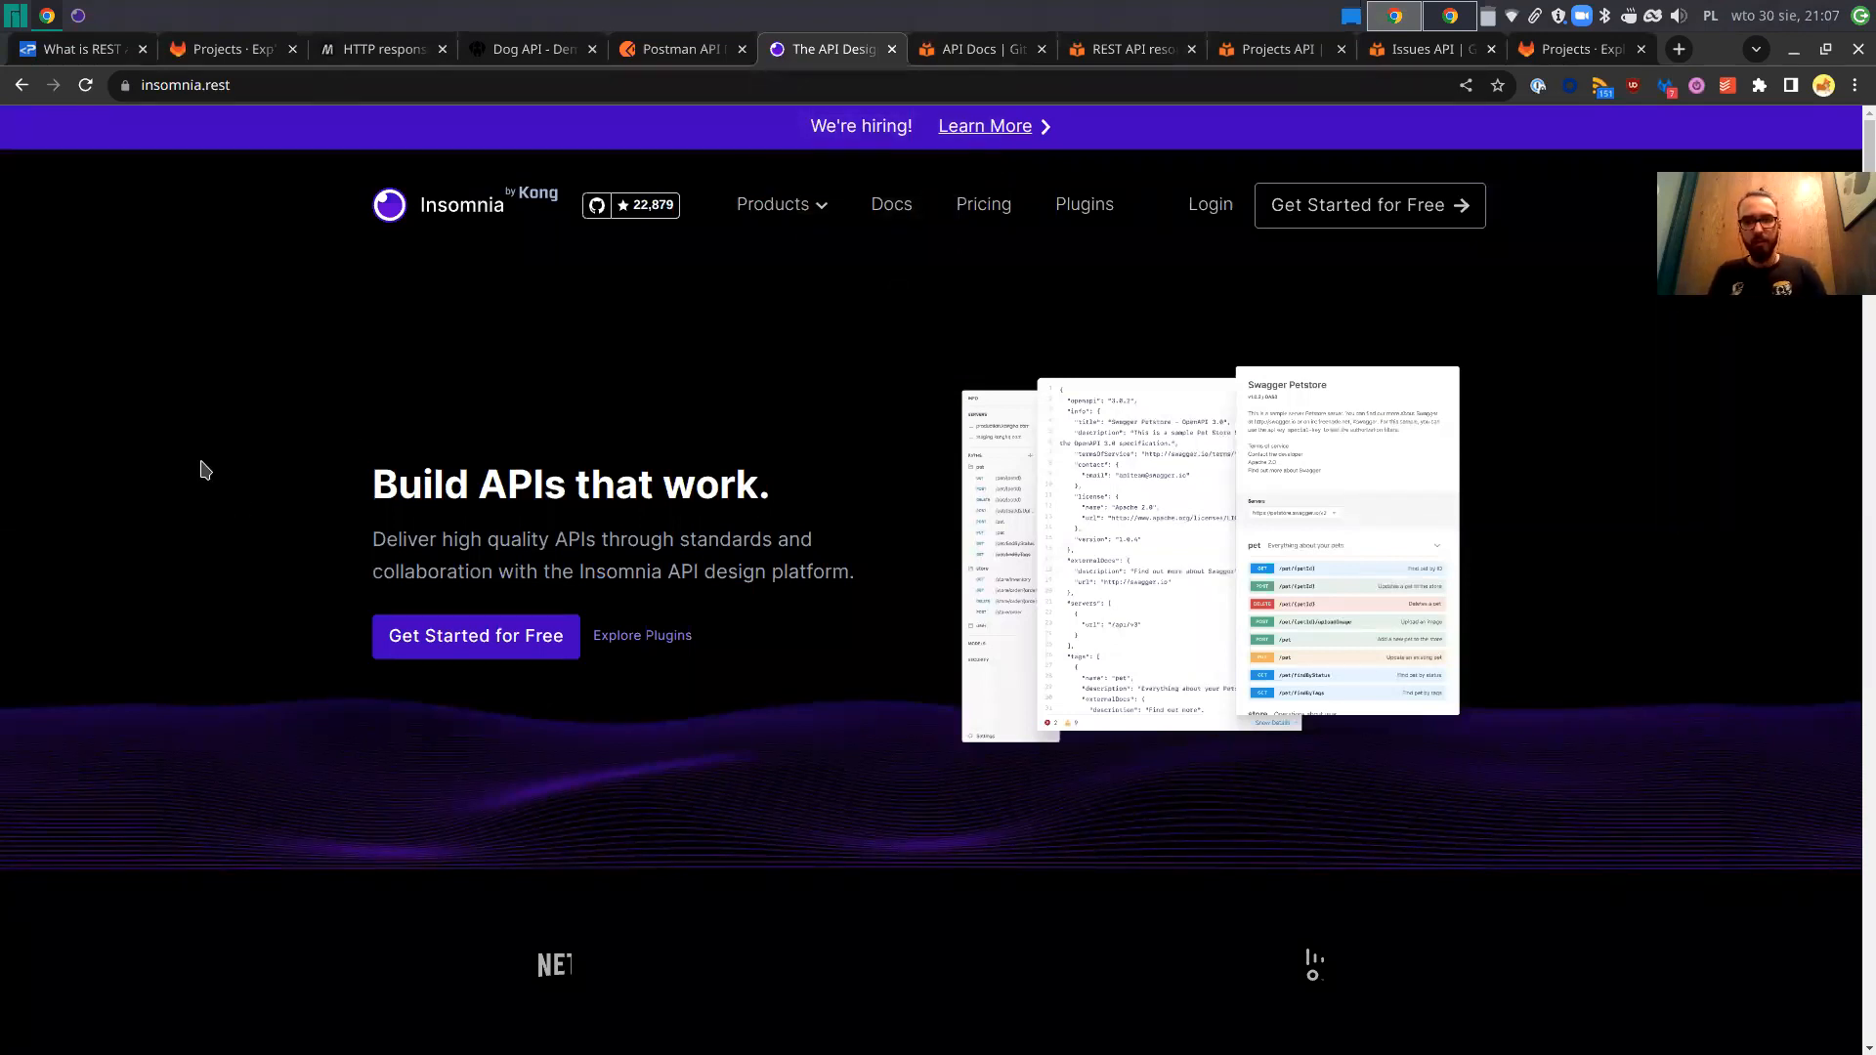
pyautogui.click(676, 49)
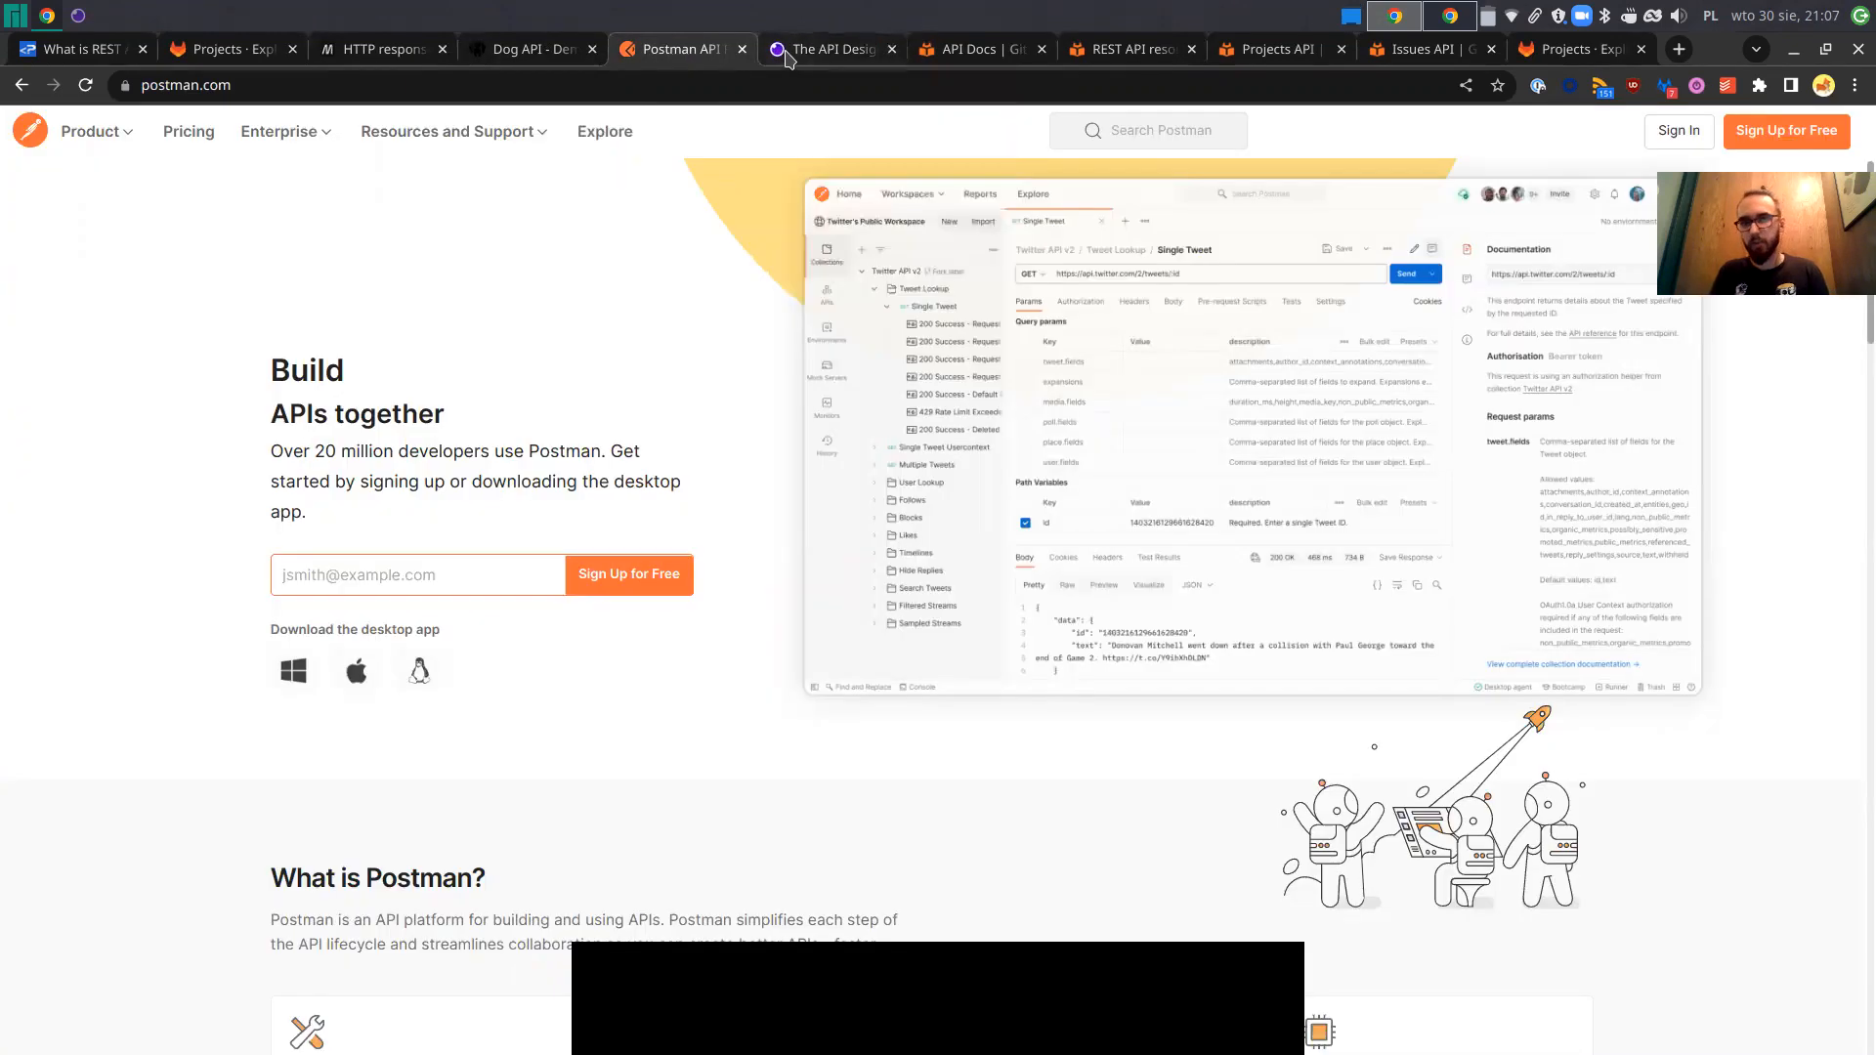
pyautogui.click(829, 49)
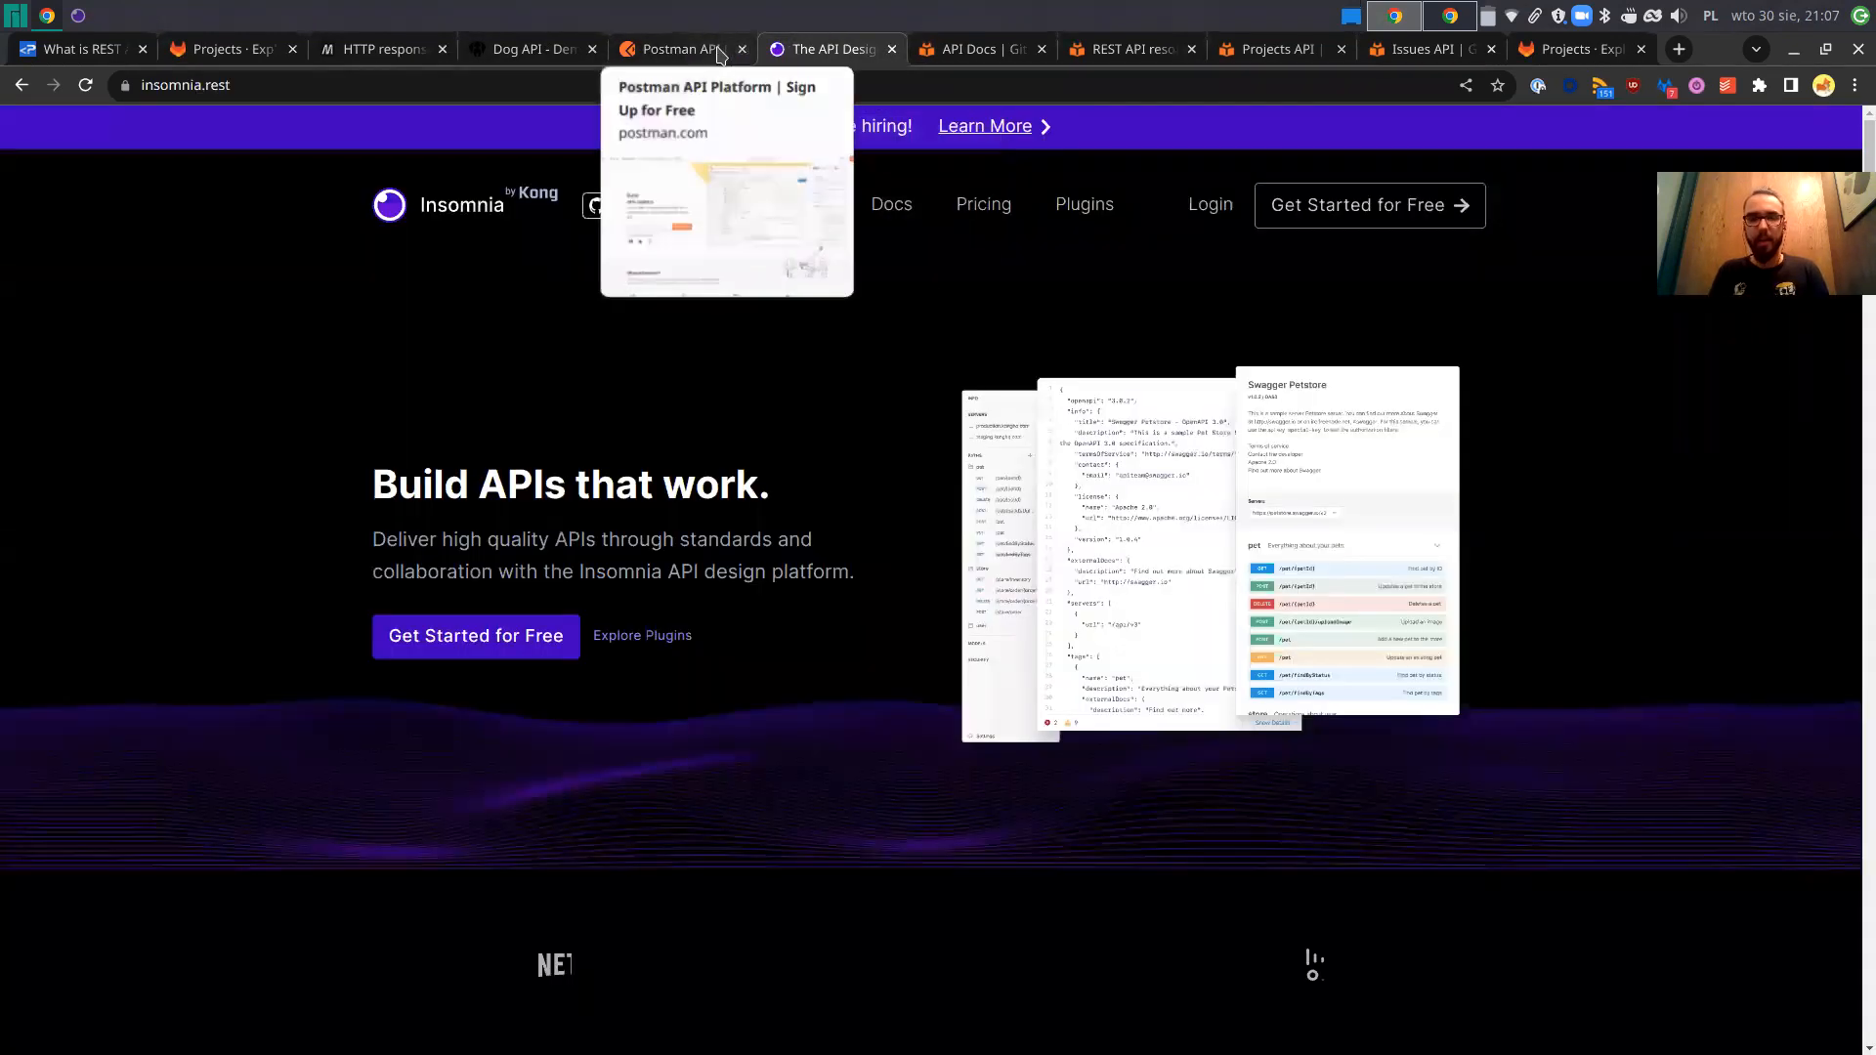
pyautogui.click(676, 49)
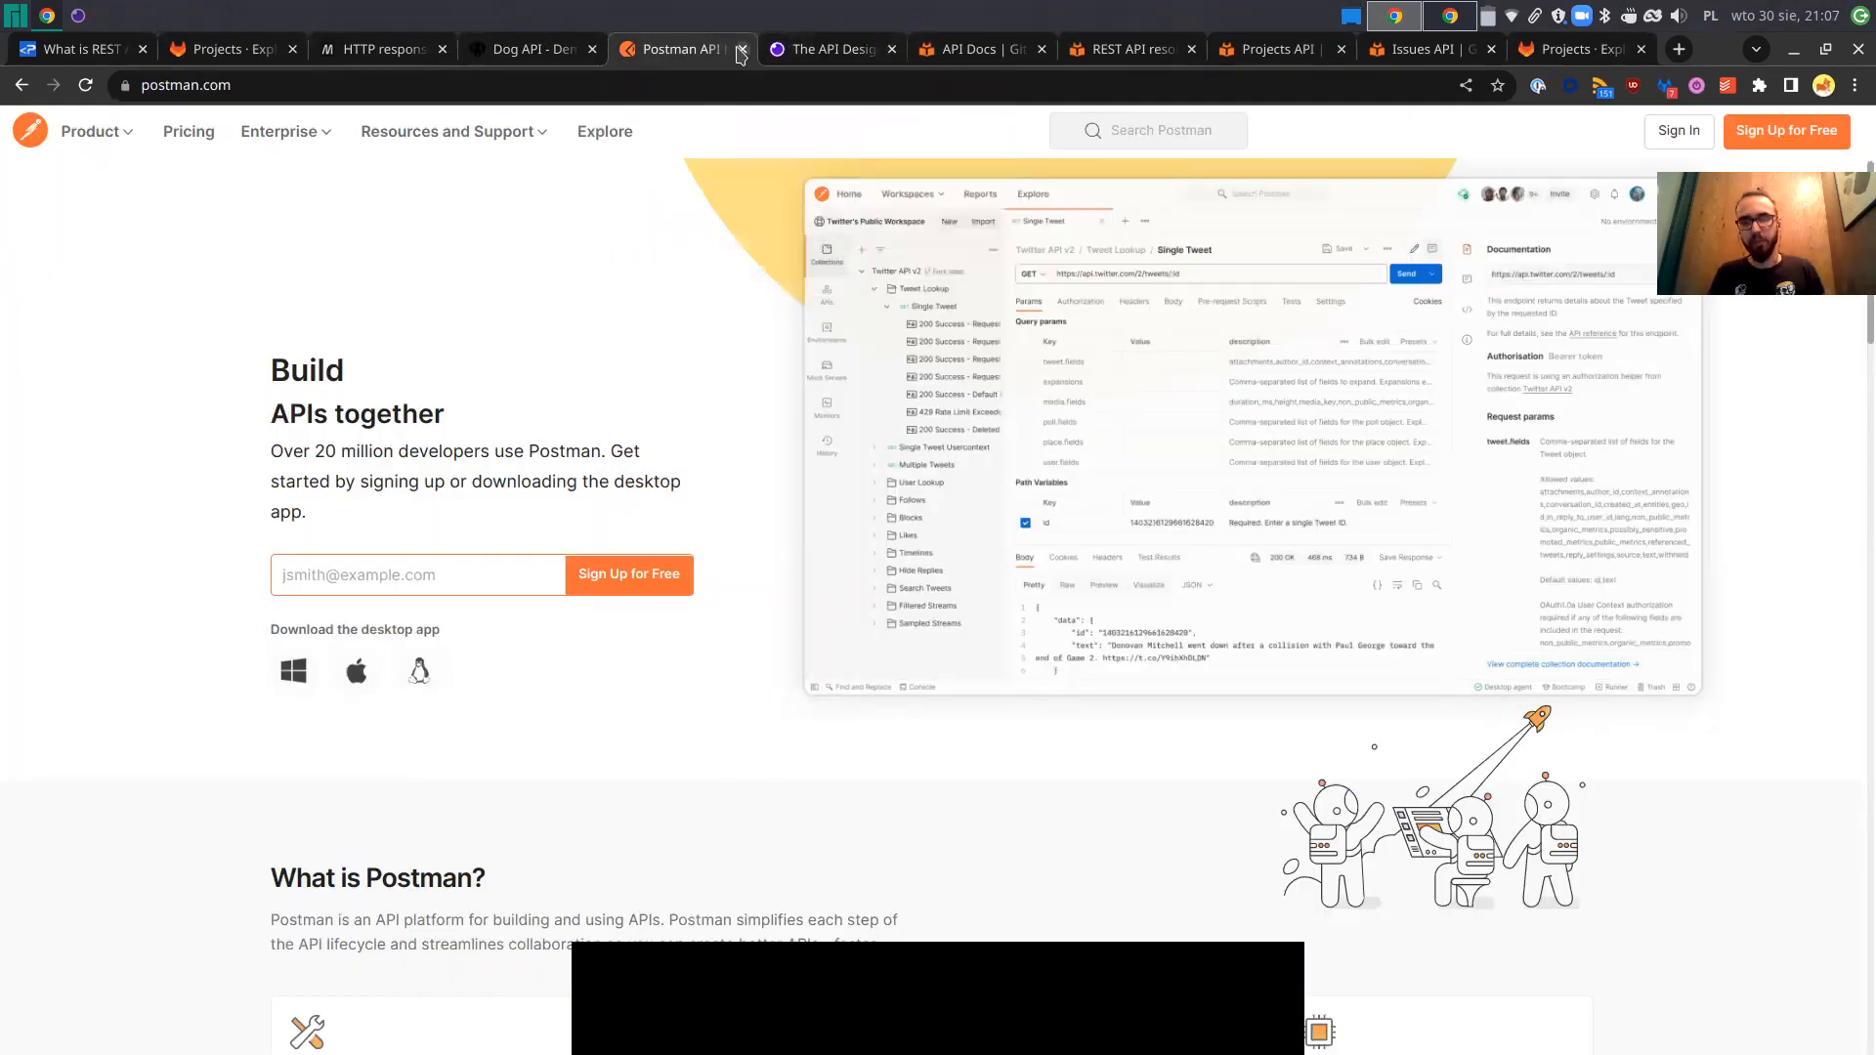
pyautogui.moveTo(825, 49)
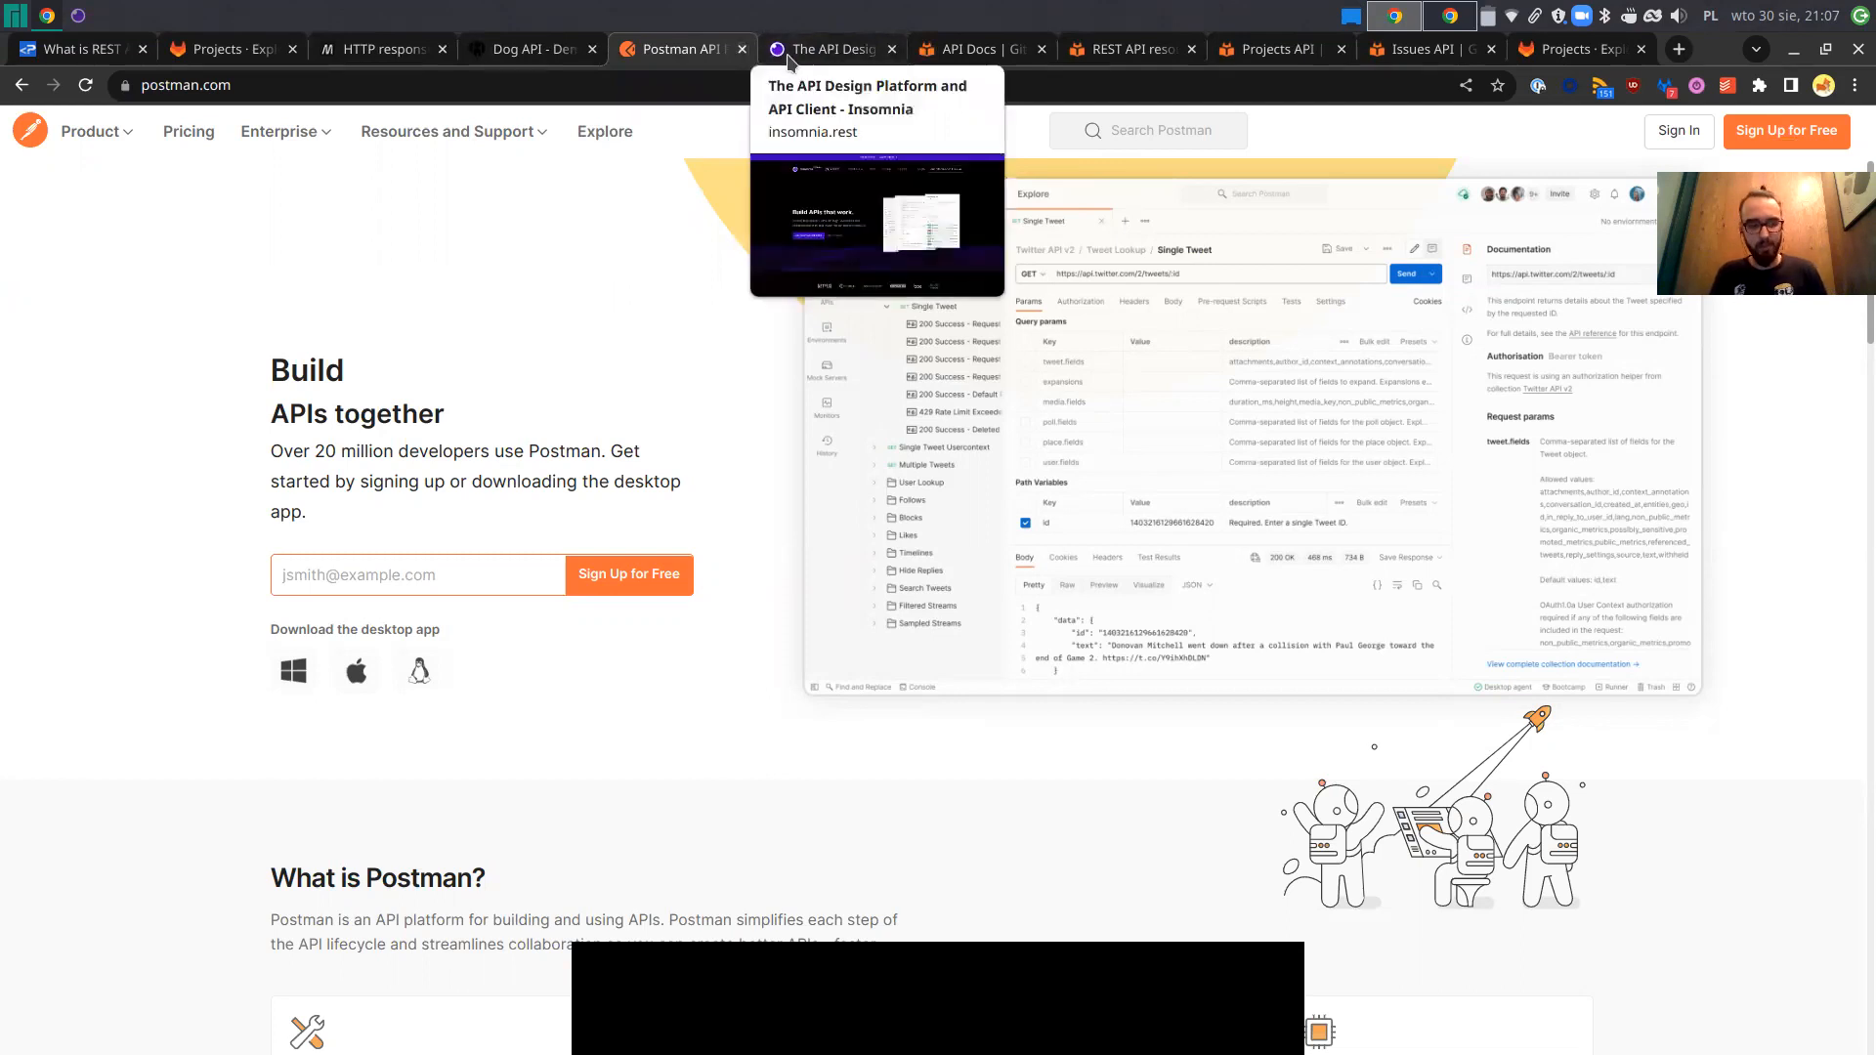